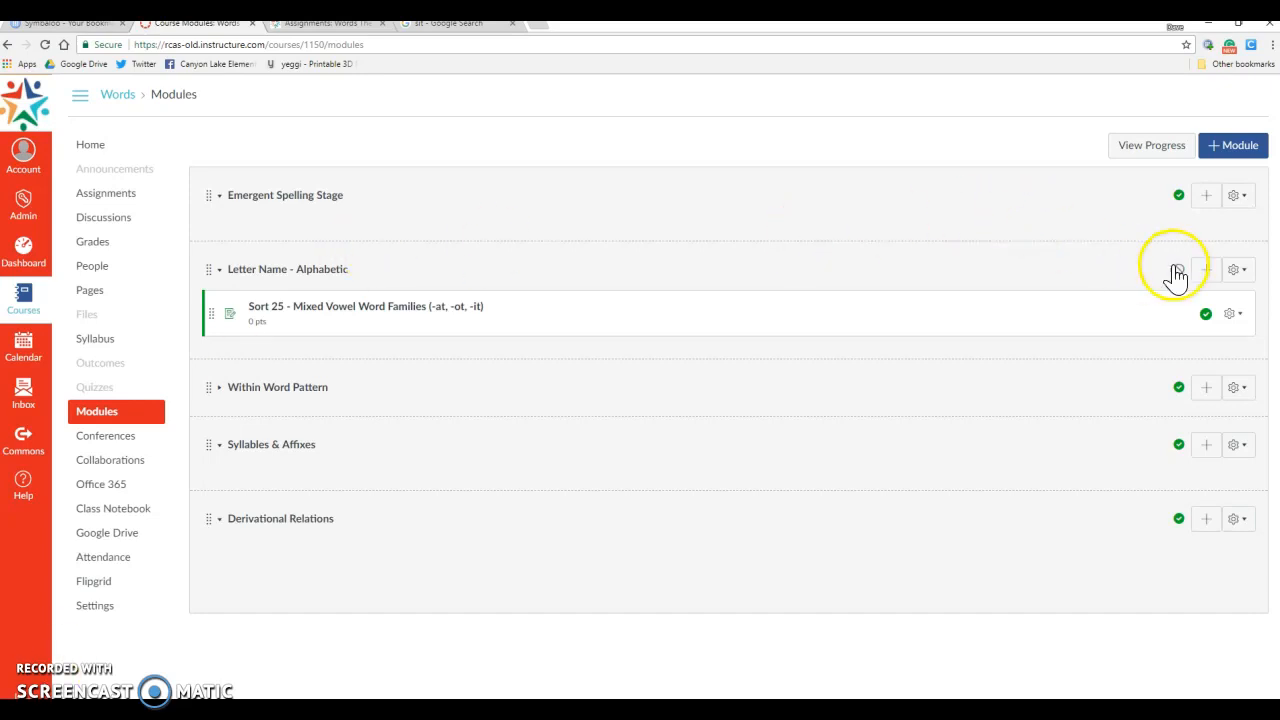
Step: Start adding an item to the Letter Name module, then abandon it
{"action": "left_click", "coordinate": [1206, 268]}
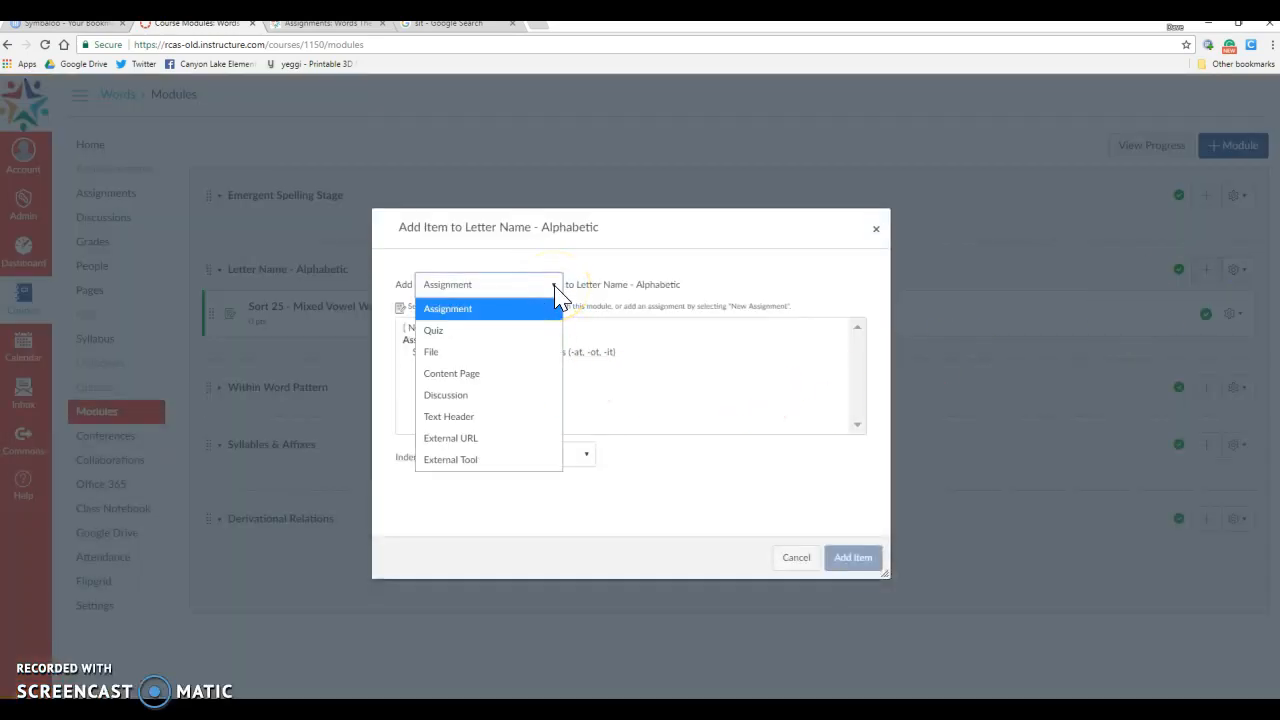
{"action": "left_click", "coordinate": [448, 308]}
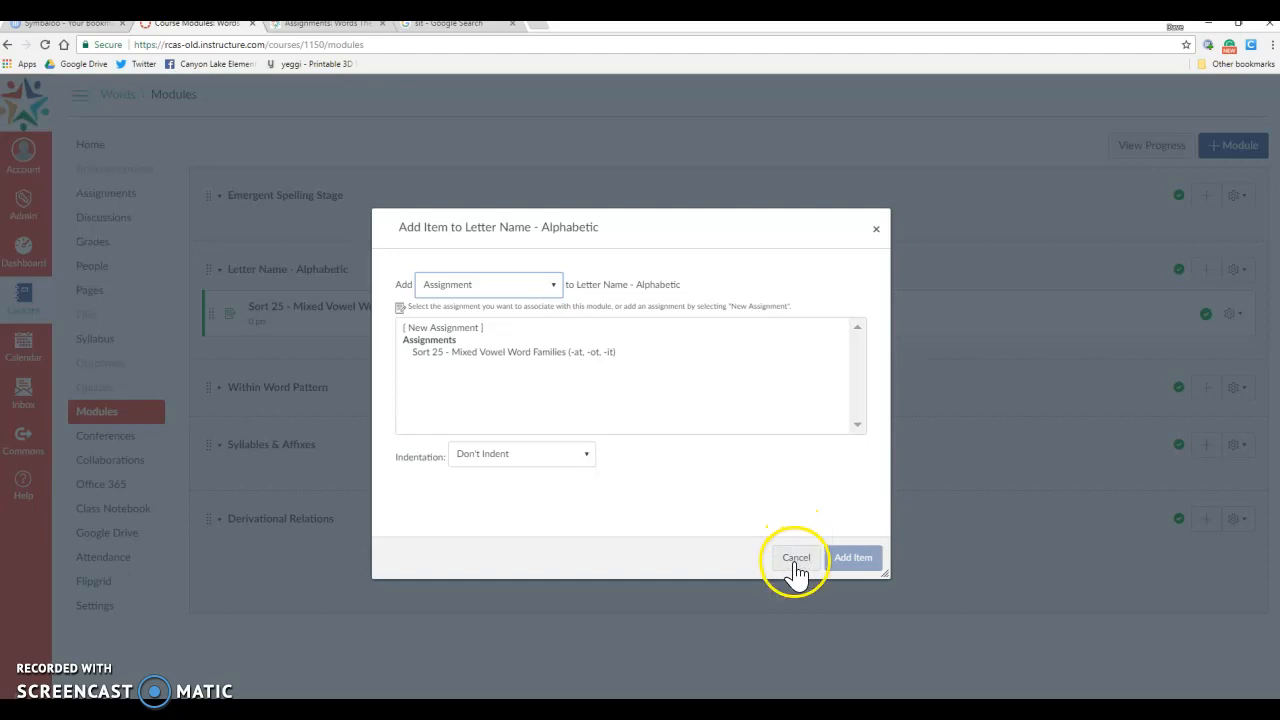
{"action": "left_click", "coordinate": [796, 556]}
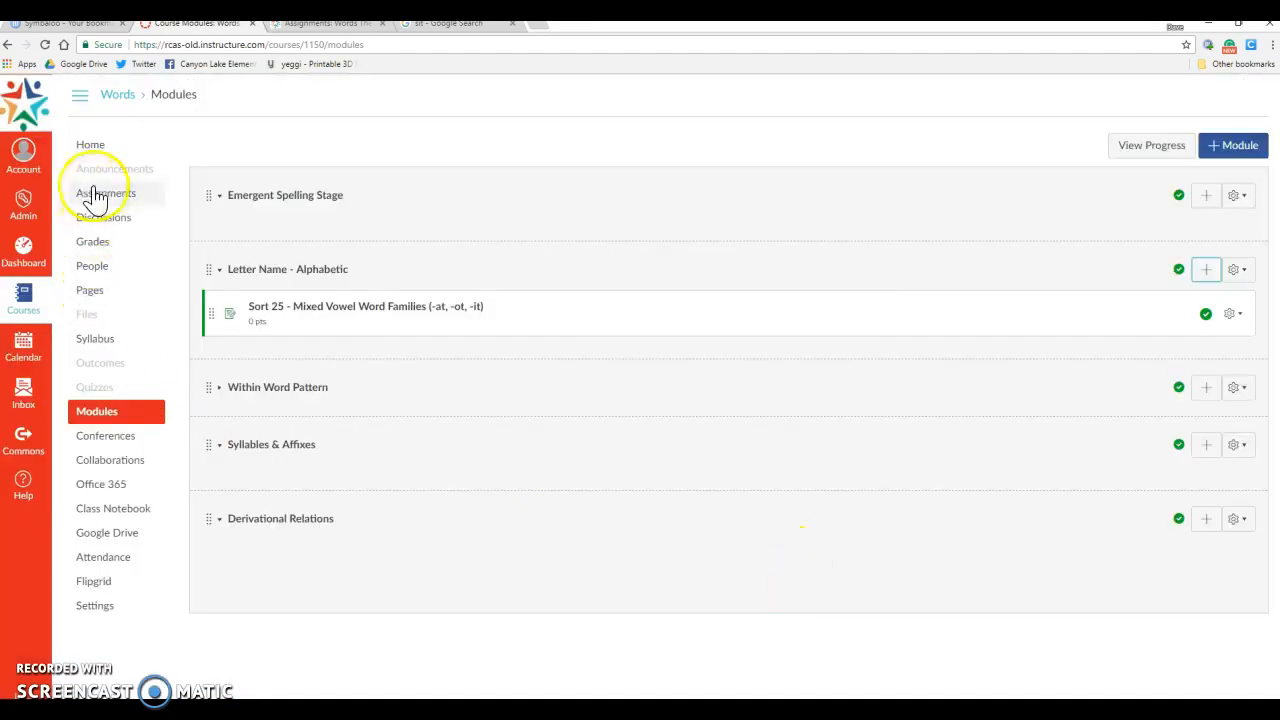
Step: Go to the Words course's Assignments page
{"action": "left_click", "coordinate": [104, 192]}
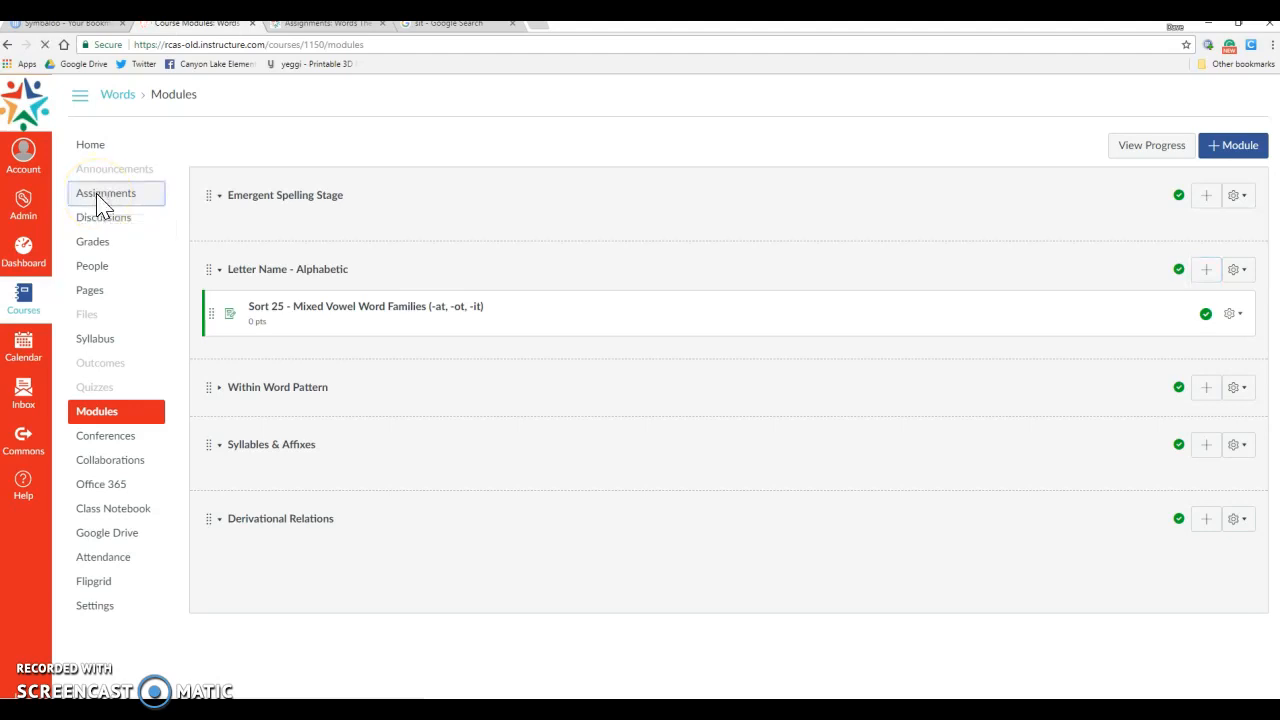
{"action": "left_click", "coordinate": [104, 192]}
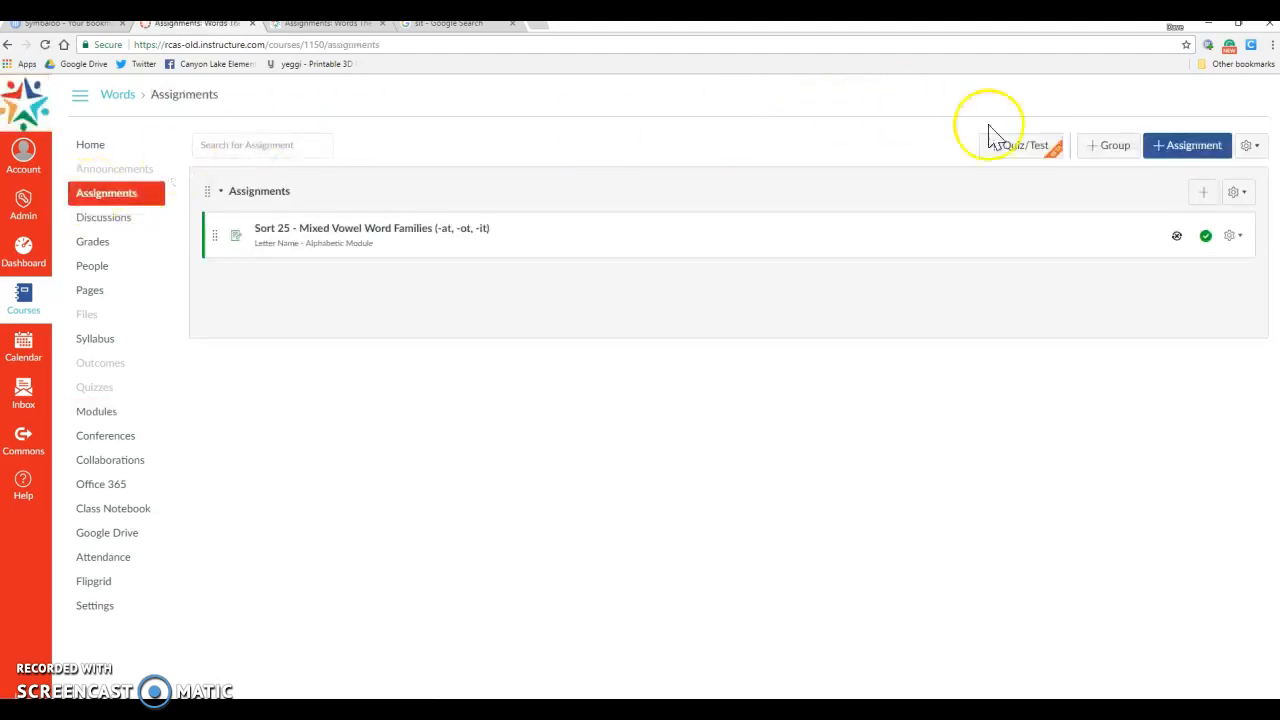
{"action": "mouse_move", "coordinate": [1024, 144]}
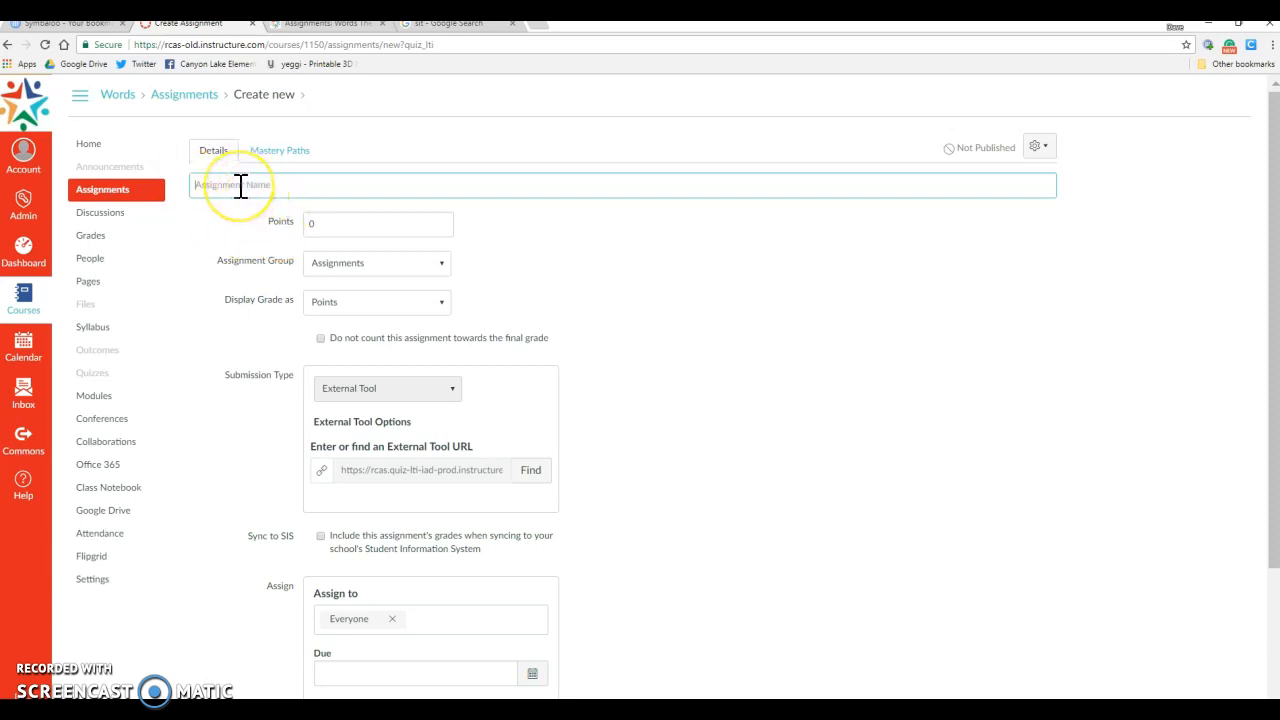
Step: Enter the assignment name 'Sort 26 - Mixed Vowel Families (-an, -in, -en, -un)'
{"action": "left_click", "coordinate": [620, 184]}
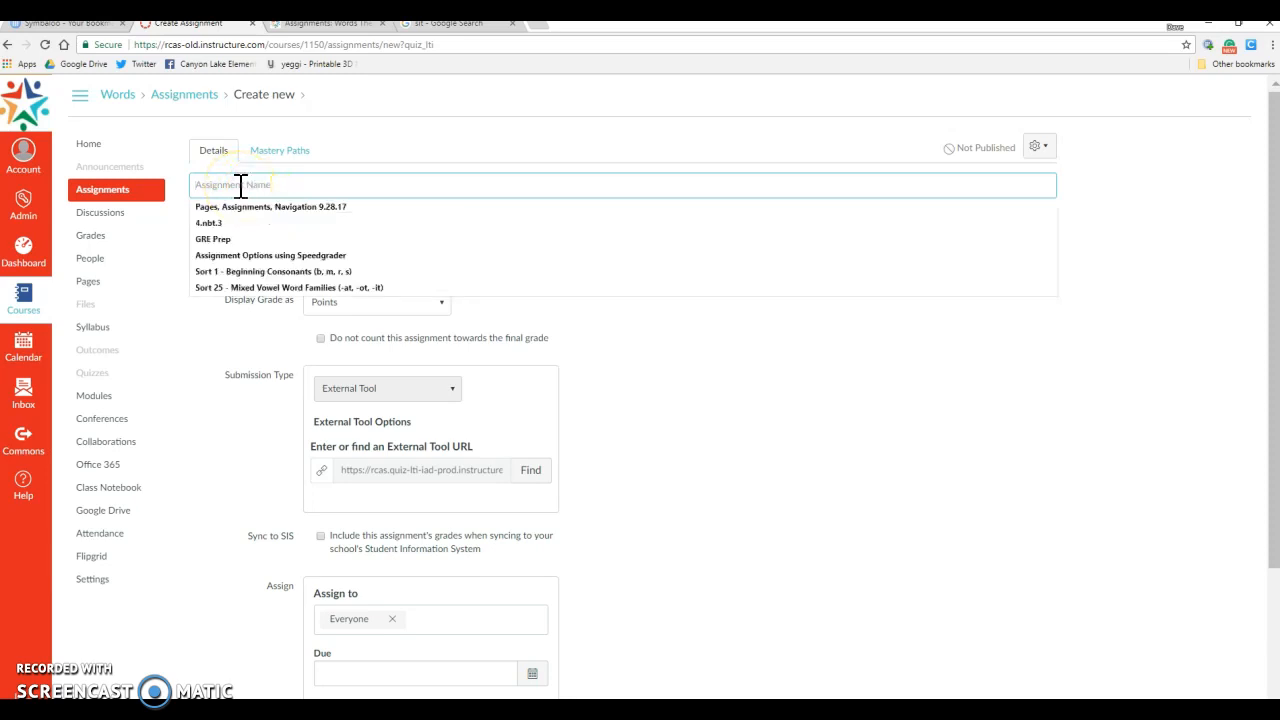
{"action": "type", "text": "So"}
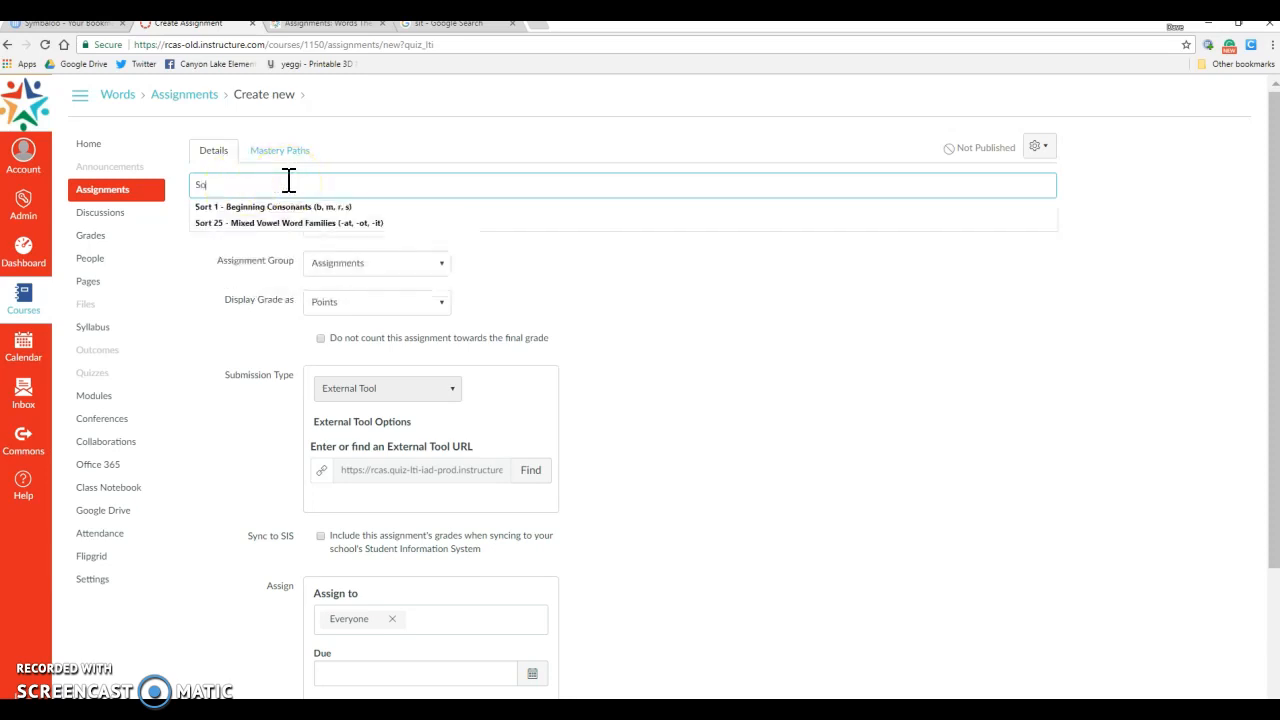
{"action": "type", "text": "Sort 26"}
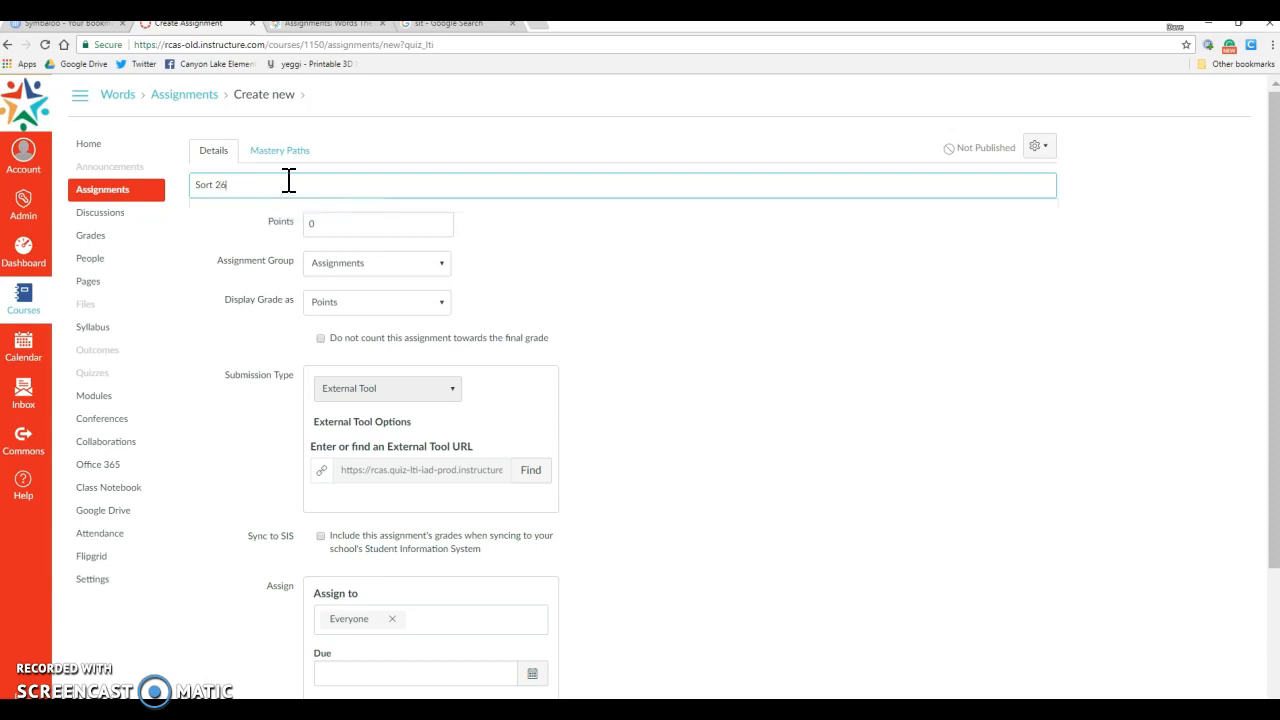
{"action": "type", "text": "-"}
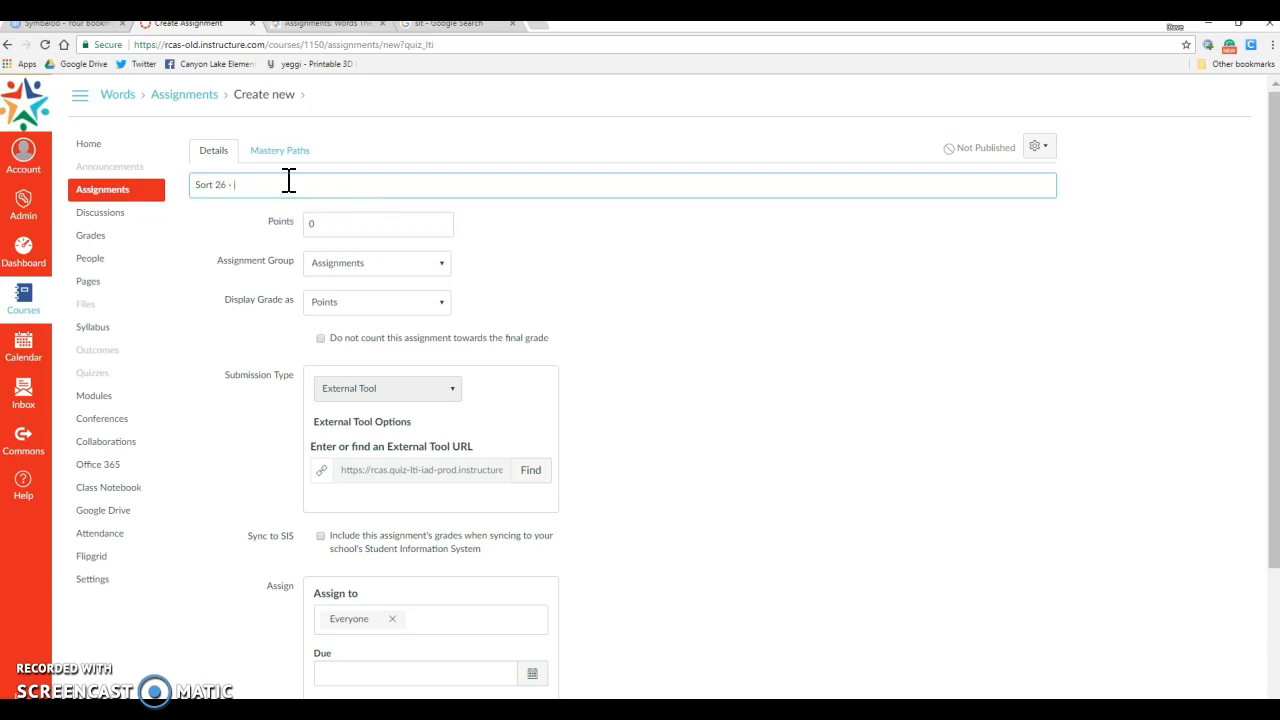
{"action": "type", "text": "Mixed Vowel Families"}
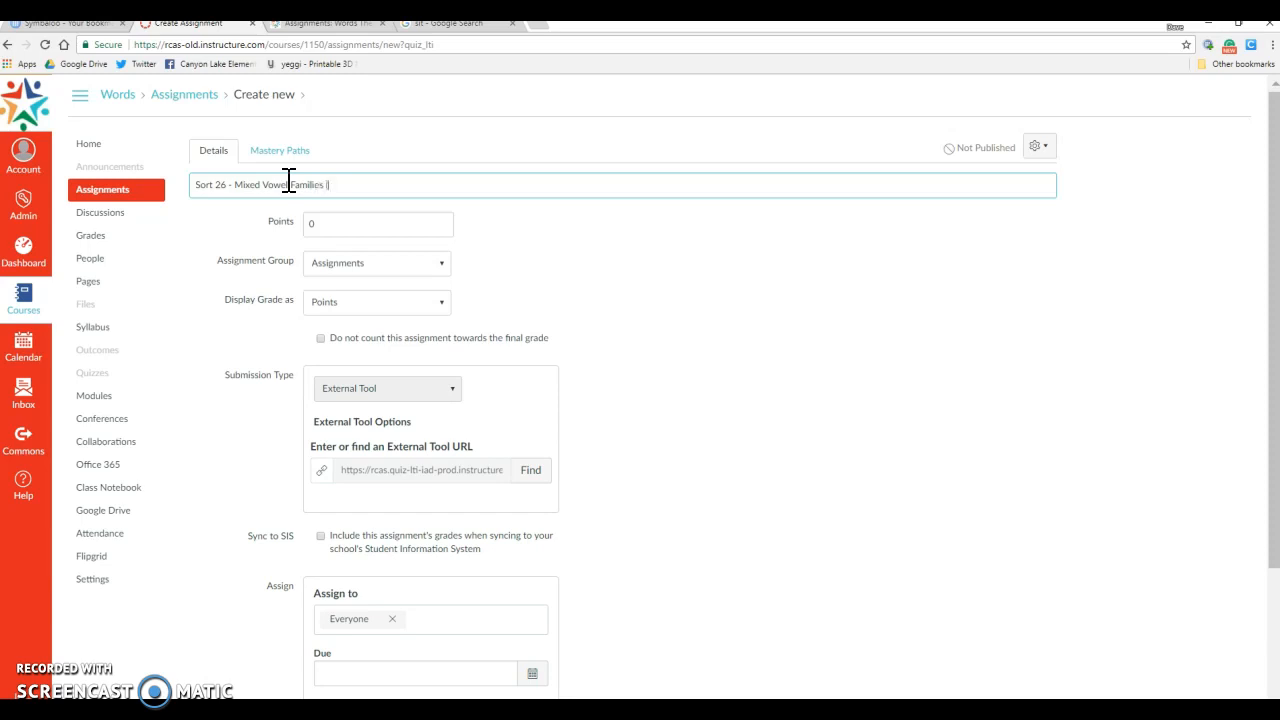
{"action": "type", "text": "(-an, -"}
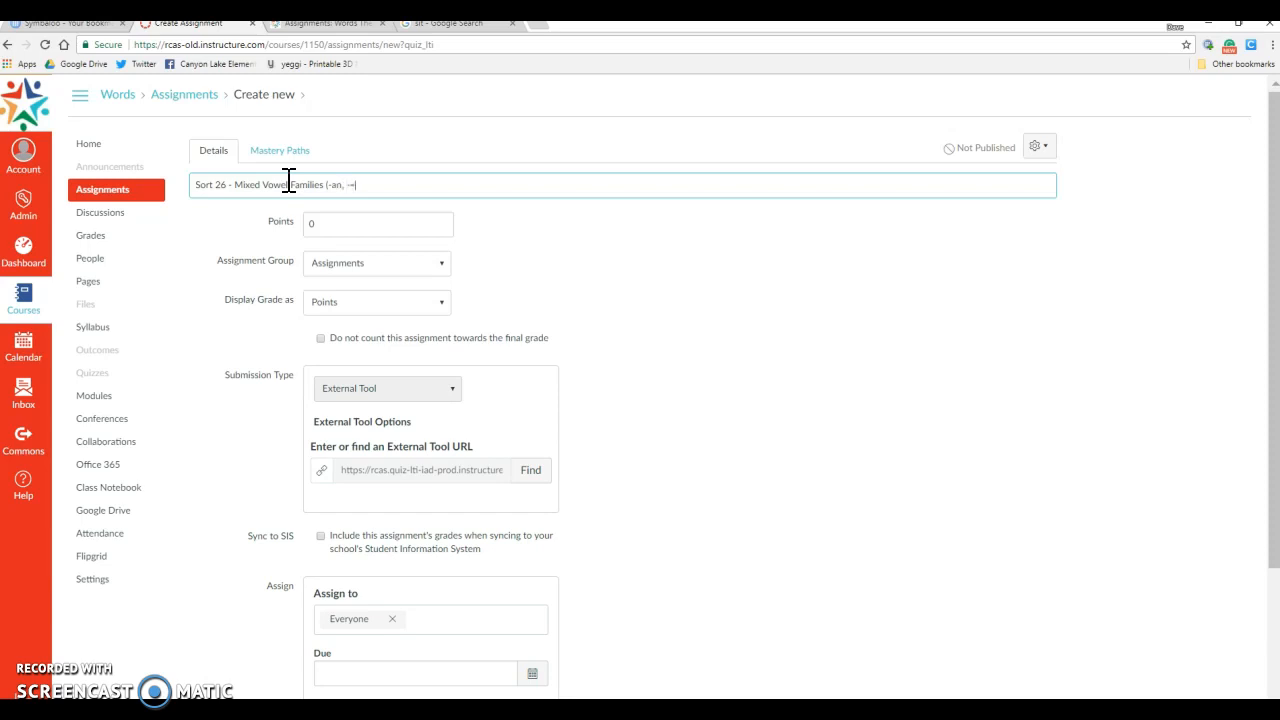
{"action": "type", "text": "iu"}
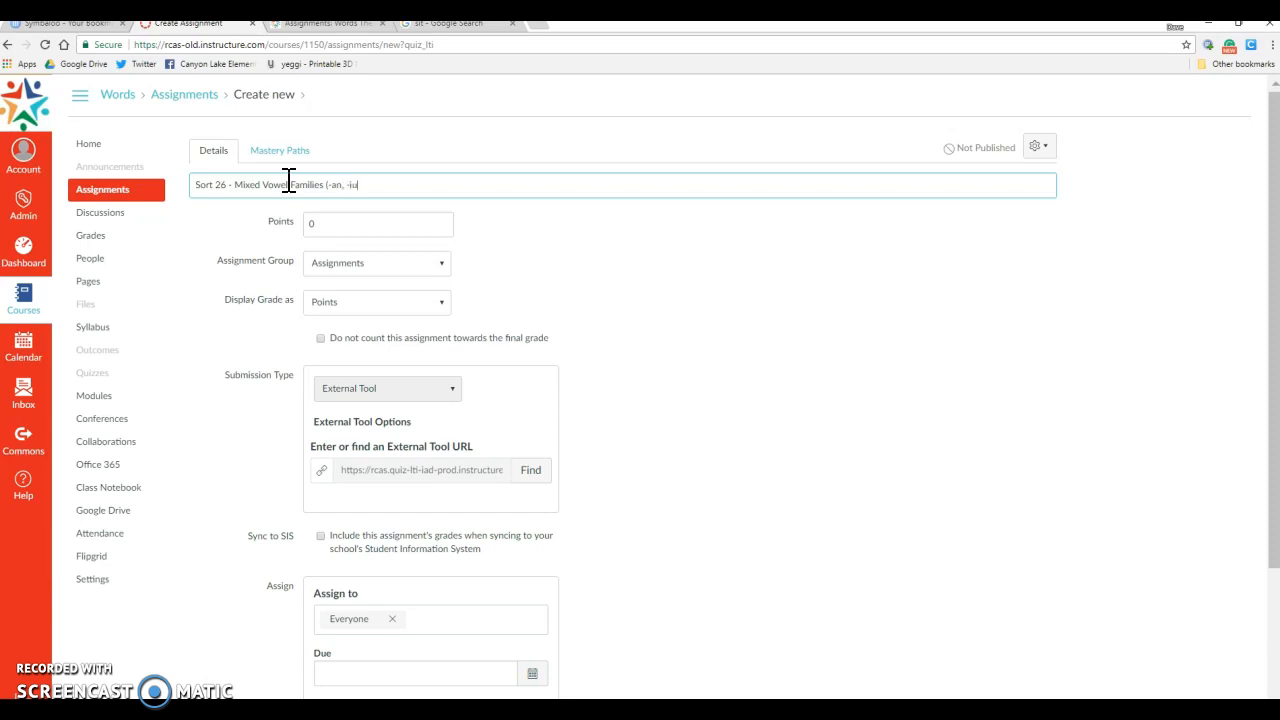
{"action": "type", "text": "-in,"}
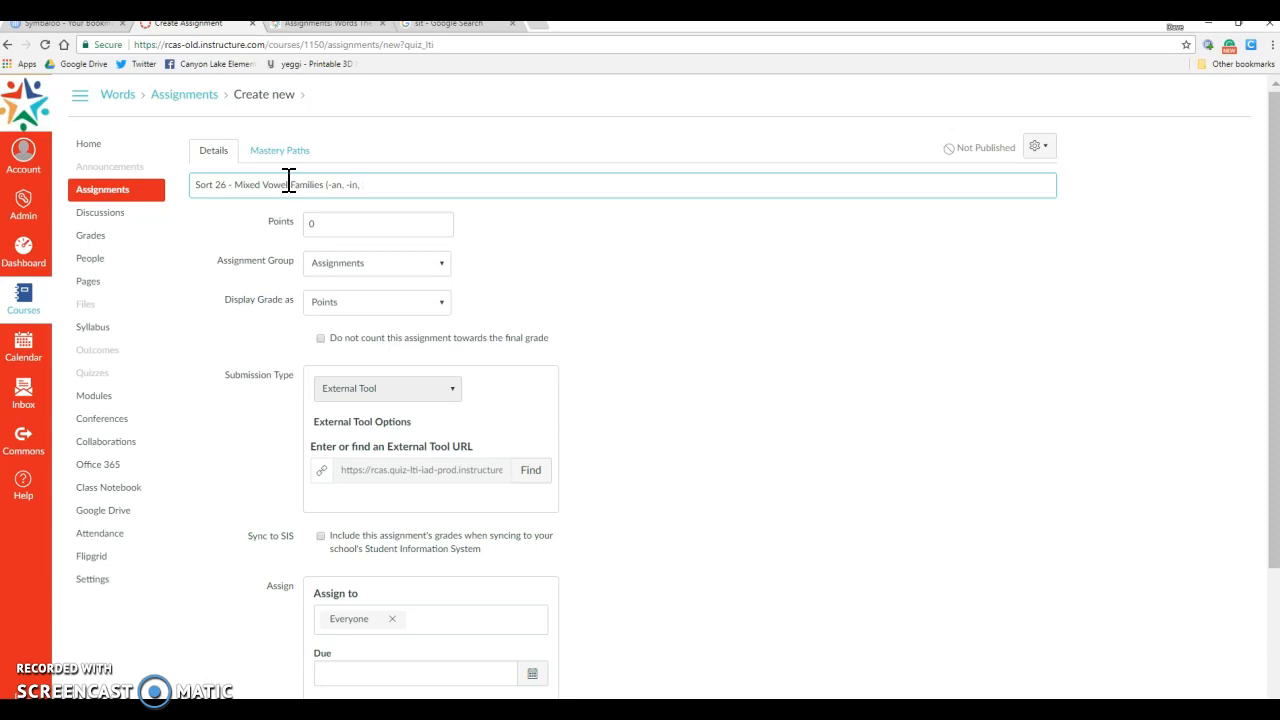
{"action": "type", "text": "-i"}
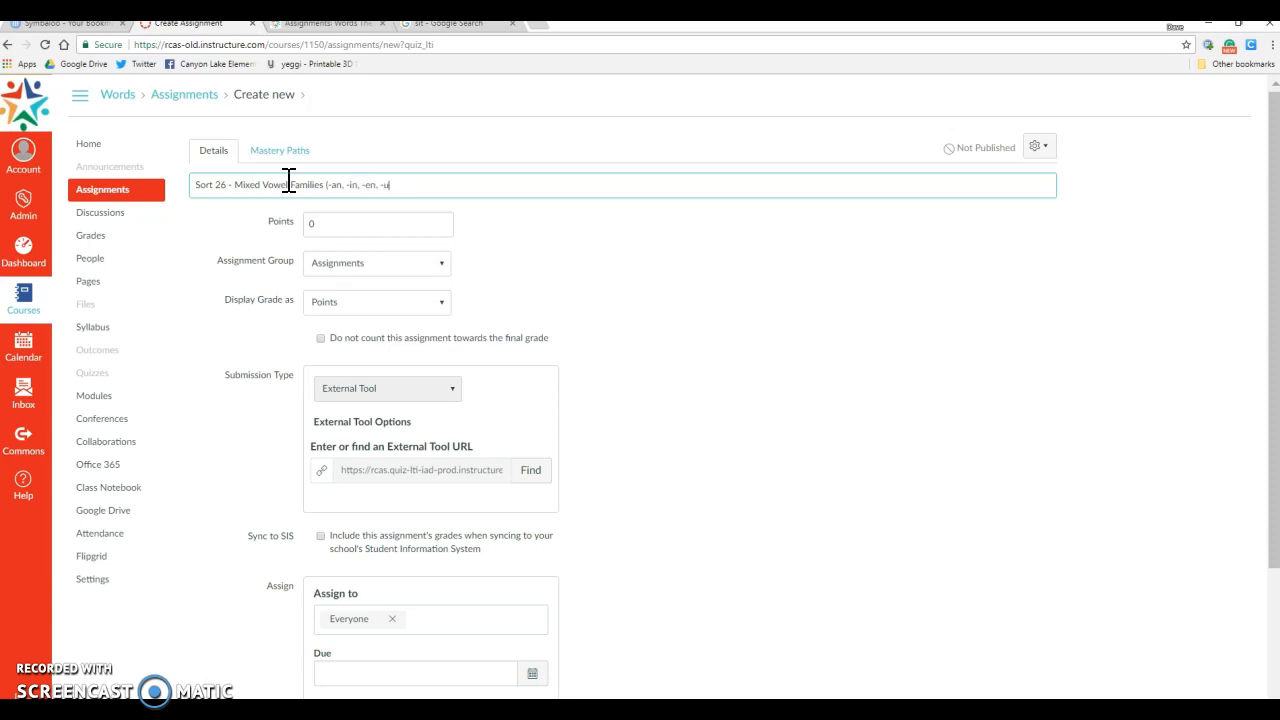
{"action": "type", "text": "n)"}
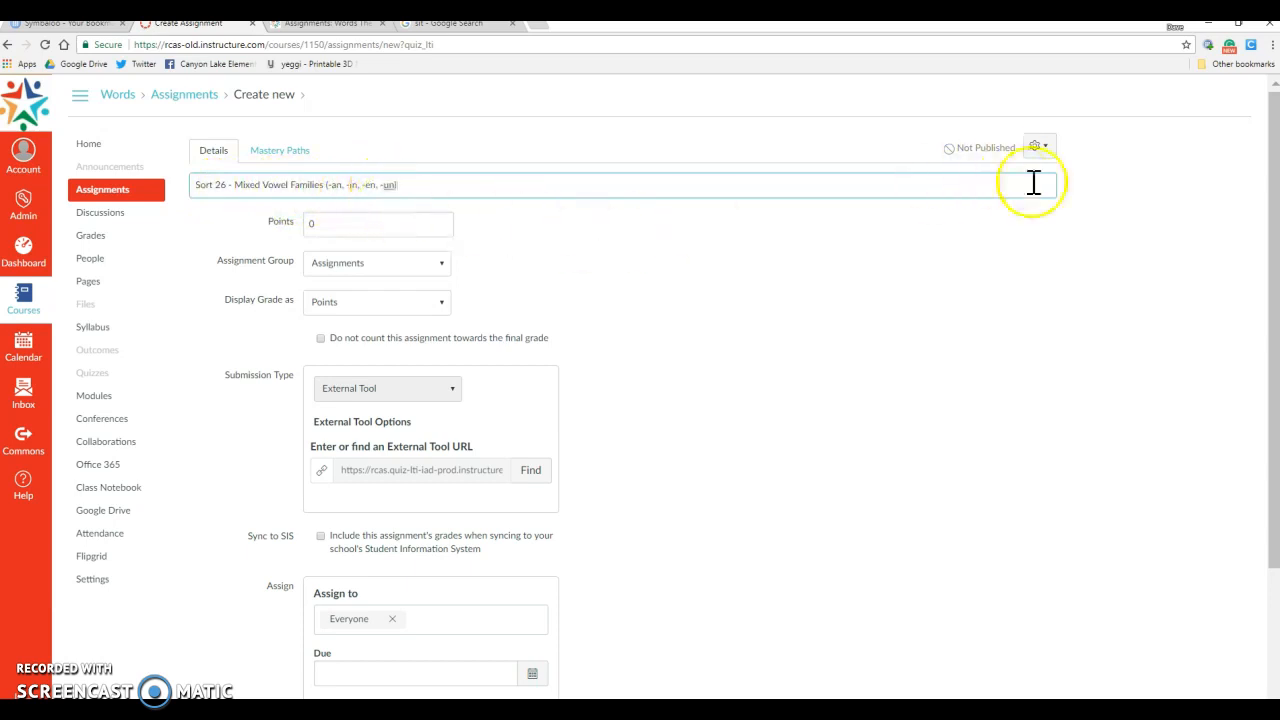
Step: Save and publish the assignment so the Sort 26 quiz builder opens
{"action": "scroll", "scroll_direction": "down", "scroll_amount": 3}
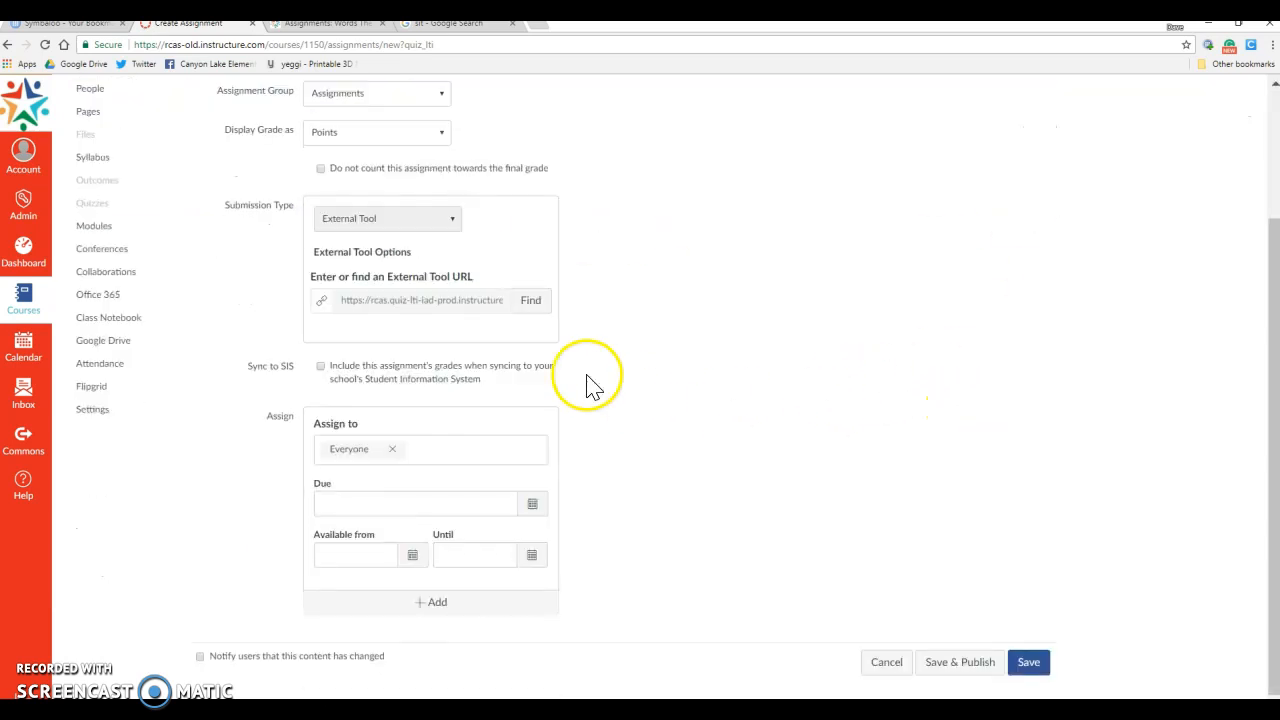
{"action": "mouse_move", "coordinate": [958, 662]}
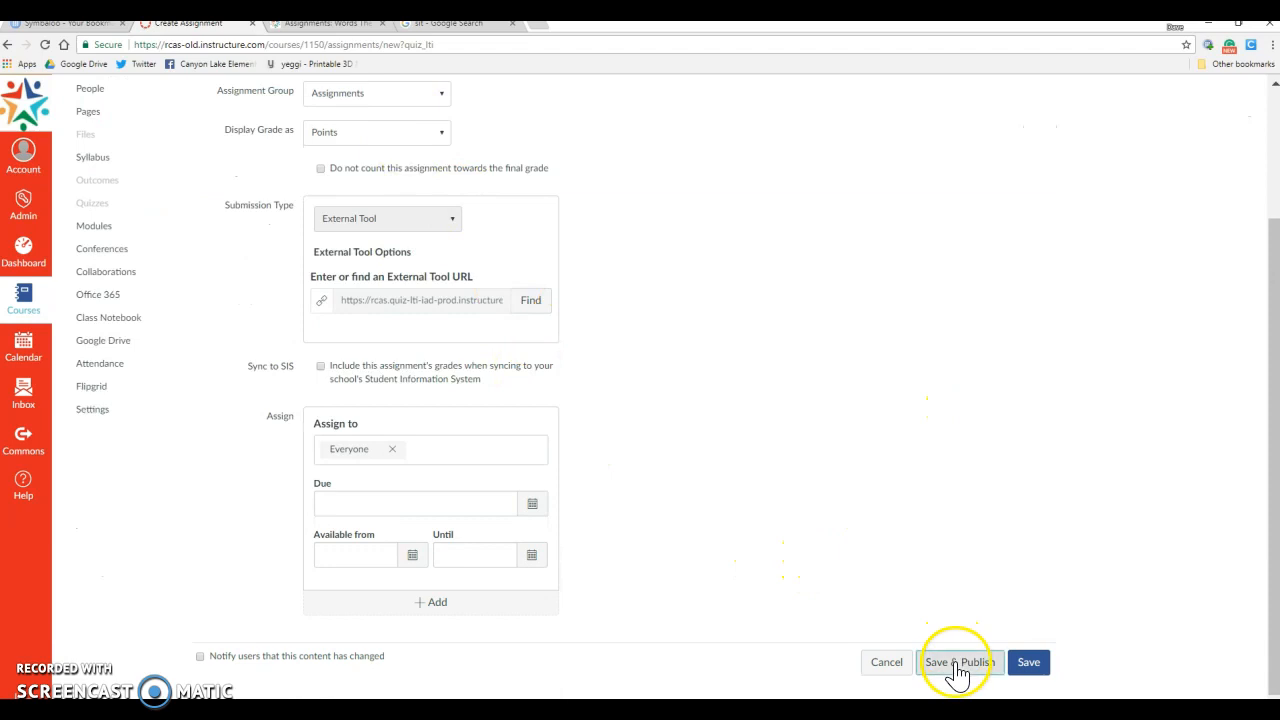
{"action": "left_click", "coordinate": [956, 662]}
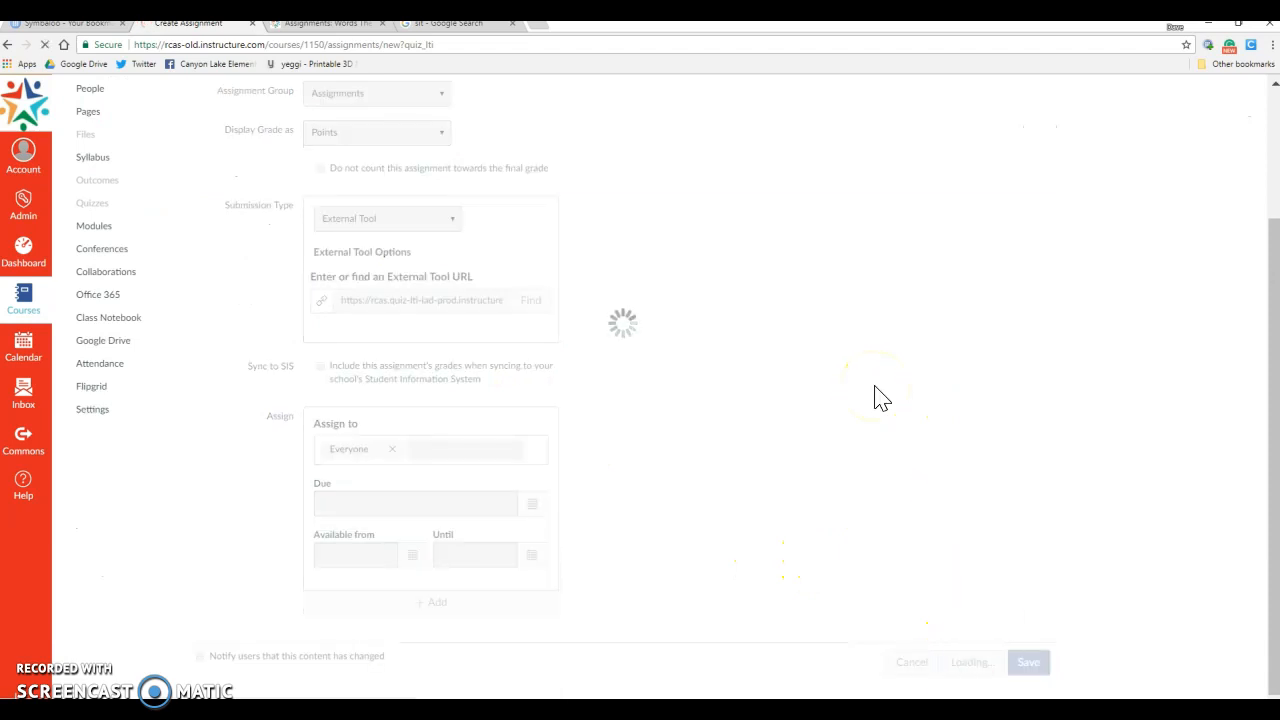
{"action": "left_click", "coordinate": [1028, 662]}
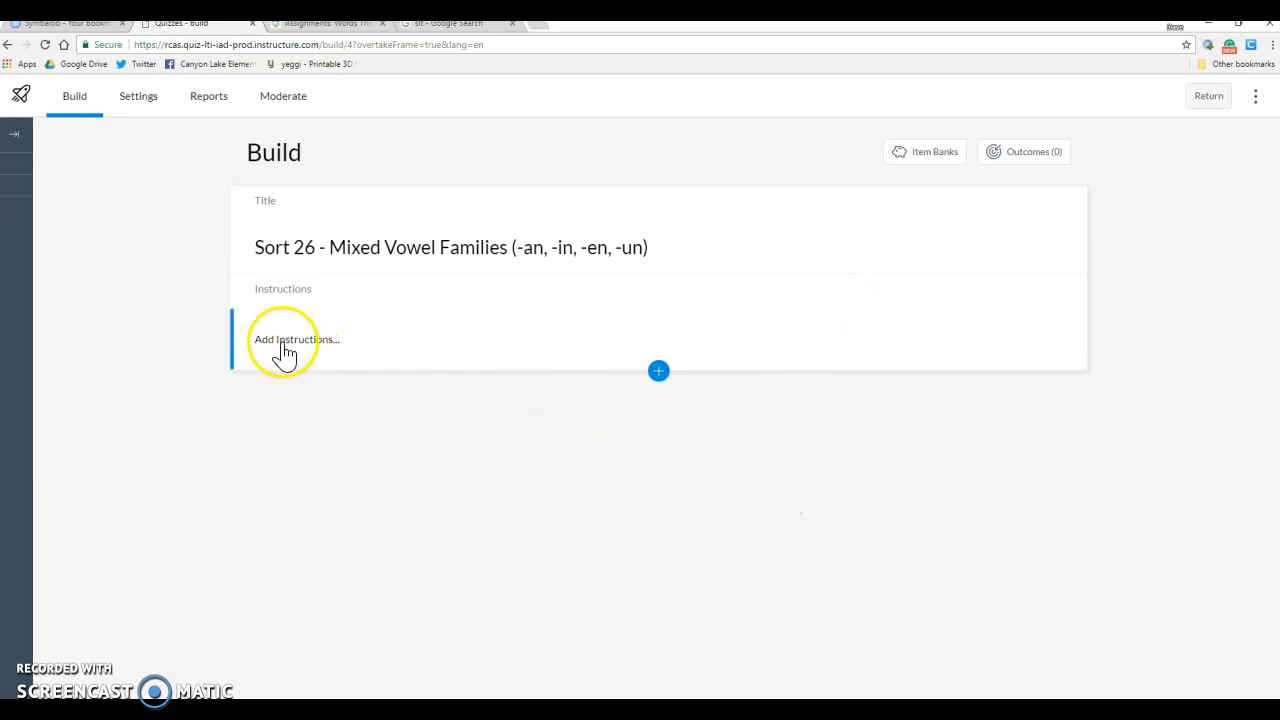
Step: Write the quiz instructions 'Sort the words into the appropriate categories'
{"action": "left_click", "coordinate": [296, 340]}
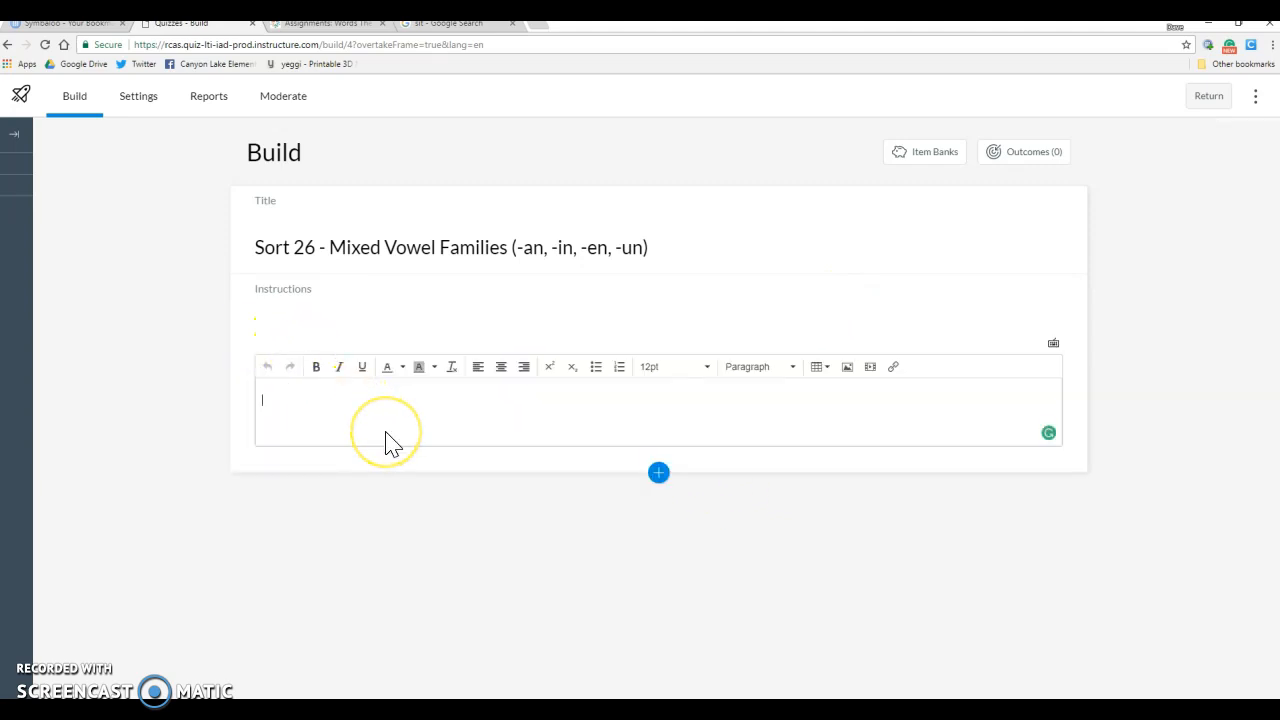
{"action": "type", "text": "Com"}
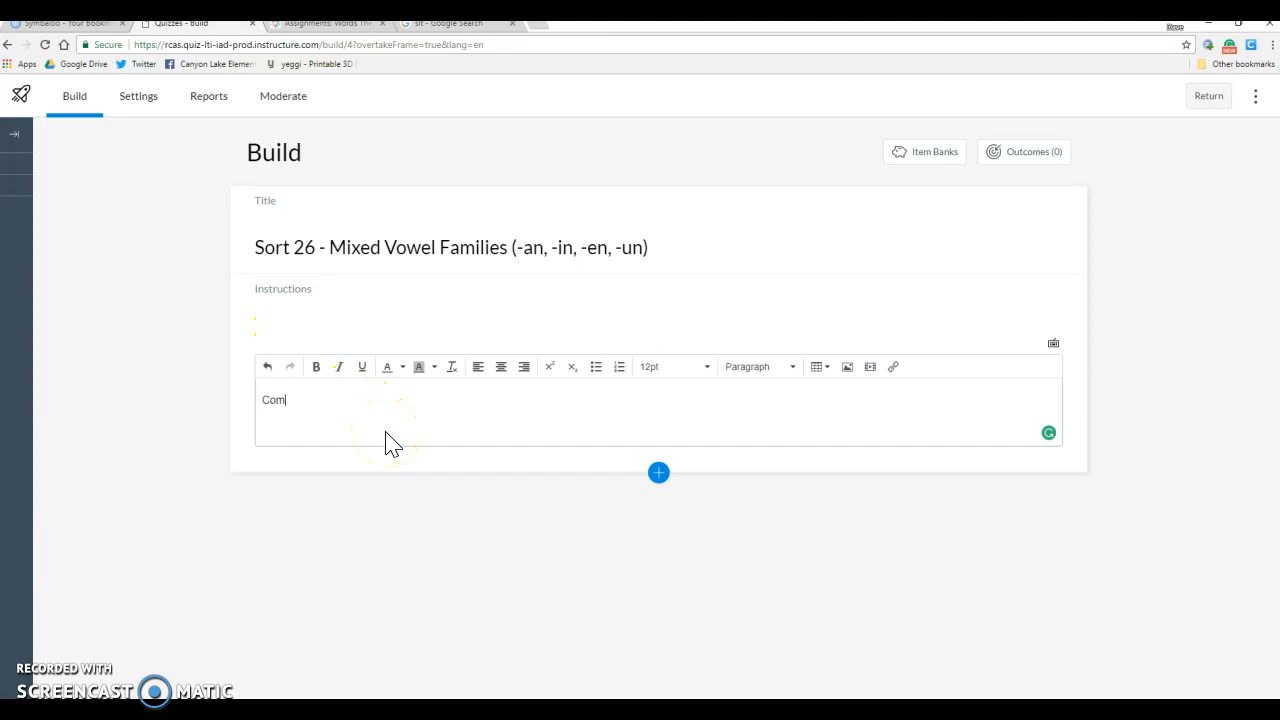
{"action": "type", "text": "Sort"}
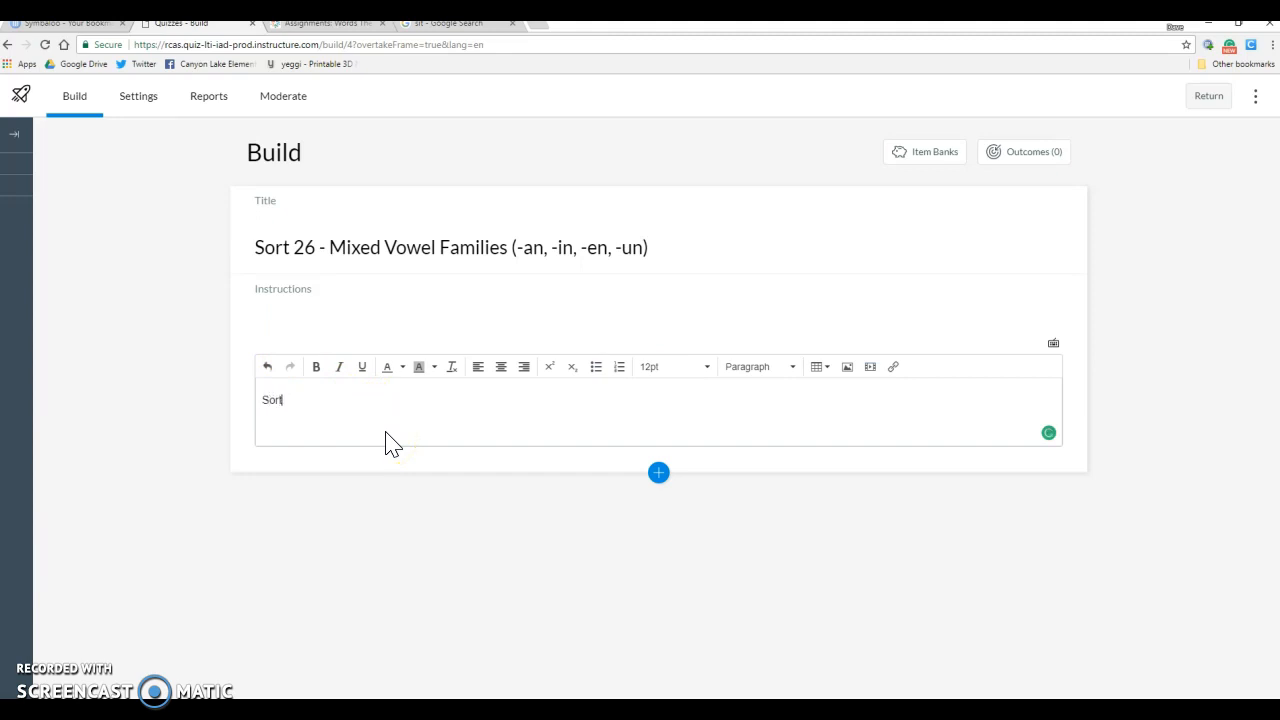
{"action": "type", "text": "the words into"}
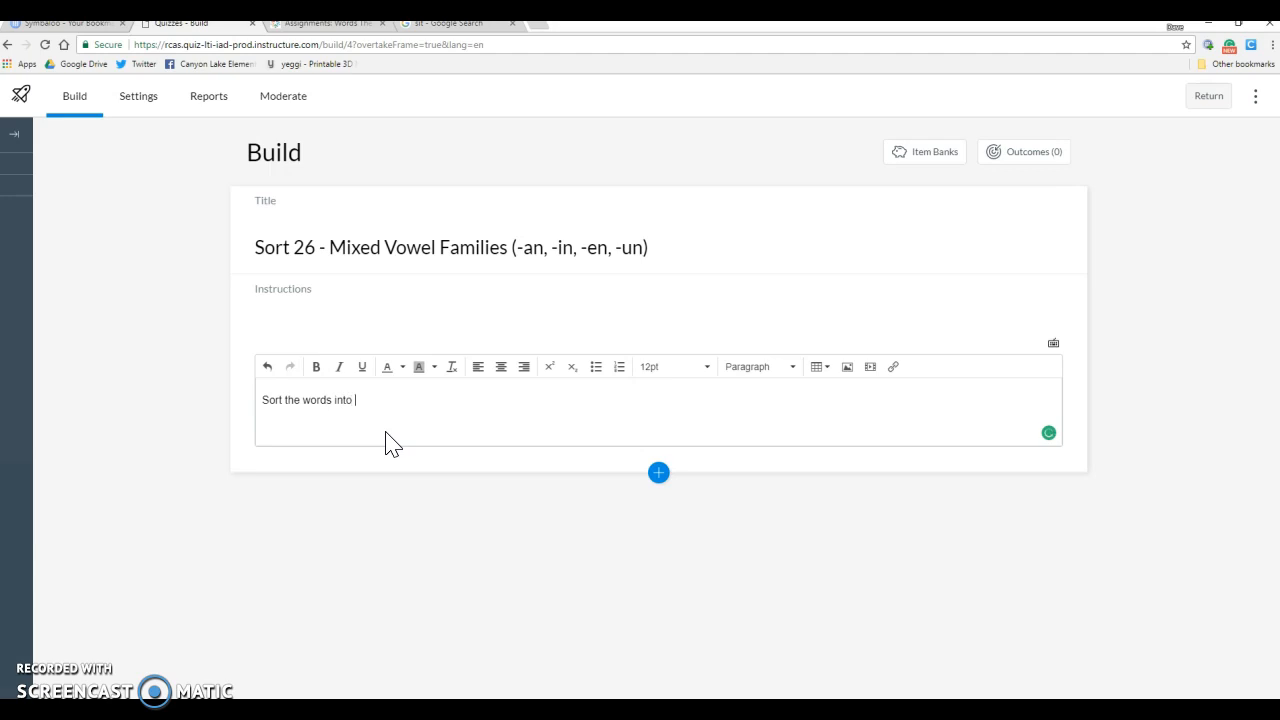
{"action": "type", "text": "the appropriate categories:"}
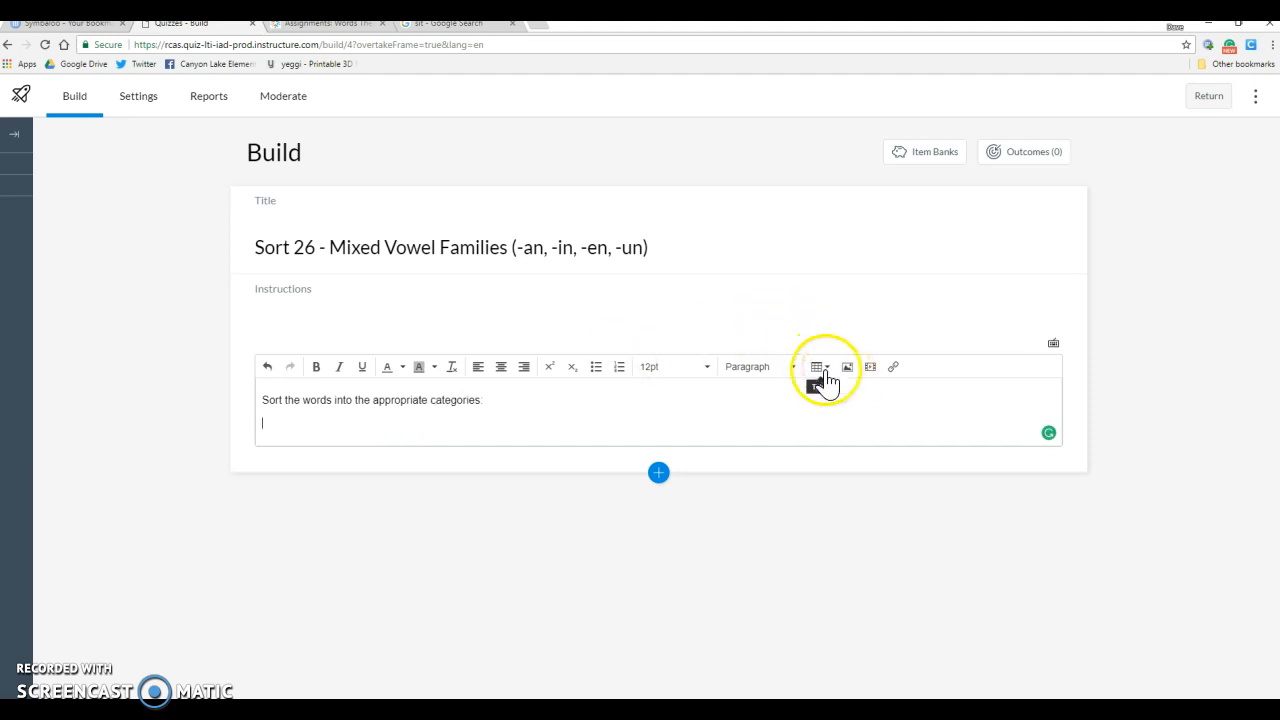
Step: Insert a 4 x 1 table under the instructions and set a larger text size for it
{"action": "left_click", "coordinate": [814, 366]}
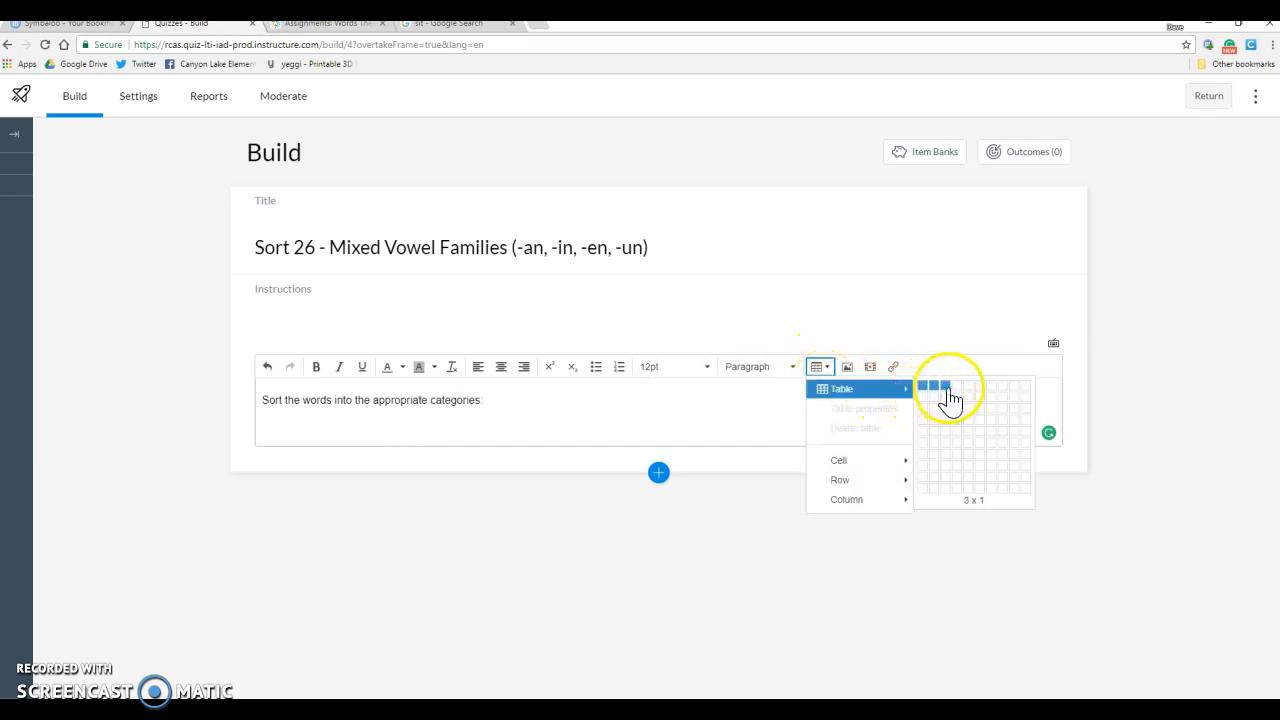
{"action": "left_click", "coordinate": [948, 388]}
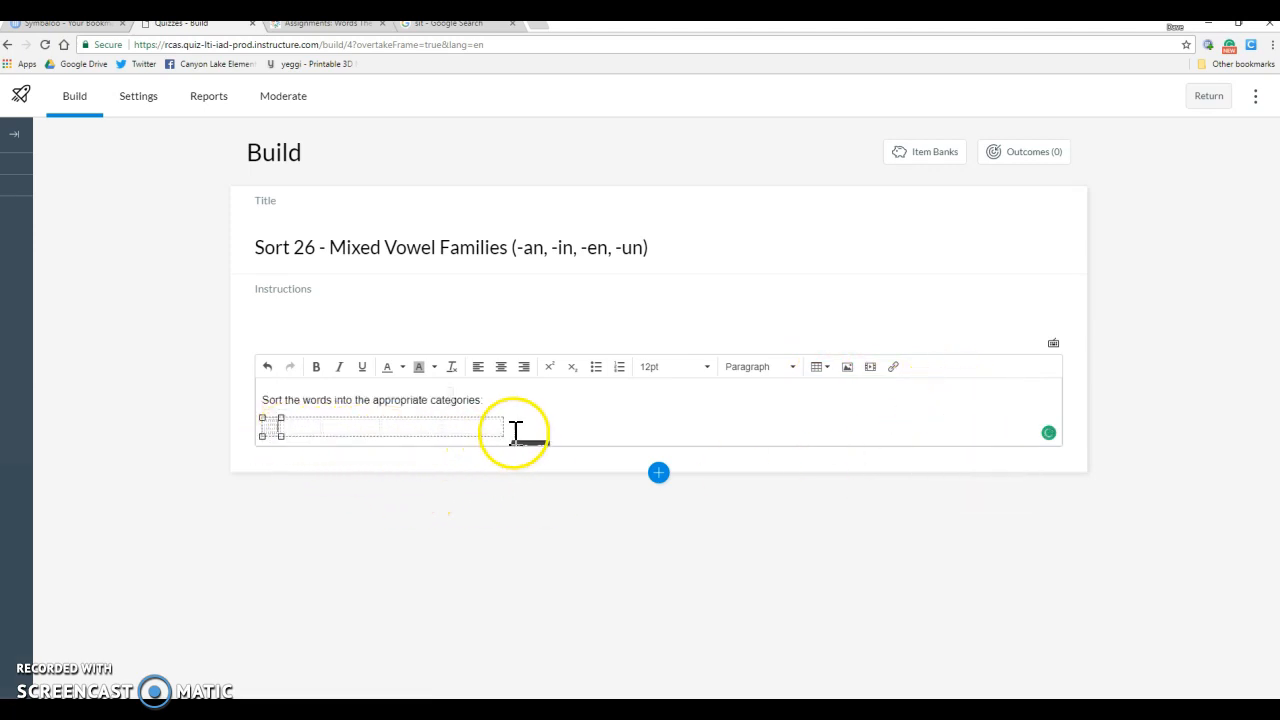
{"action": "left_click", "coordinate": [296, 432]}
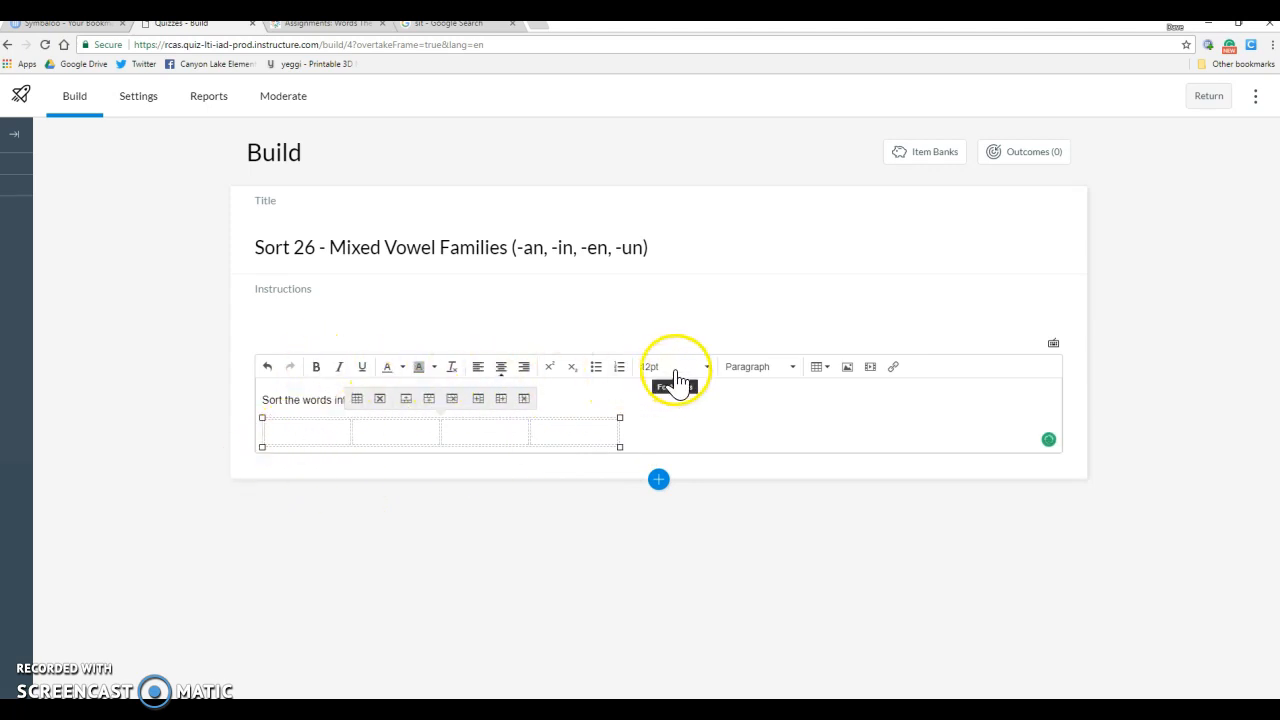
{"action": "left_click", "coordinate": [652, 366]}
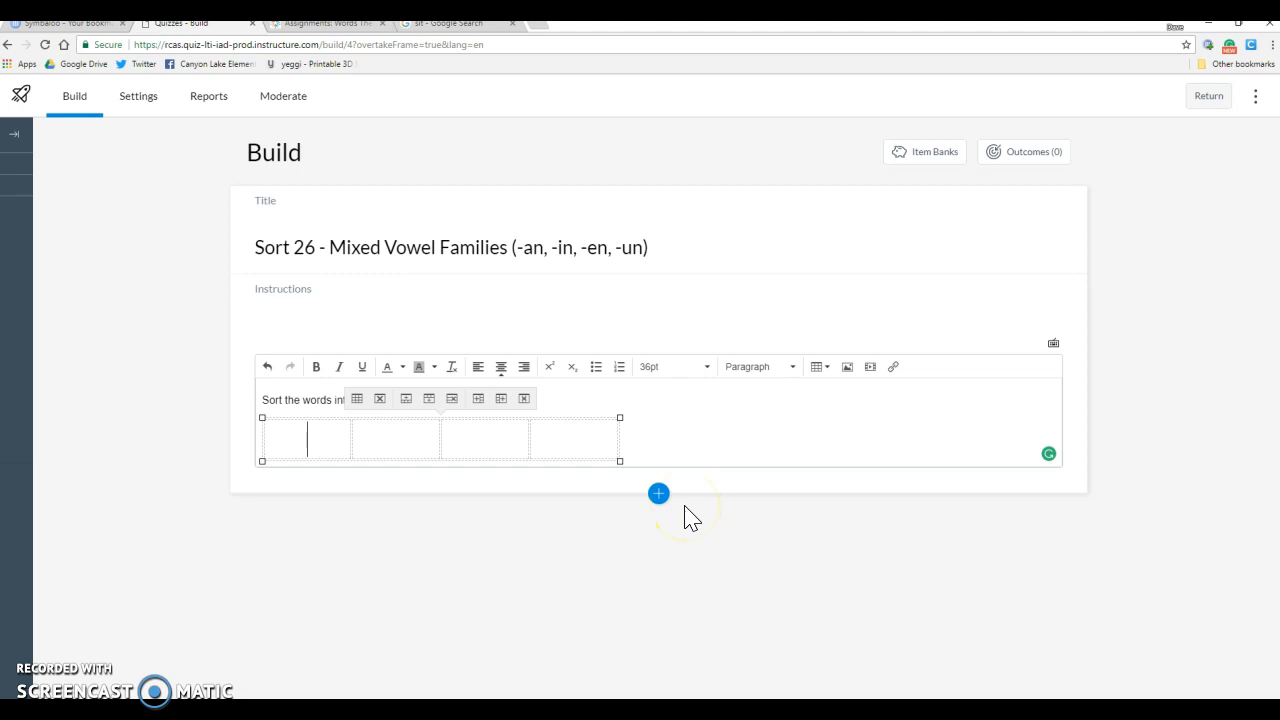
Step: Fill the first two table cells with 'can -an' and 'pin -in'
{"action": "type", "text": "C"}
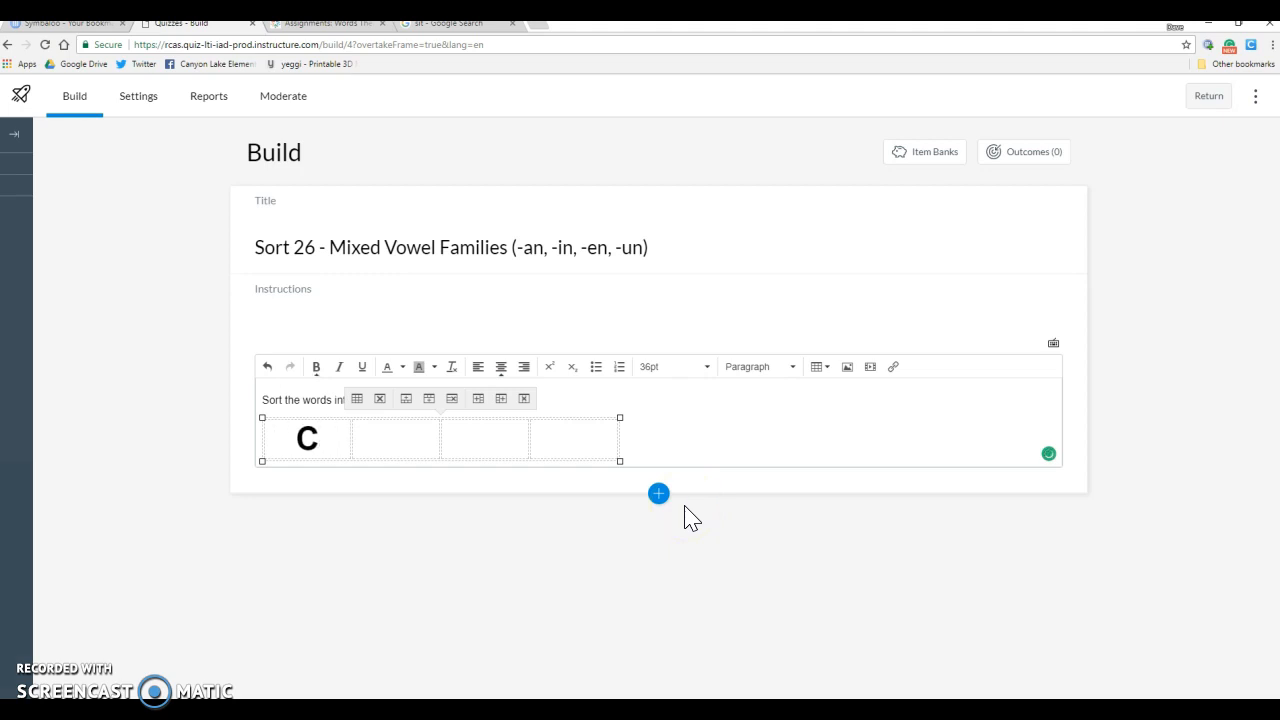
{"action": "type", "text": "an"}
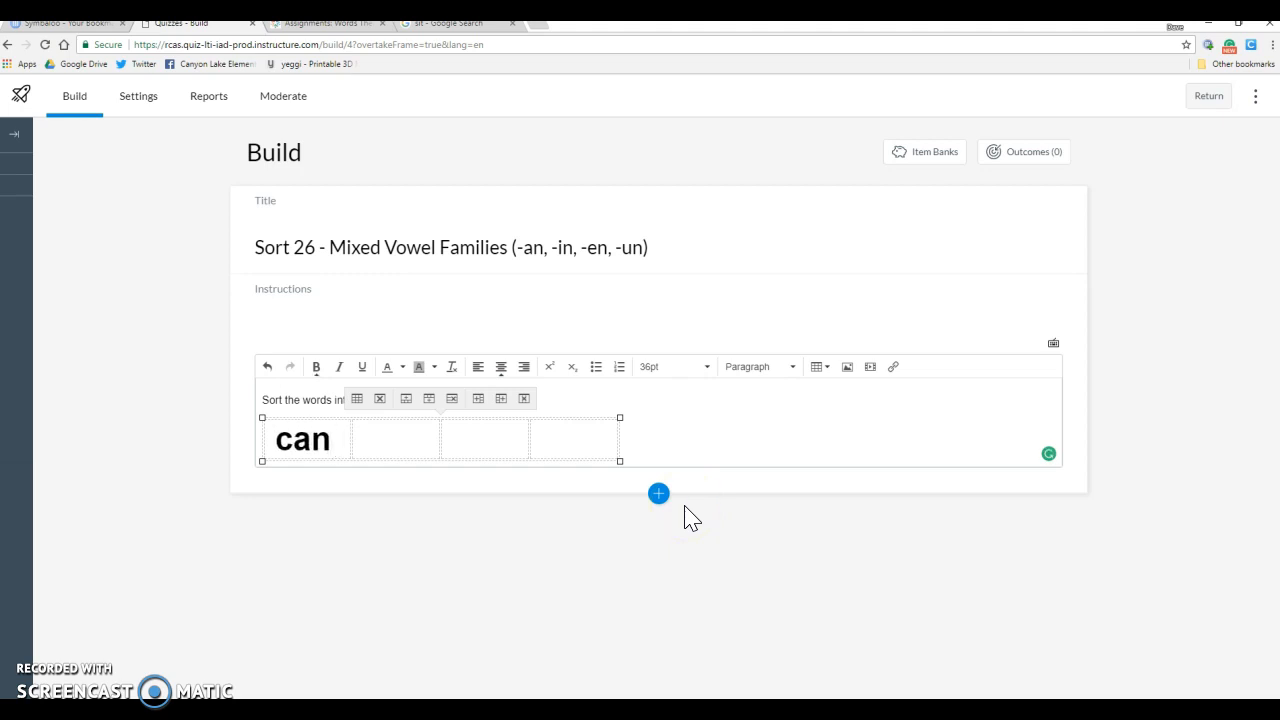
{"action": "left_click", "coordinate": [304, 450]}
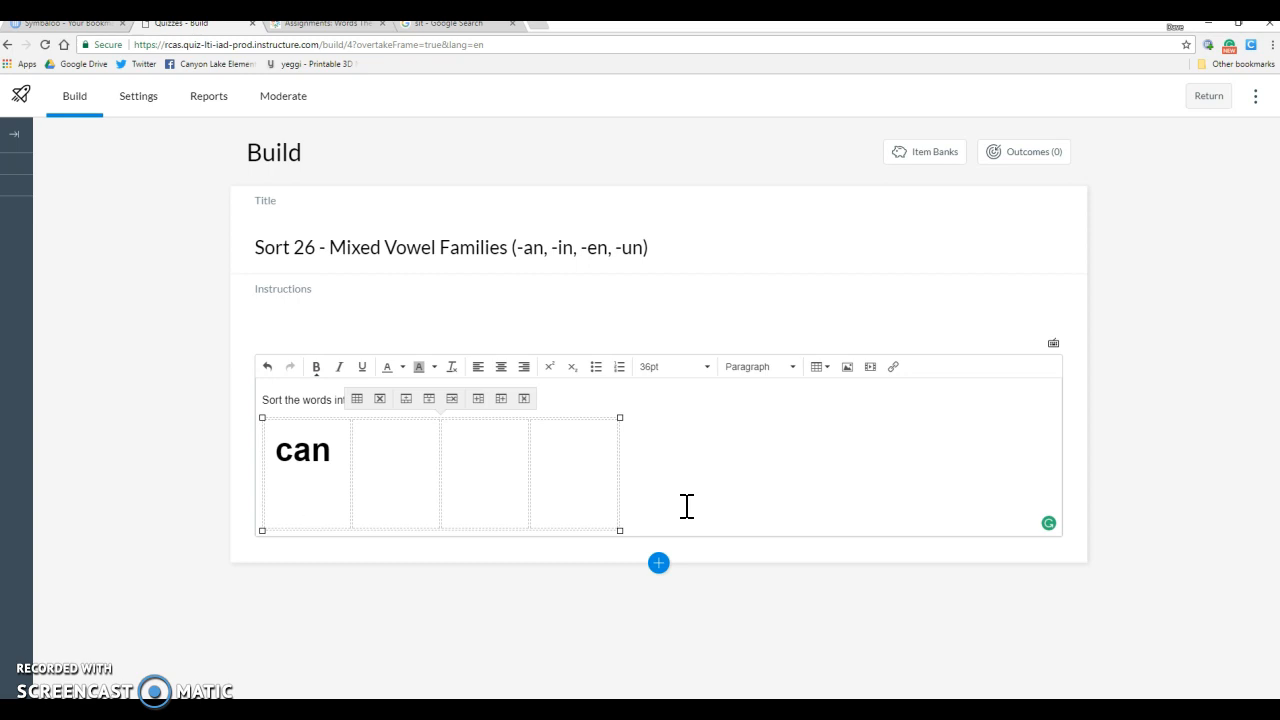
{"action": "type", "text": "-an"}
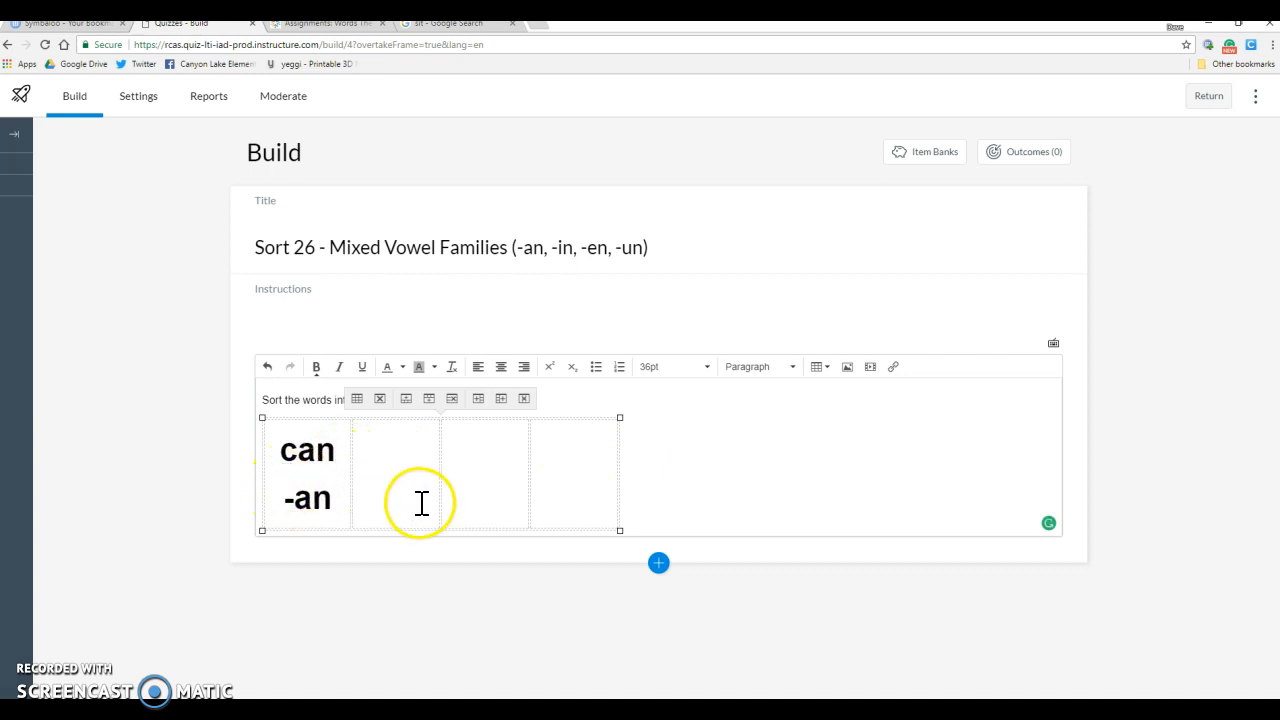
{"action": "left_click", "coordinate": [396, 450]}
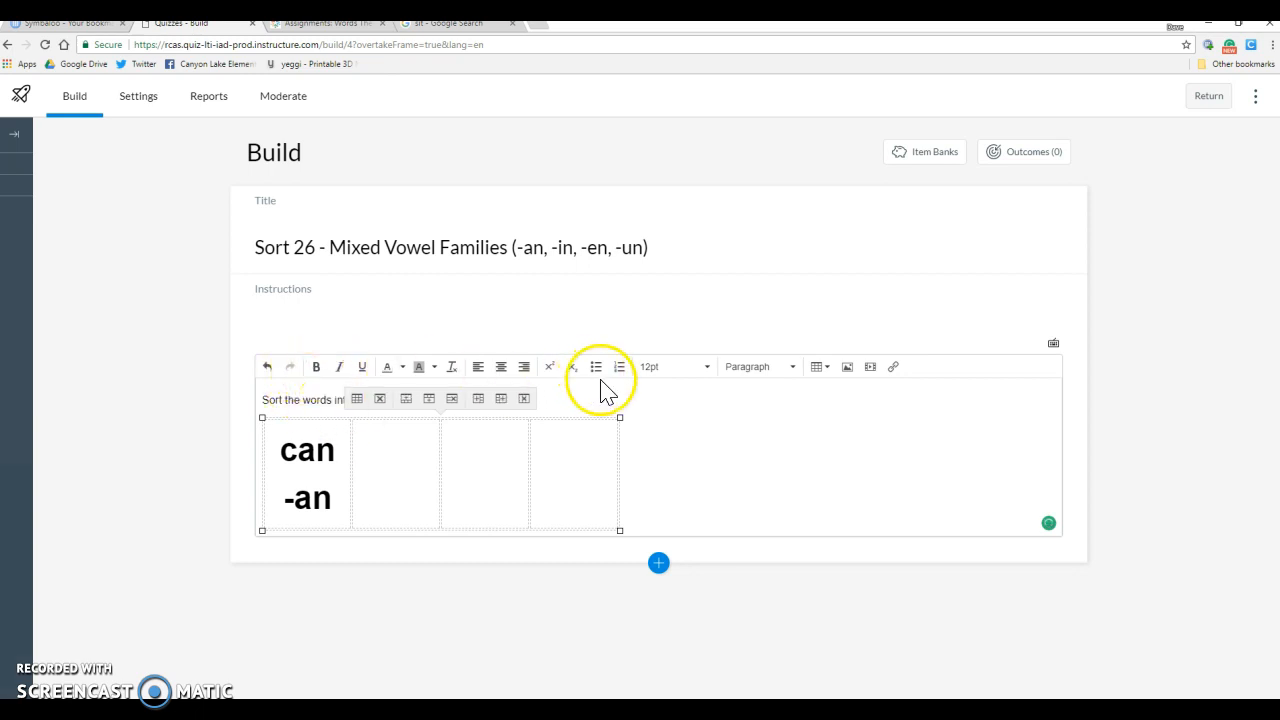
{"action": "mouse_move", "coordinate": [696, 376]}
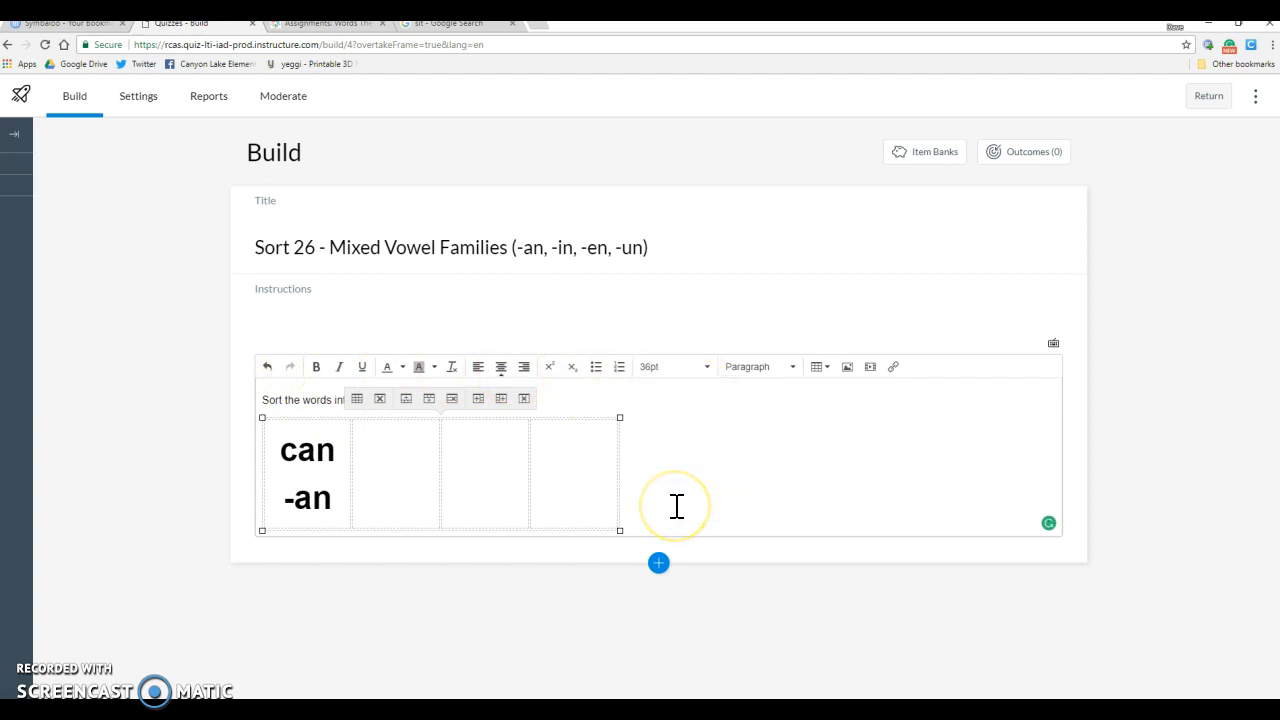
{"action": "type", "text": "pin"}
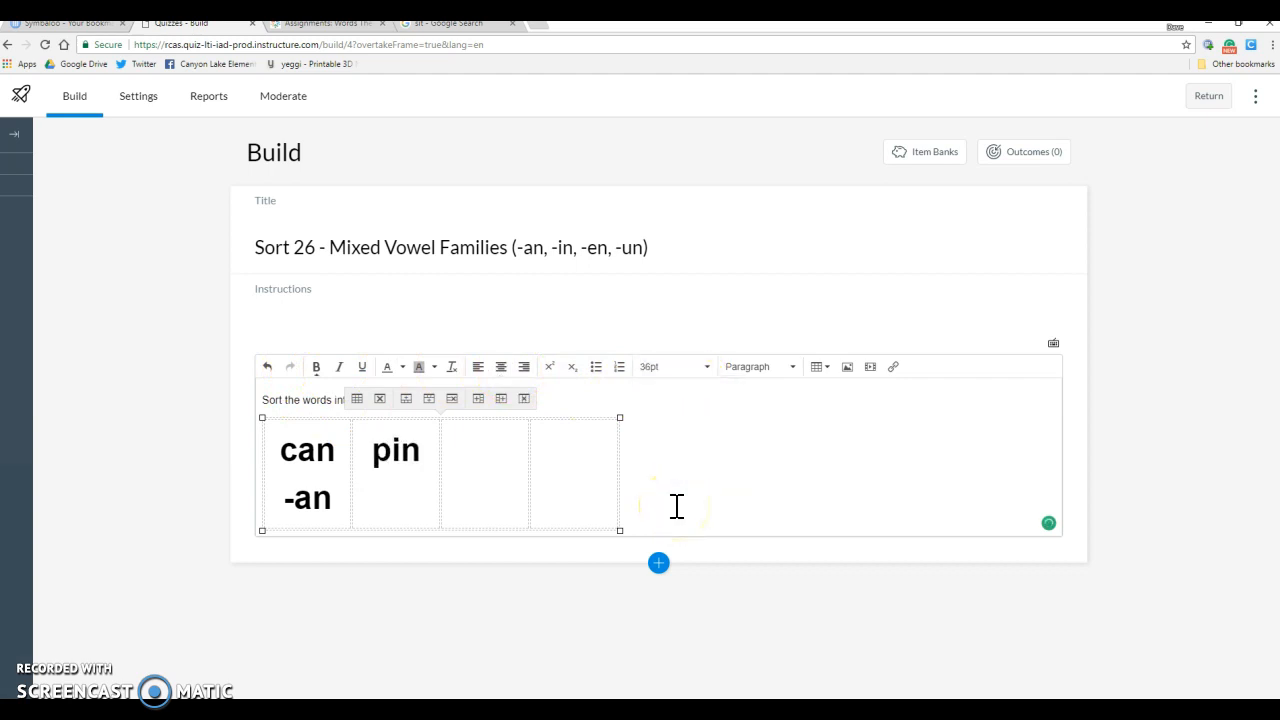
{"action": "type", "text": "-in"}
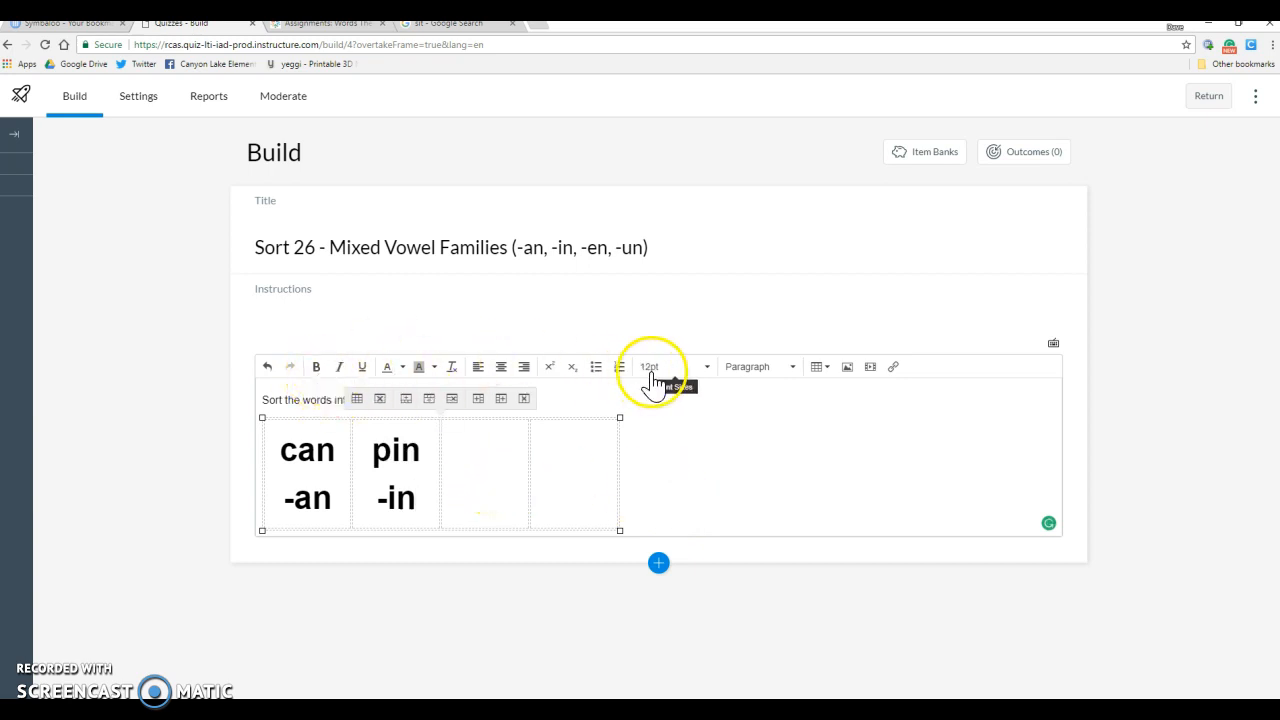
Step: Fill the last two cells with 'ten -en' and 'sun -un' in large text
{"action": "left_click", "coordinate": [650, 366]}
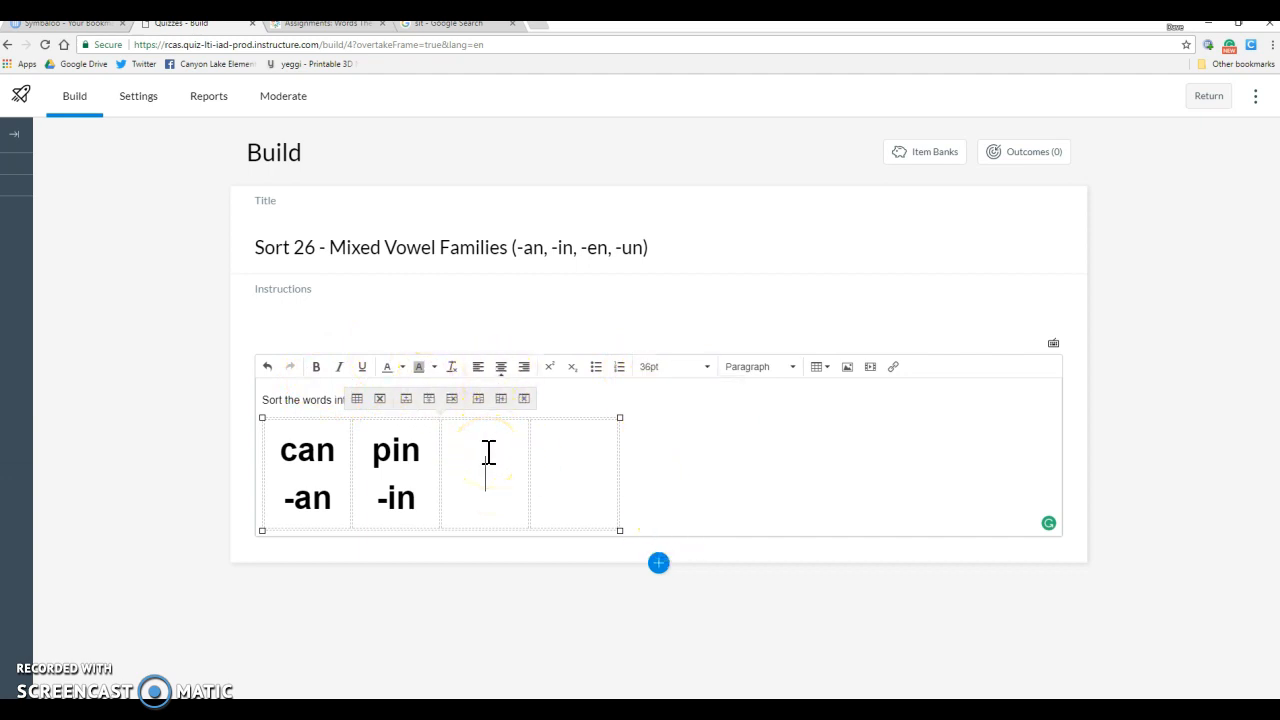
{"action": "type", "text": "ten"}
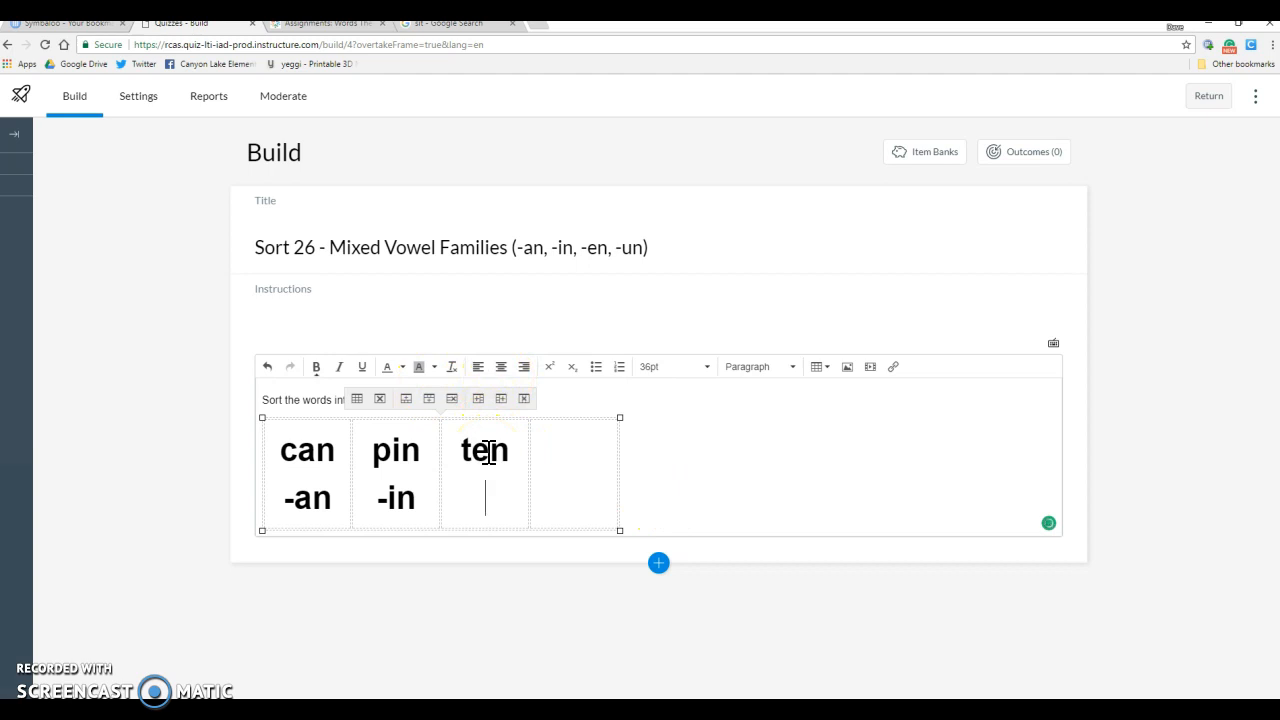
{"action": "type", "text": "-en"}
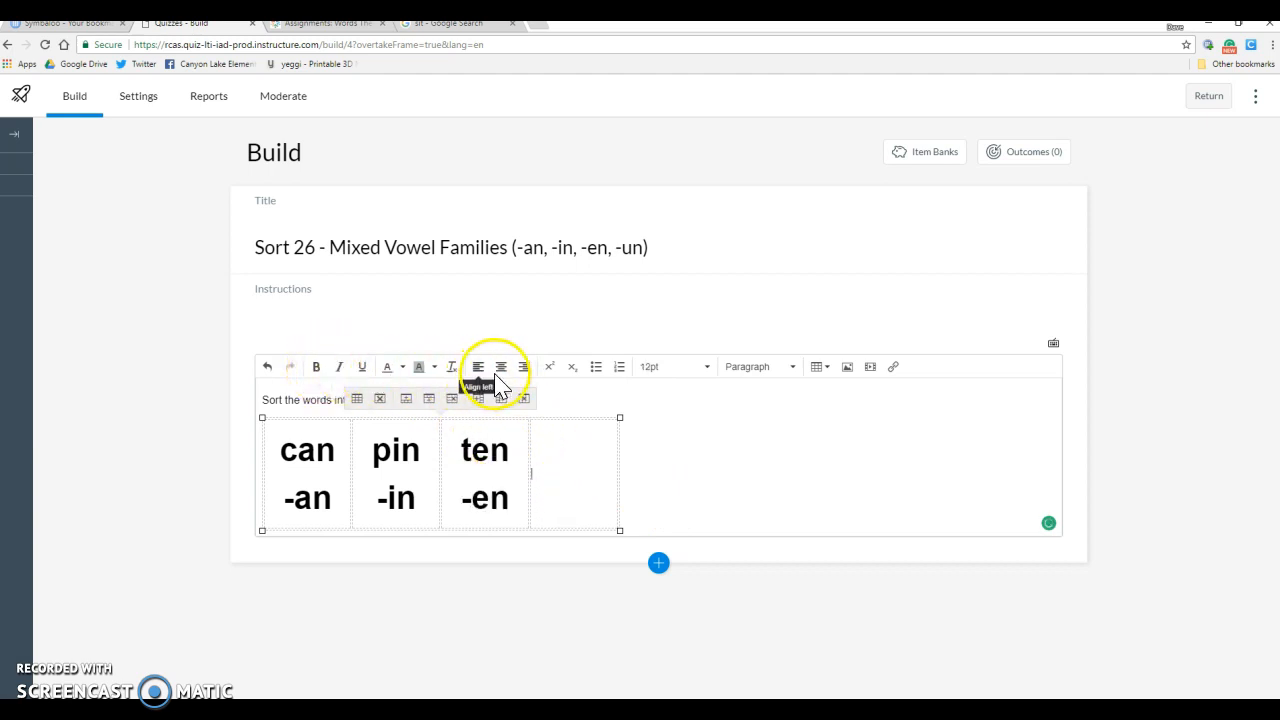
{"action": "left_click", "coordinate": [672, 366]}
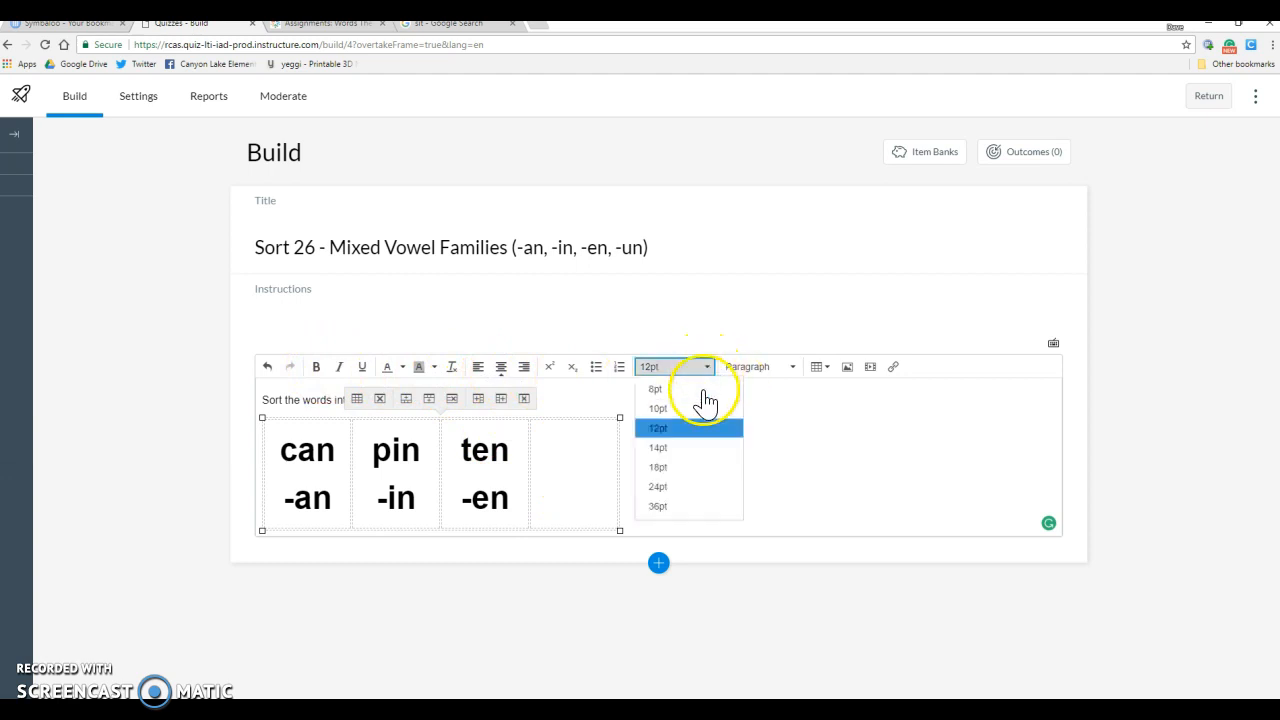
{"action": "left_click", "coordinate": [658, 506]}
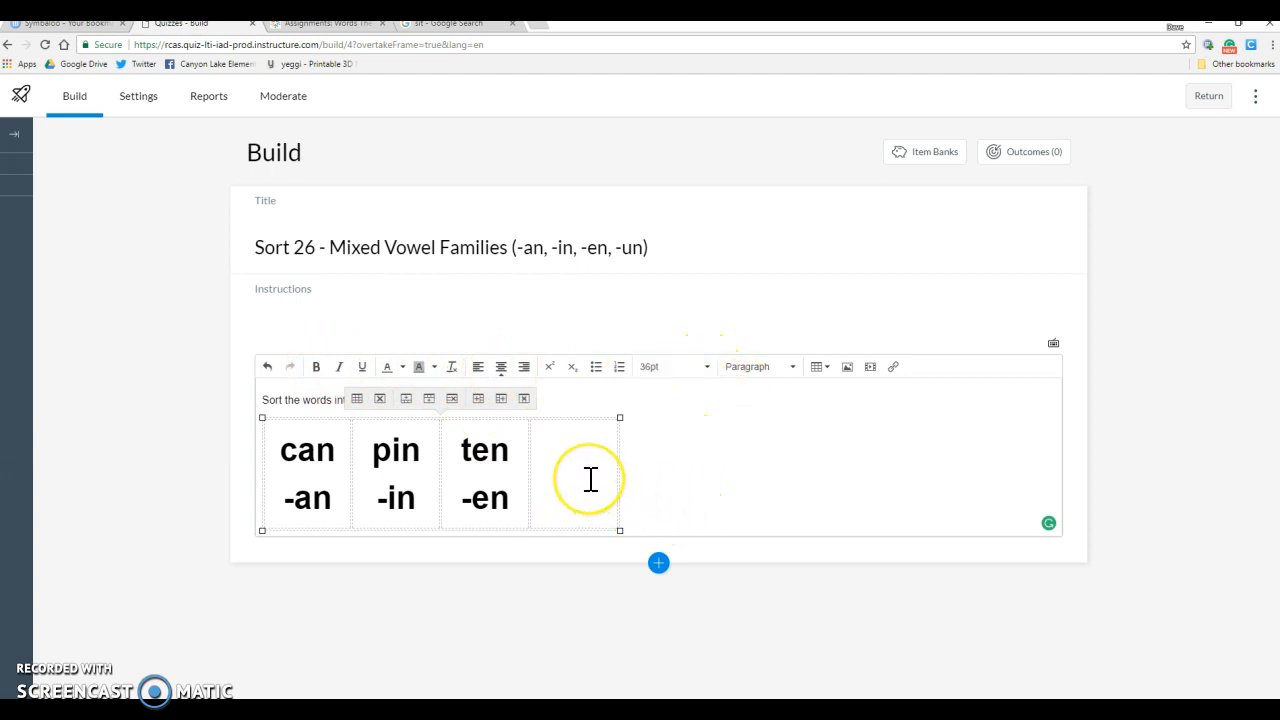
{"action": "type", "text": "sun"}
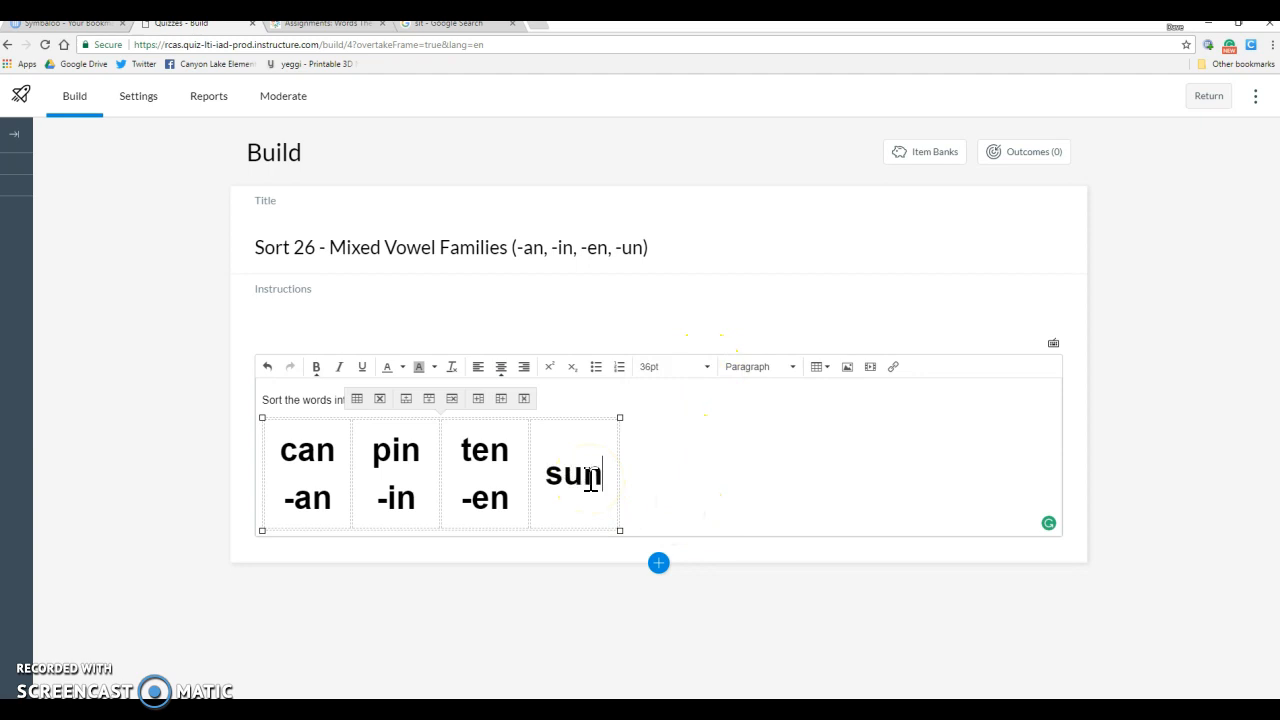
{"action": "type", "text": "-un"}
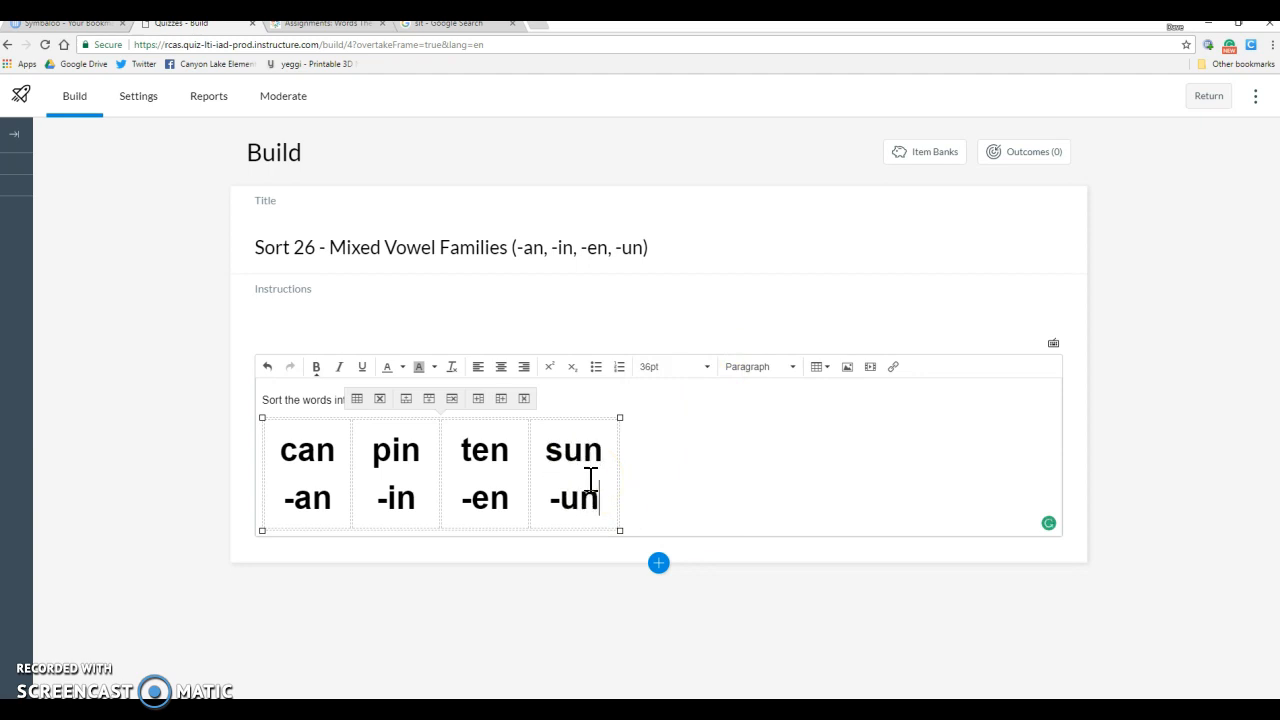
{"action": "mouse_move", "coordinate": [658, 578]}
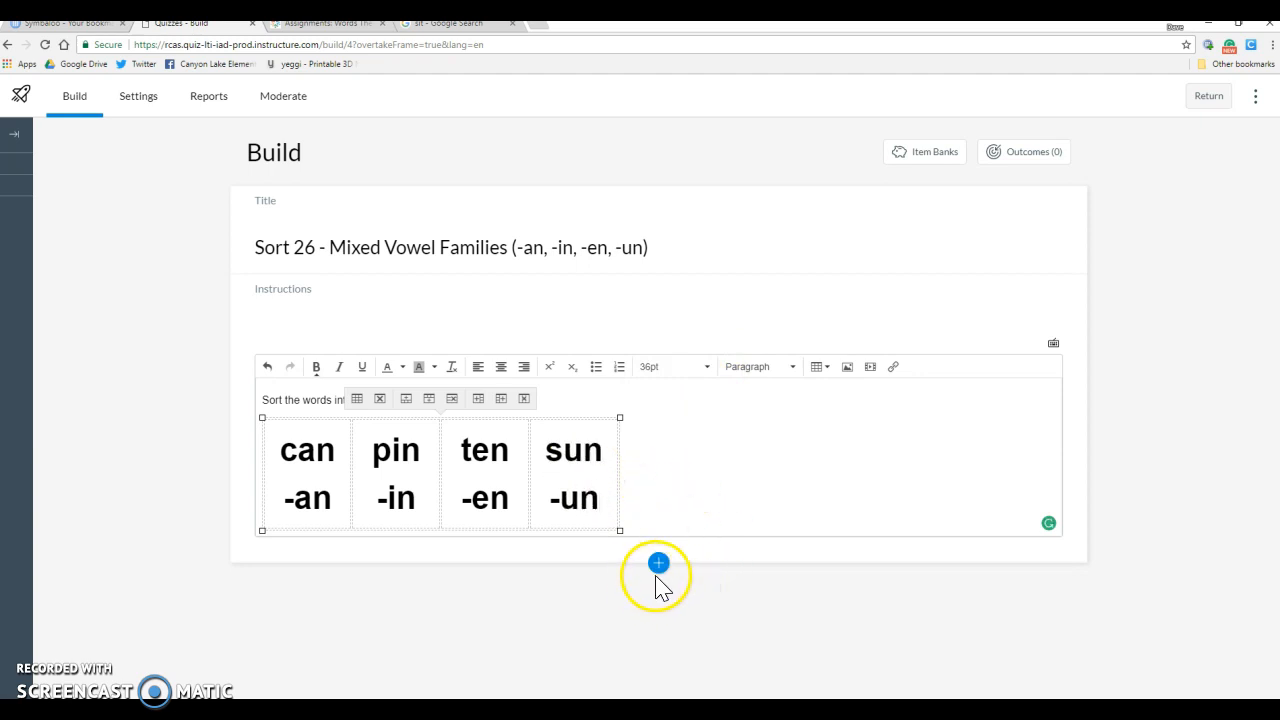
Step: Add a Categorization question titled 'Mixed Vowel Families (-an, -in, -en, -un)'
{"action": "left_click", "coordinate": [658, 576]}
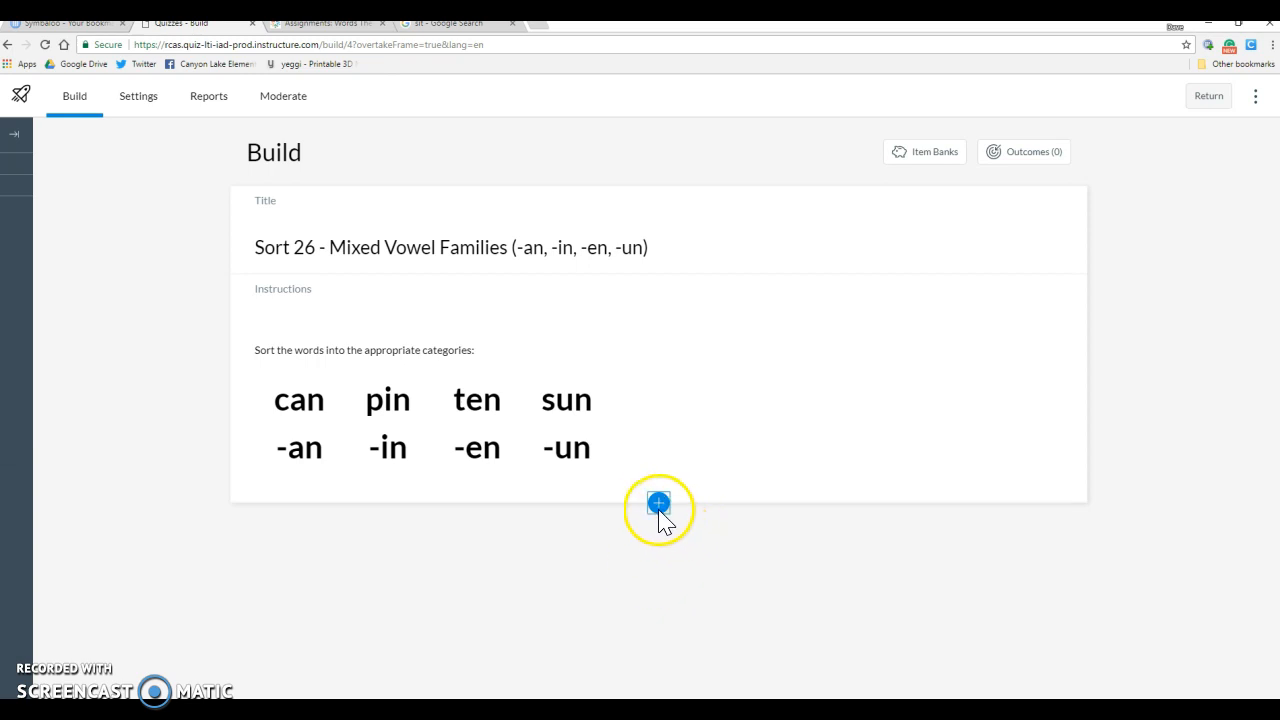
{"action": "left_click", "coordinate": [658, 502]}
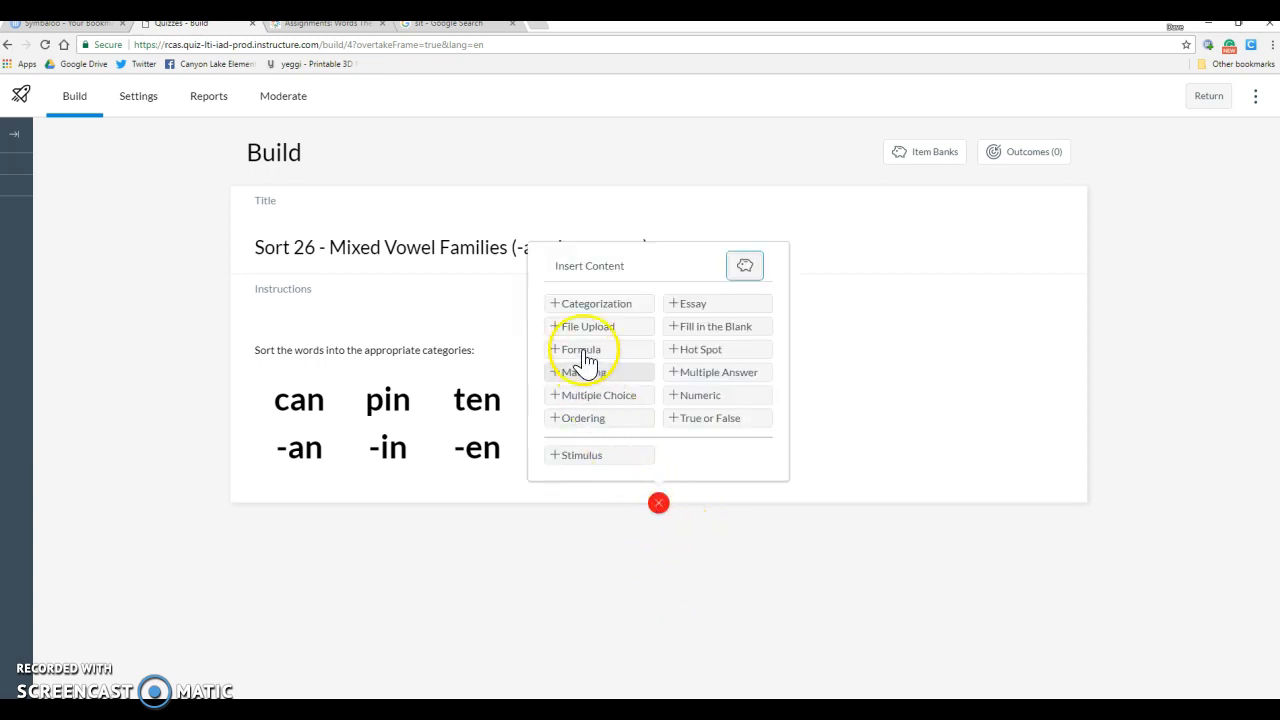
{"action": "left_click", "coordinate": [596, 304]}
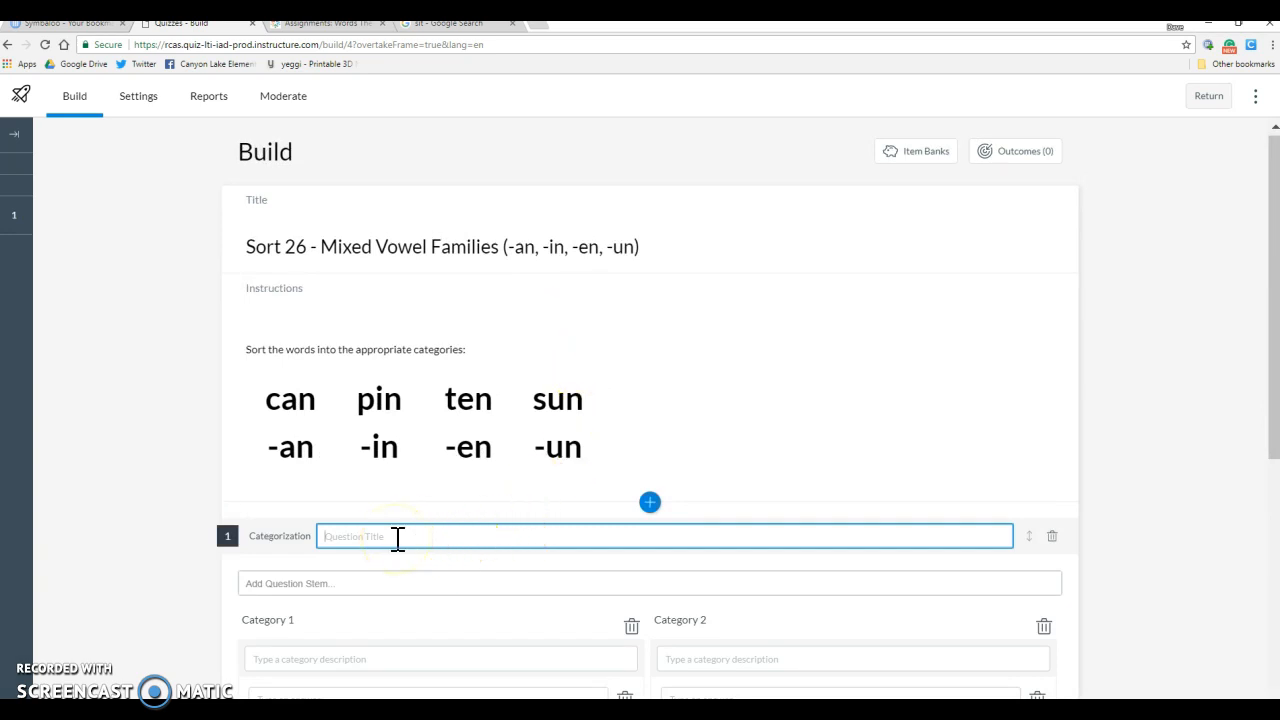
{"action": "type", "text": "M"}
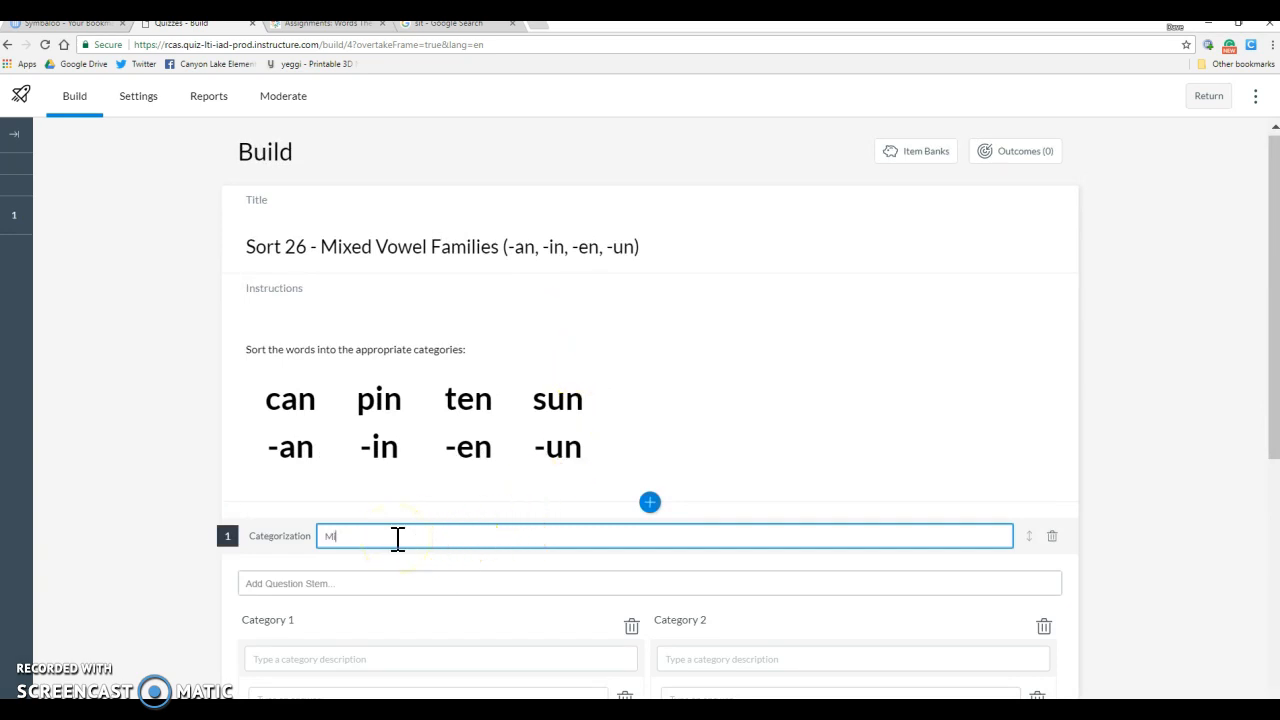
{"action": "type", "text": "ixed Vow"}
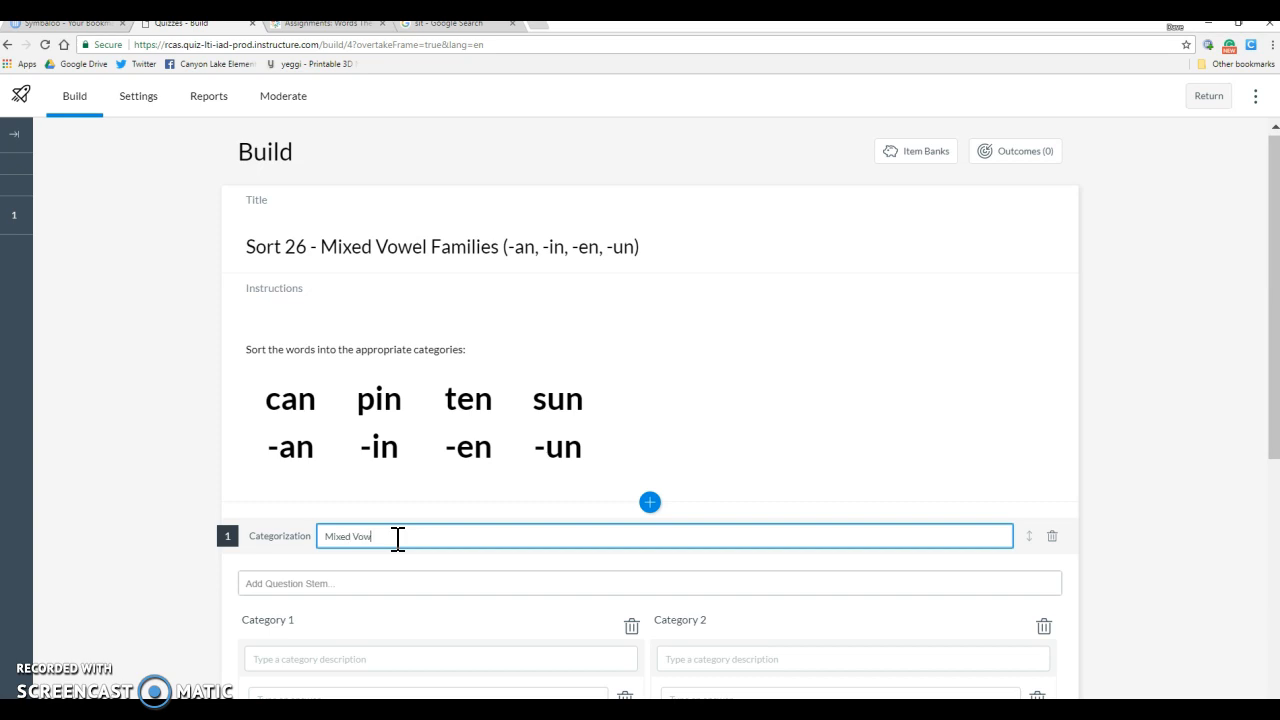
{"action": "type", "text": "el Fam"}
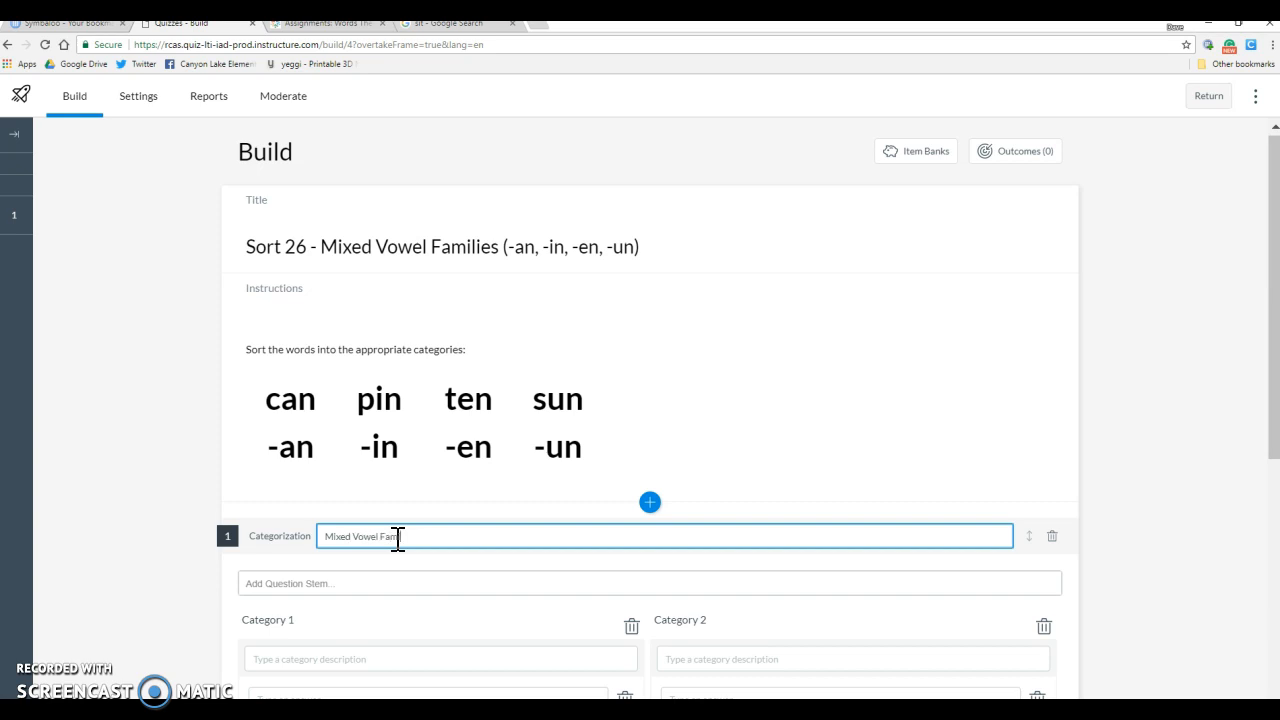
{"action": "type", "text": "(-"}
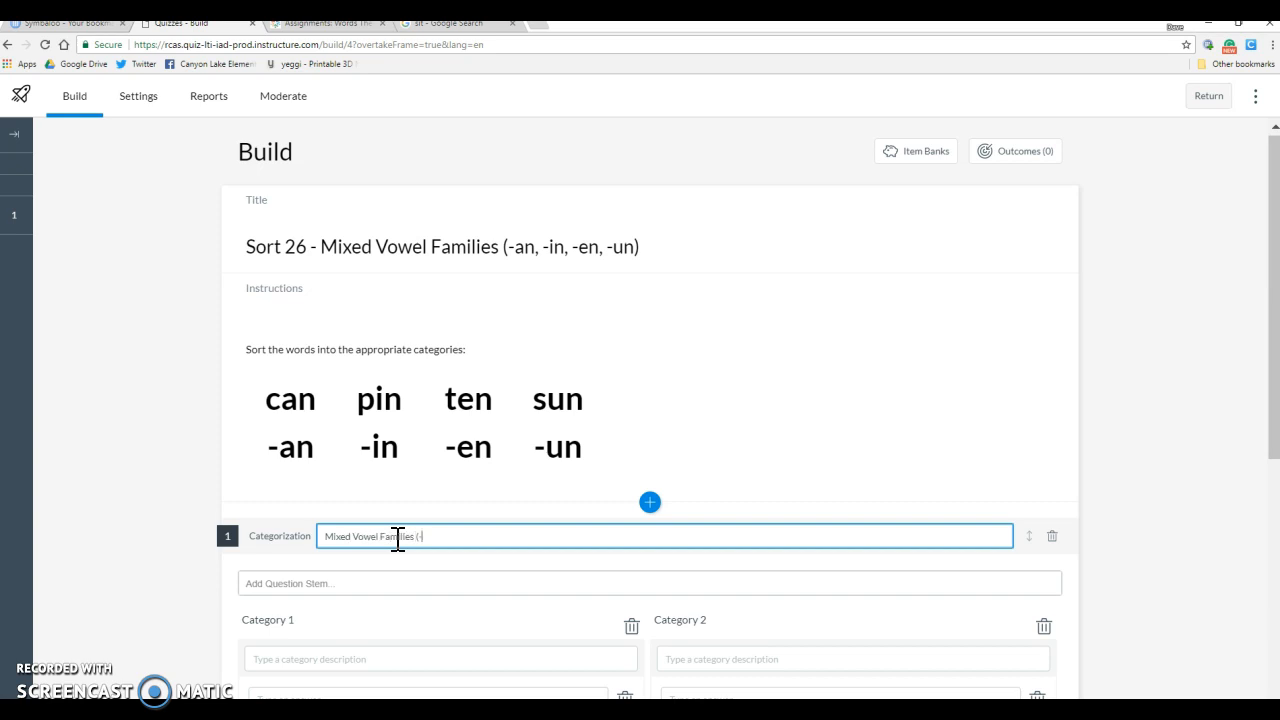
{"action": "type", "text": "an, -"}
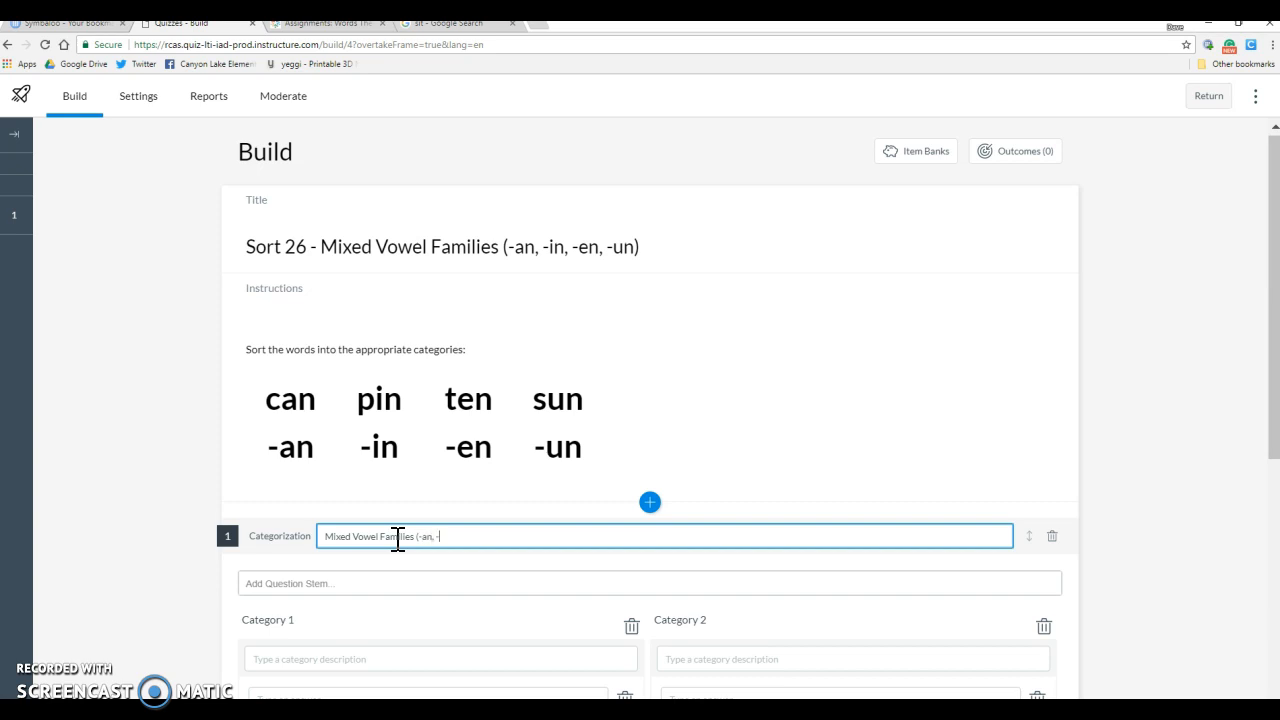
{"action": "type", "text": "in,"}
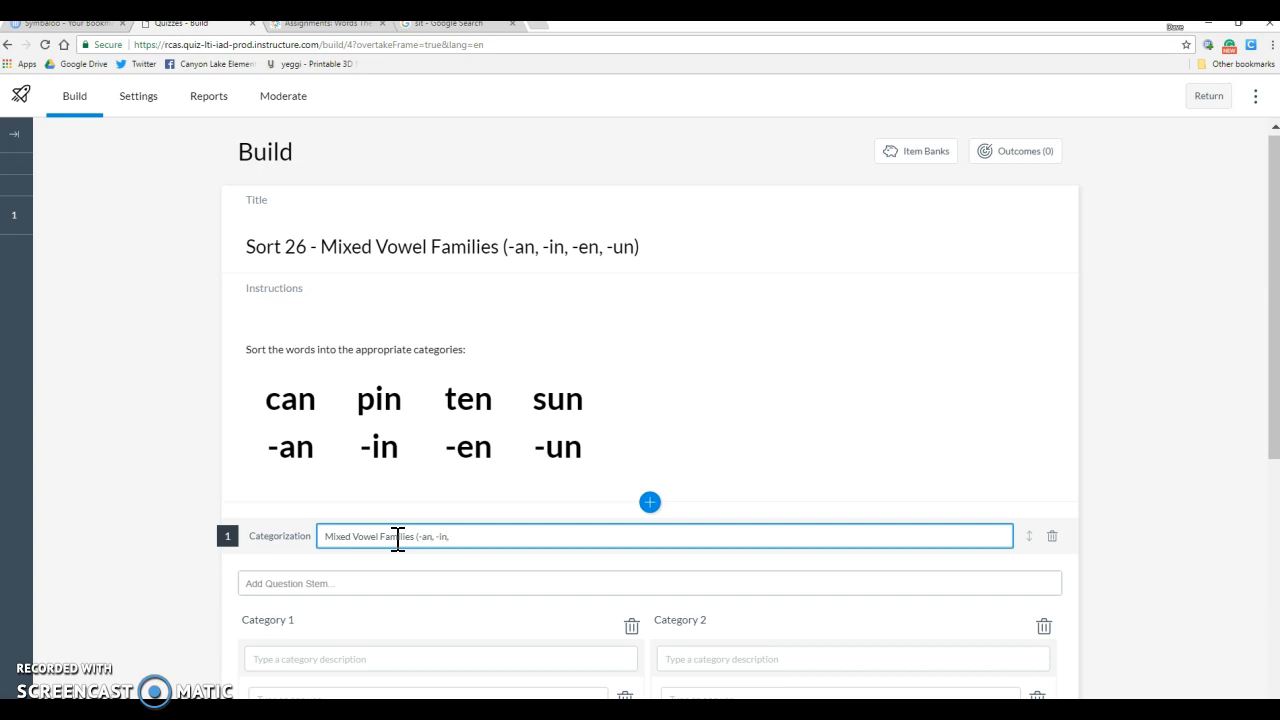
{"action": "type", "text": "-en, -un"}
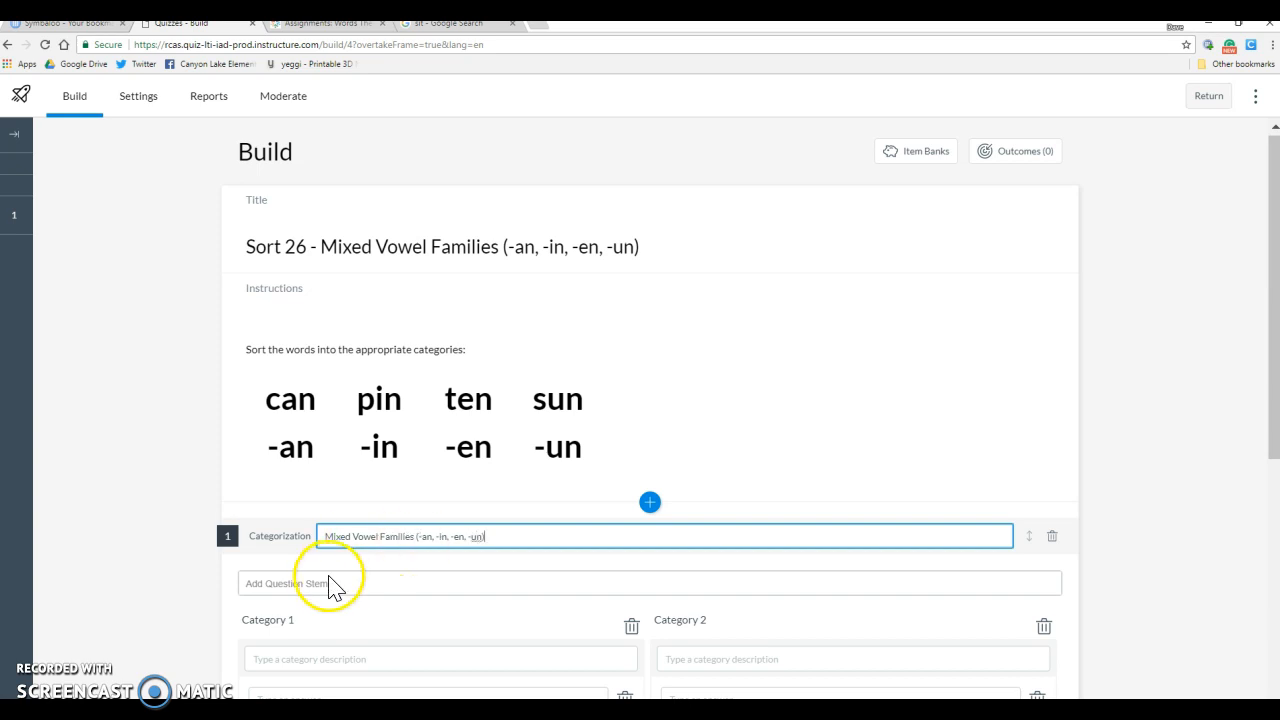
Step: Write the question stem asking students to sort the words
{"action": "left_click", "coordinate": [288, 584]}
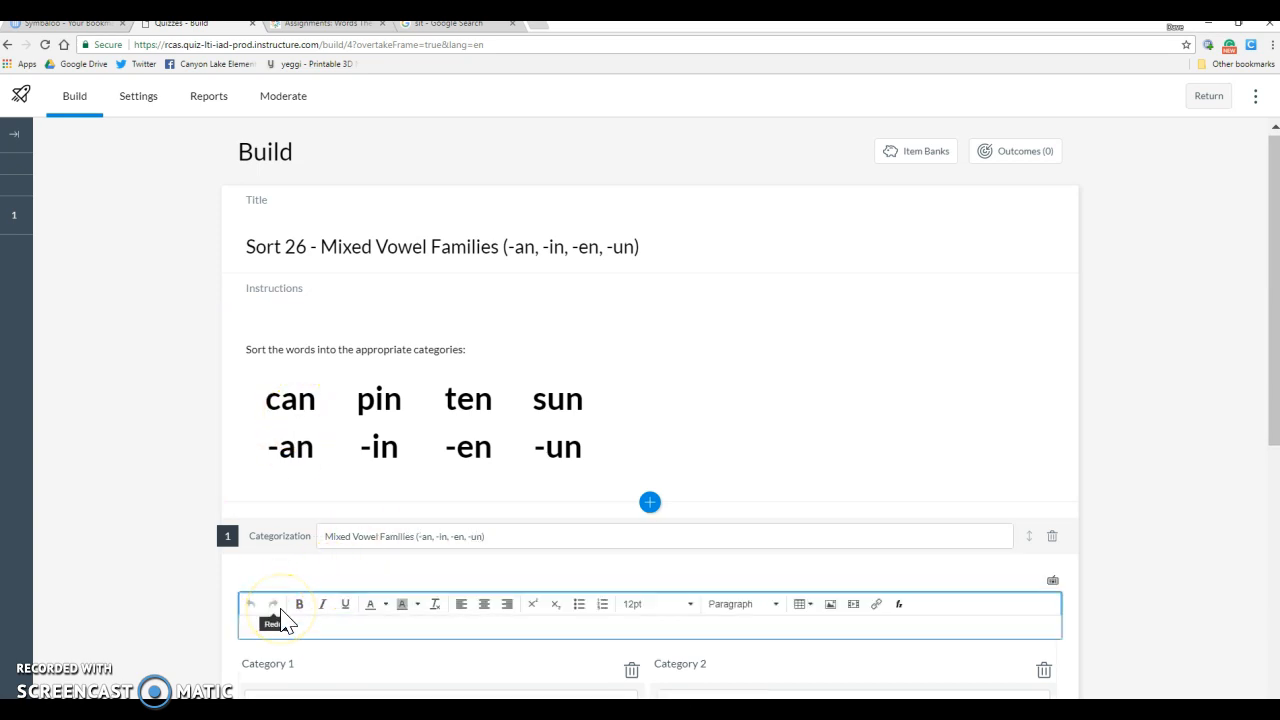
{"action": "type", "text": "So"}
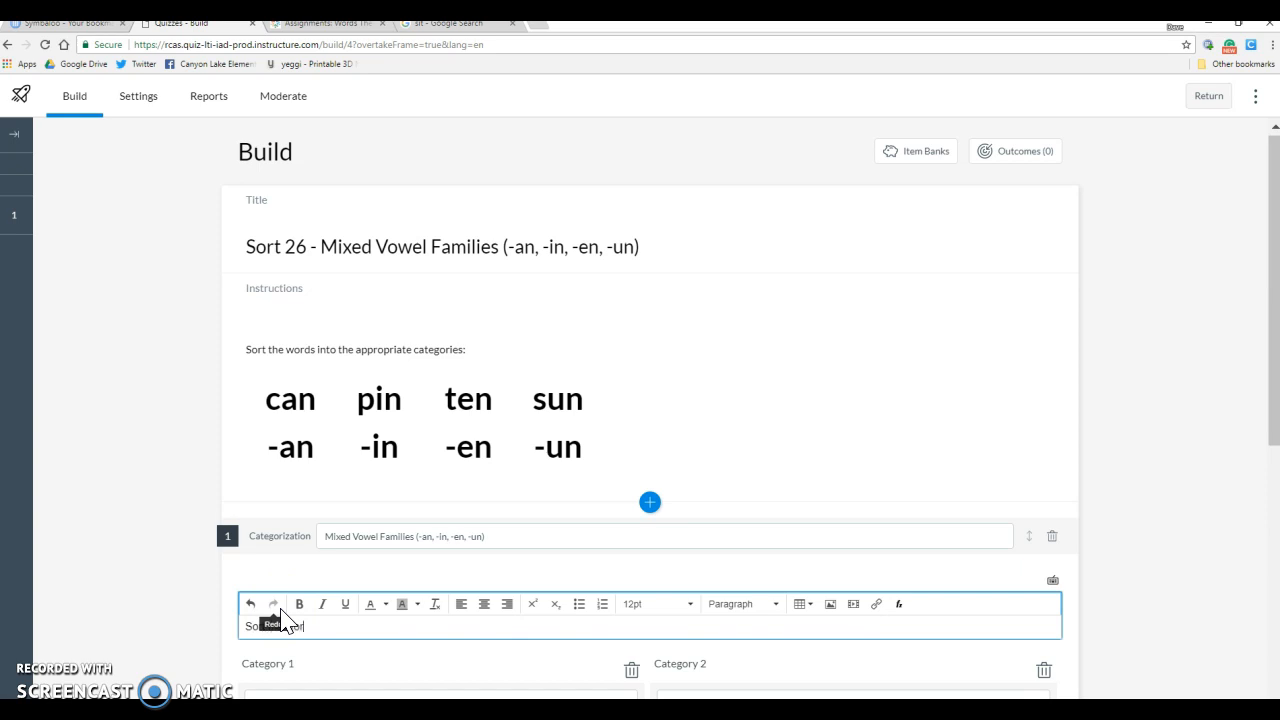
{"action": "type", "text": "rds"}
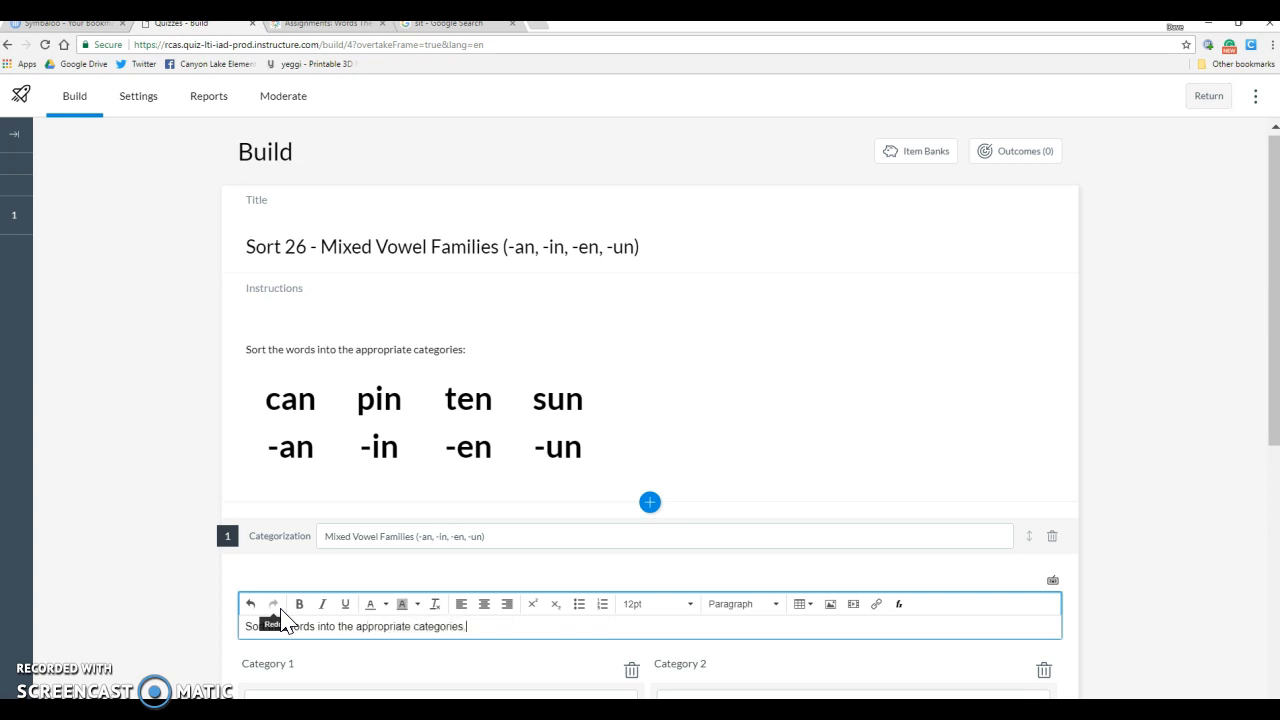
Step: Describe the first two categories as 'can (-an)' and 'pin (-in)'
{"action": "scroll", "scroll_direction": "down", "scroll_amount": 3}
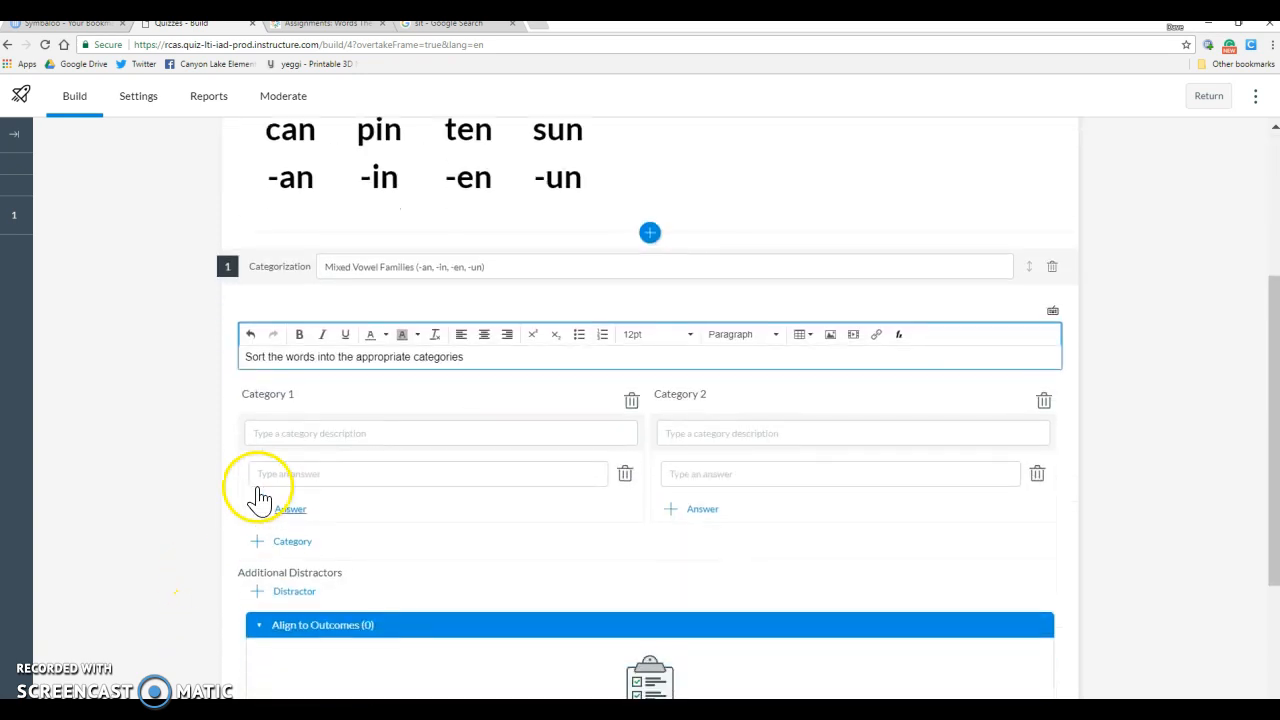
{"action": "left_click", "coordinate": [440, 388]}
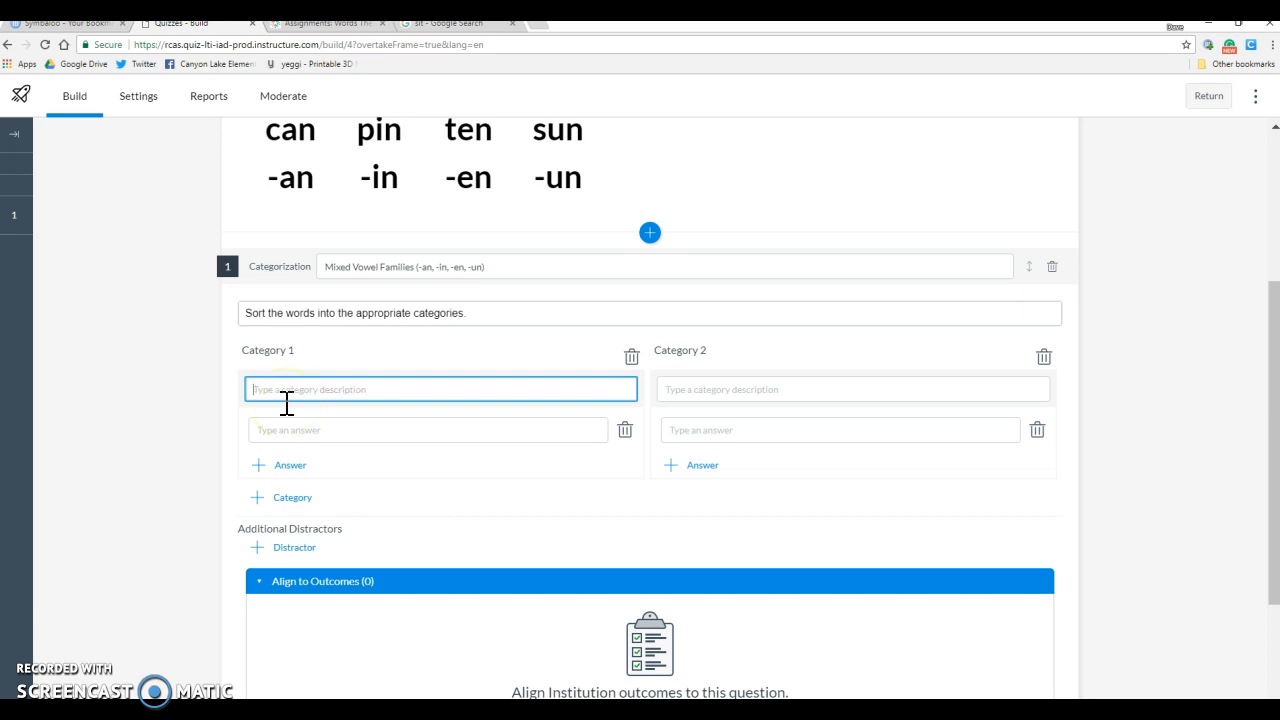
{"action": "type", "text": "can ("}
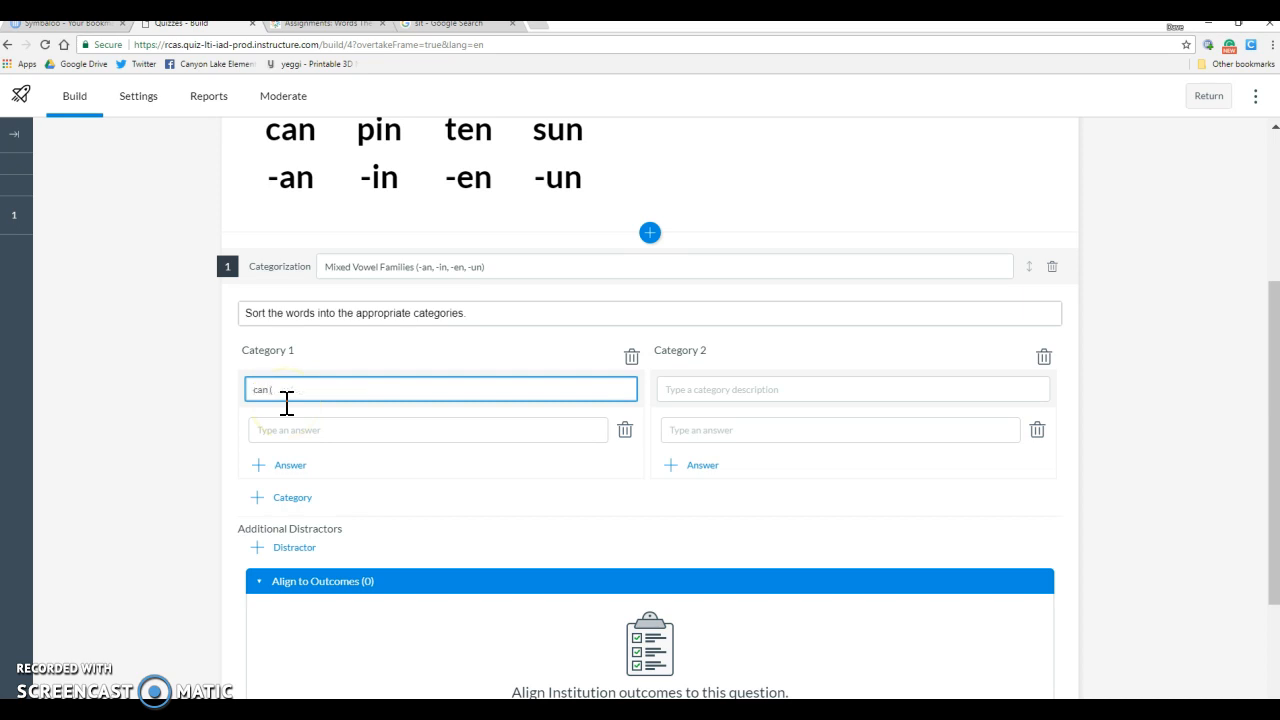
{"action": "type", "text": "-an"}
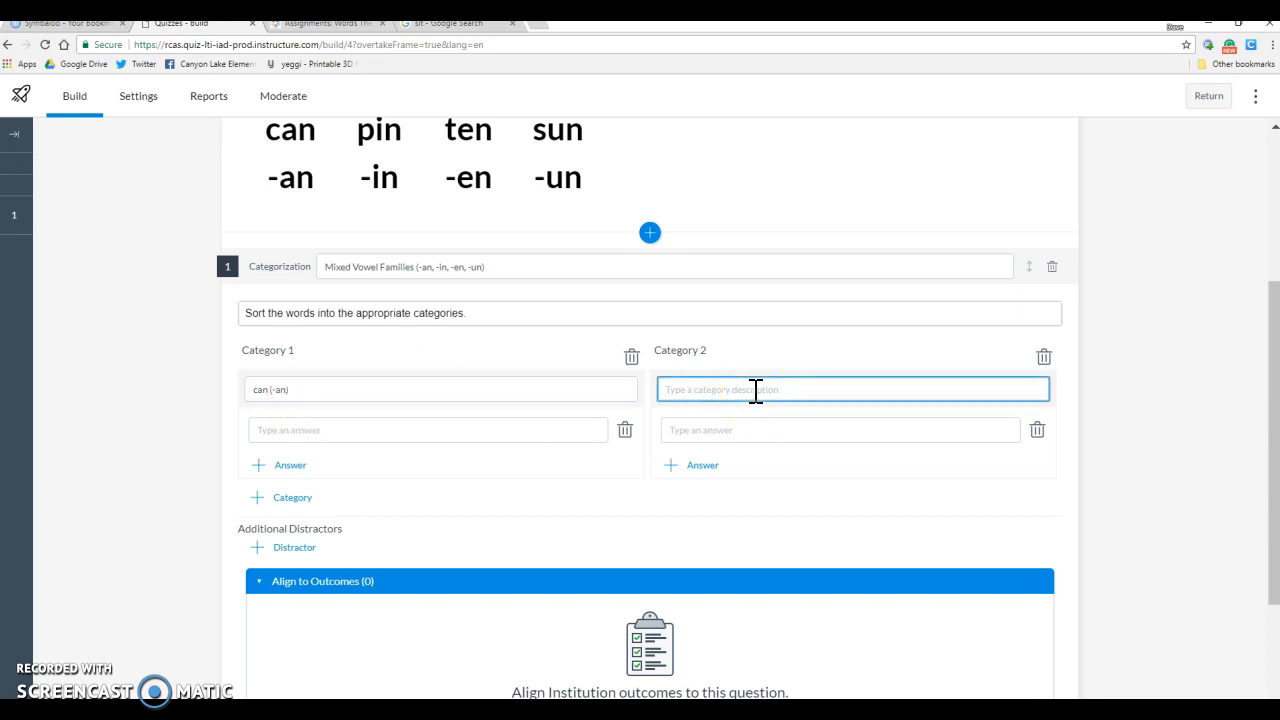
{"action": "type", "text": "pin"}
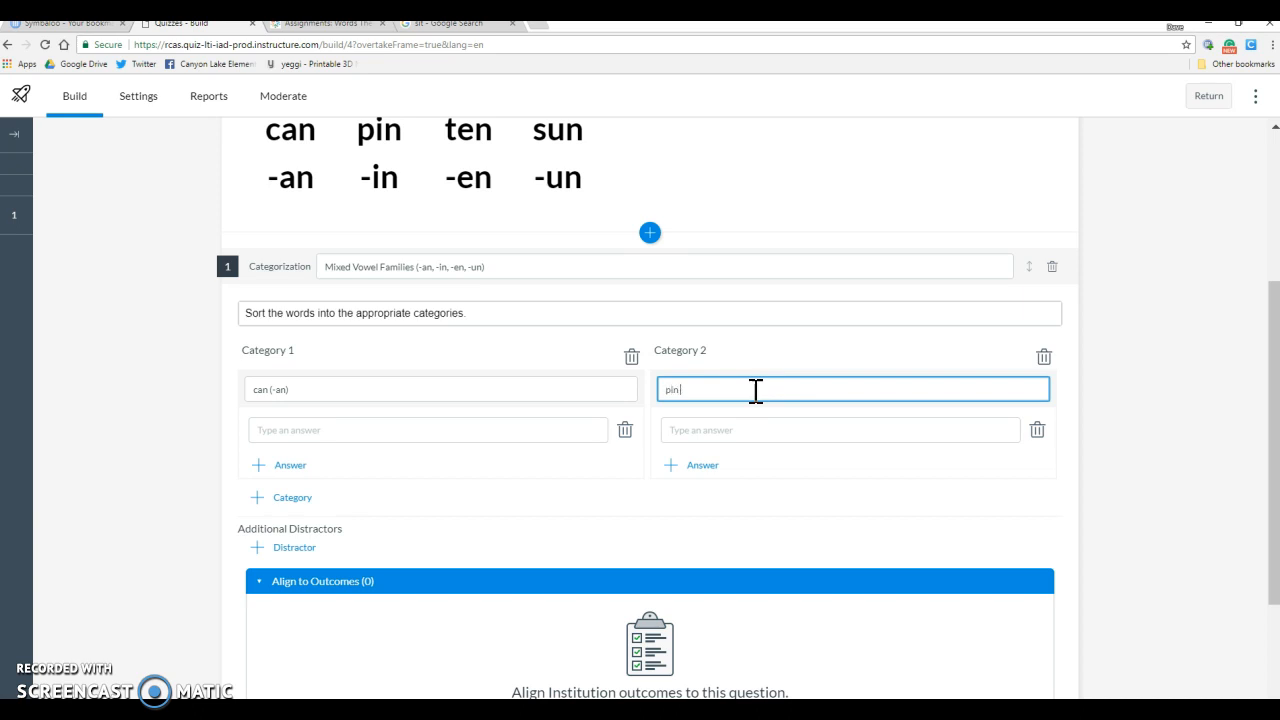
{"action": "type", "text": "(-in)"}
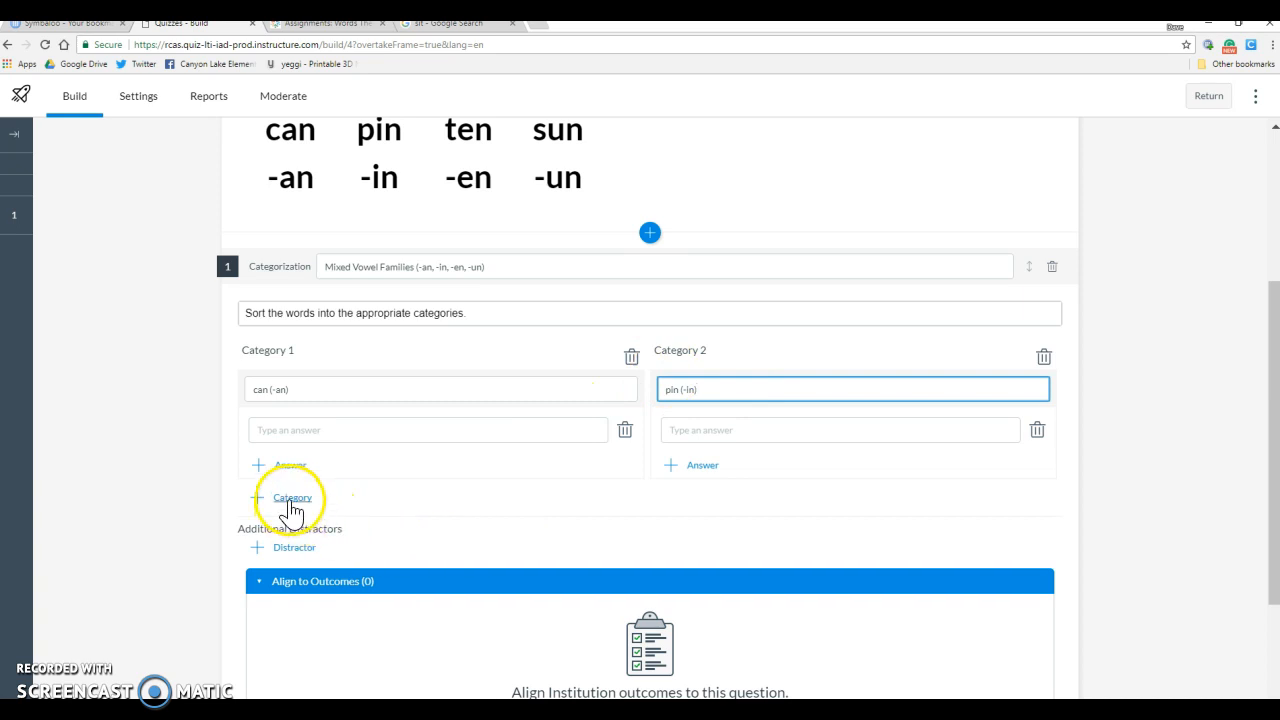
Step: Add categories 3 and 4 as 'ten (-en)' and 'sun (-un)'
{"action": "left_click", "coordinate": [292, 496]}
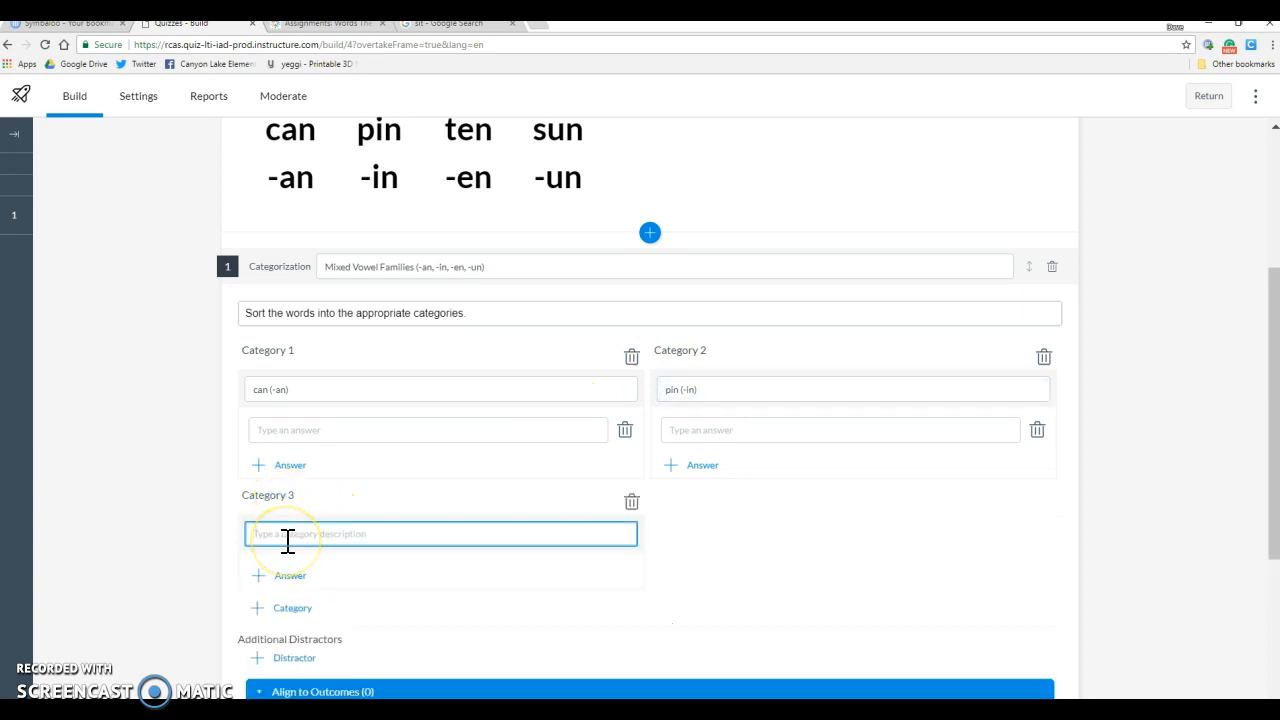
{"action": "type", "text": "ten"}
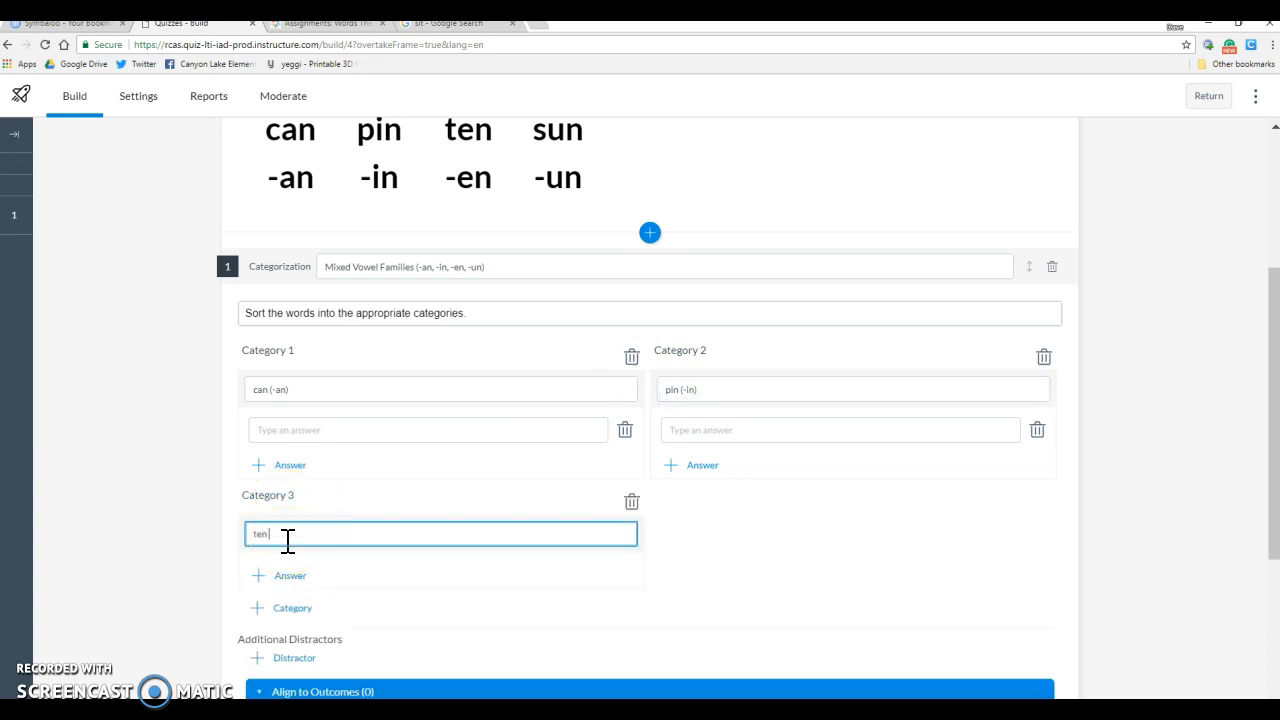
{"action": "type", "text": "(-n"}
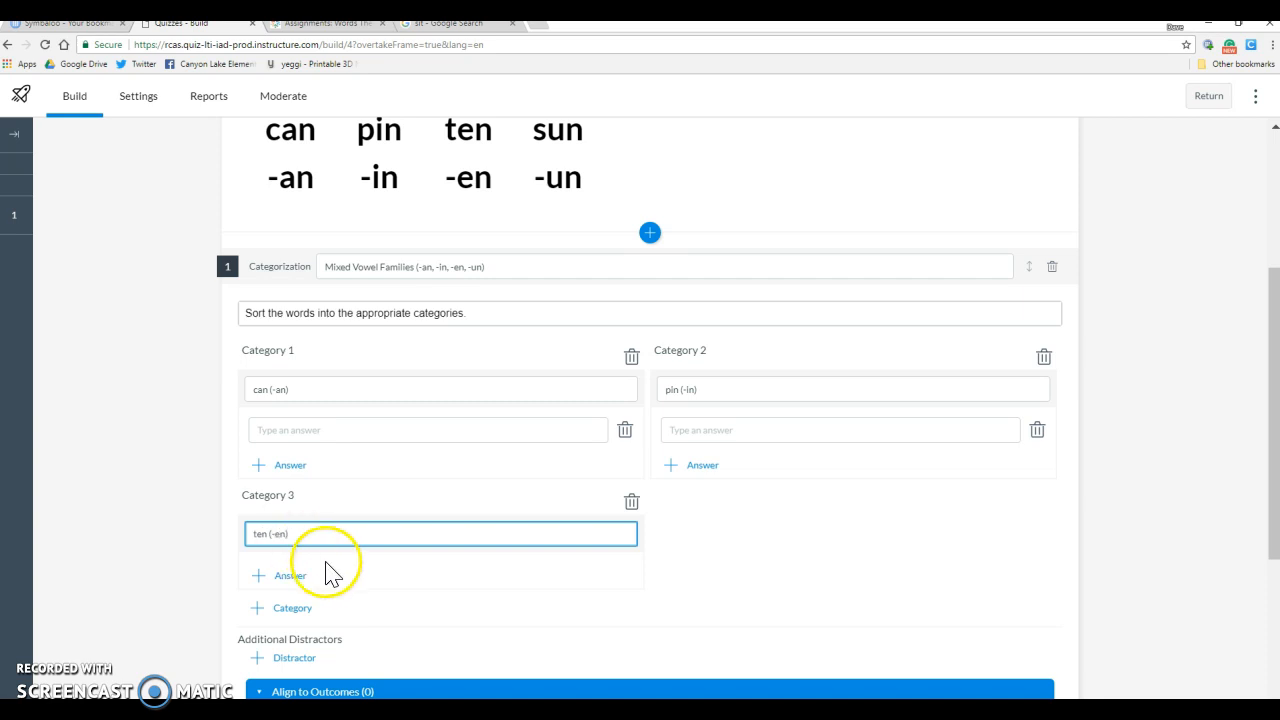
{"action": "left_click", "coordinate": [280, 608]}
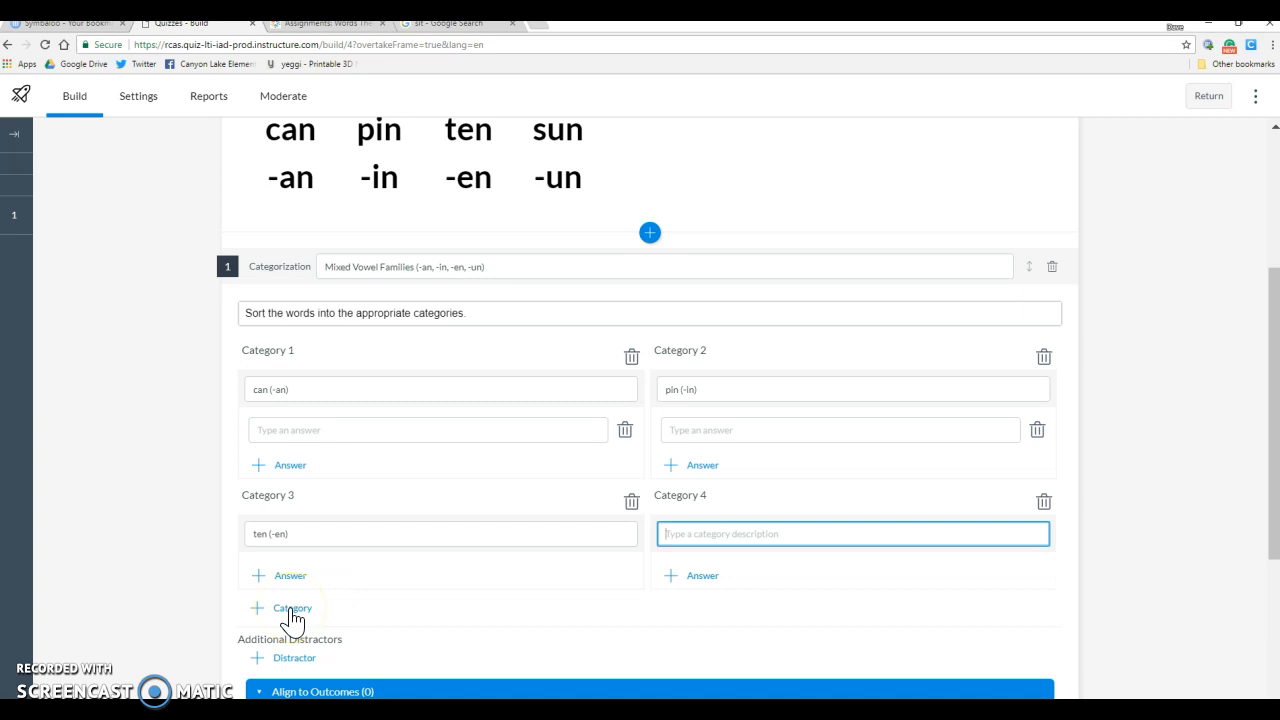
{"action": "type", "text": "sun"}
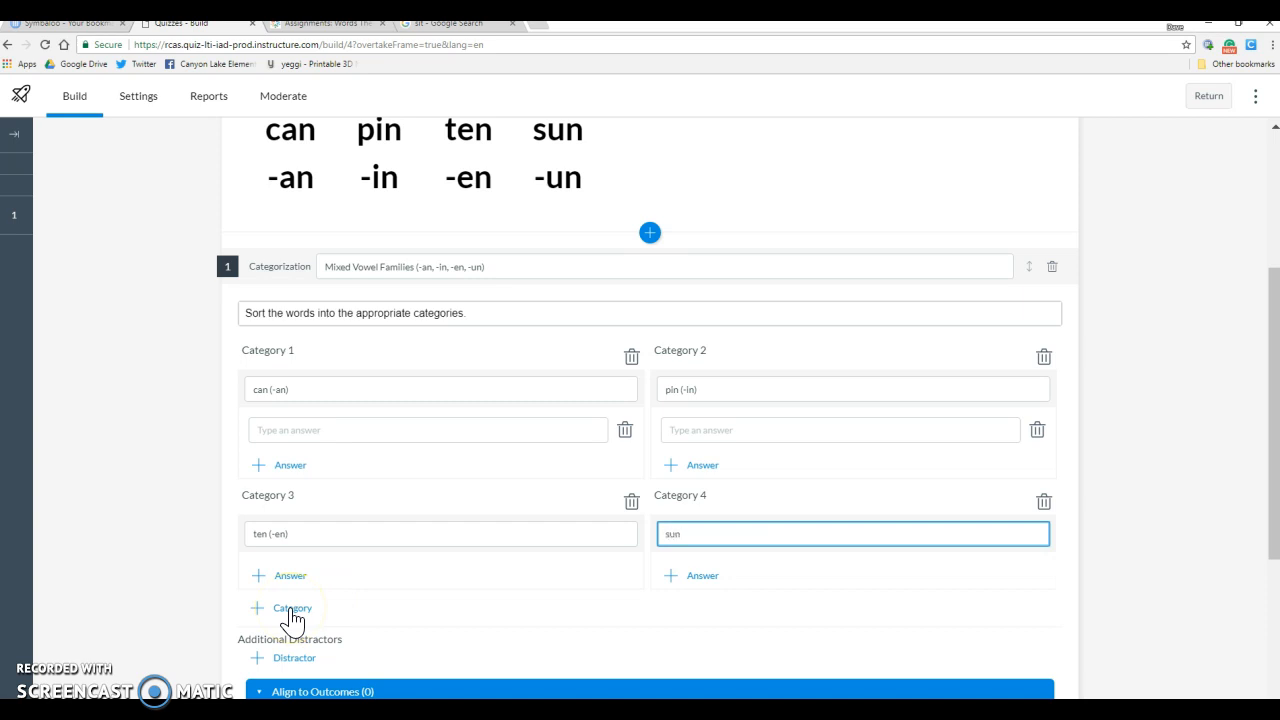
{"action": "type", "text": "(-"}
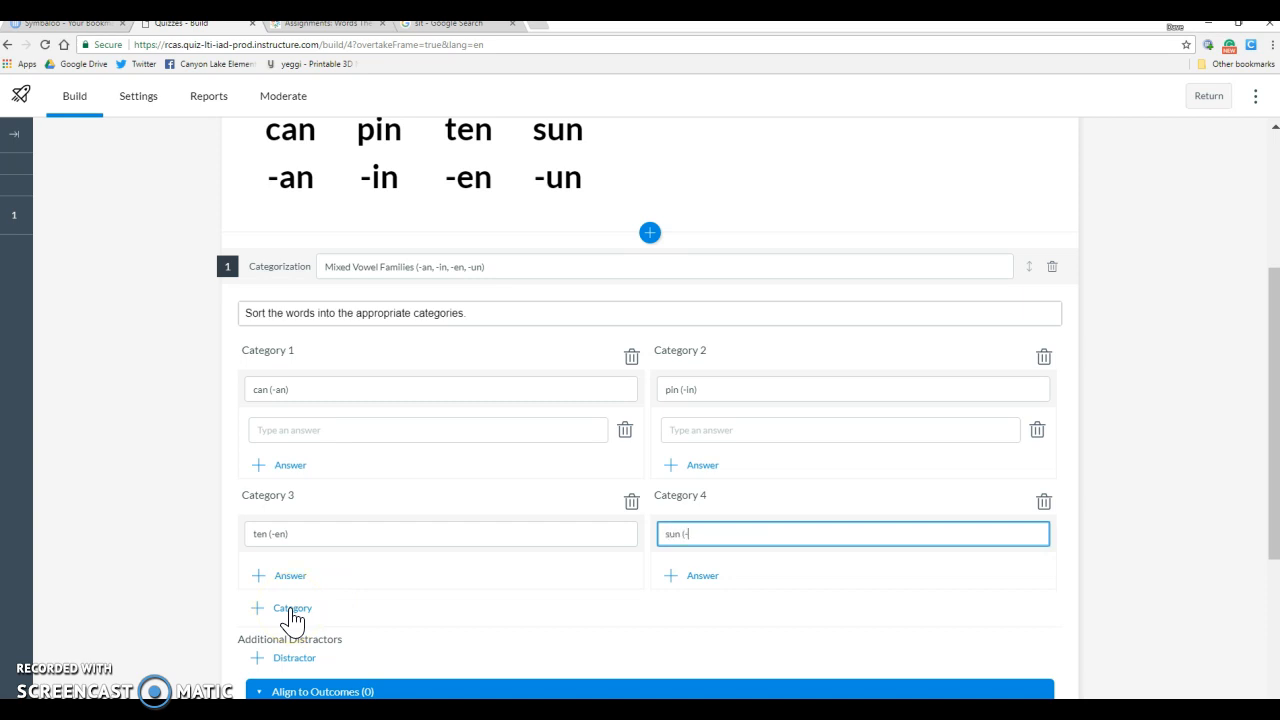
{"action": "type", "text": "un)"}
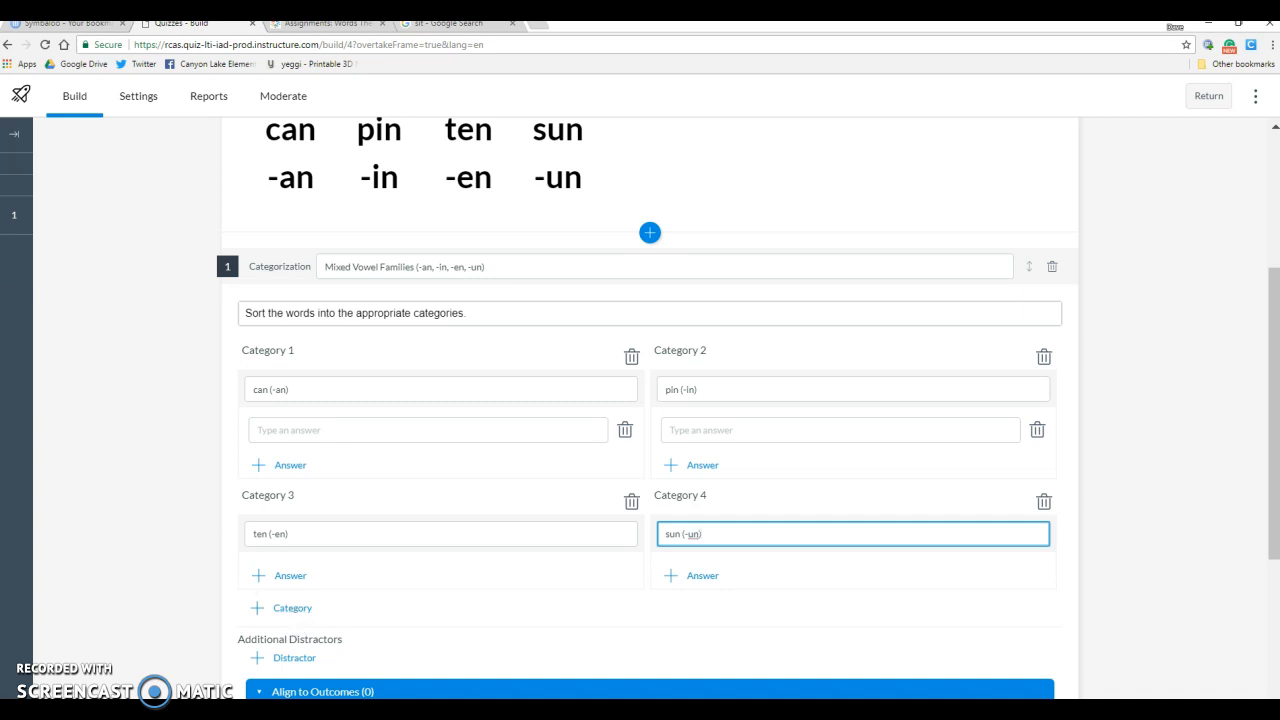
{"action": "left_click", "coordinate": [428, 430]}
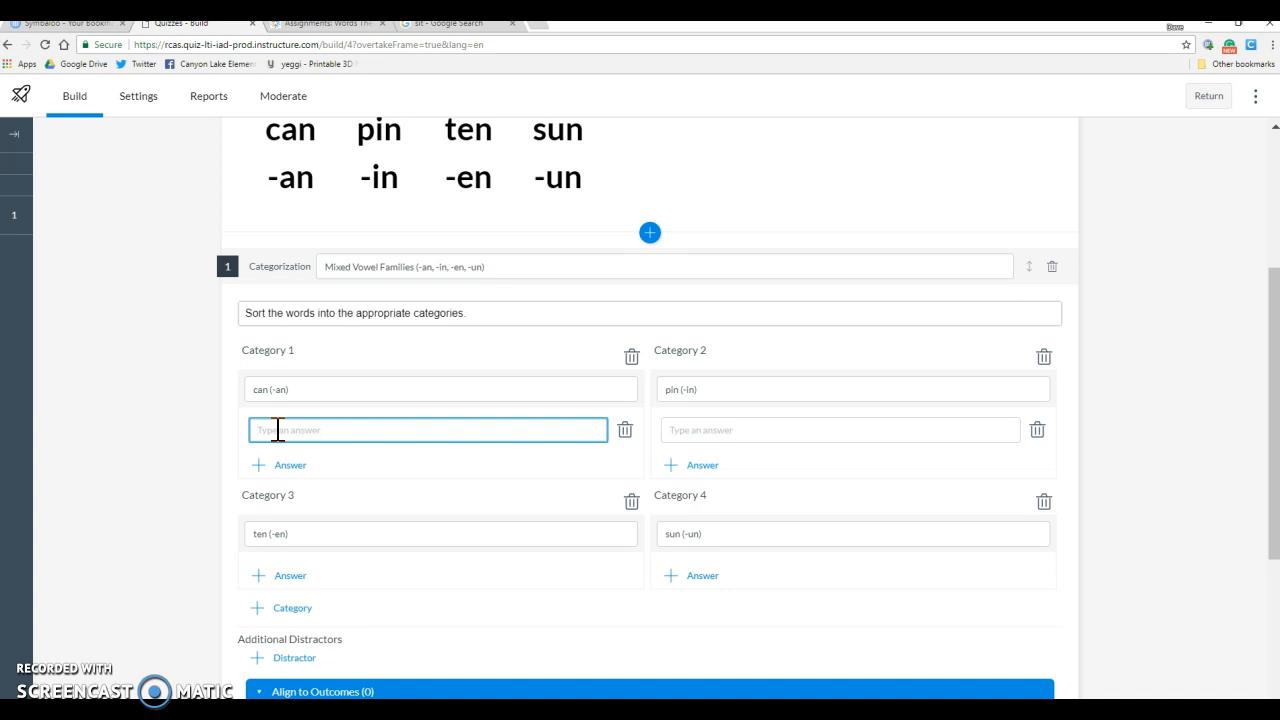
{"action": "mouse_move", "coordinate": [700, 428]}
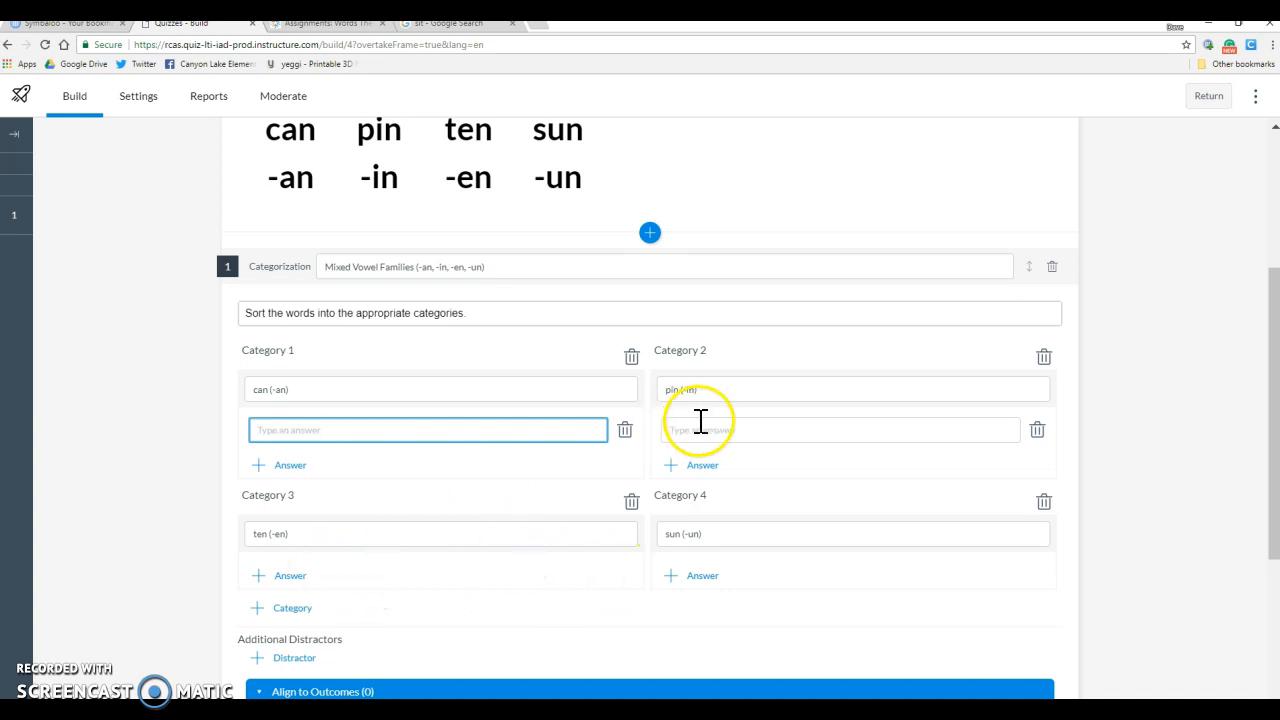
Step: Fill pin (-in) with the answers thin, skin, win, chin, grin and fin
{"action": "type", "text": "thin"}
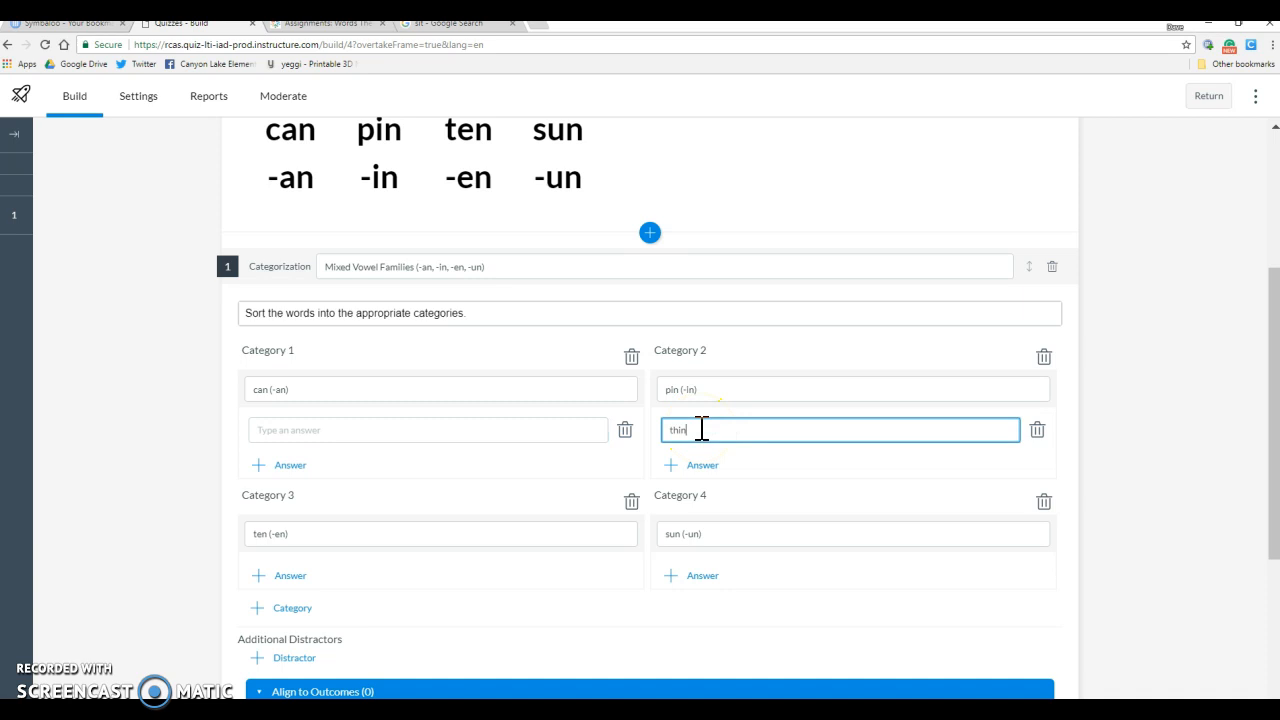
{"action": "left_click", "coordinate": [702, 464]}
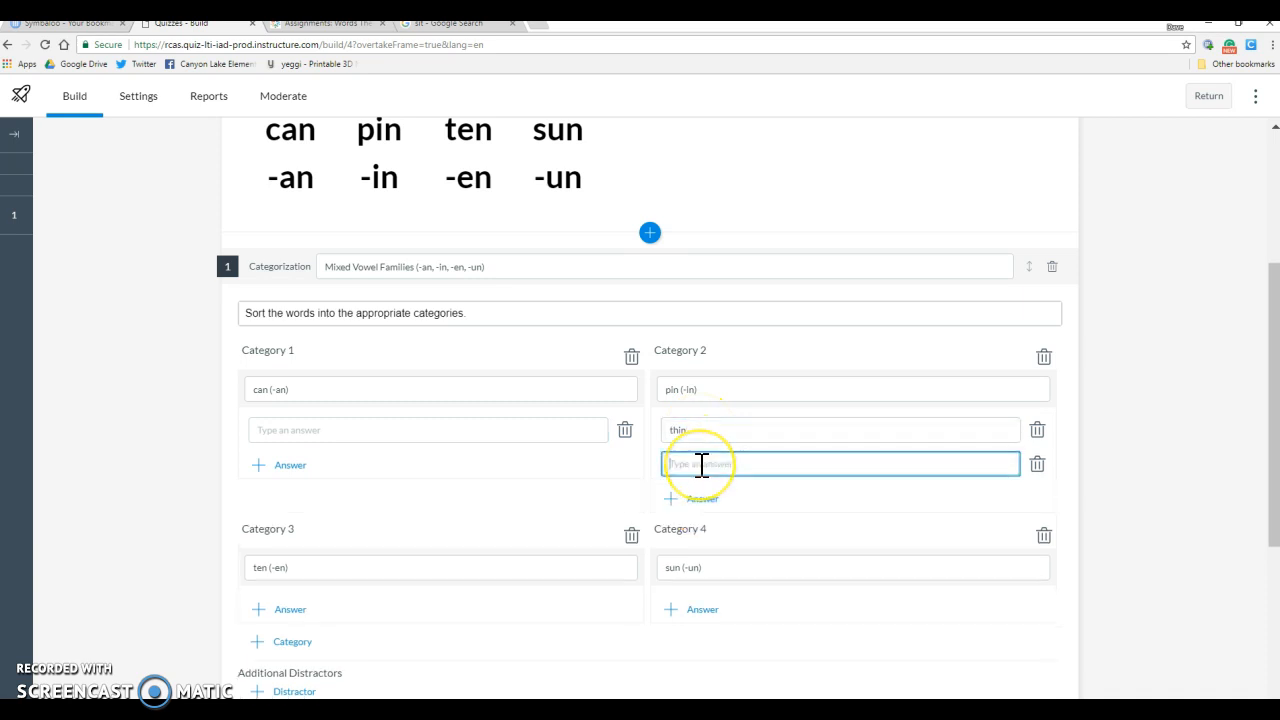
{"action": "type", "text": "skin"}
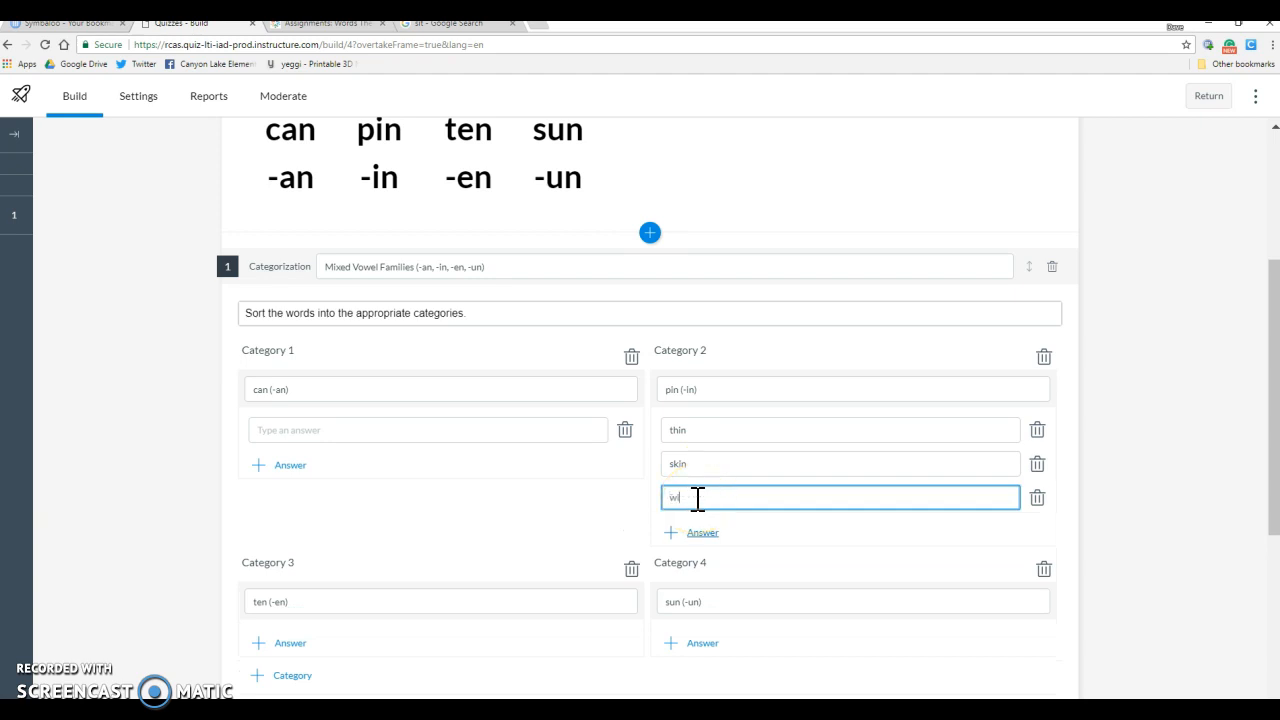
{"action": "type", "text": "win"}
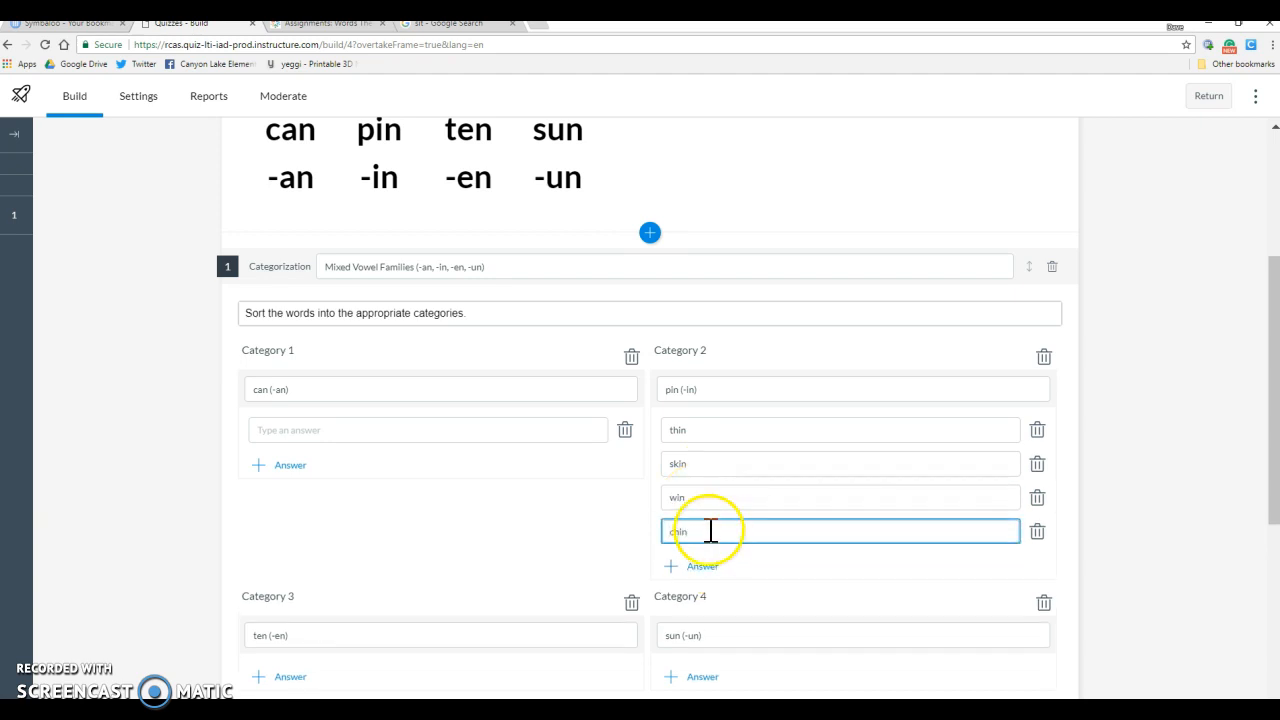
{"action": "type", "text": "chin"}
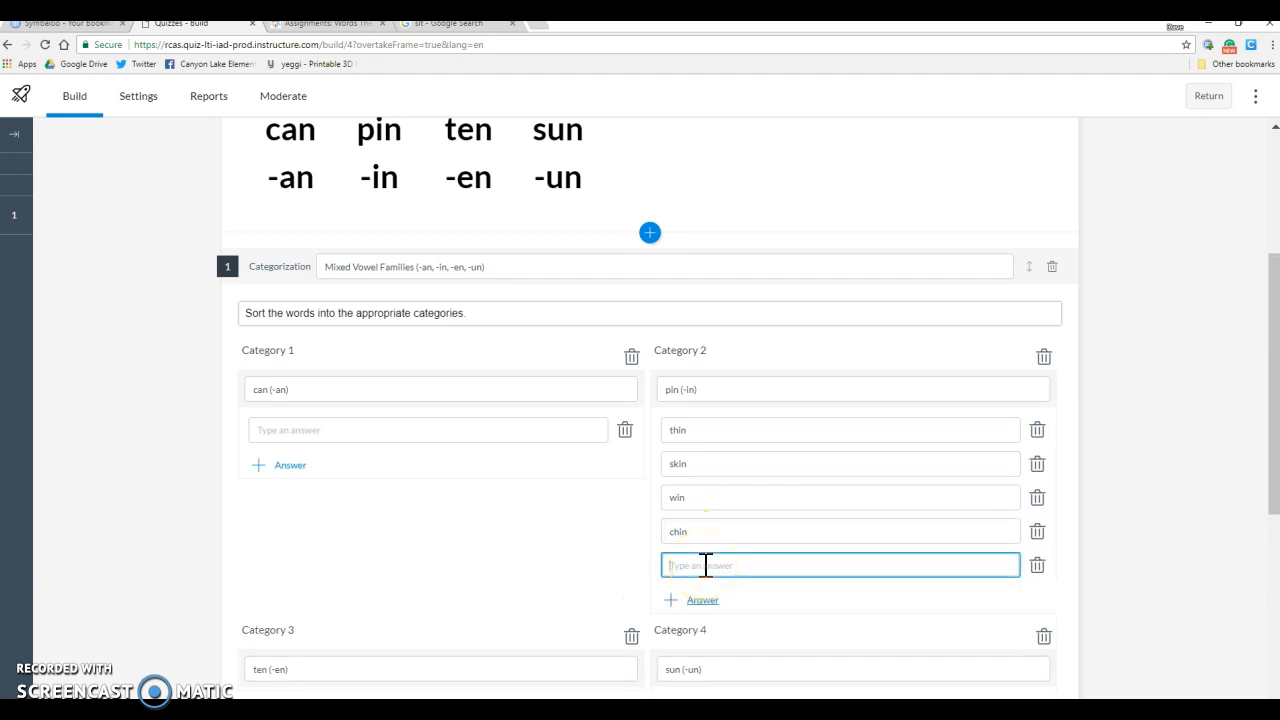
{"action": "type", "text": "grin"}
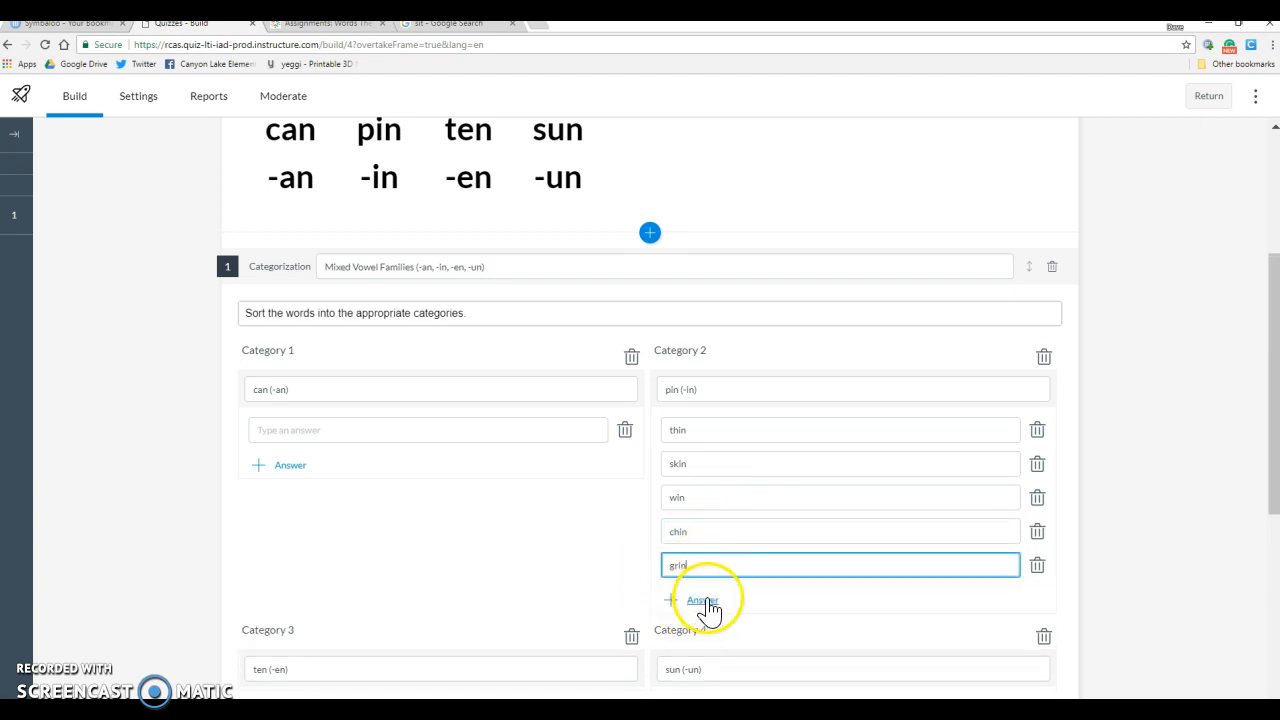
{"action": "left_click", "coordinate": [702, 600]}
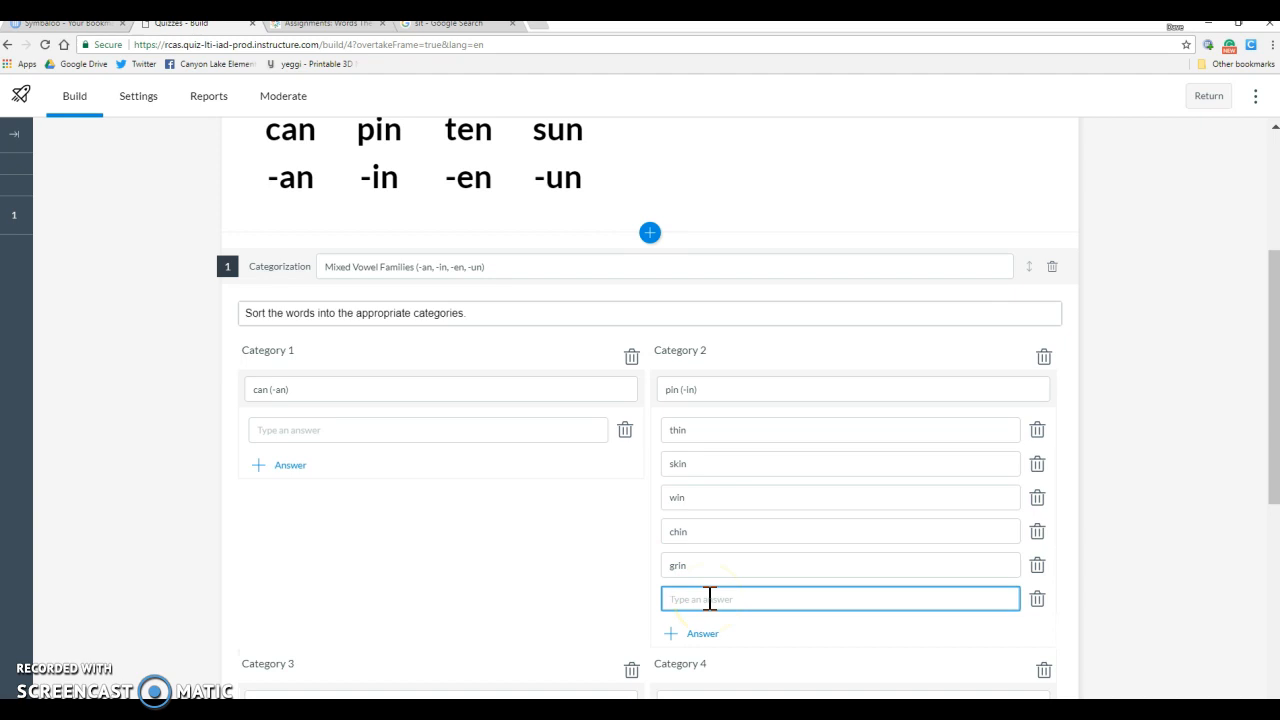
{"action": "type", "text": "fin"}
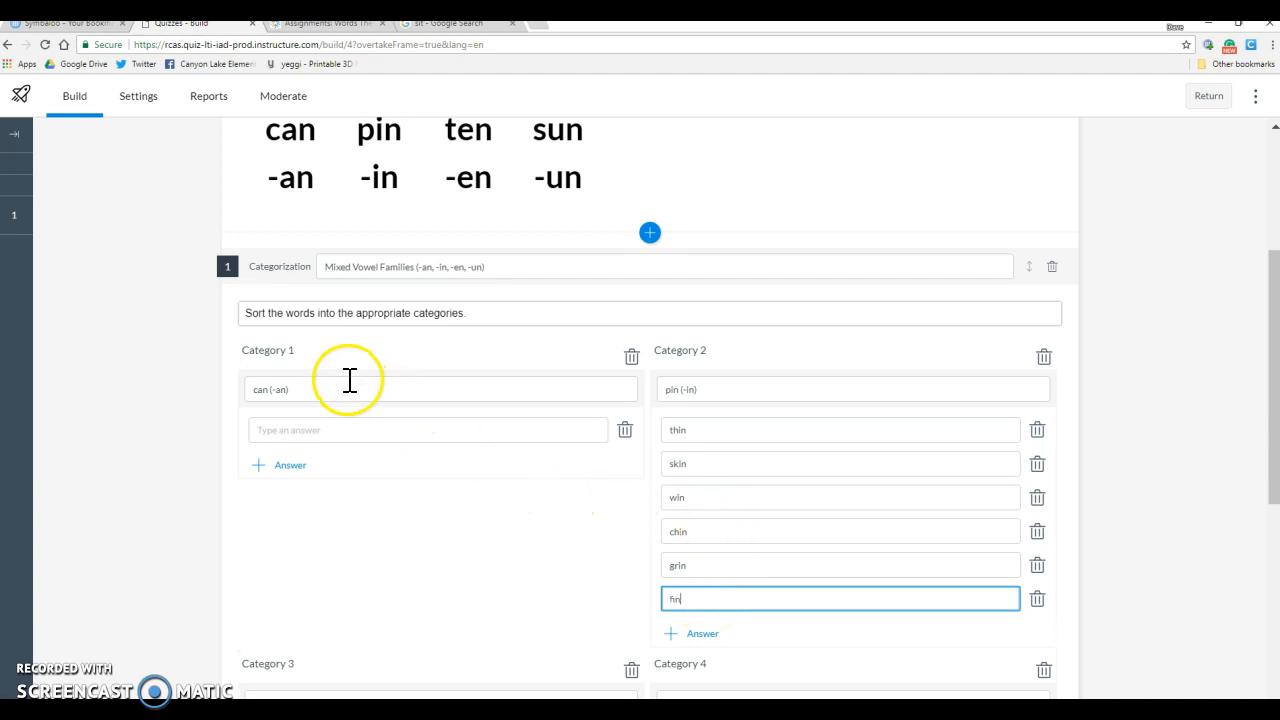
Step: Fill can (-an) with the answers fan, man, plan, ran, pan and than
{"action": "left_click", "coordinate": [428, 430]}
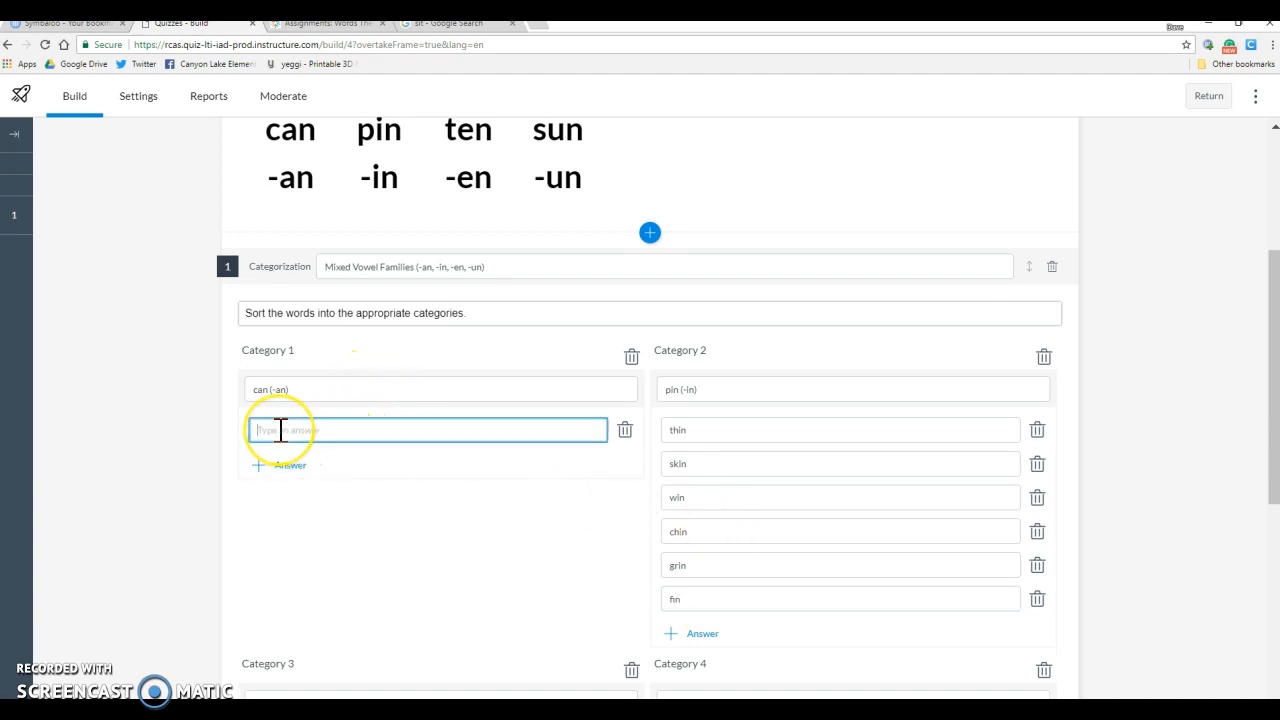
{"action": "type", "text": "fan"}
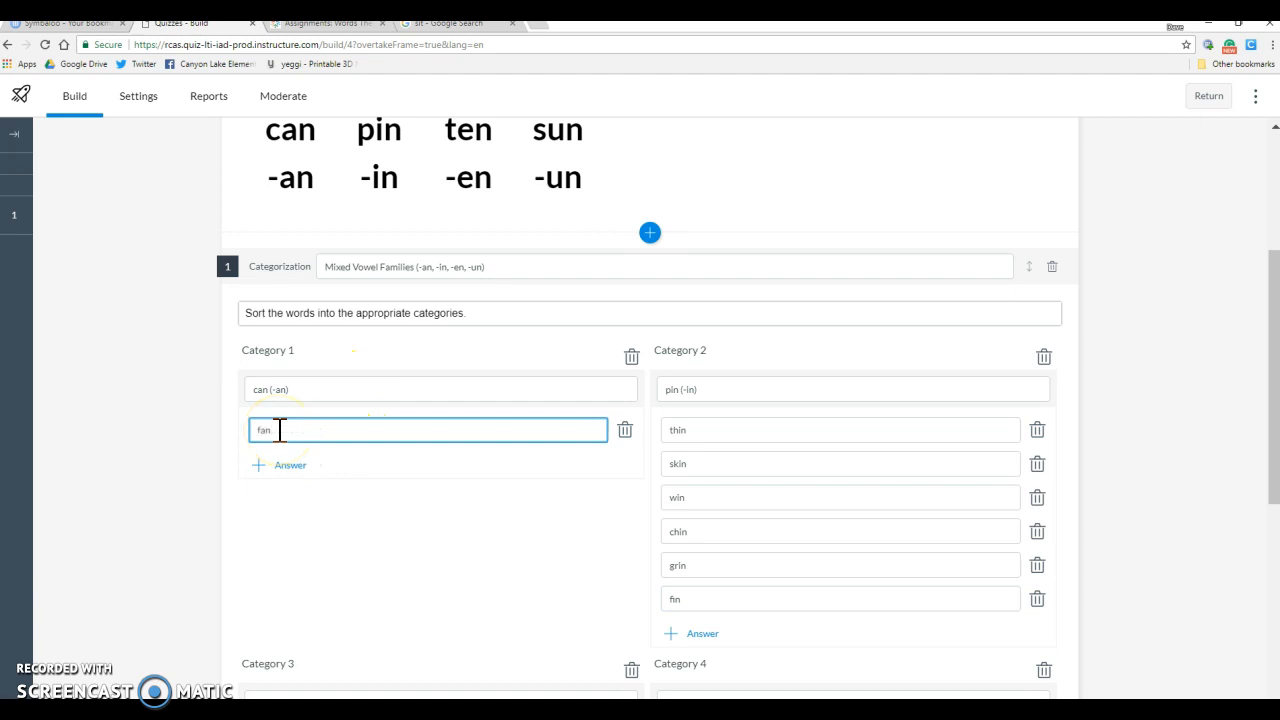
{"action": "left_click", "coordinate": [290, 464]}
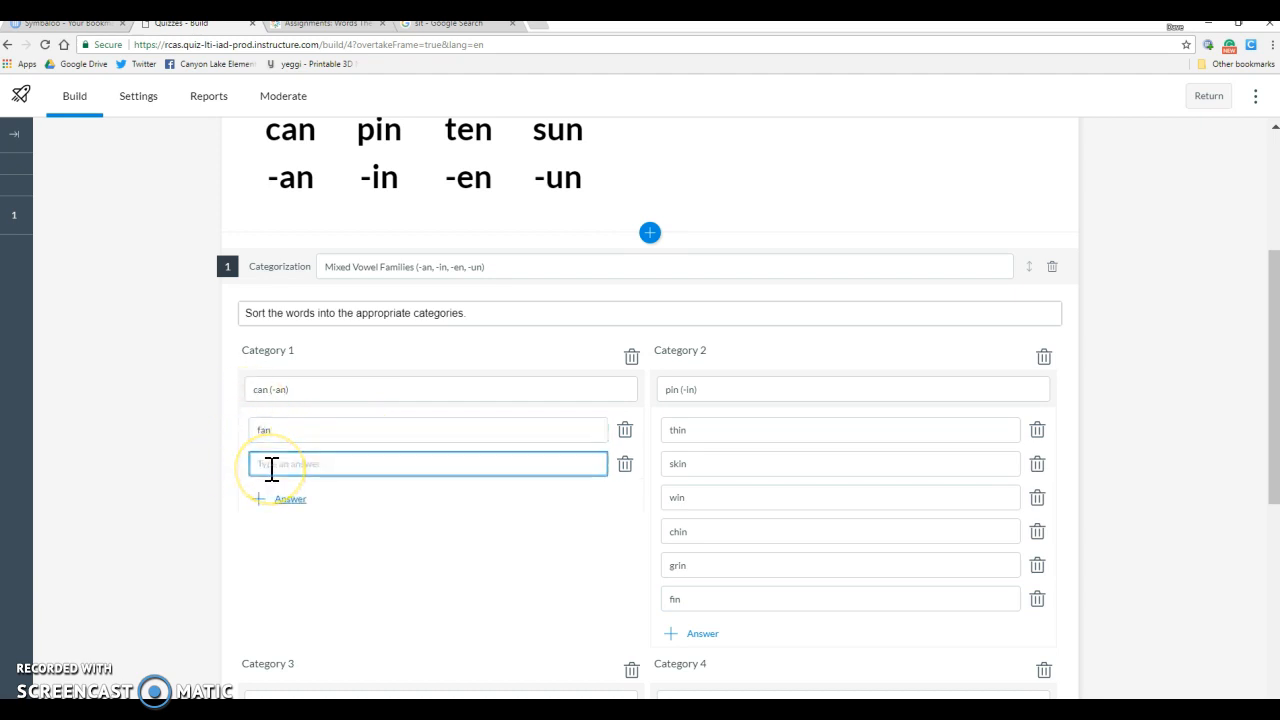
{"action": "type", "text": "man"}
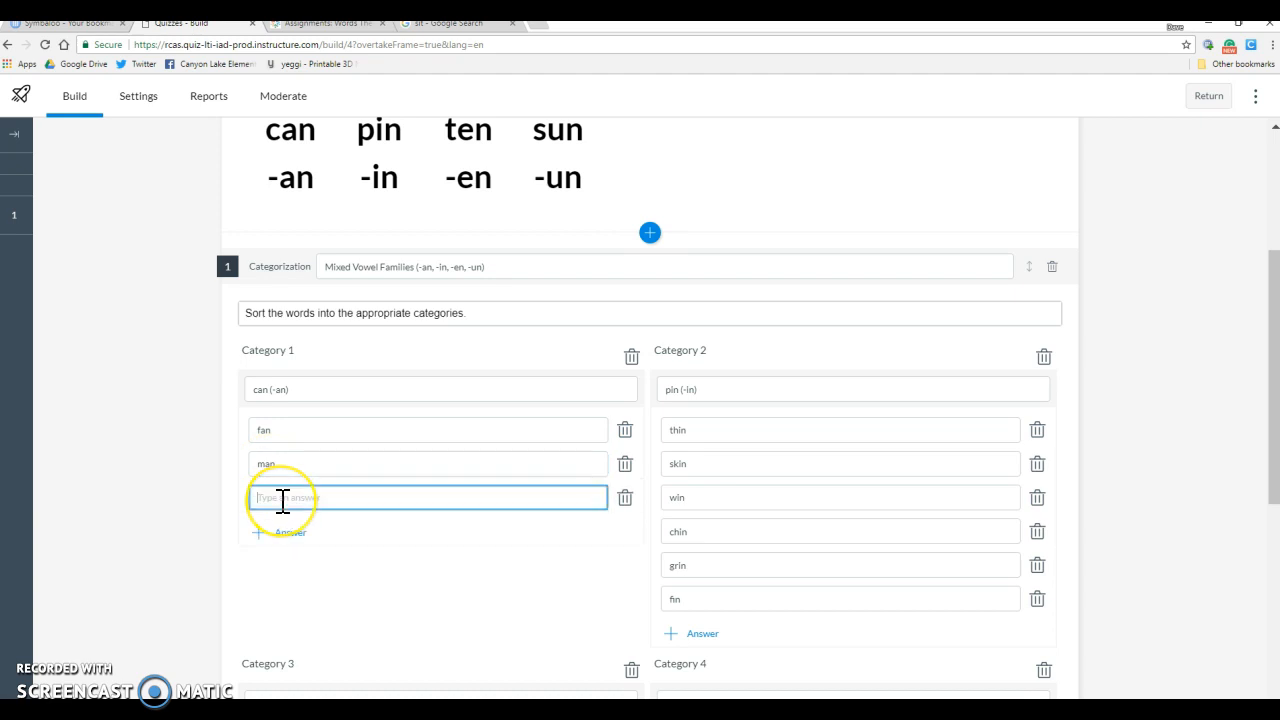
{"action": "type", "text": "pian"}
{"action": "type", "text": "r"}
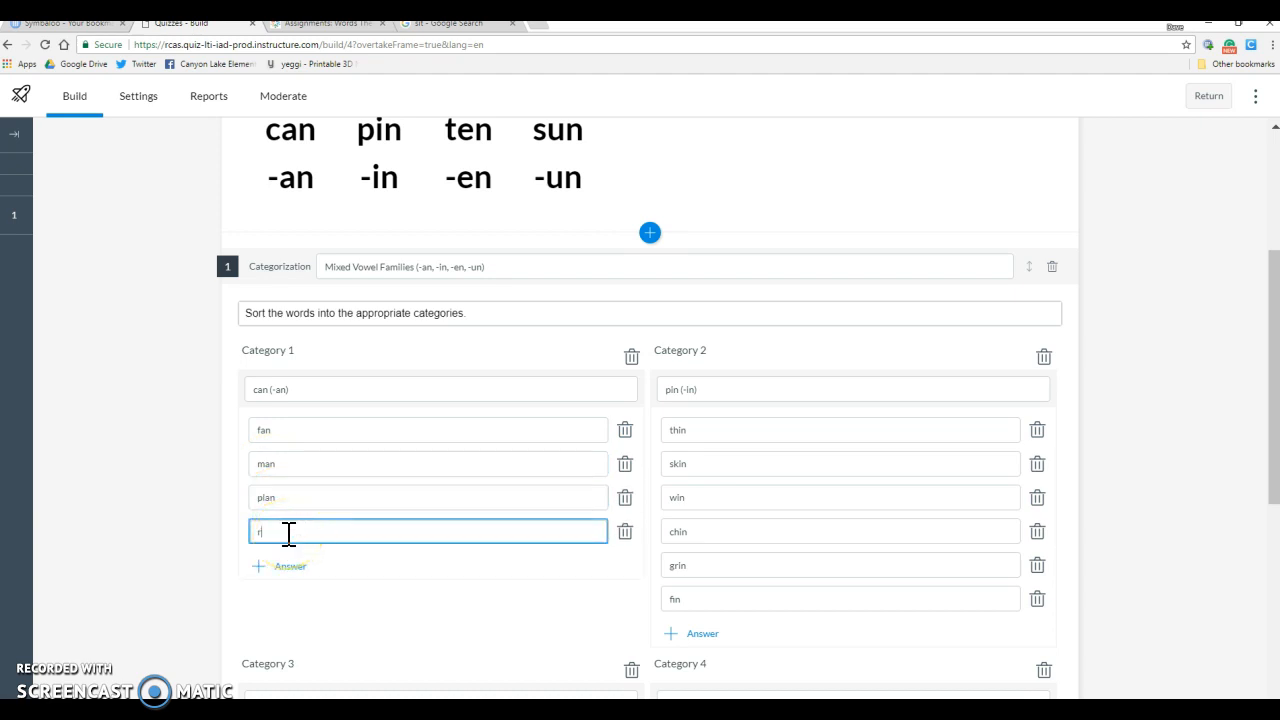
{"action": "type", "text": "an"}
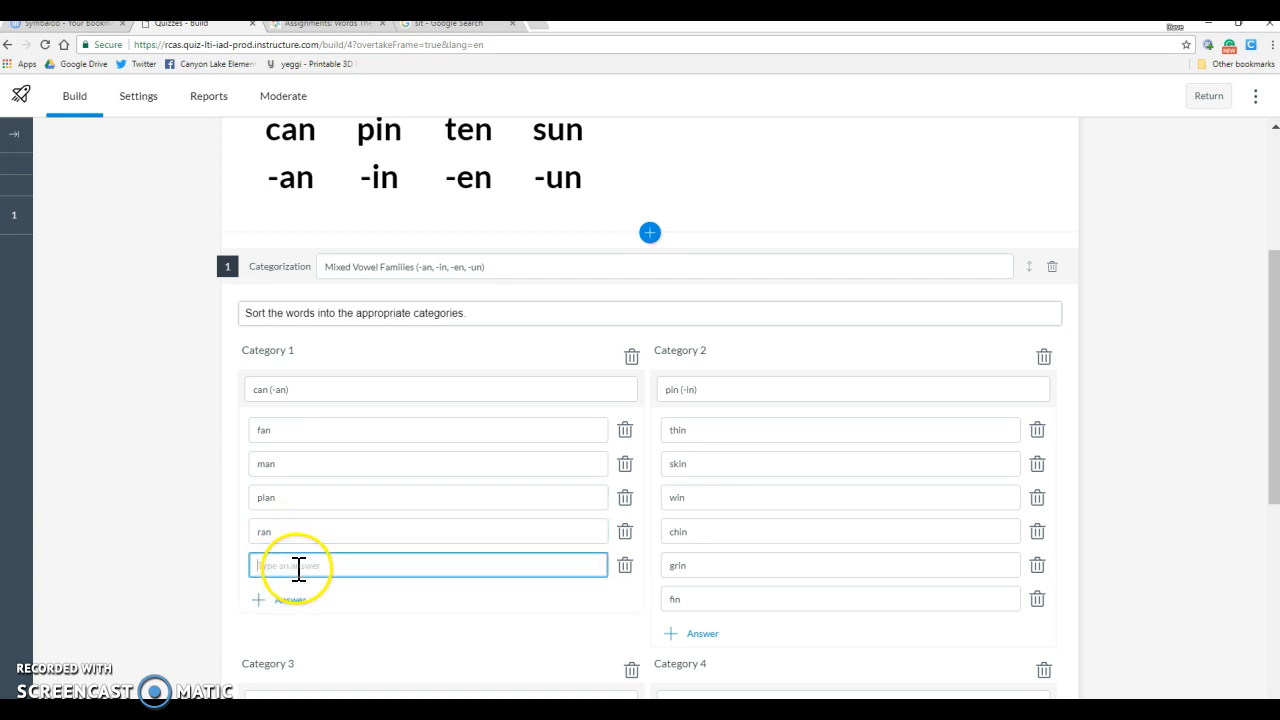
{"action": "type", "text": "pan"}
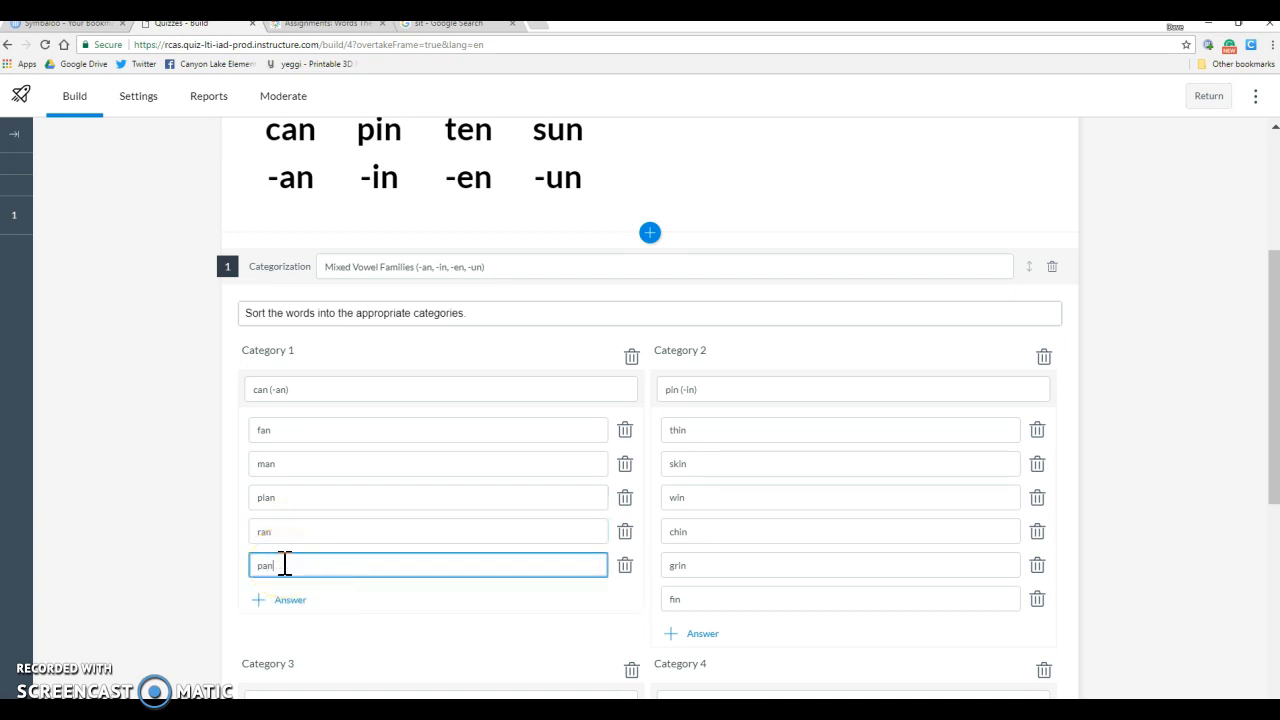
{"action": "left_click", "coordinate": [276, 600]}
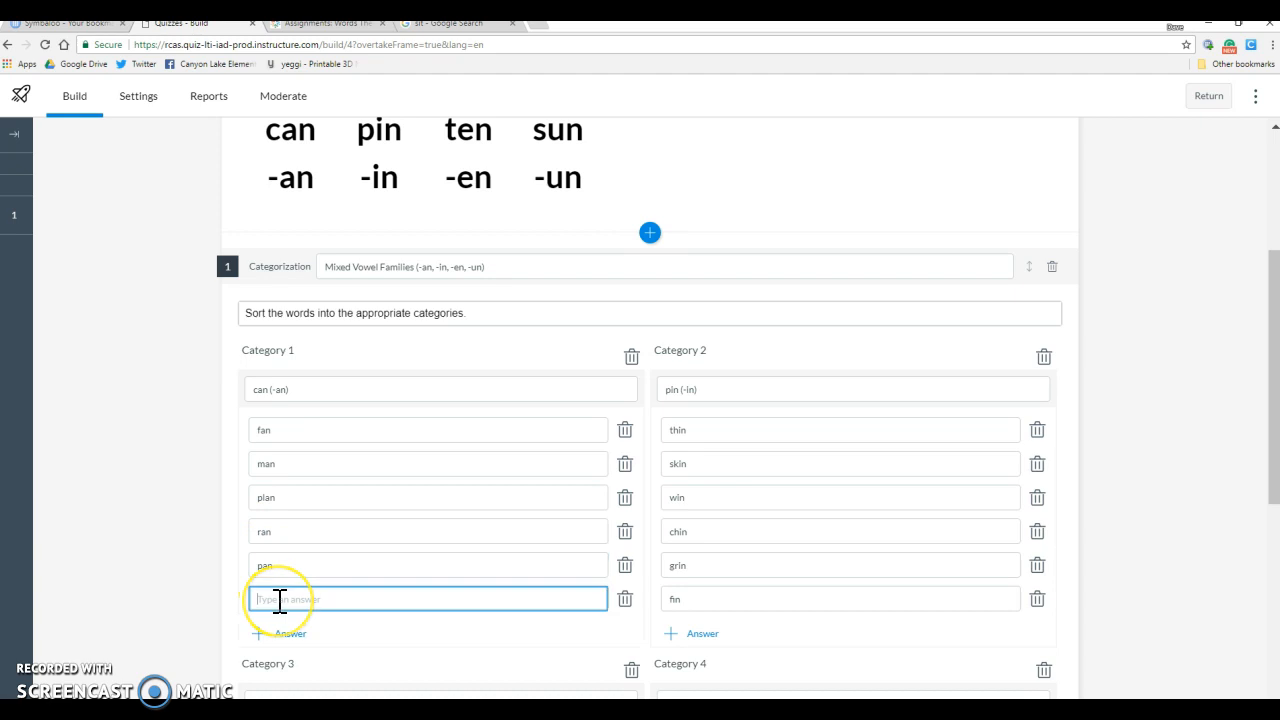
{"action": "type", "text": "than"}
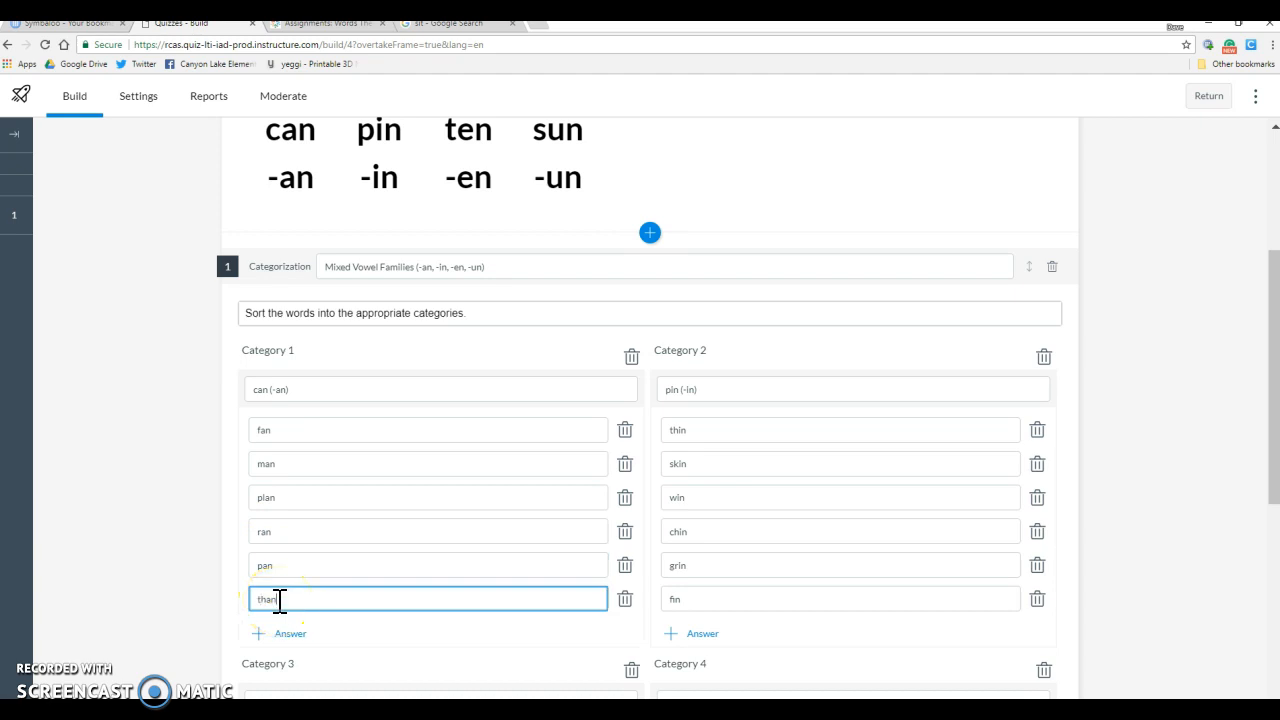
Step: Fill ten (-en) with the answers then, pen, hen, when and men
{"action": "scroll", "scroll_direction": "down", "scroll_amount": 3}
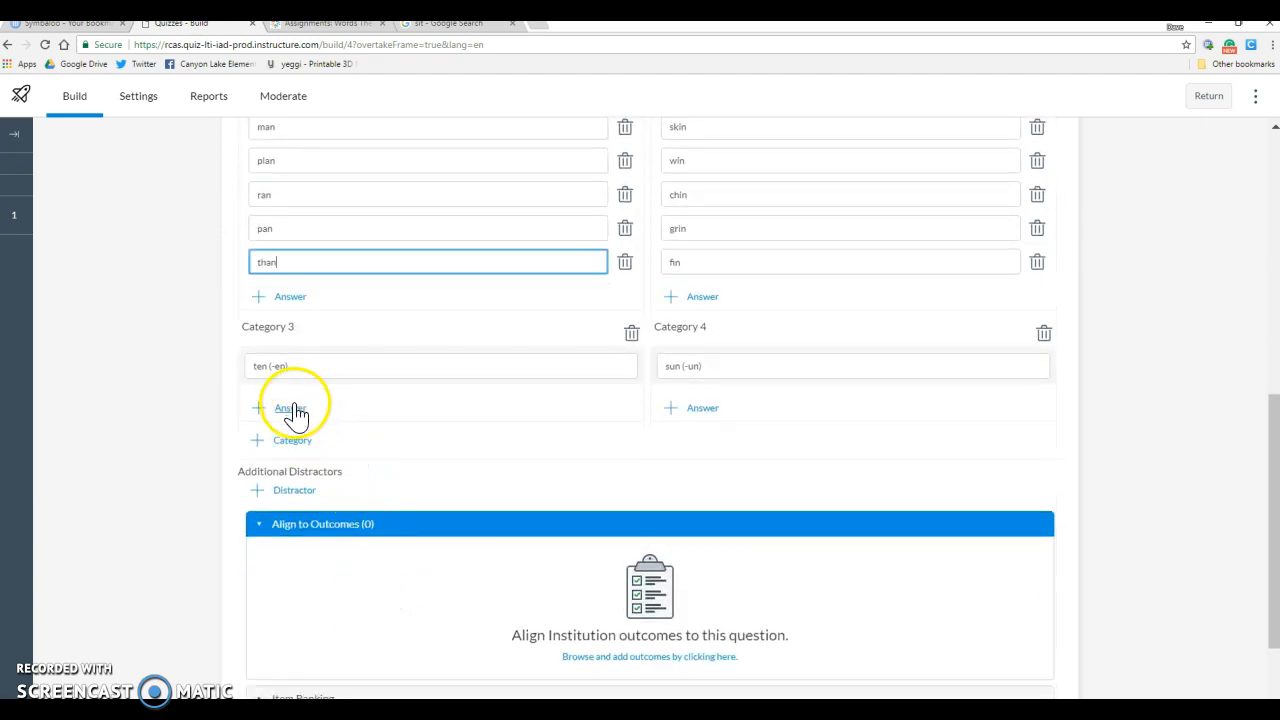
{"action": "left_click", "coordinate": [290, 408]}
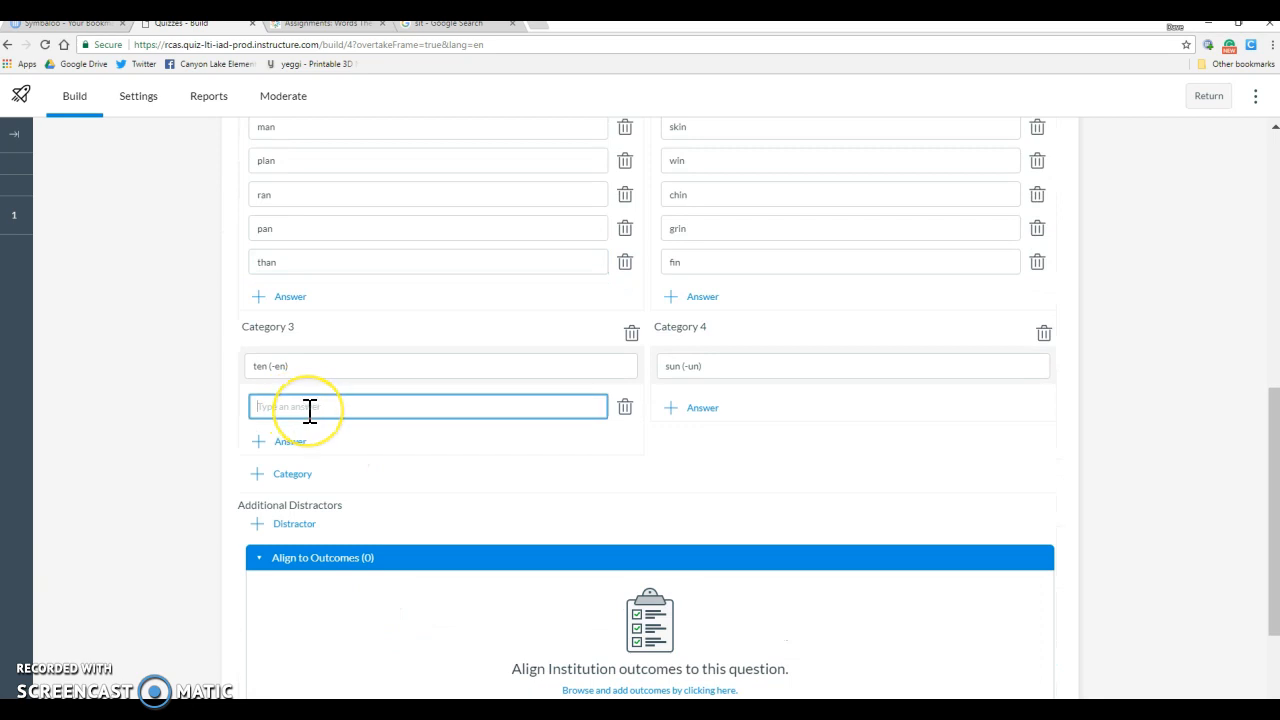
{"action": "type", "text": "then"}
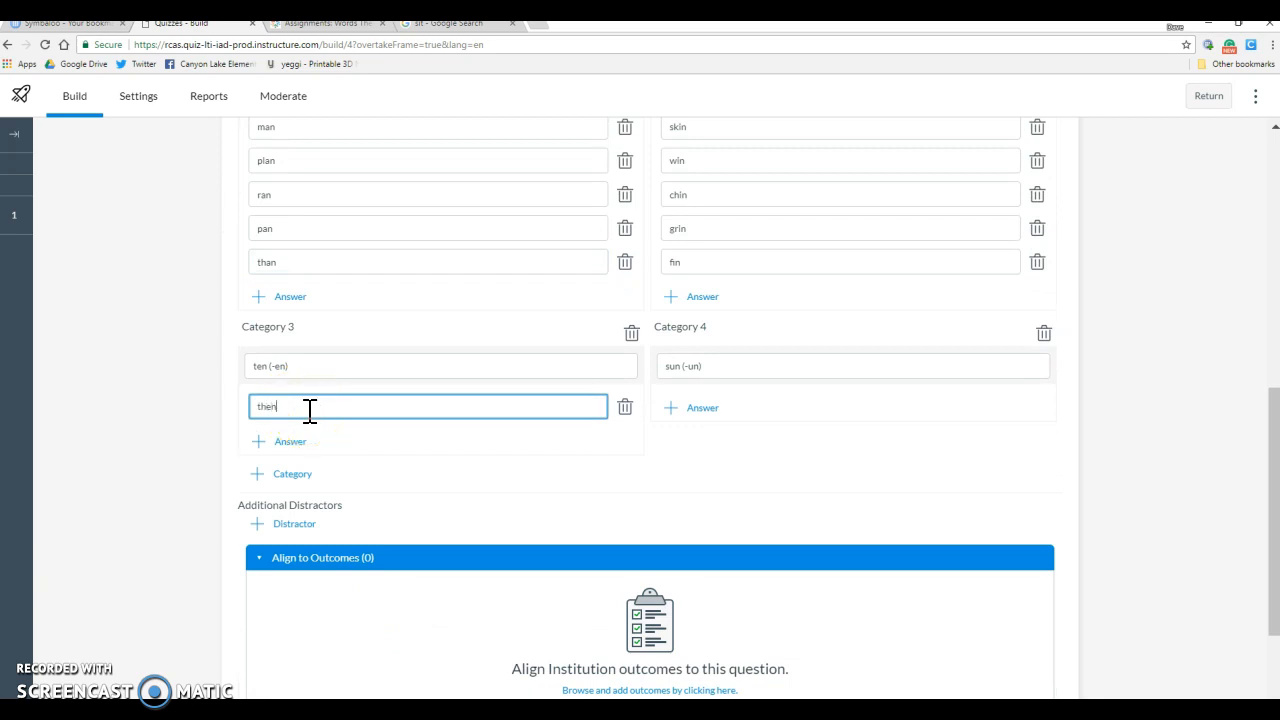
{"action": "left_click", "coordinate": [290, 442]}
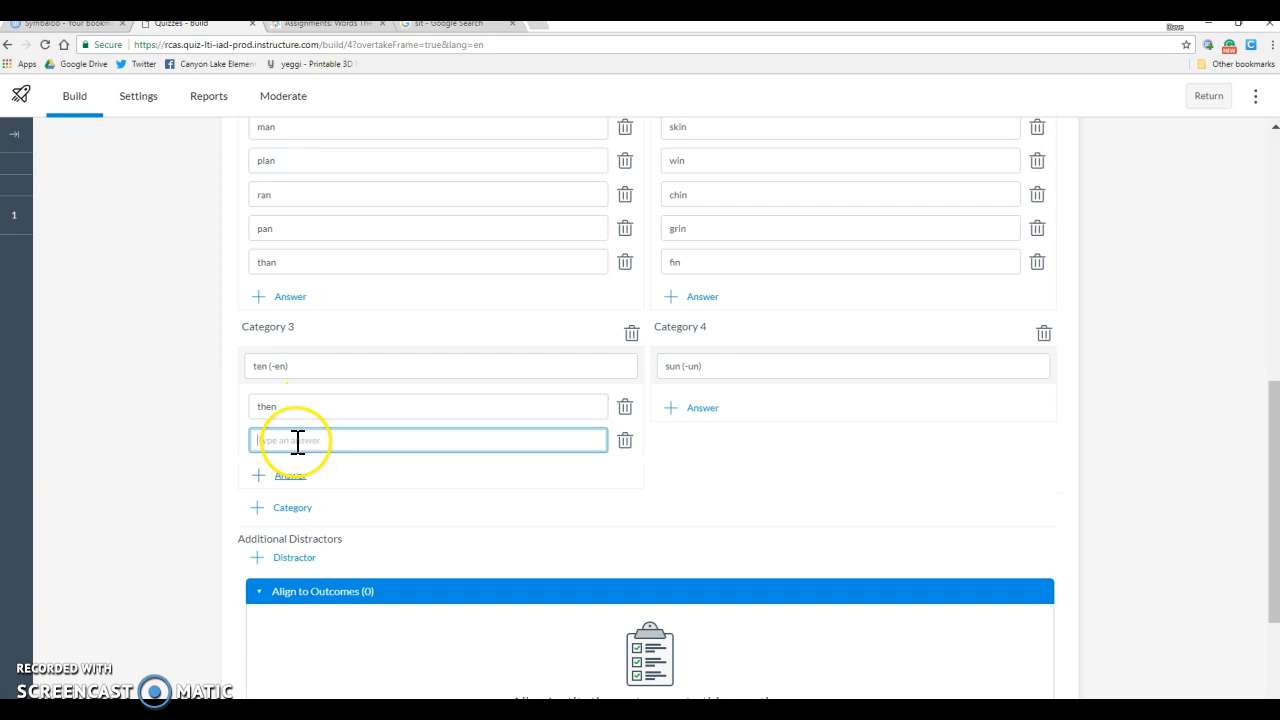
{"action": "type", "text": "pen"}
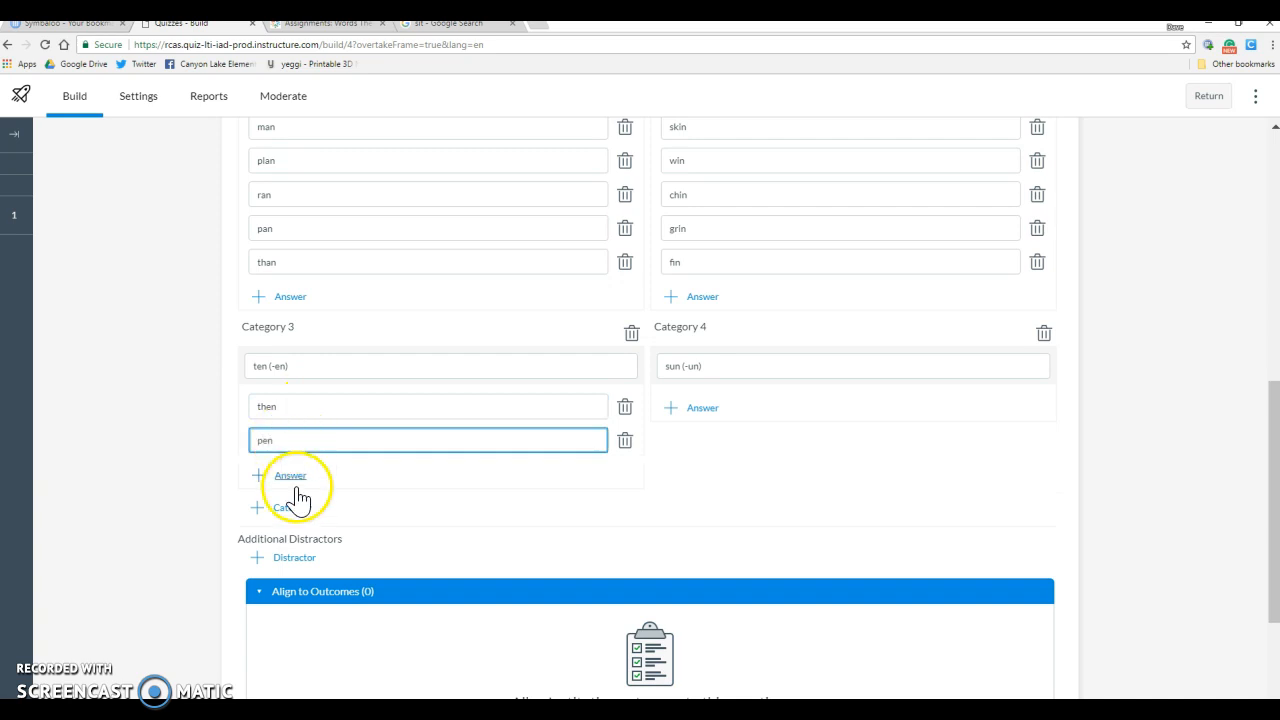
{"action": "left_click", "coordinate": [290, 476]}
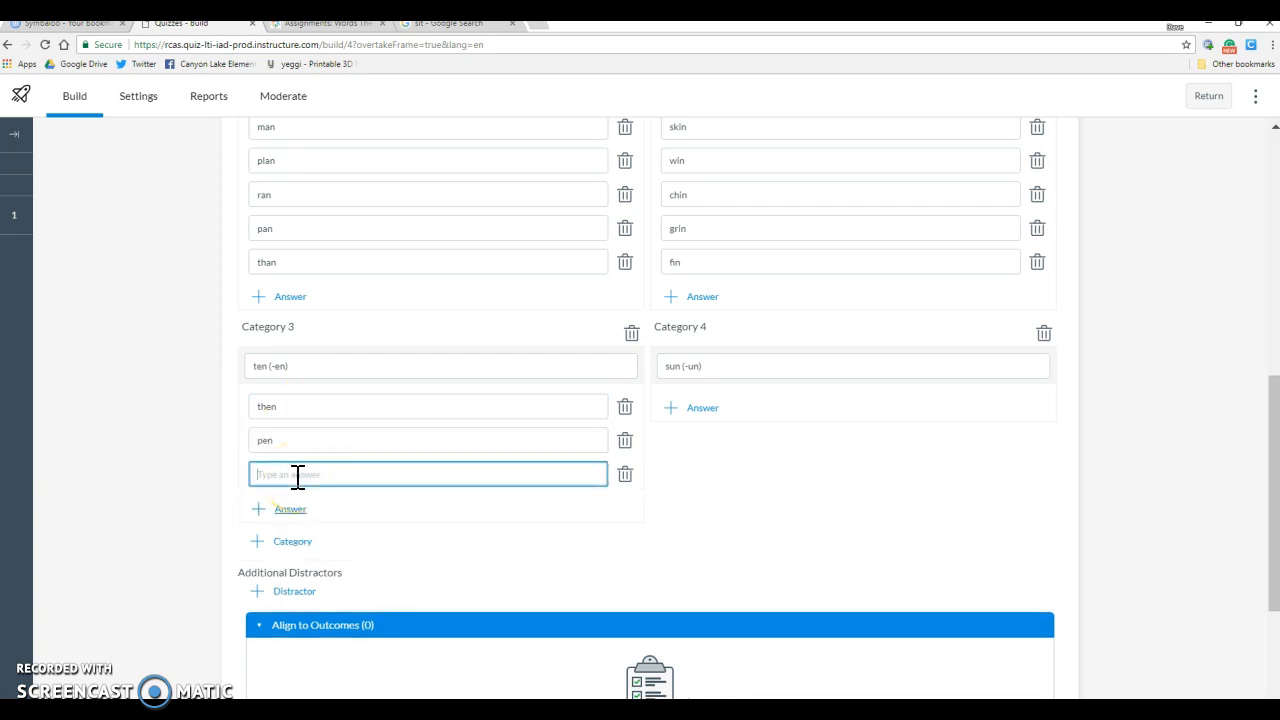
{"action": "type", "text": "hen"}
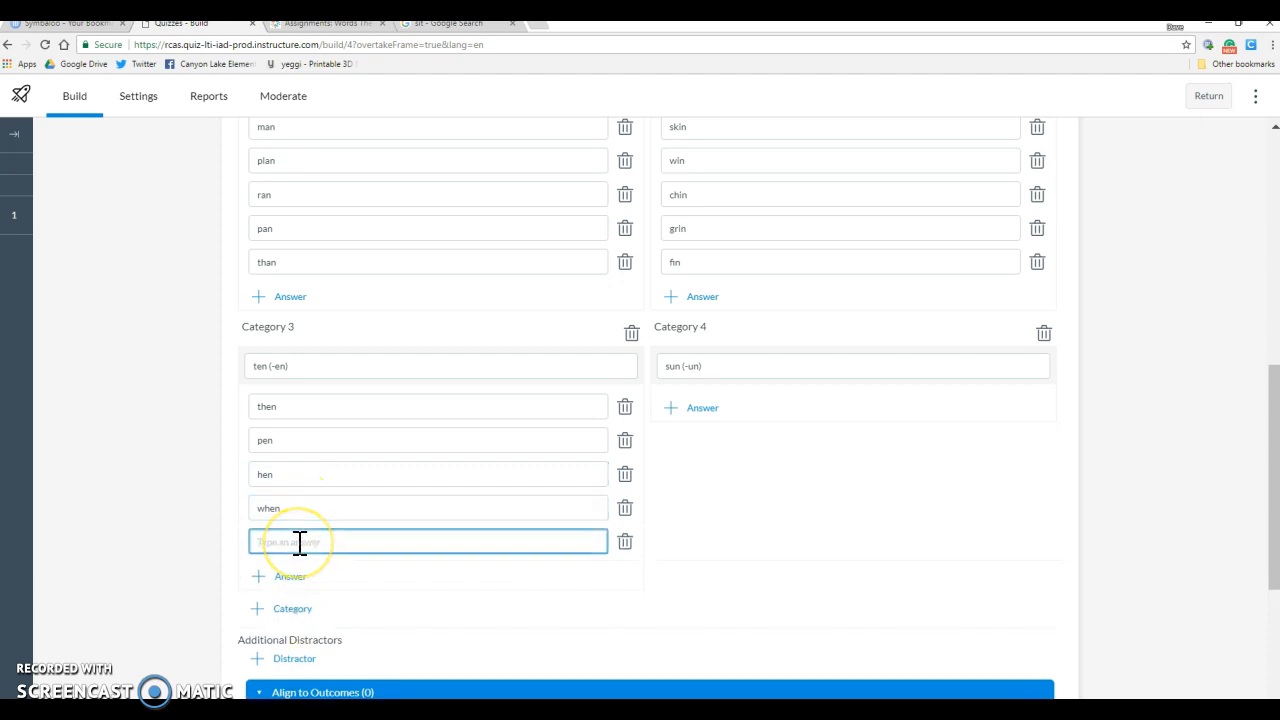
{"action": "type", "text": "men"}
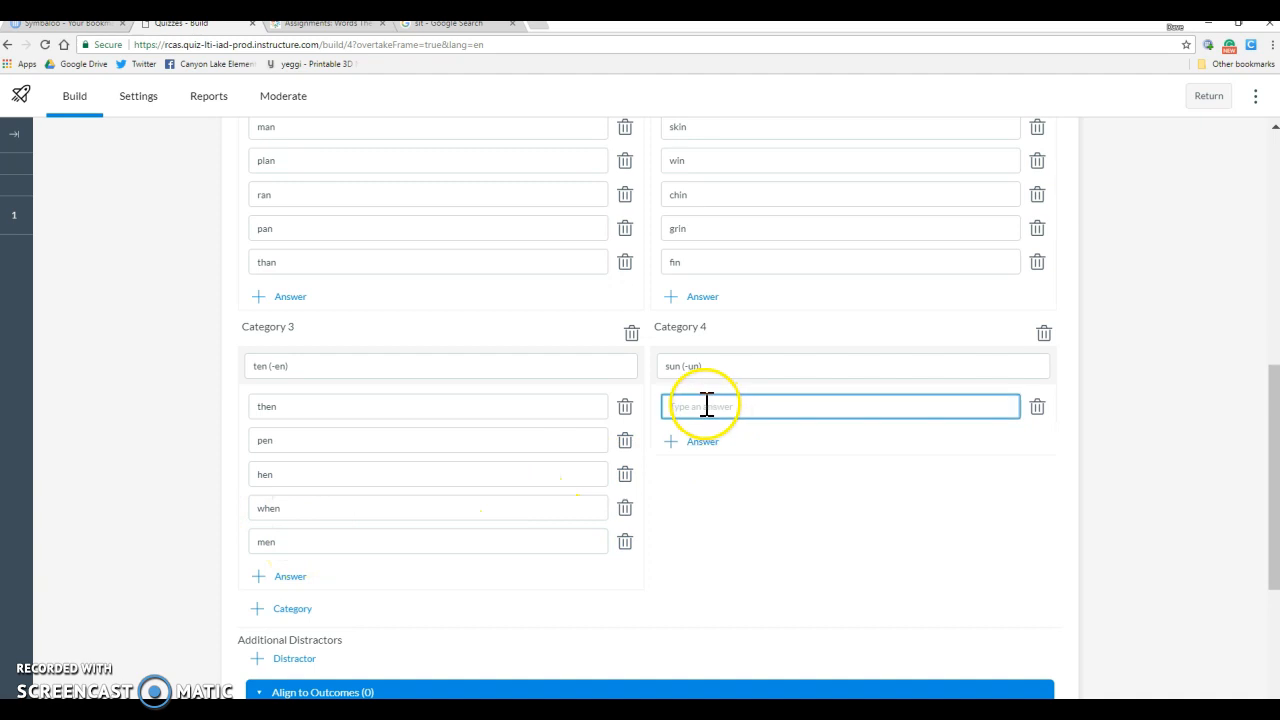
Step: Enter bun, run and fun as the answers of the sun (-un) category
{"action": "type", "text": "bun"}
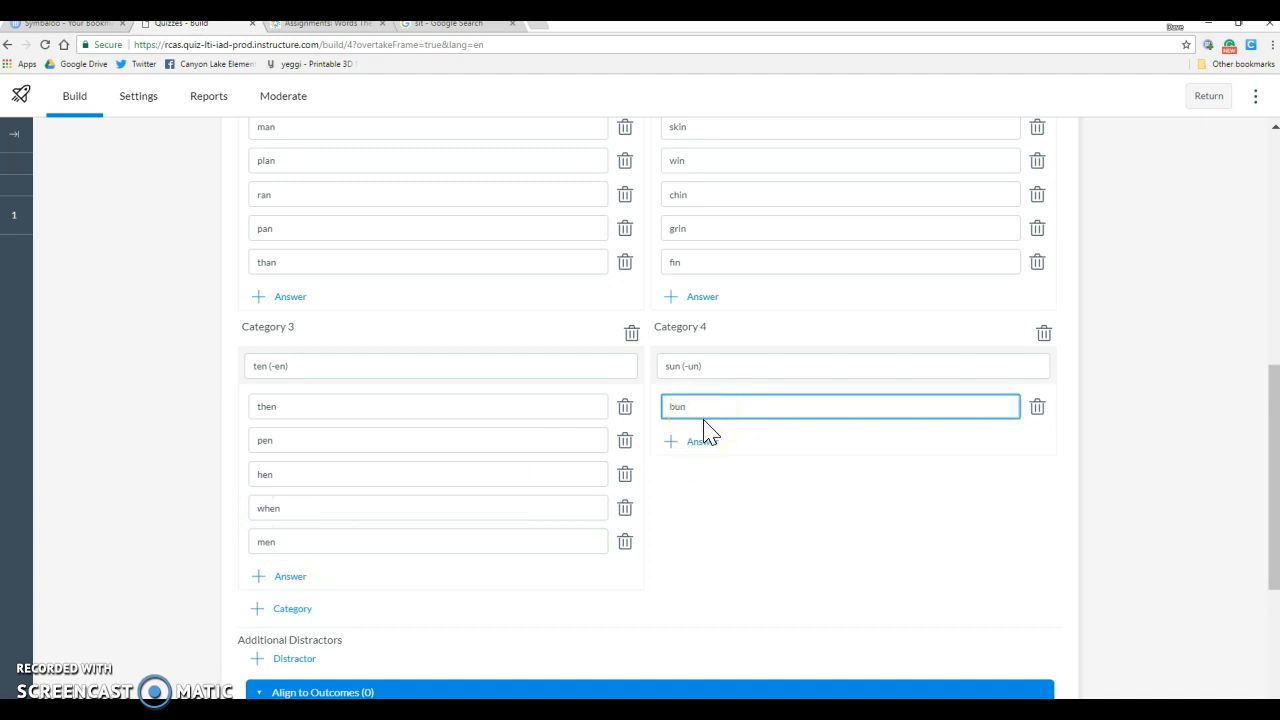
{"action": "mouse_move", "coordinate": [704, 442]}
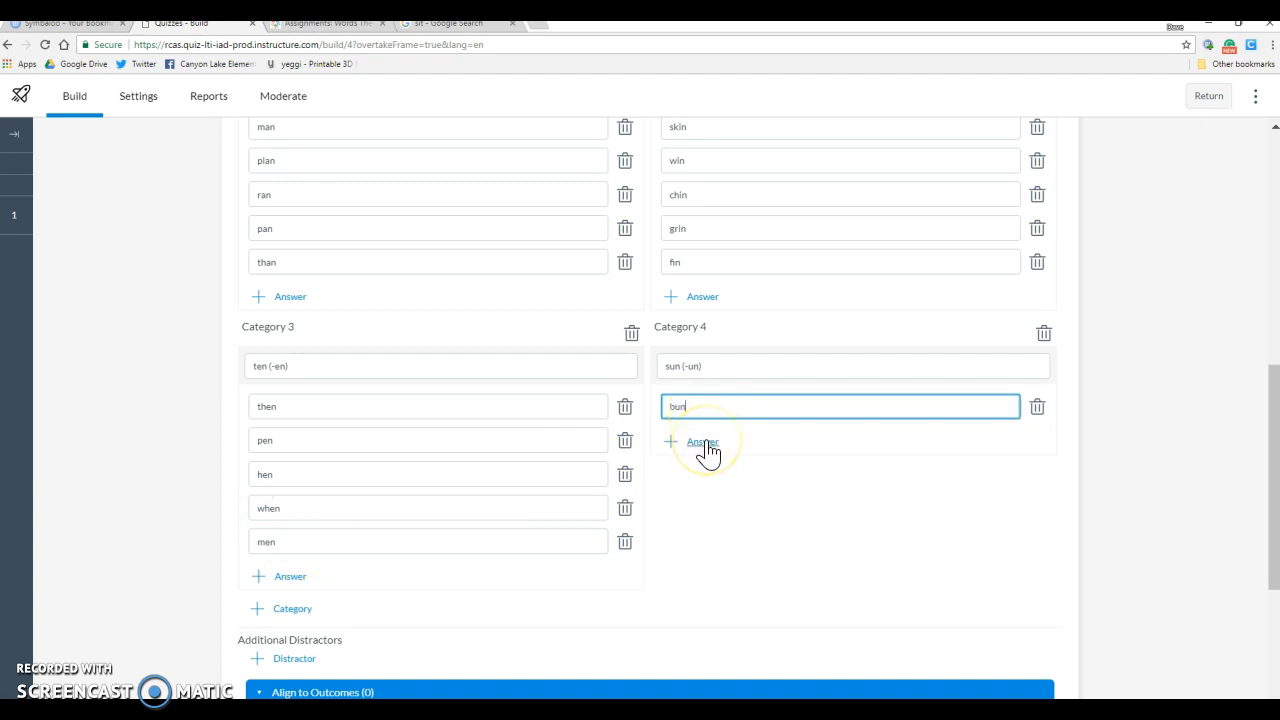
{"action": "left_click", "coordinate": [702, 442]}
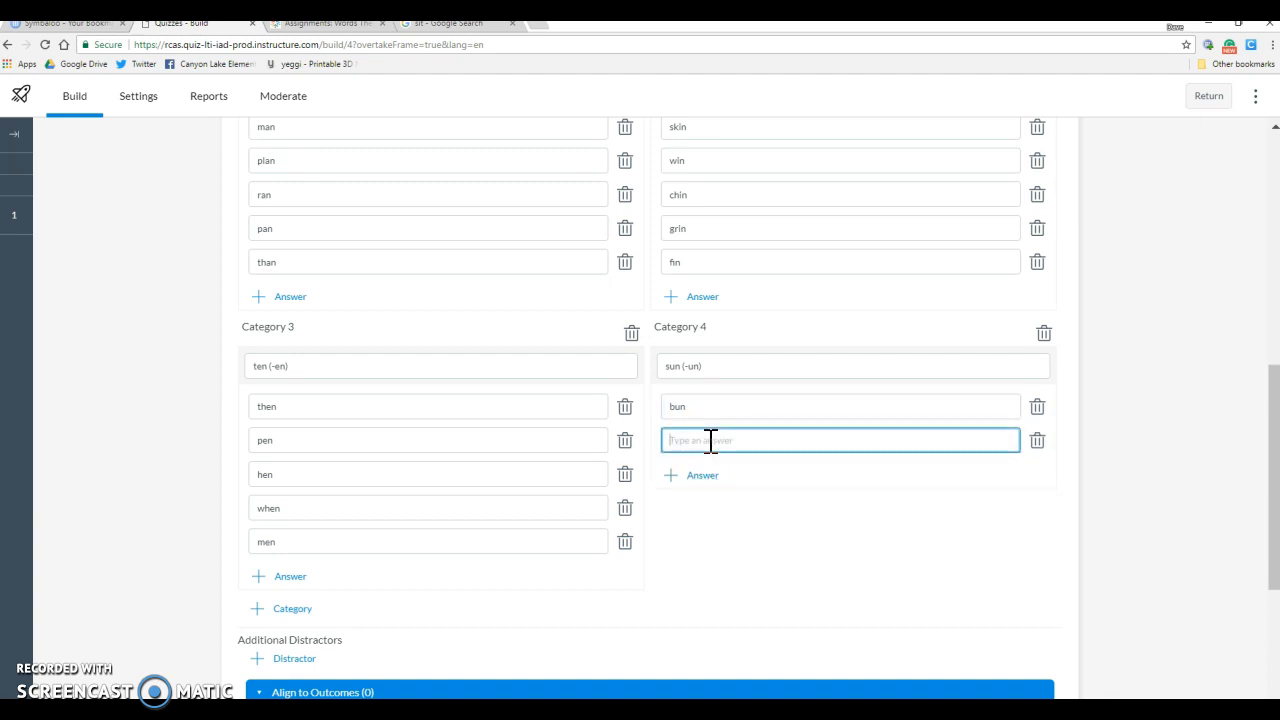
{"action": "type", "text": "run"}
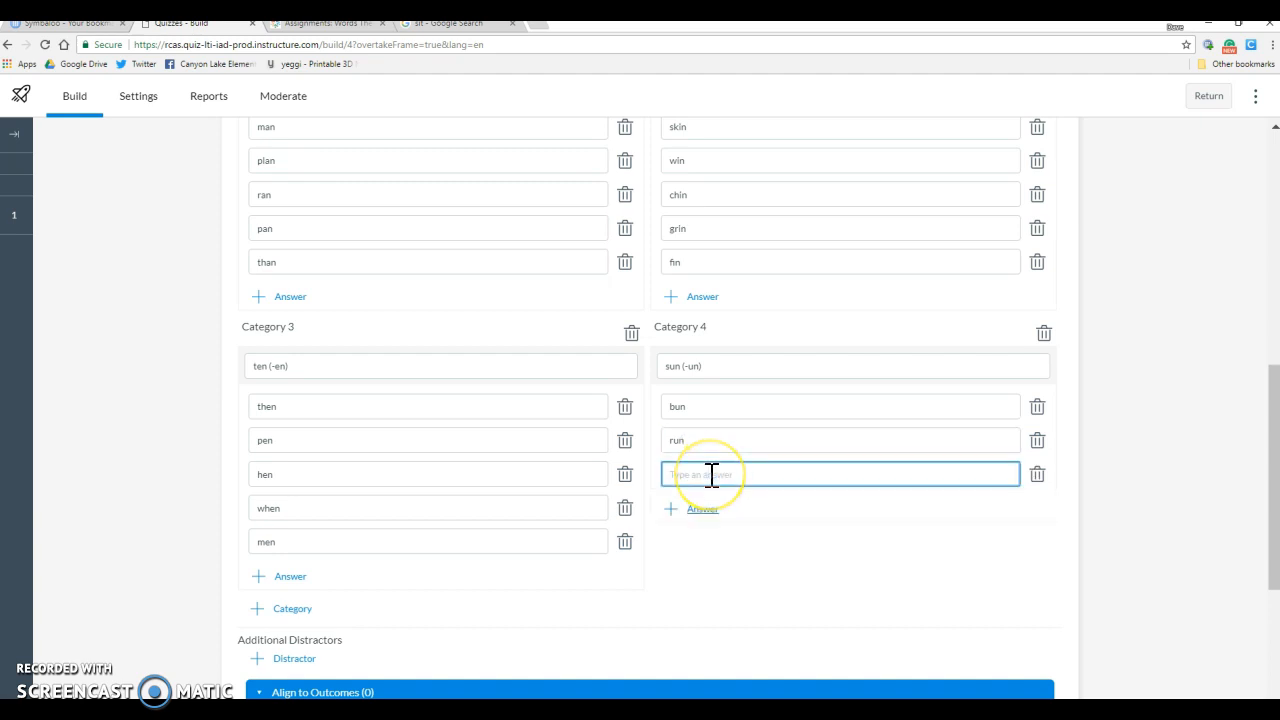
{"action": "type", "text": "fun"}
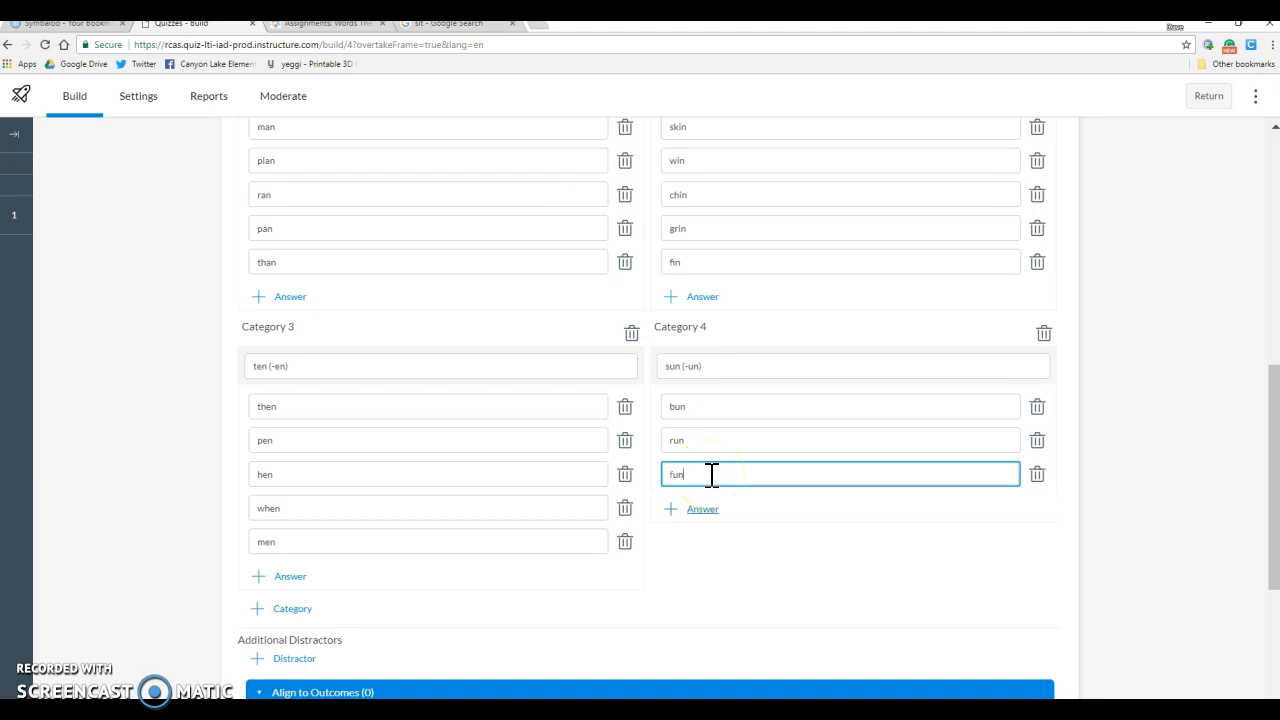
{"action": "mouse_move", "coordinate": [864, 400]}
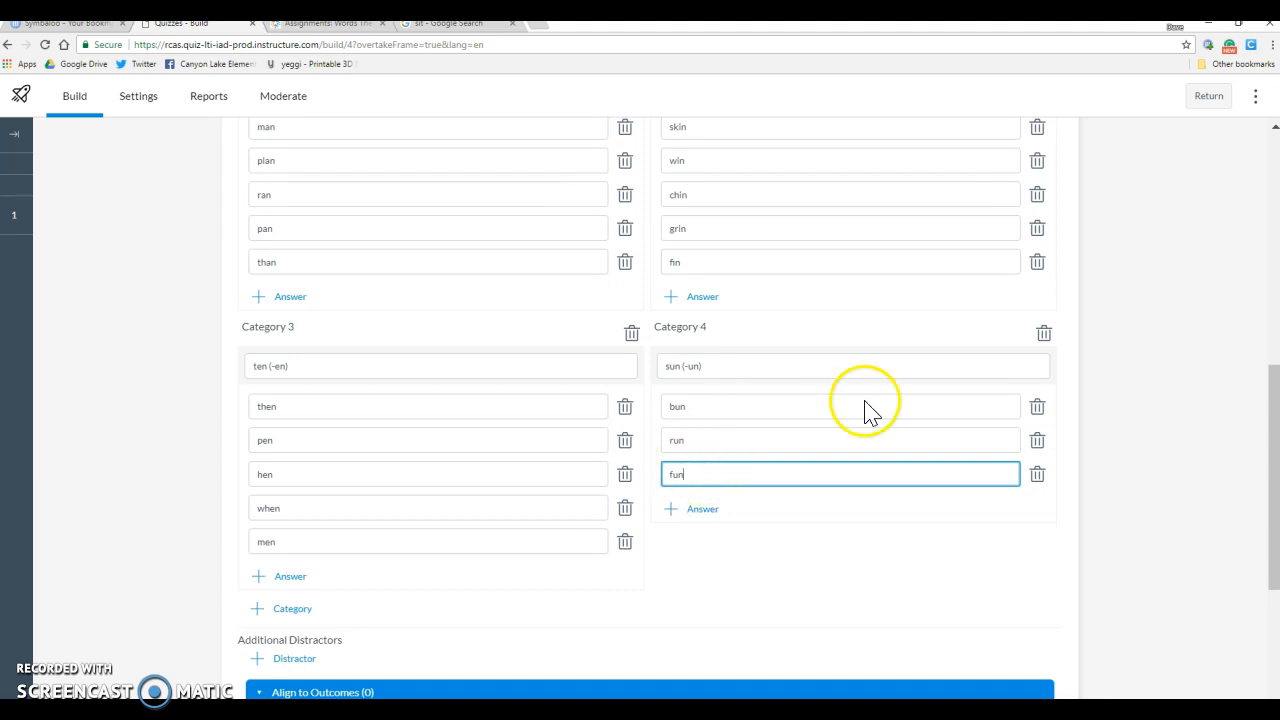
{"action": "mouse_move", "coordinate": [880, 500]}
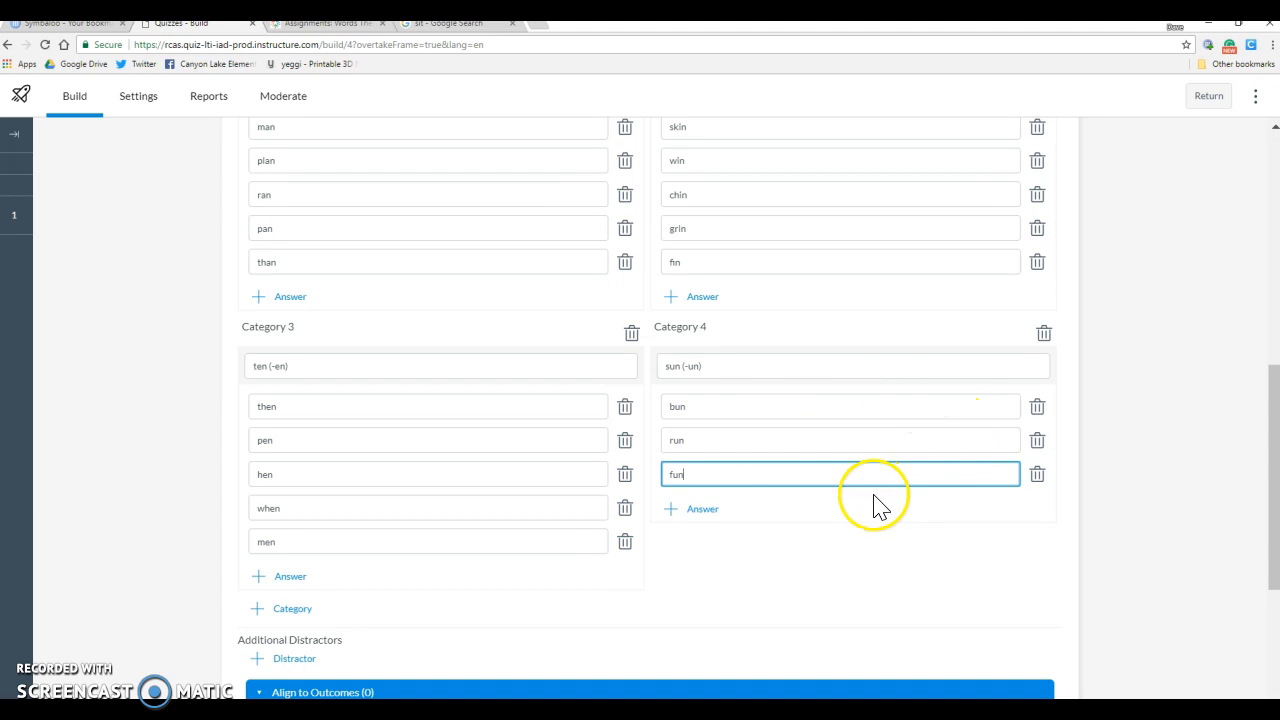
{"action": "mouse_move", "coordinate": [544, 580]}
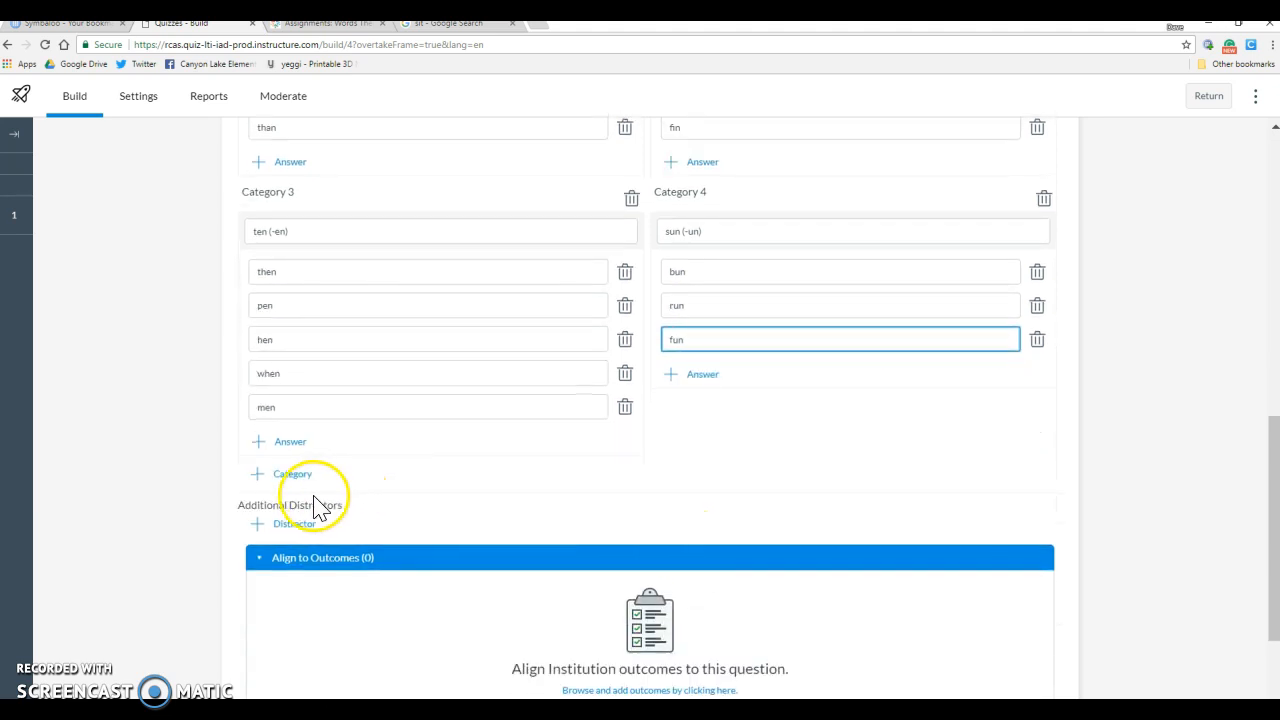
{"action": "mouse_move", "coordinate": [320, 524]}
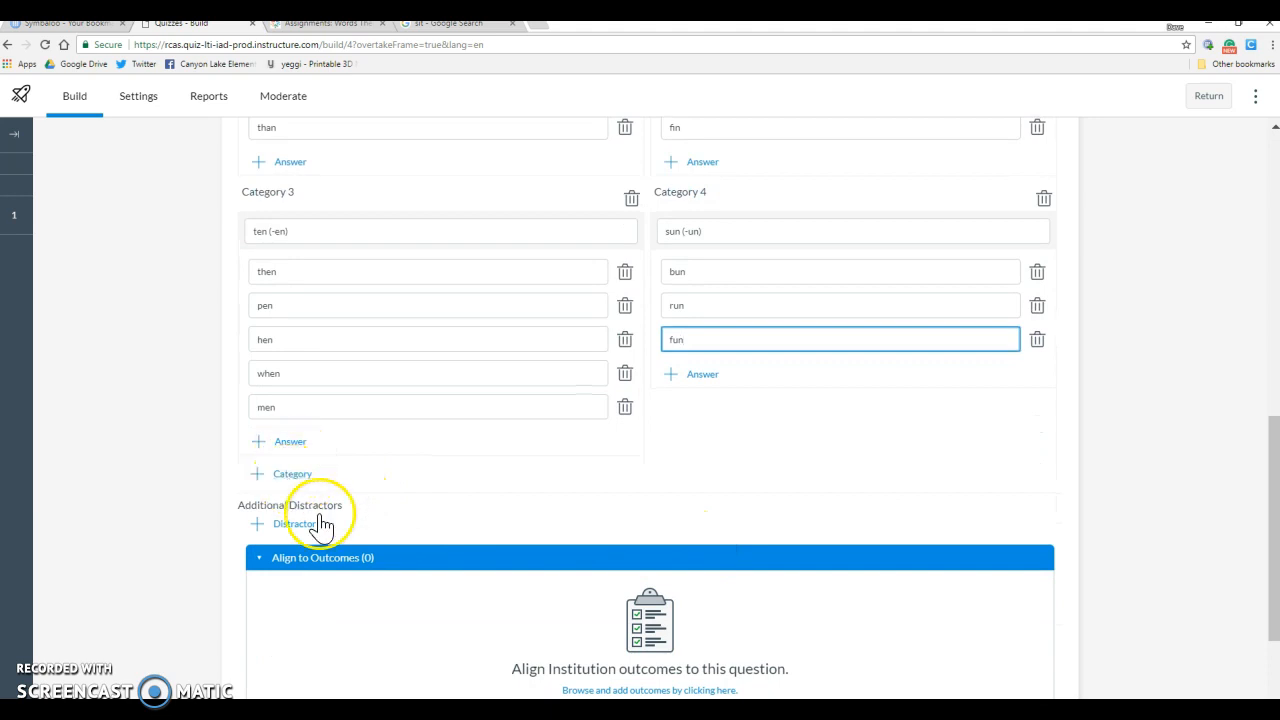
{"action": "mouse_move", "coordinate": [1104, 528]}
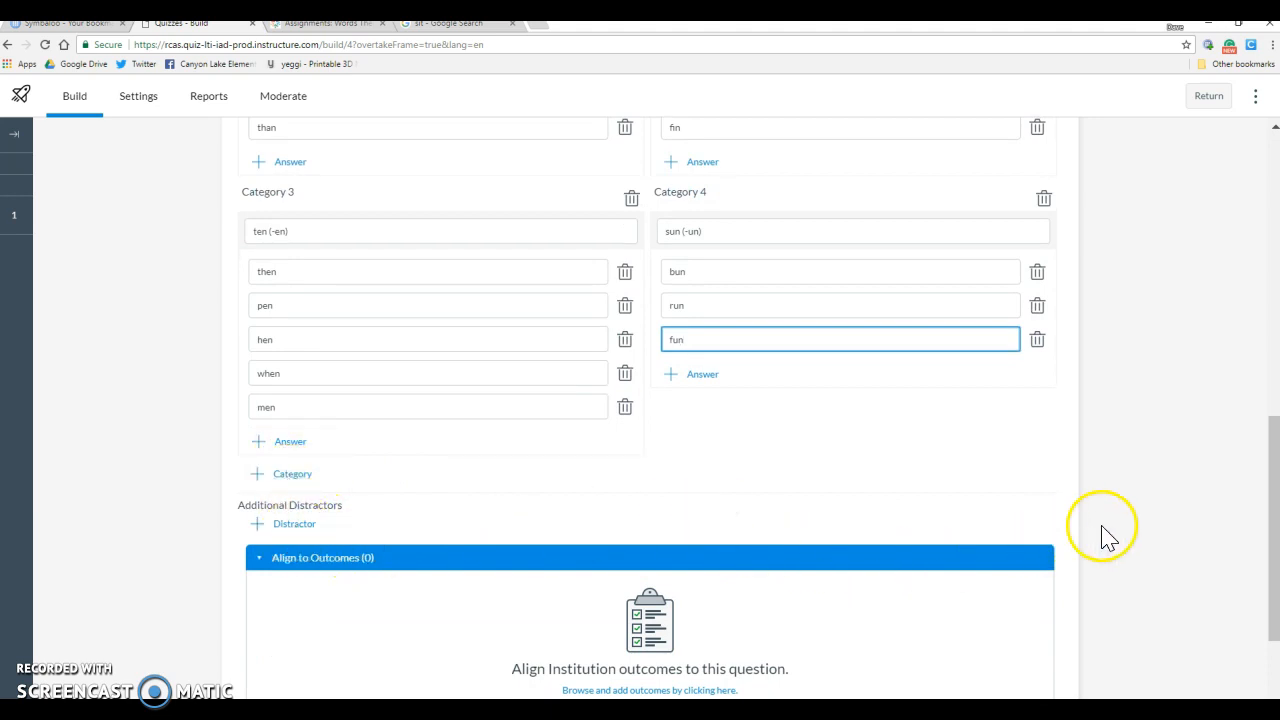
{"action": "mouse_move", "coordinate": [868, 644]}
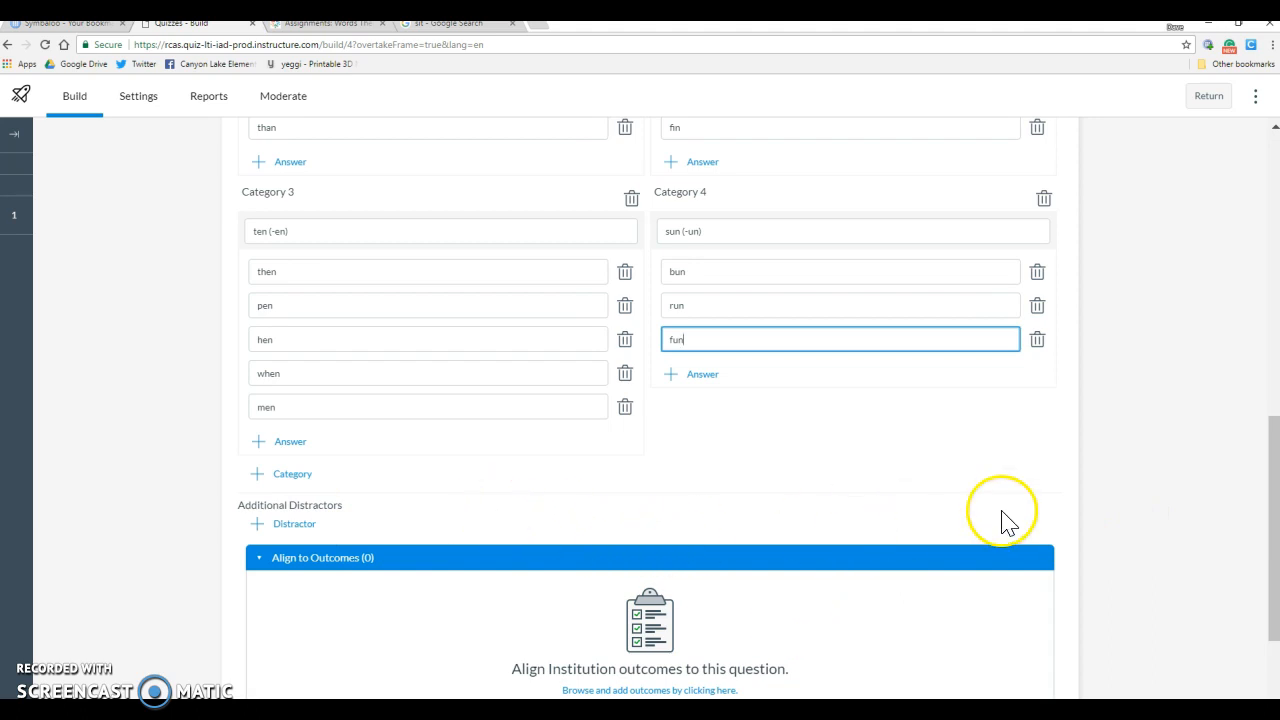
Step: Scroll down to the question footer where the Points field sits
{"action": "scroll", "scroll_direction": "down", "scroll_amount": 3}
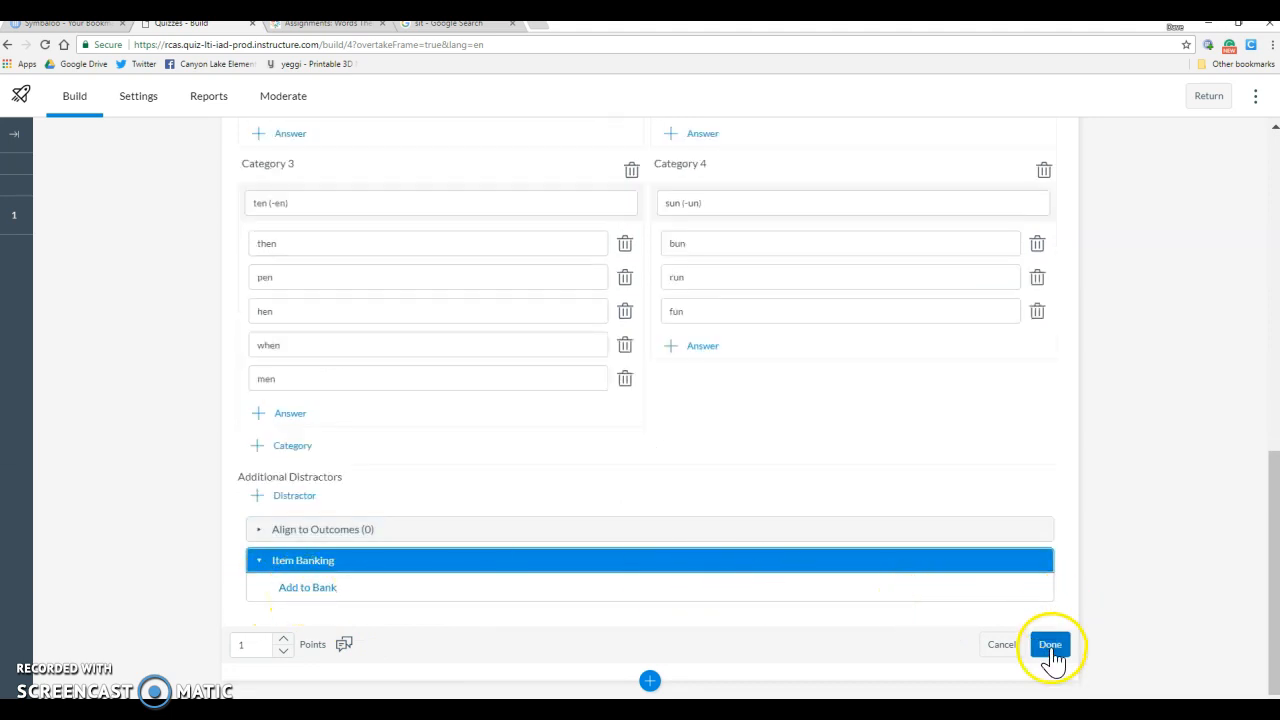
{"action": "mouse_move", "coordinate": [284, 648]}
{"action": "type", "text": "20"}
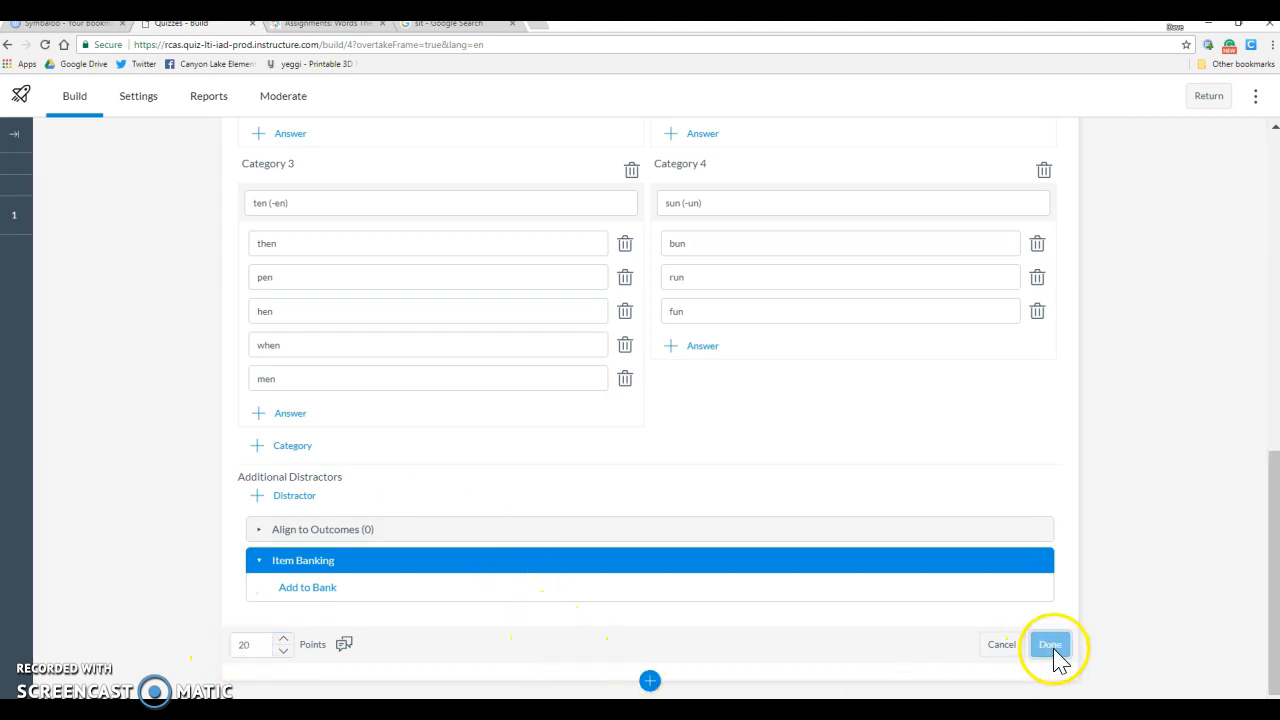
Step: Save the word-sort question with Done and review the quiz title and instructions
{"action": "left_click", "coordinate": [1050, 644]}
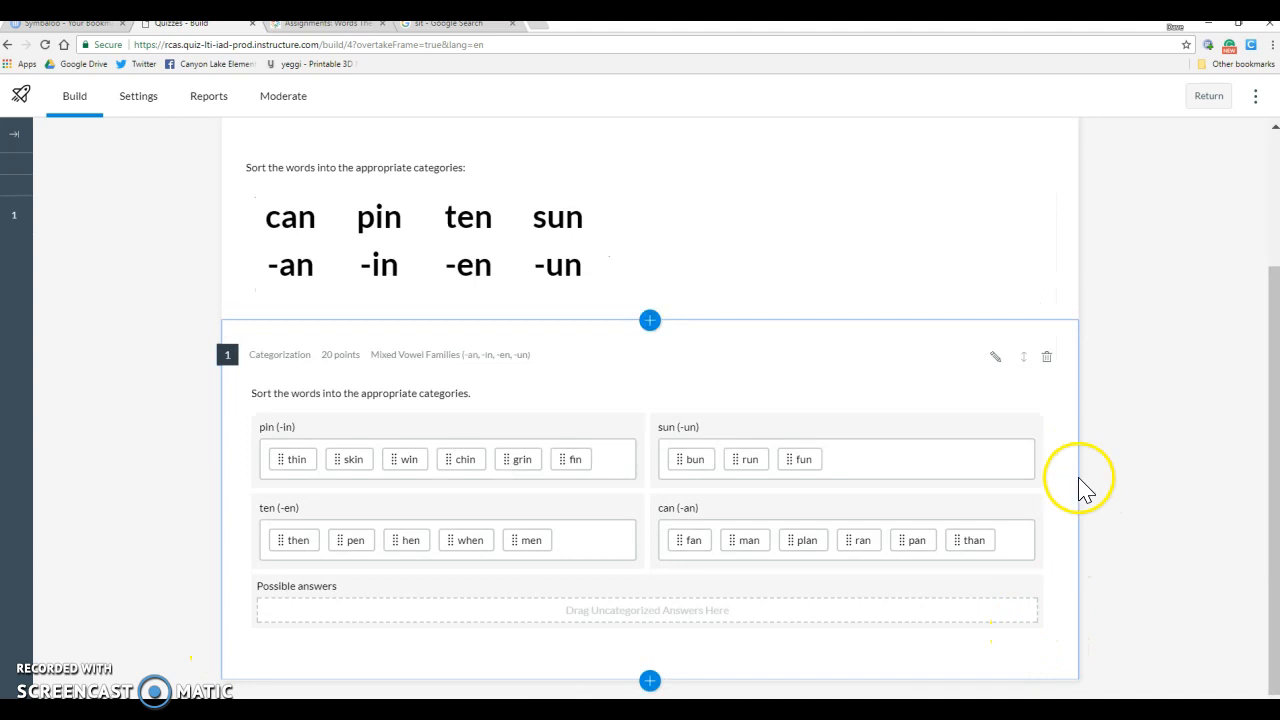
{"action": "scroll", "scroll_direction": "up", "scroll_amount": 3}
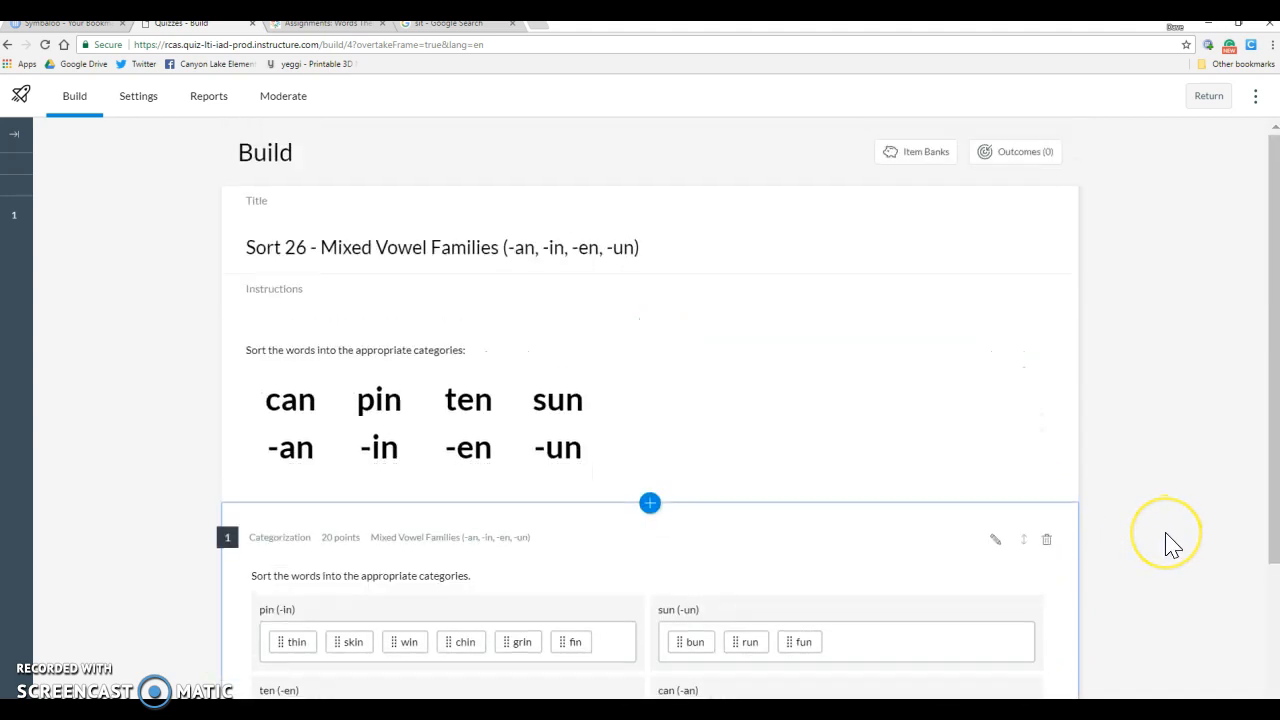
{"action": "scroll", "scroll_direction": "down", "scroll_amount": 3}
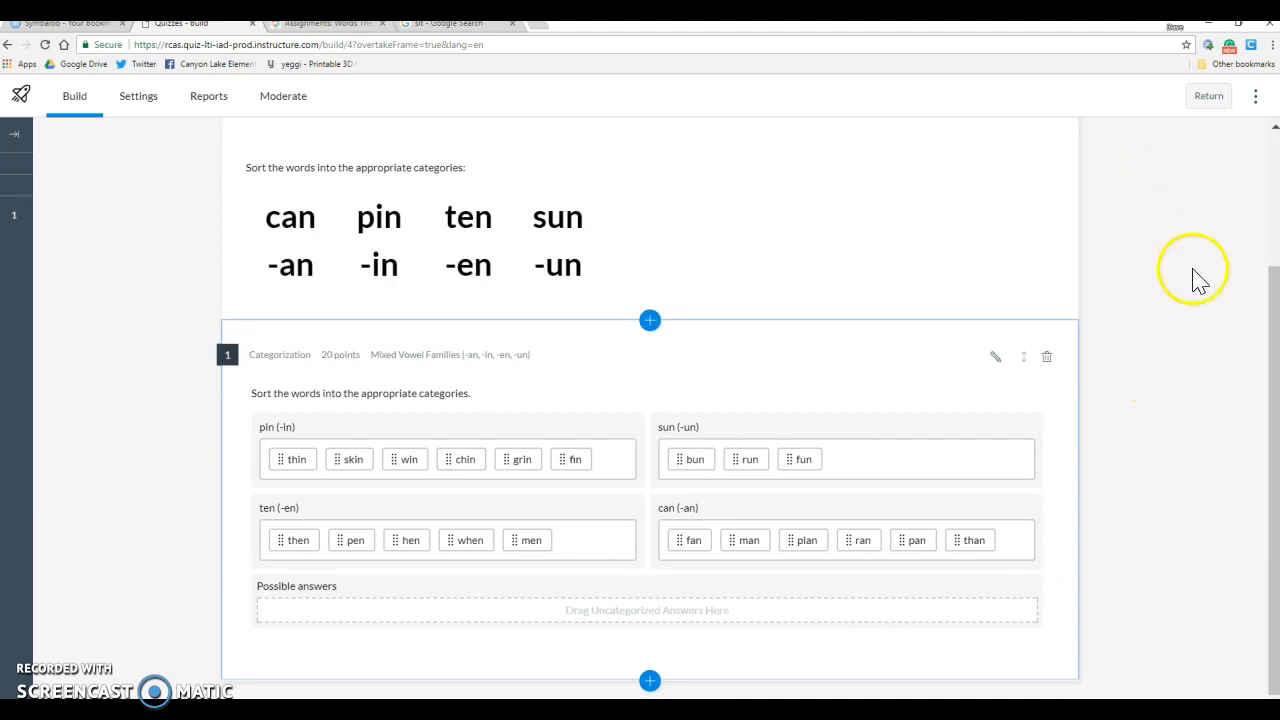
{"action": "scroll", "scroll_direction": "up", "scroll_amount": 3}
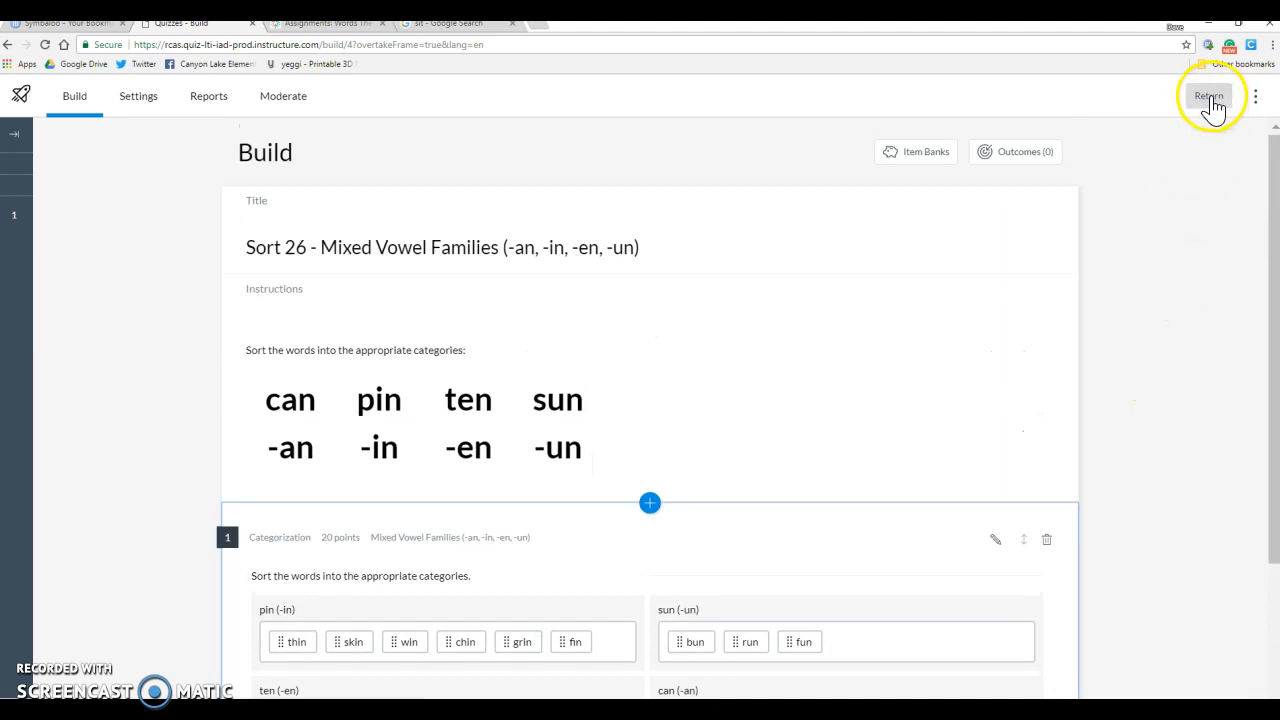
Step: Return to the Assignments list showing Sort 26 and go to the Words course Settings page
{"action": "left_click", "coordinate": [1208, 96]}
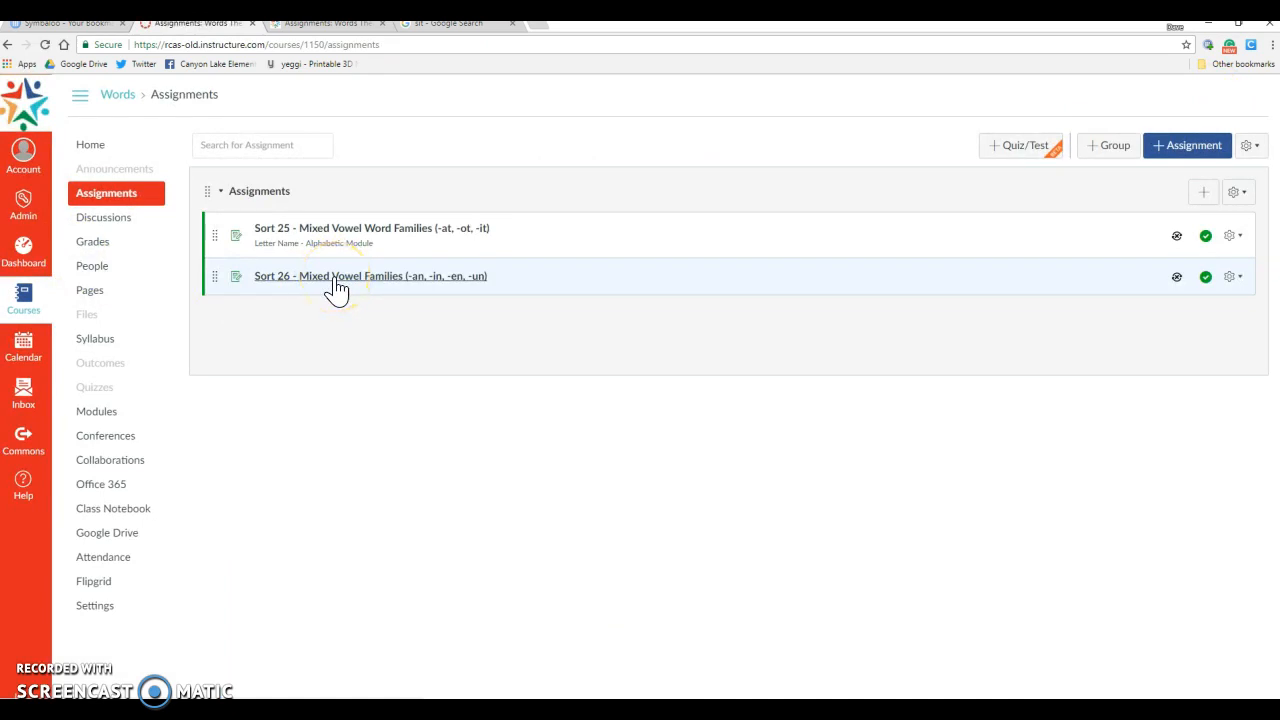
{"action": "mouse_move", "coordinate": [96, 604]}
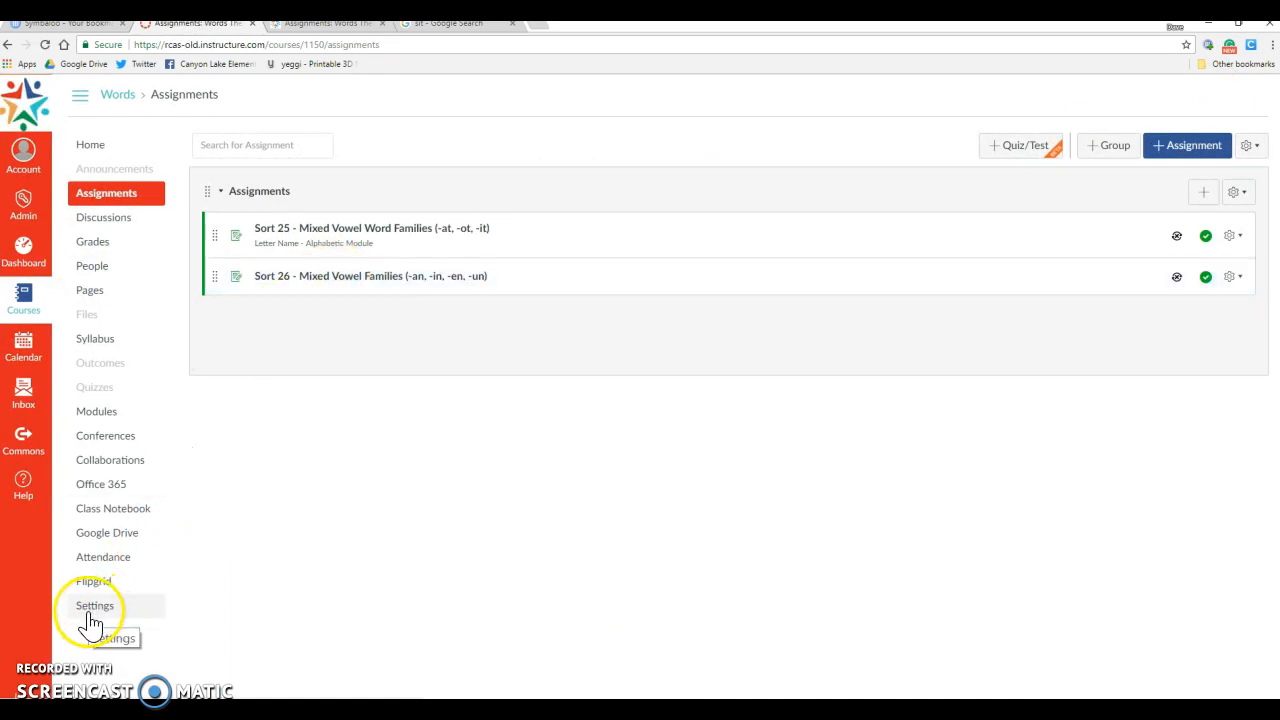
{"action": "left_click", "coordinate": [96, 604]}
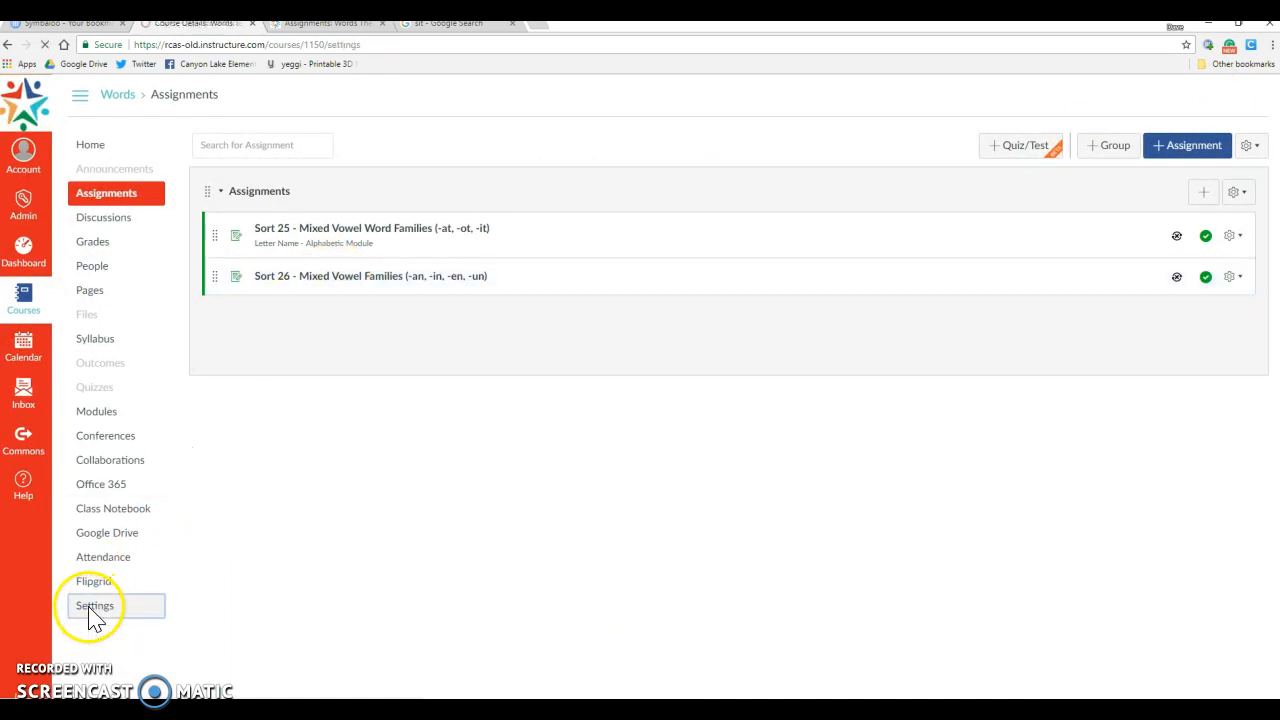
{"action": "left_click", "coordinate": [96, 604]}
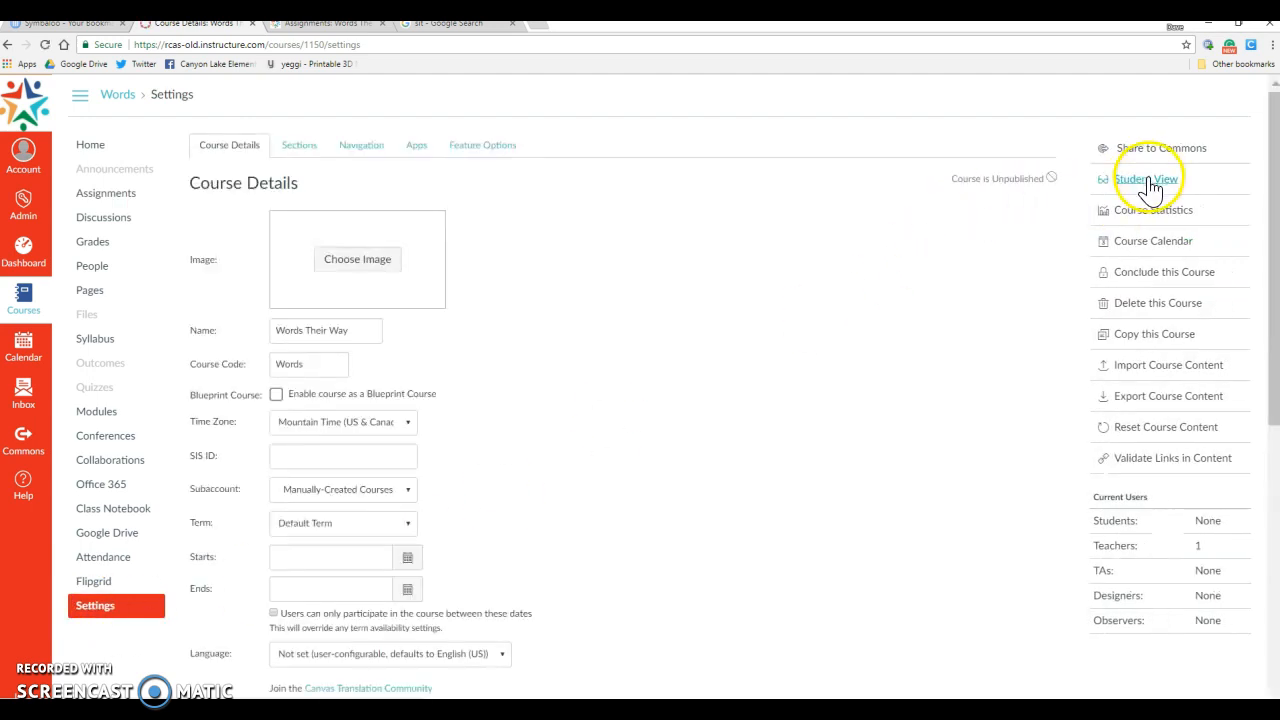
Step: Enter Student View and open the Sort 26 - Mixed Vowel Families quiz from Assignments
{"action": "left_click", "coordinate": [1146, 178]}
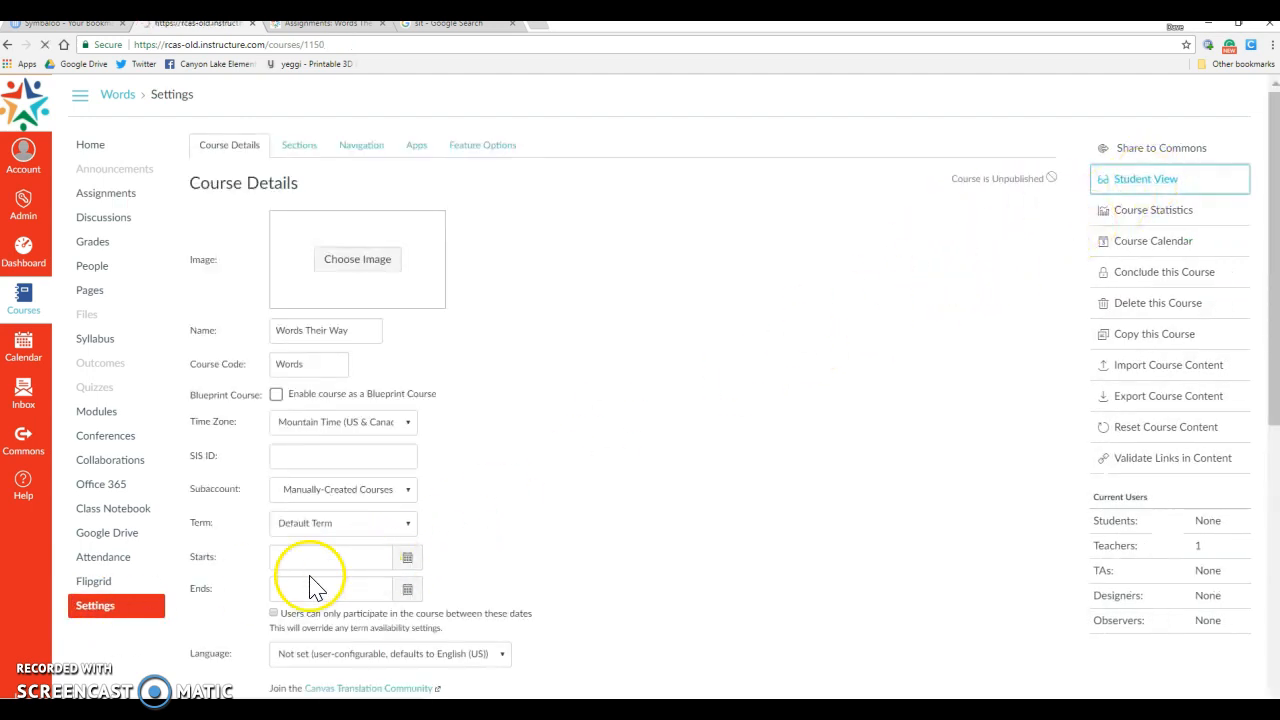
{"action": "left_click", "coordinate": [1146, 178]}
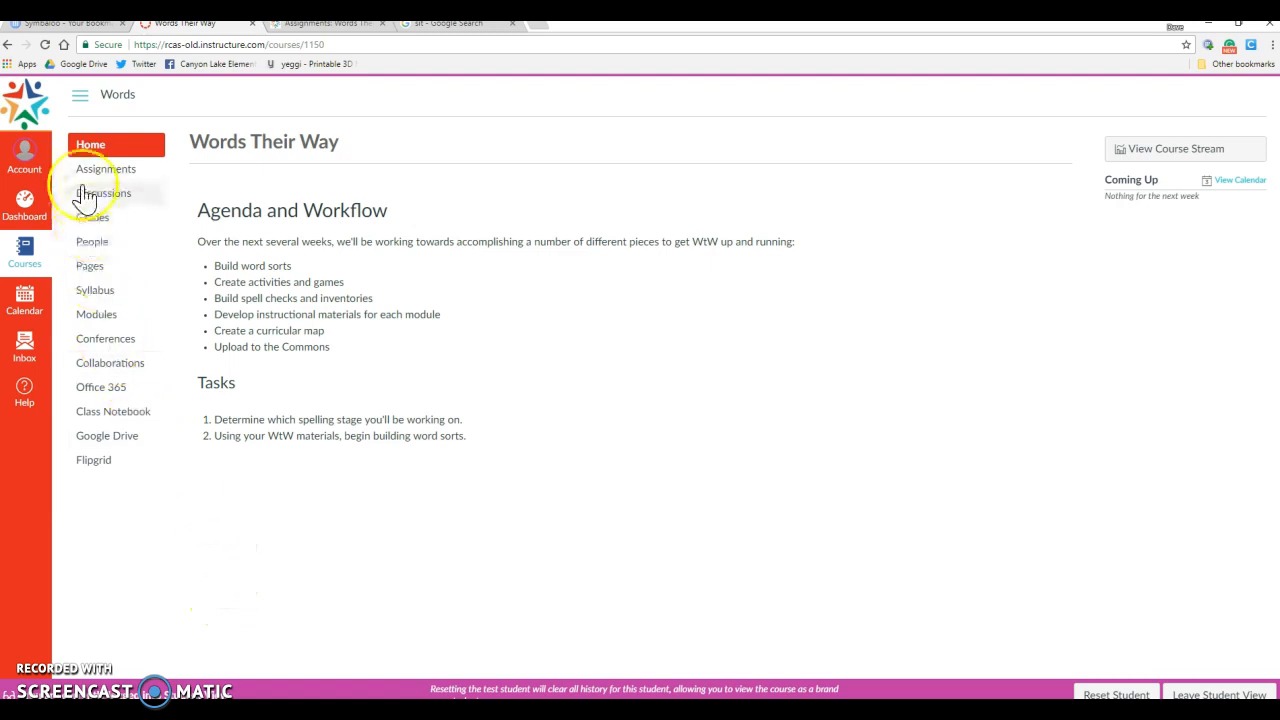
{"action": "left_click", "coordinate": [104, 168]}
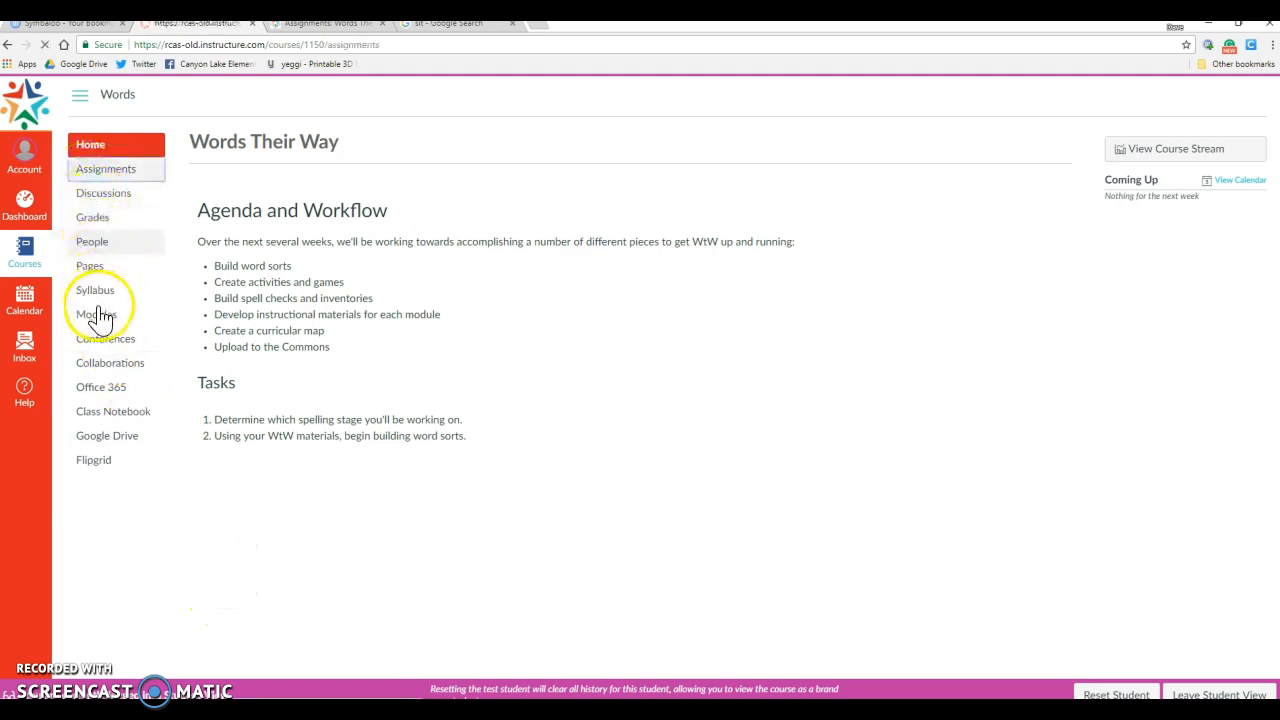
{"action": "left_click", "coordinate": [104, 168]}
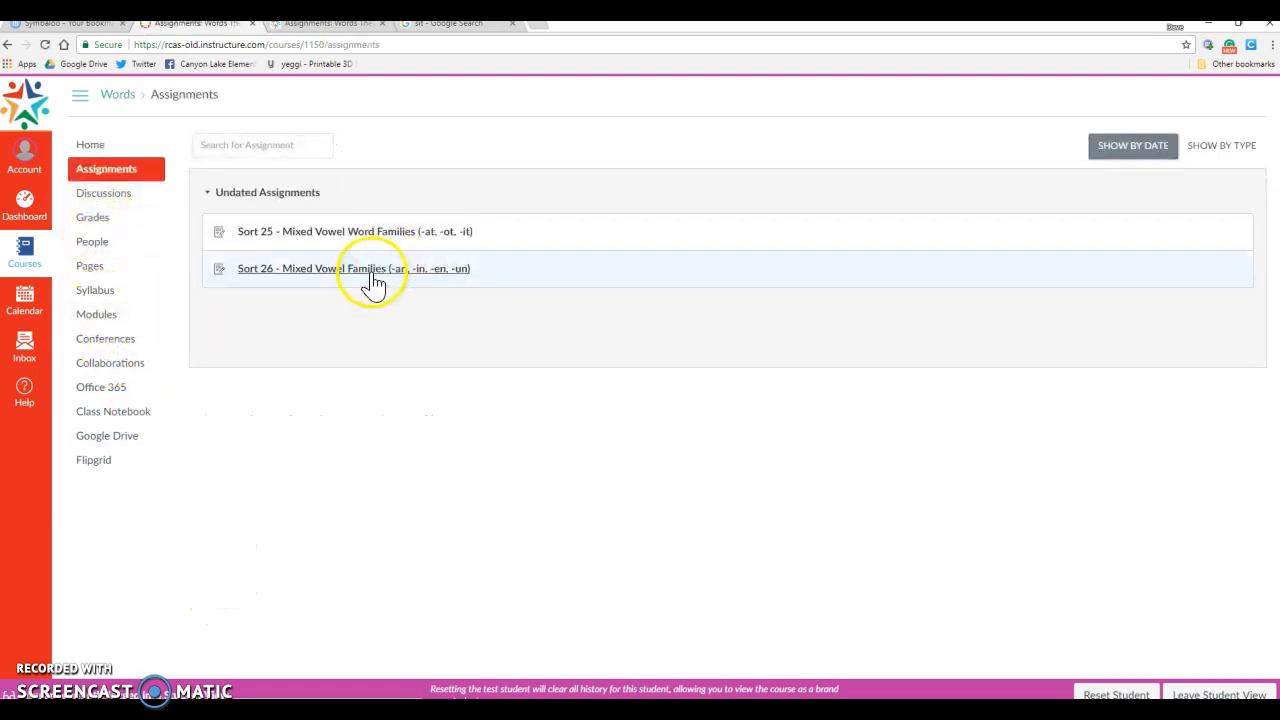
{"action": "left_click", "coordinate": [352, 268]}
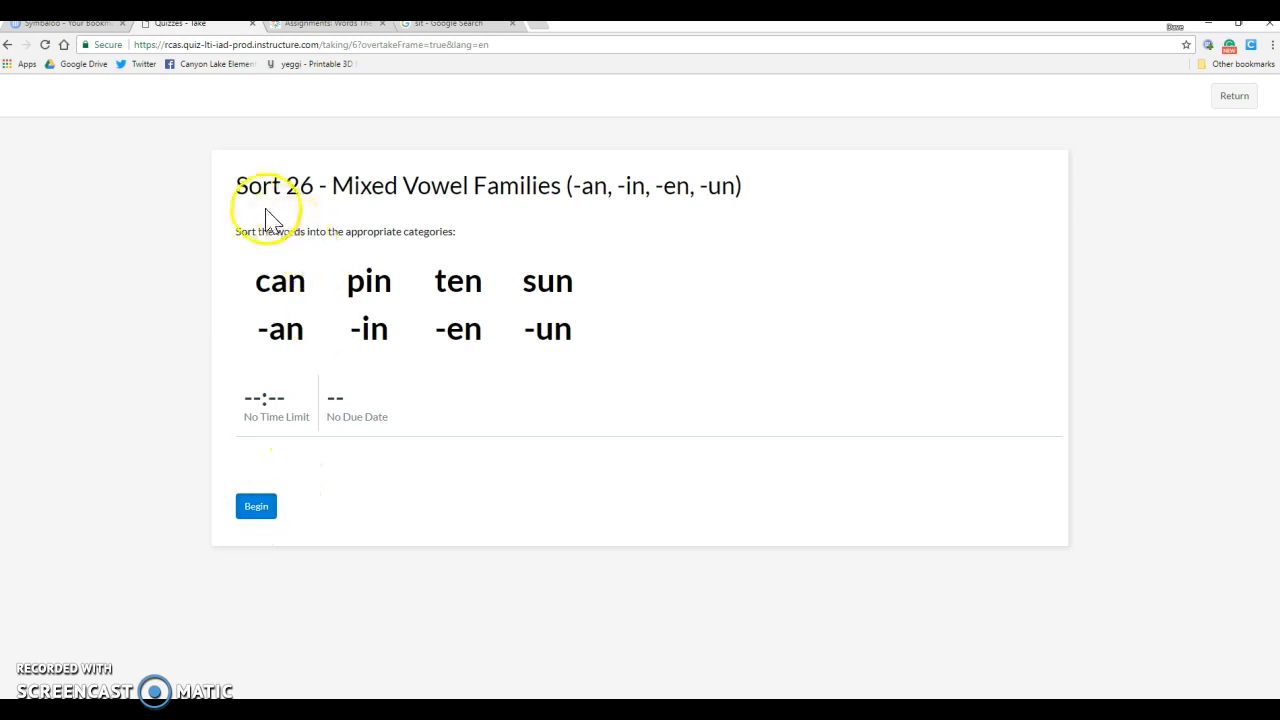
{"action": "mouse_move", "coordinate": [280, 398]}
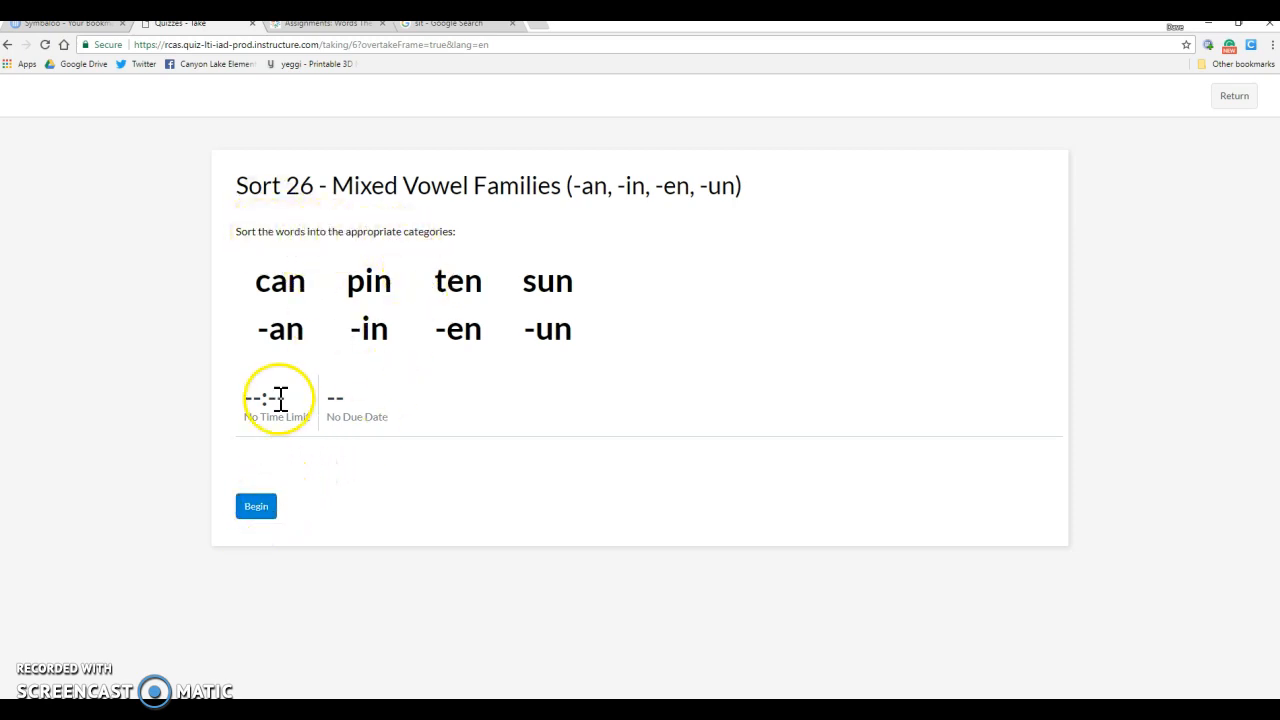
Step: Begin the student attempt so the 20-point word-sort question appears
{"action": "left_click", "coordinate": [256, 504]}
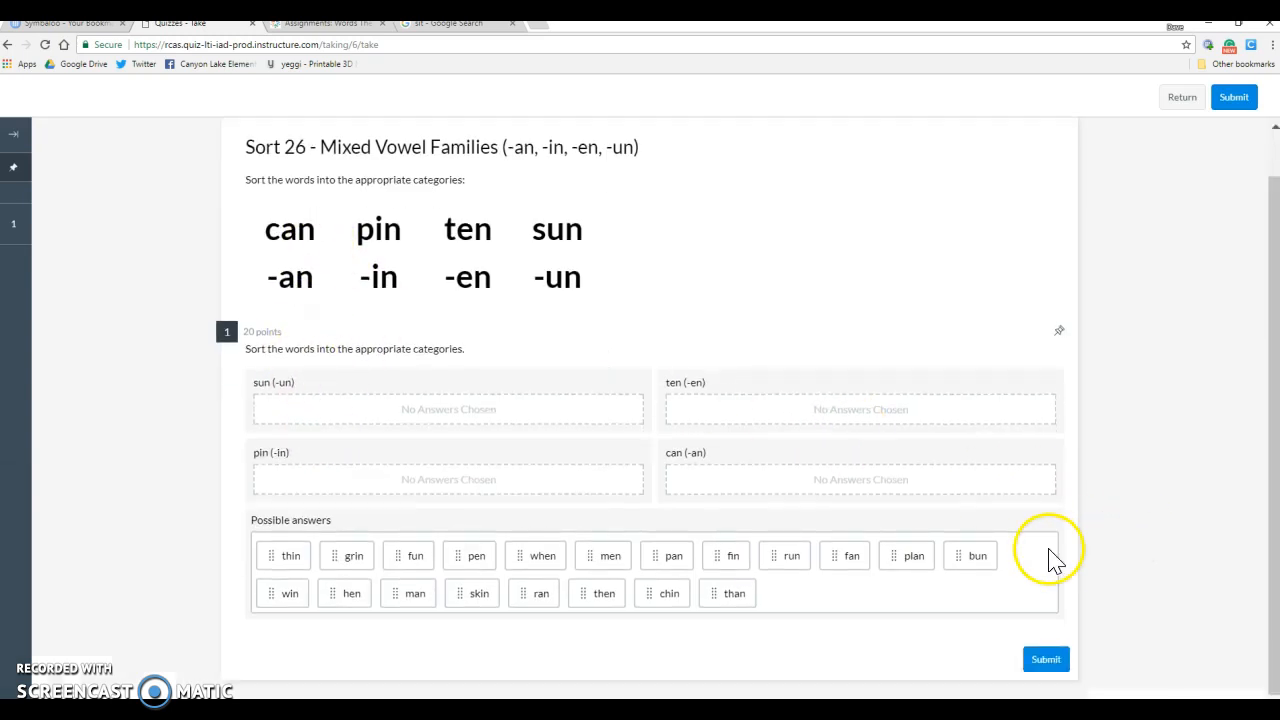
{"action": "mouse_move", "coordinate": [290, 556]}
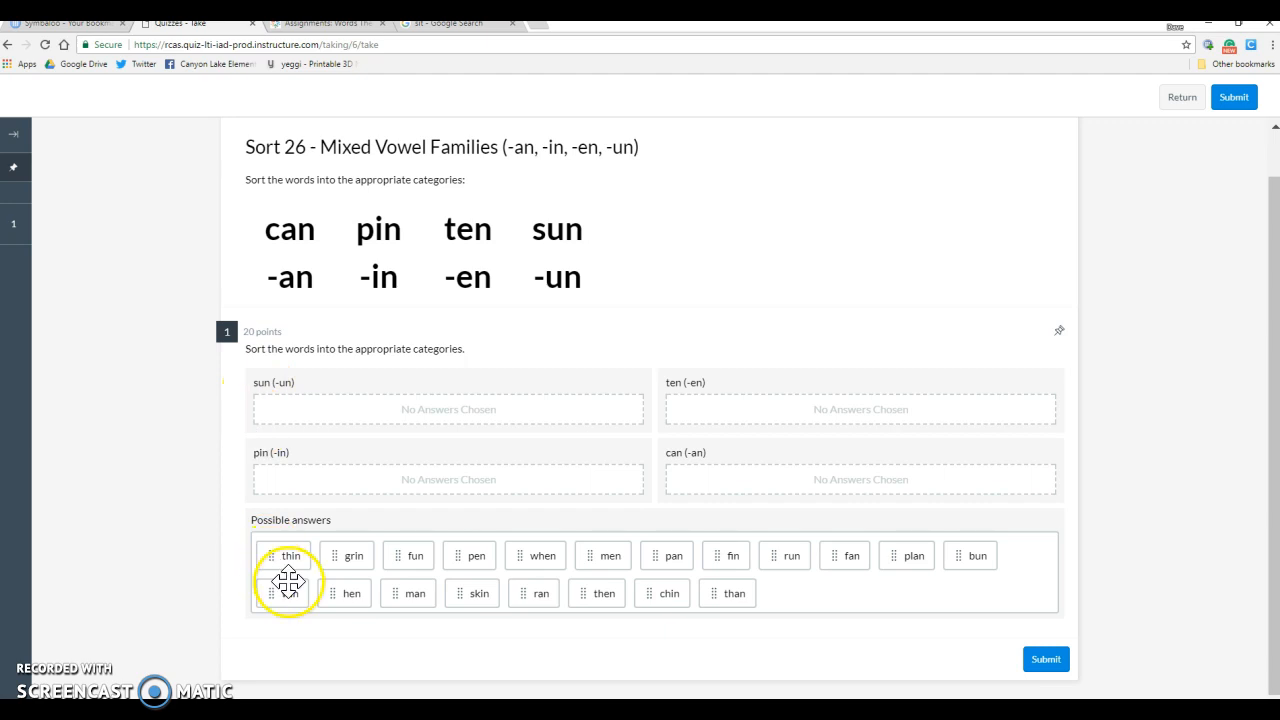
Step: Sort thin, grin, fin, plan, win into pin, fun and bun into sun, hen into ten
{"action": "left_click_drag", "start_coordinate": [292, 556], "coordinate": [584, 484]}
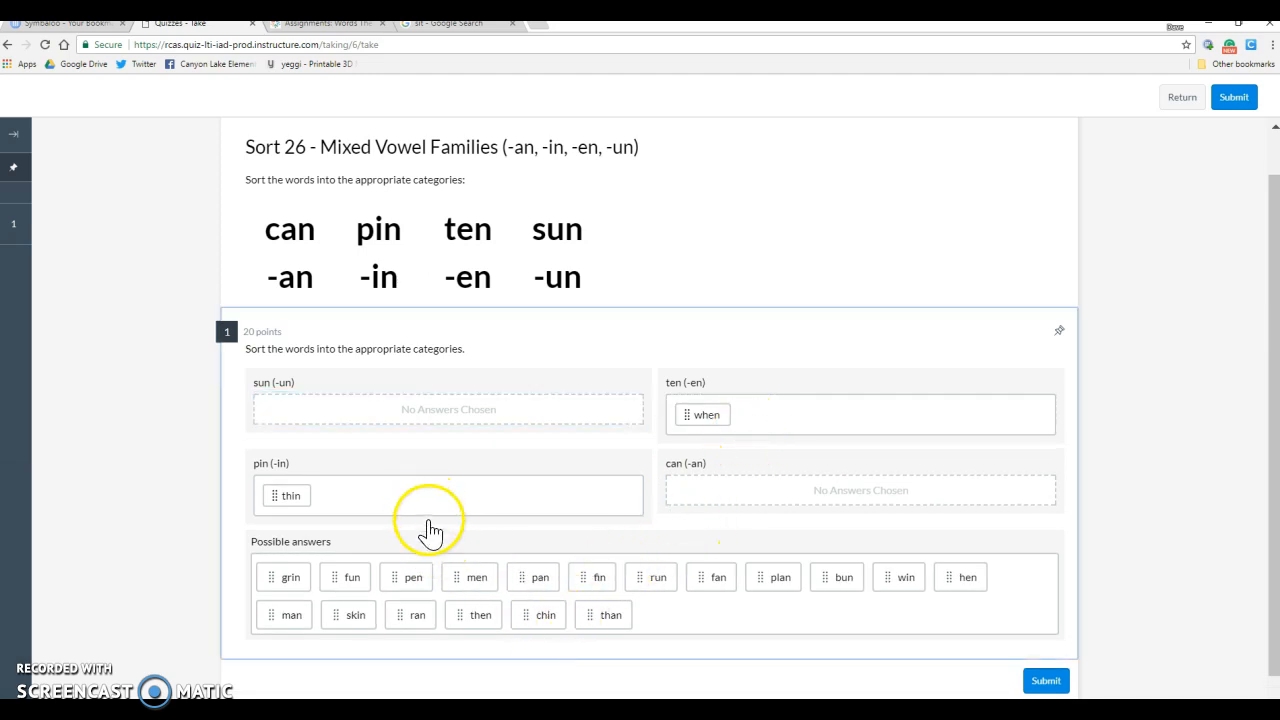
{"action": "left_click_drag", "start_coordinate": [290, 576], "coordinate": [350, 496]}
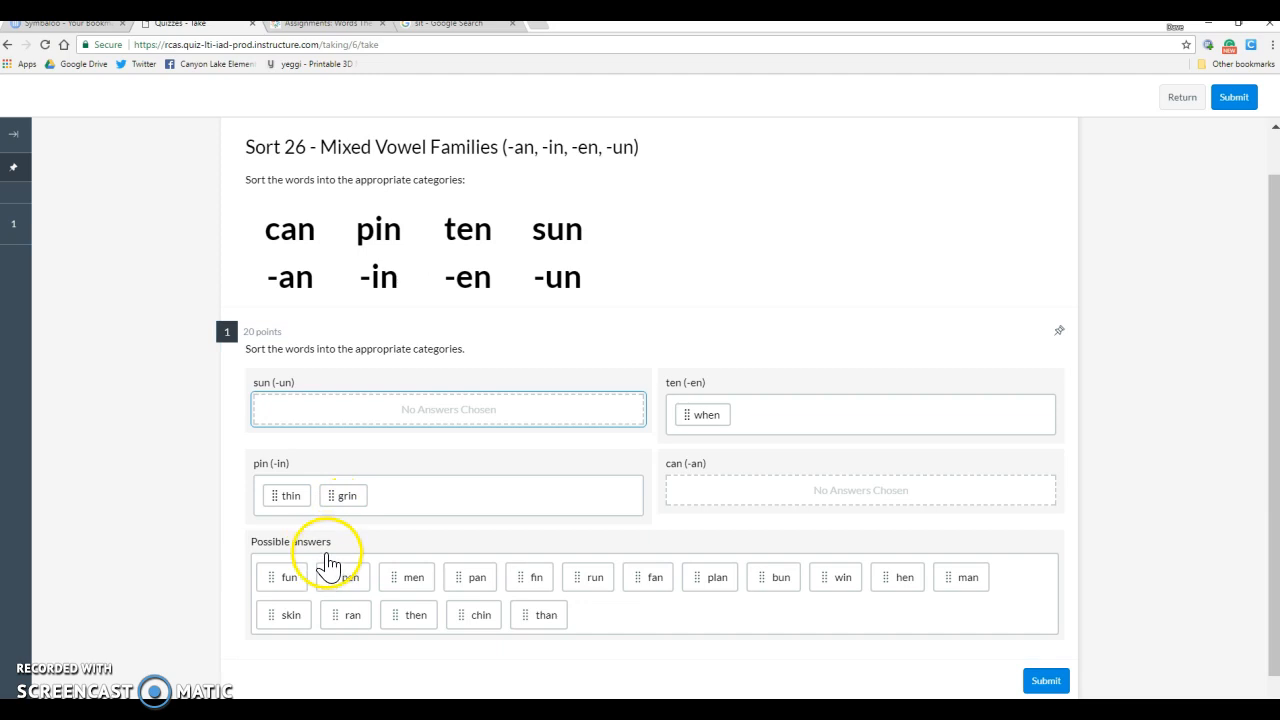
{"action": "left_click_drag", "start_coordinate": [288, 576], "coordinate": [344, 460]}
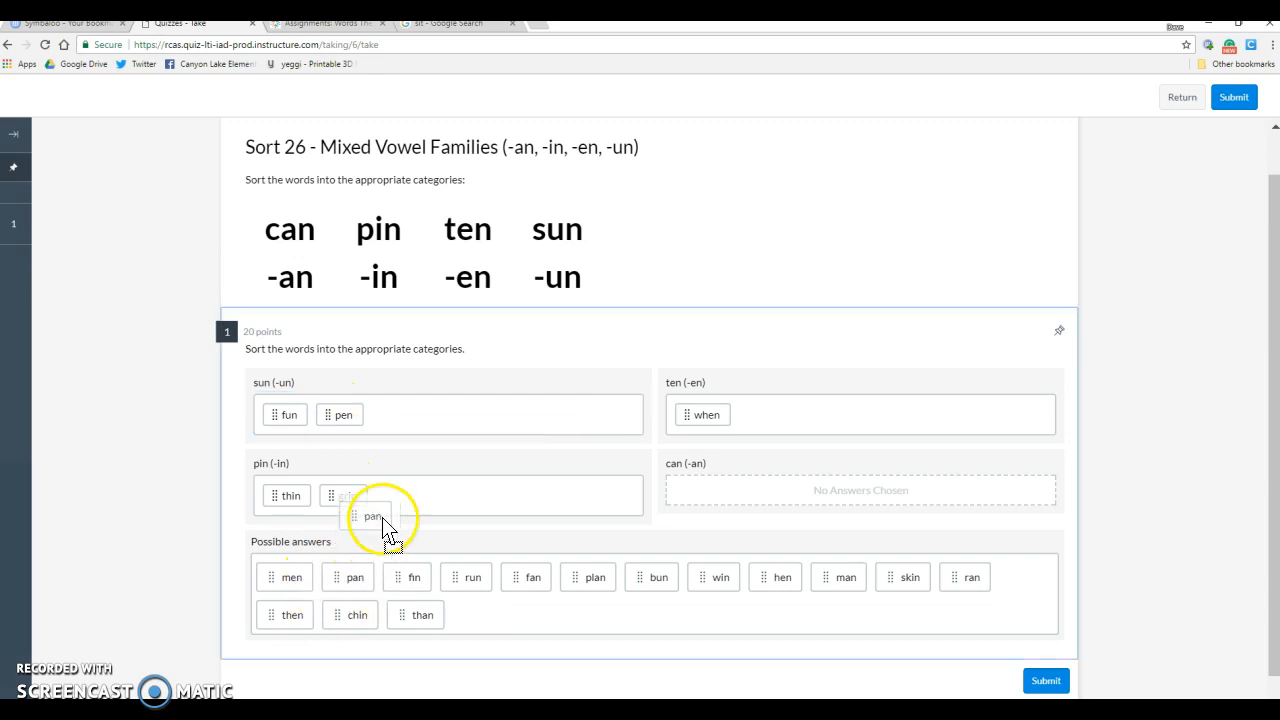
{"action": "left_click_drag", "start_coordinate": [372, 516], "coordinate": [700, 496]}
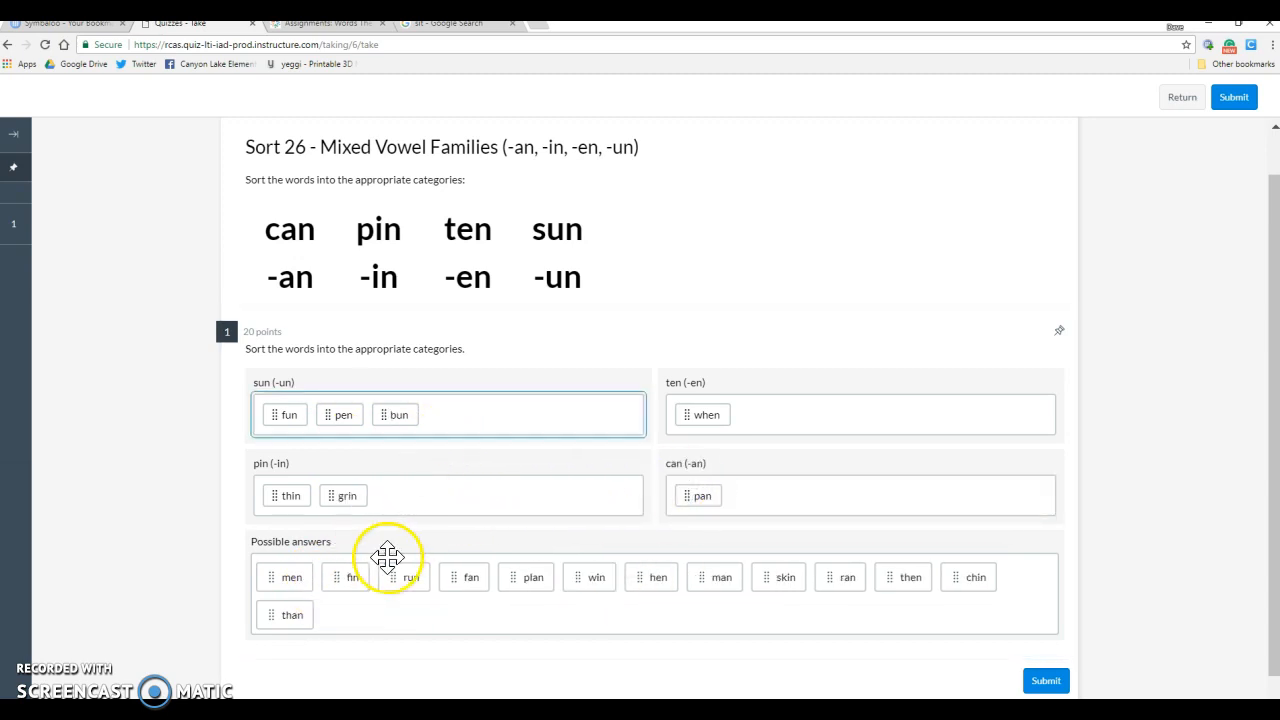
{"action": "left_click_drag", "start_coordinate": [388, 576], "coordinate": [396, 512]}
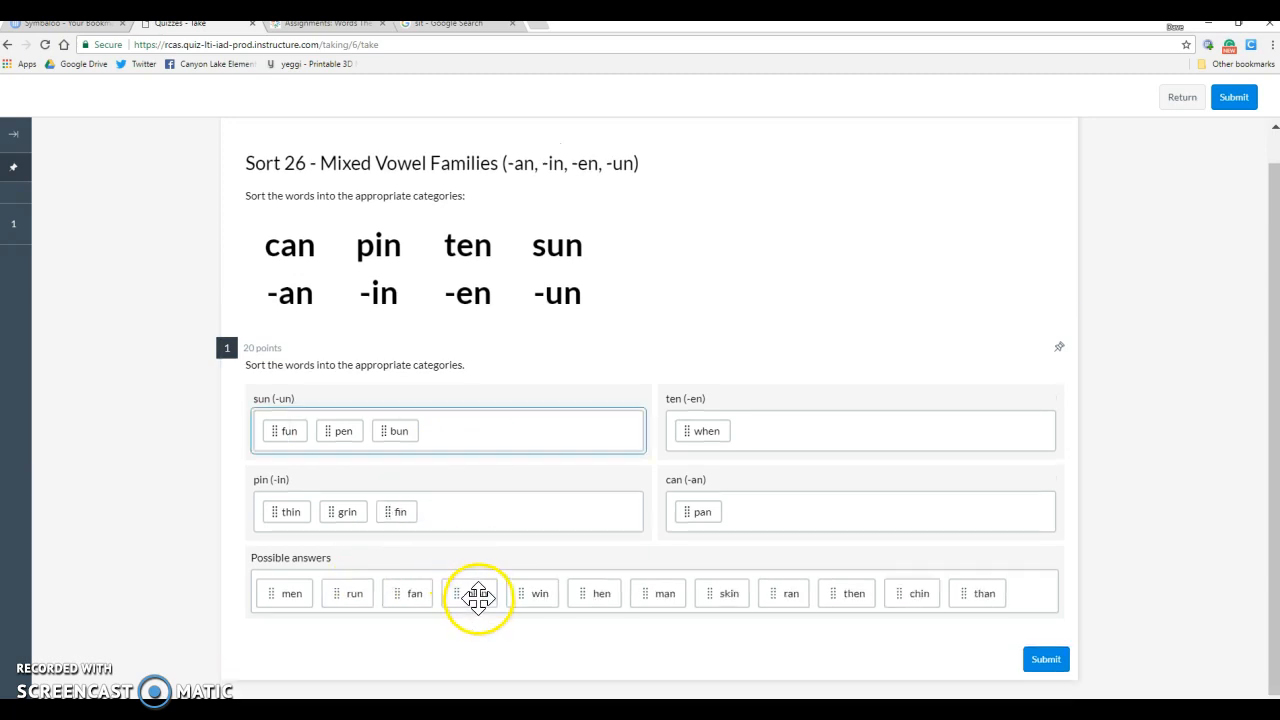
{"action": "left_click_drag", "start_coordinate": [476, 592], "coordinate": [452, 512]}
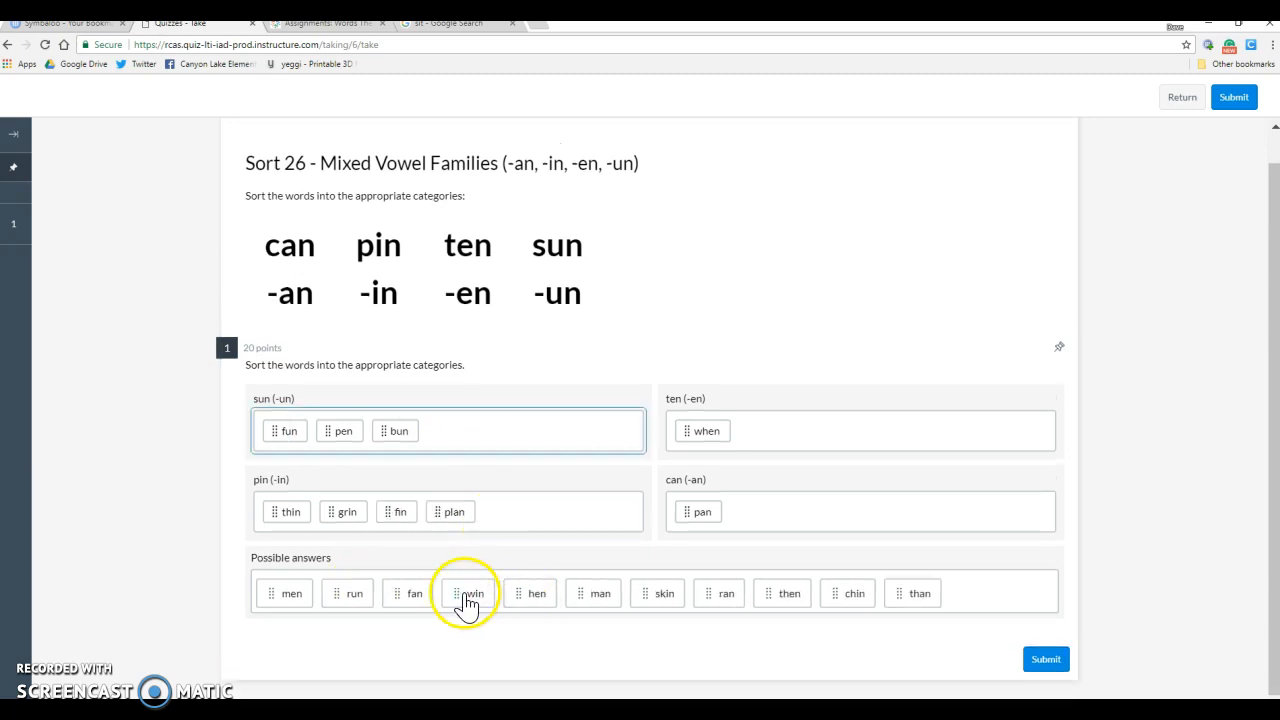
{"action": "left_click_drag", "start_coordinate": [470, 592], "coordinate": [508, 512]}
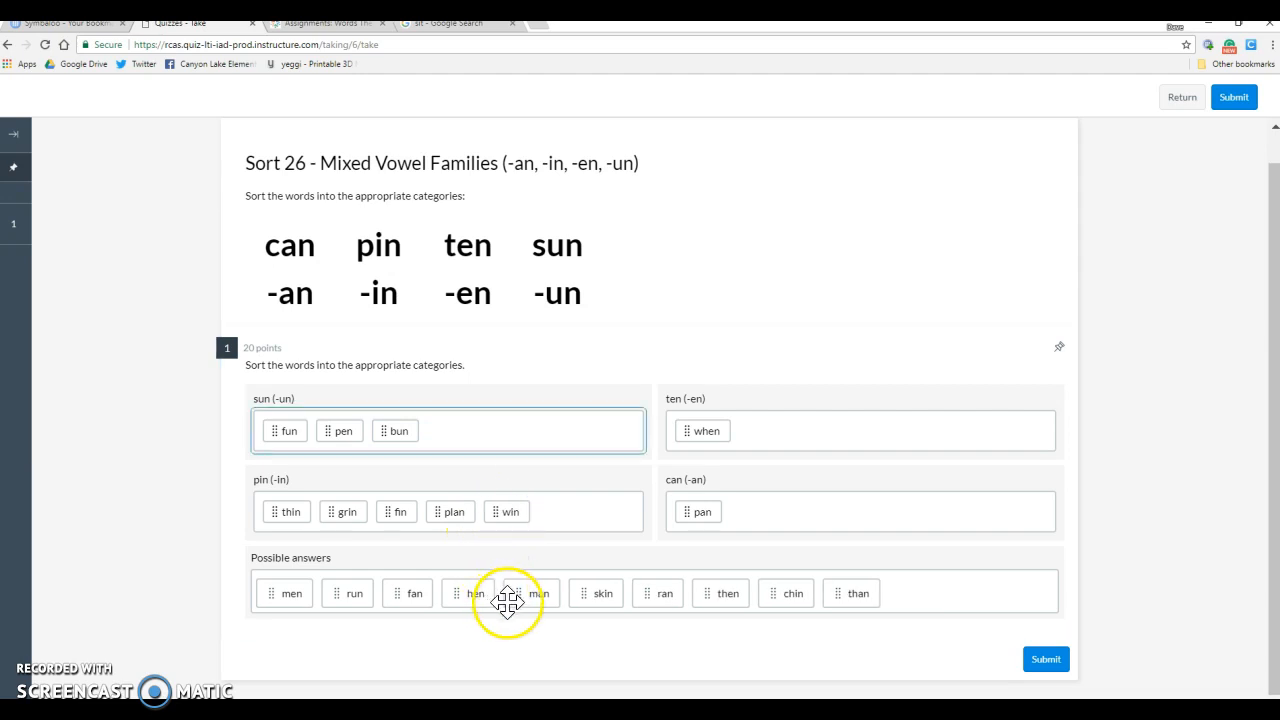
{"action": "left_click_drag", "start_coordinate": [508, 592], "coordinate": [764, 430]}
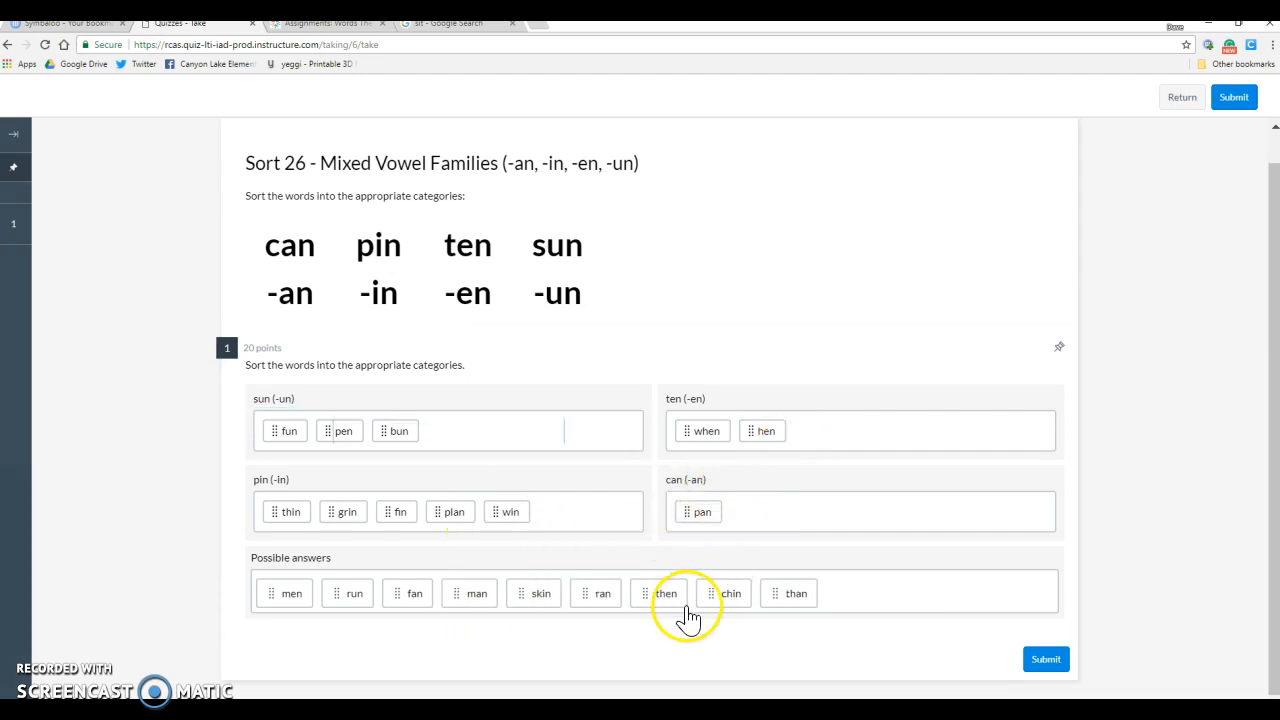
Step: Sort than, man, ran into can, then and men into ten, run and chin into sun, skin into pin
{"action": "left_click_drag", "start_coordinate": [796, 592], "coordinate": [756, 512]}
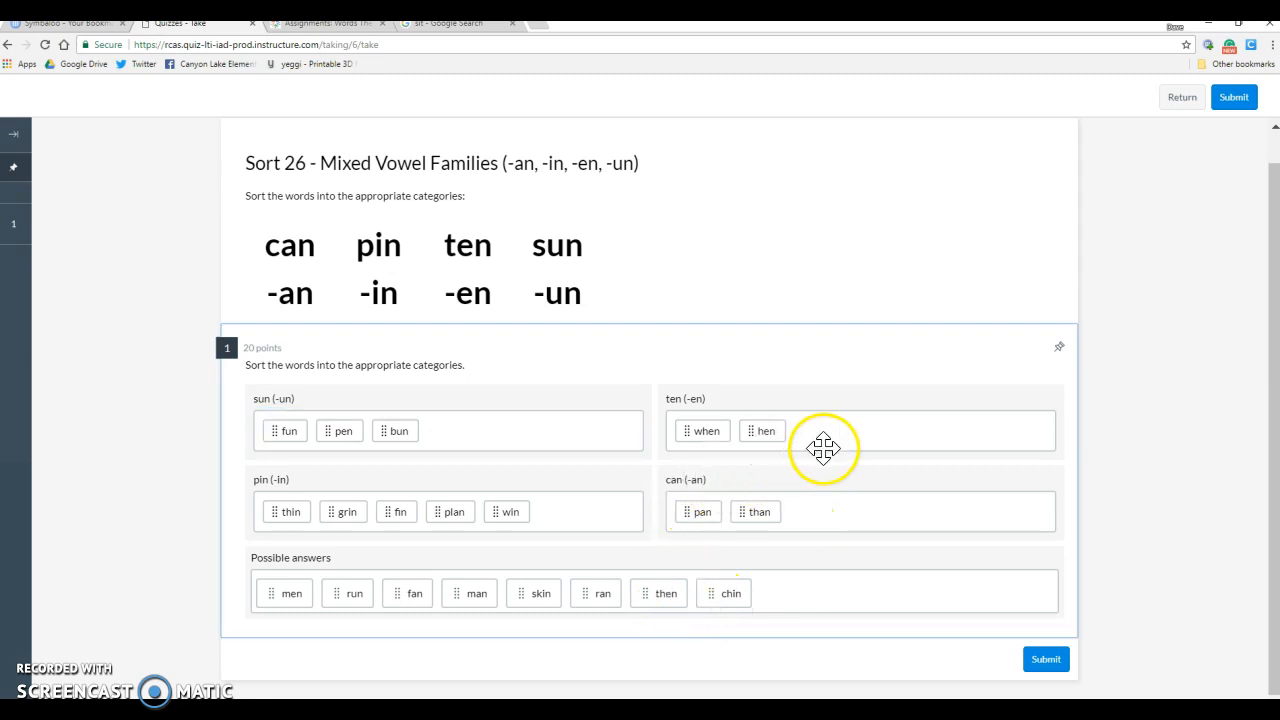
{"action": "left_click_drag", "start_coordinate": [664, 592], "coordinate": [824, 430]}
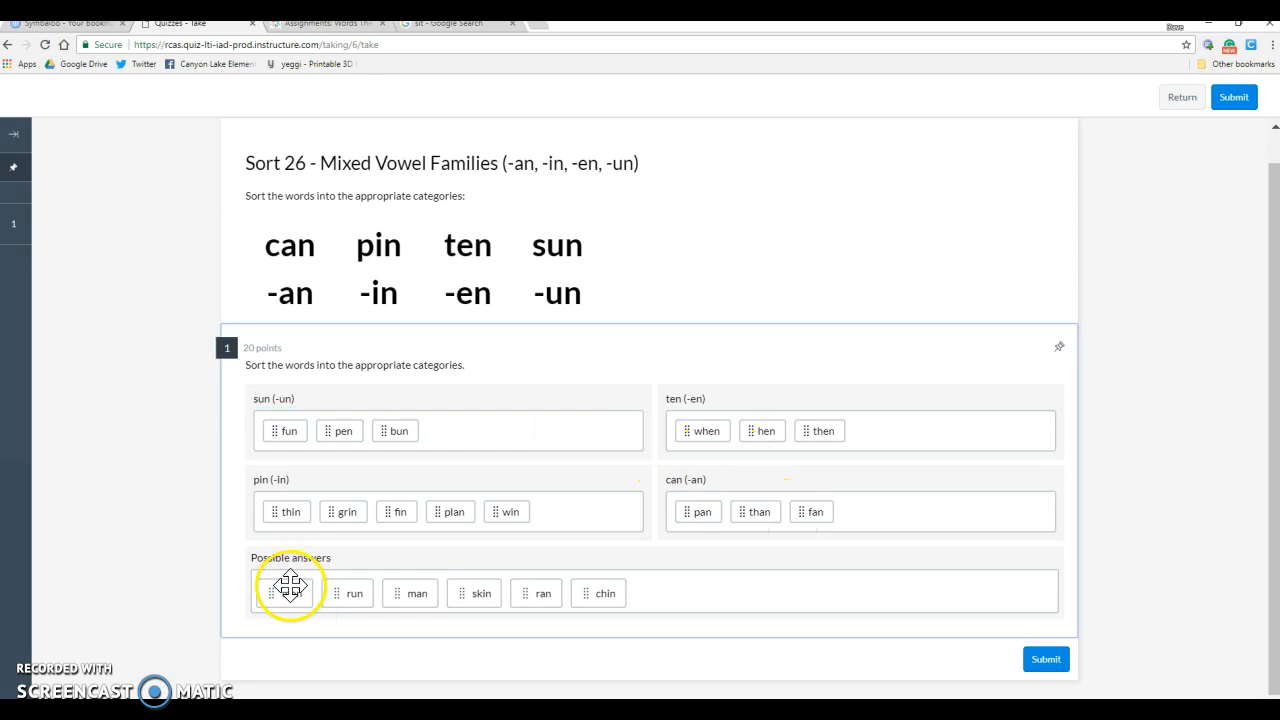
{"action": "left_click_drag", "start_coordinate": [288, 592], "coordinate": [764, 452]}
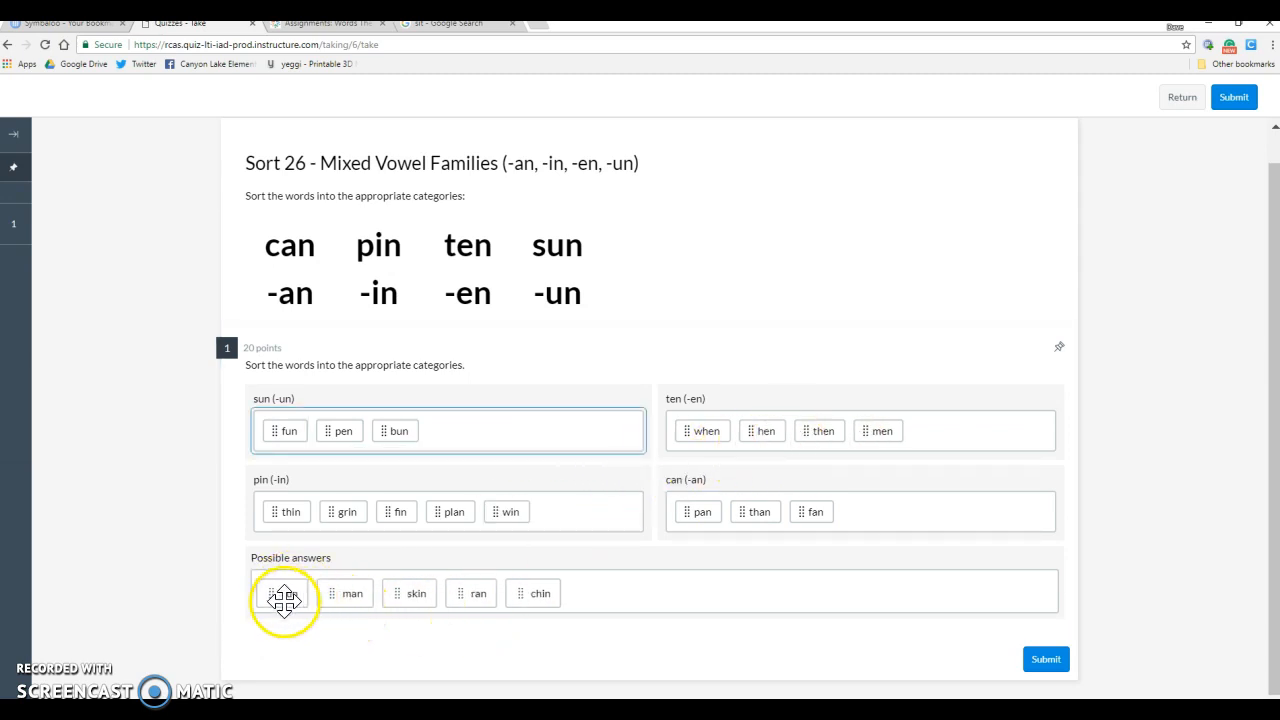
{"action": "left_click_drag", "start_coordinate": [284, 592], "coordinate": [450, 430]}
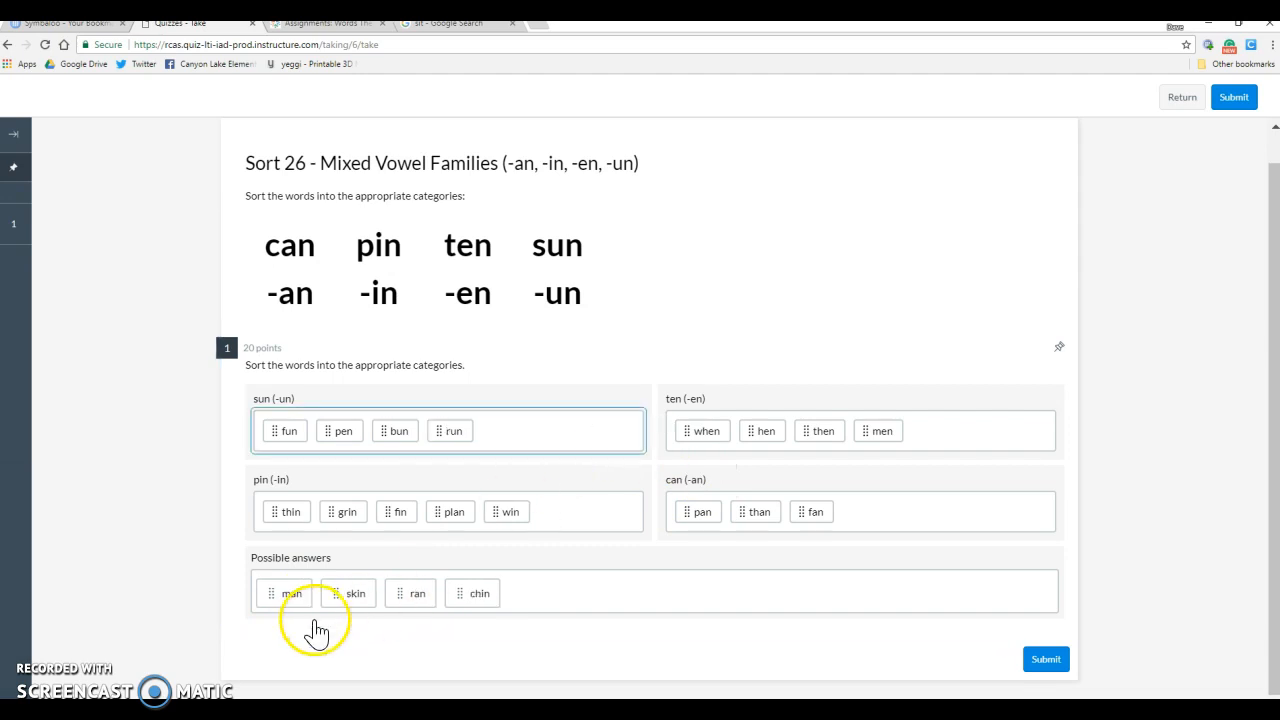
{"action": "left_click_drag", "start_coordinate": [292, 592], "coordinate": [868, 512]}
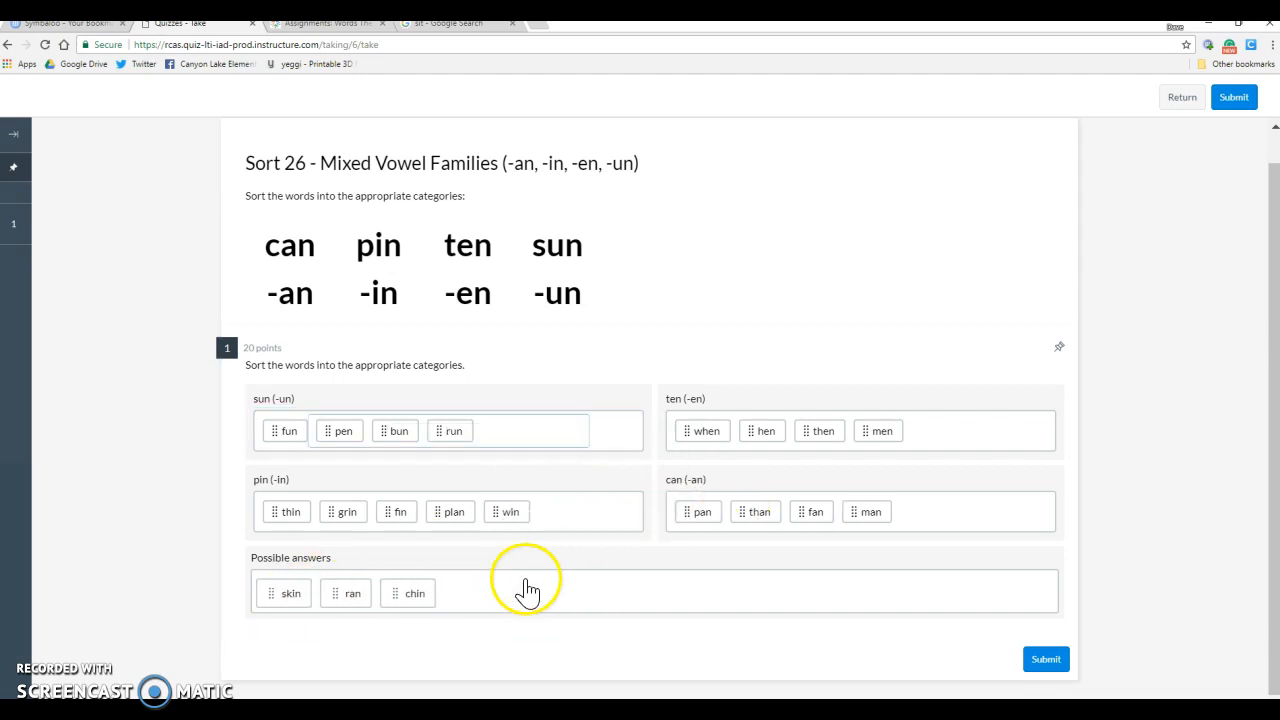
{"action": "left_click_drag", "start_coordinate": [290, 592], "coordinate": [560, 512]}
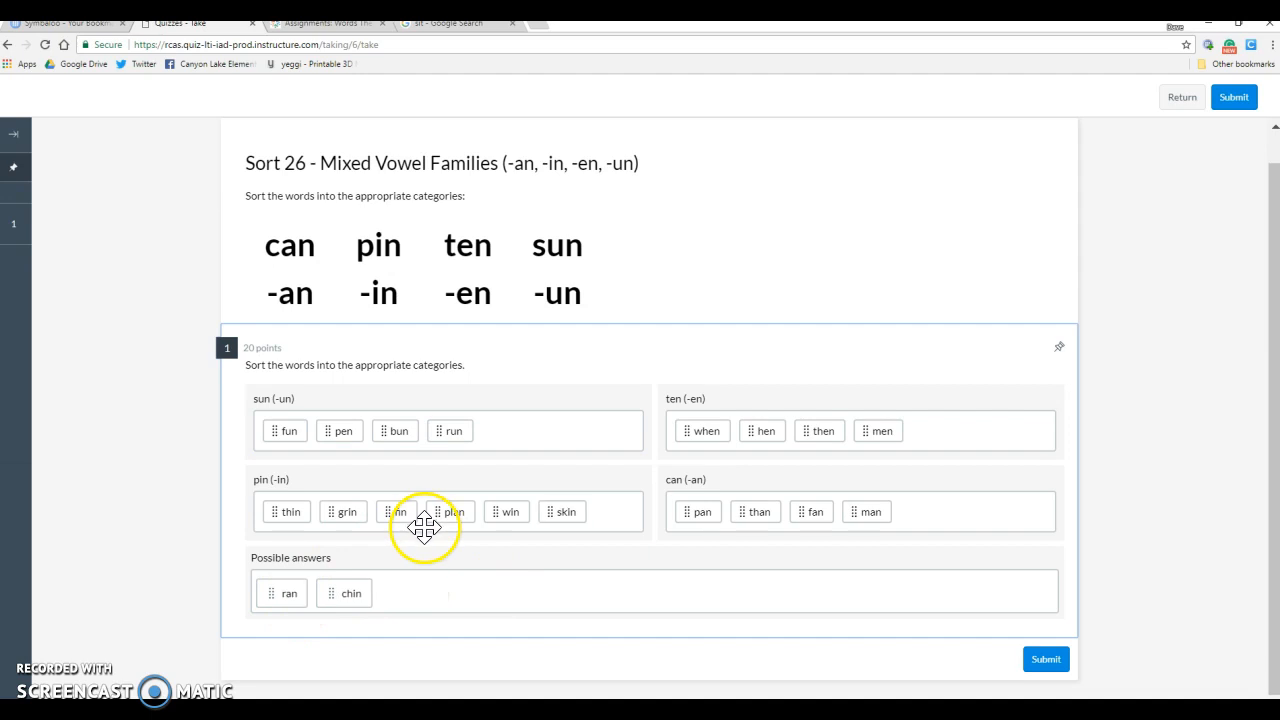
{"action": "left_click_drag", "start_coordinate": [288, 592], "coordinate": [584, 488]}
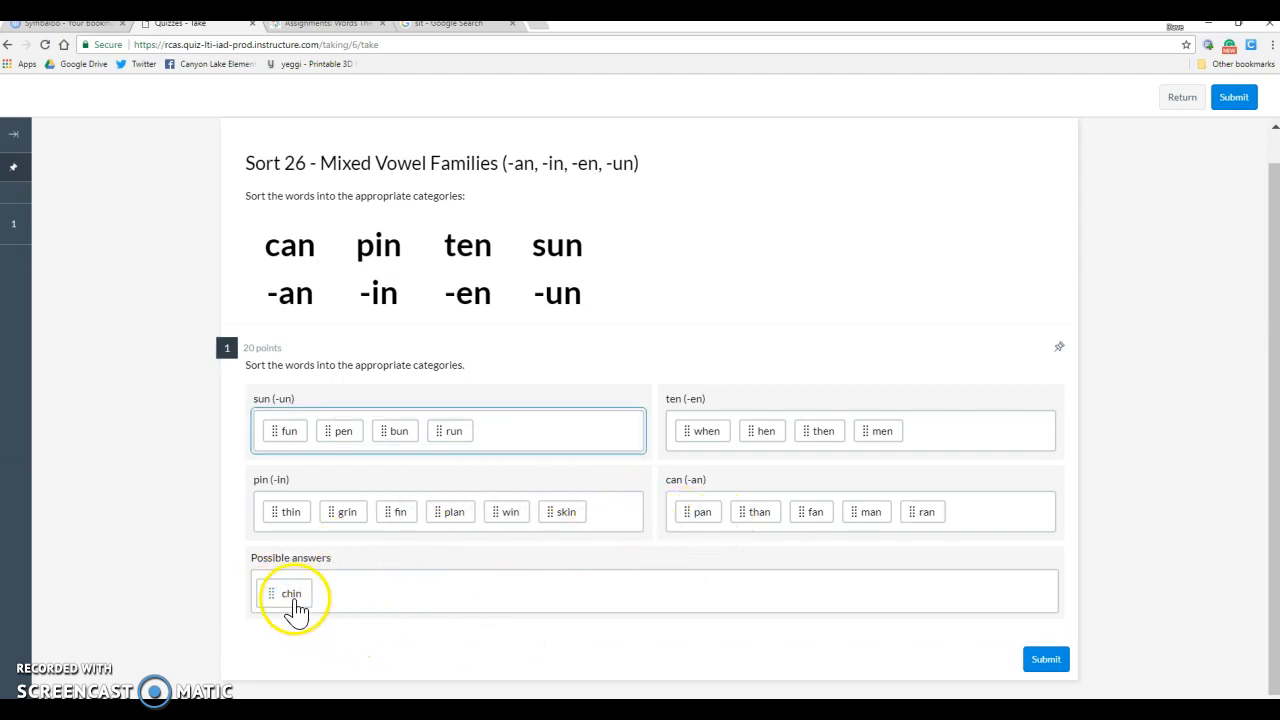
{"action": "left_click_drag", "start_coordinate": [292, 592], "coordinate": [510, 448]}
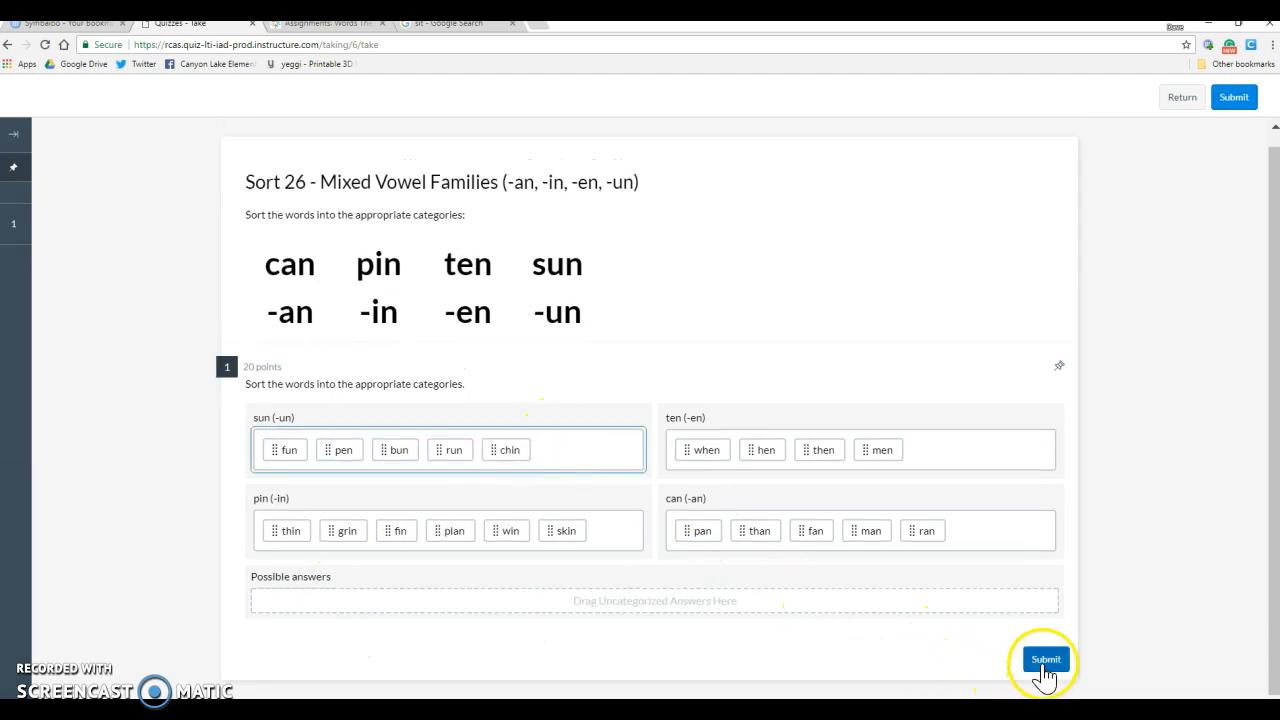
Step: Submit the attempt, review the 0 out of 20 auto-graded results, and return to the course
{"action": "left_click", "coordinate": [1044, 660]}
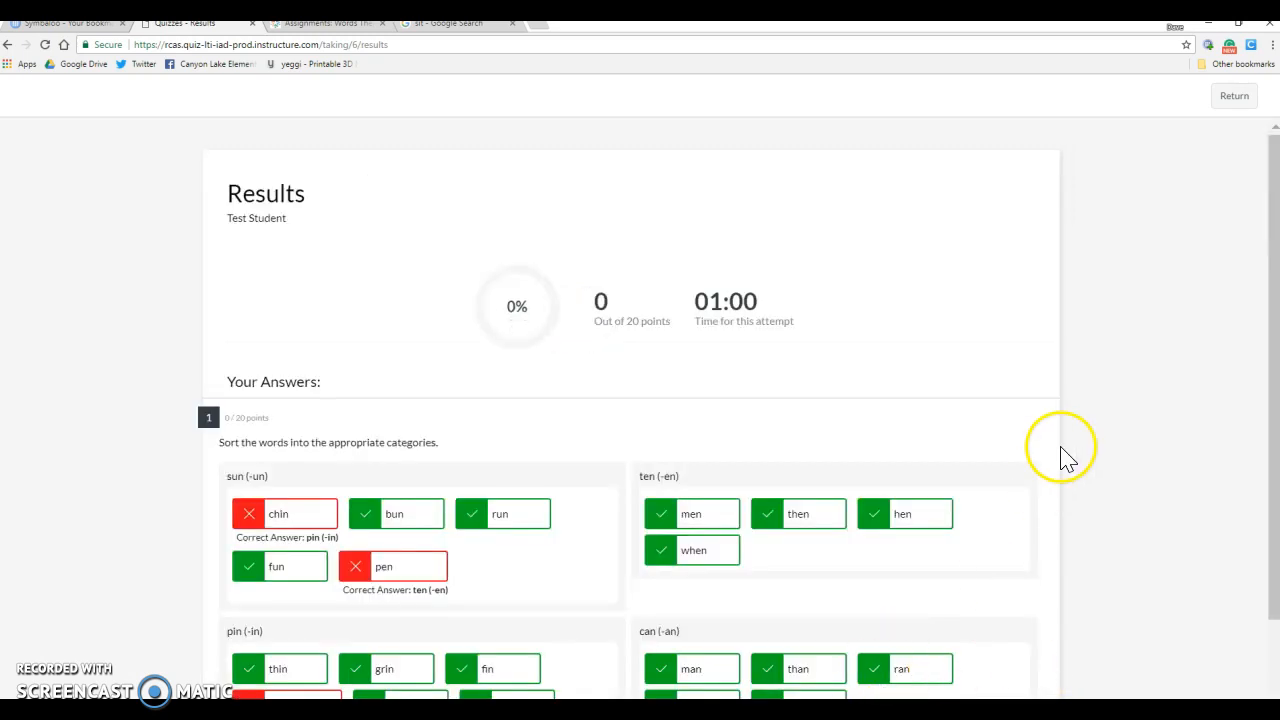
{"action": "scroll", "scroll_direction": "down", "scroll_amount": 3}
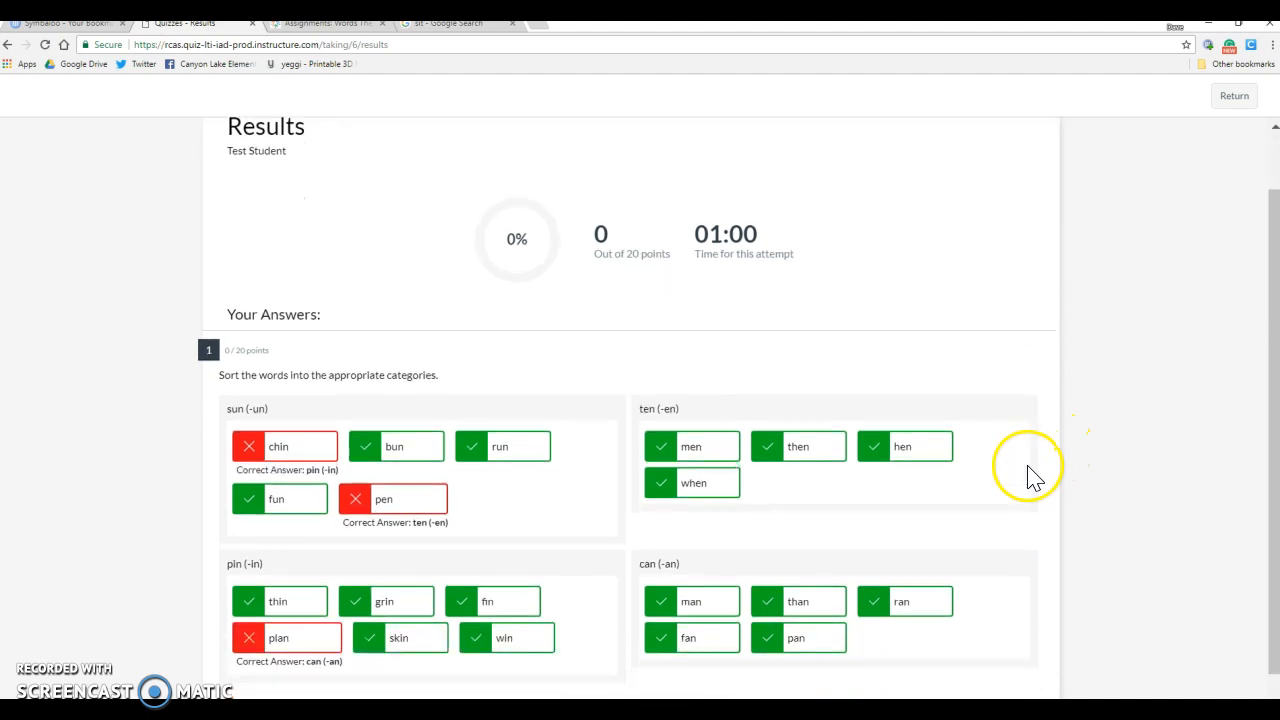
{"action": "scroll", "scroll_direction": "up", "scroll_amount": 3}
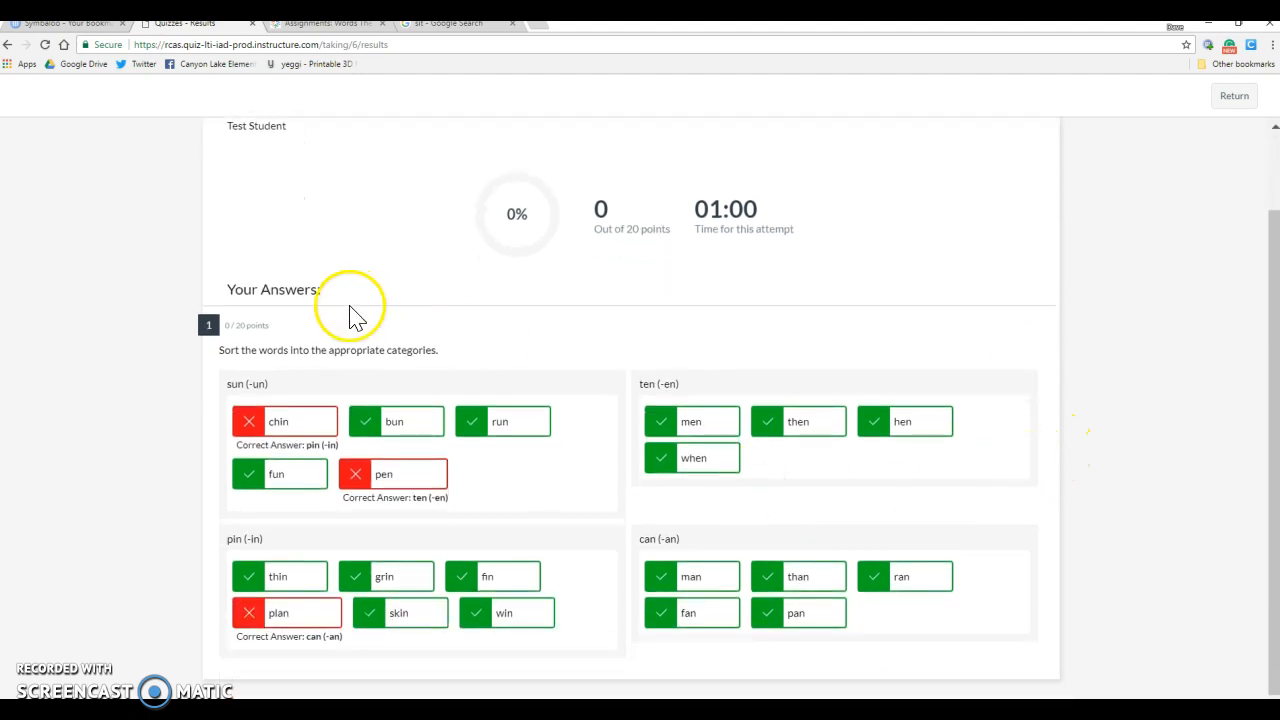
{"action": "mouse_move", "coordinate": [590, 420]}
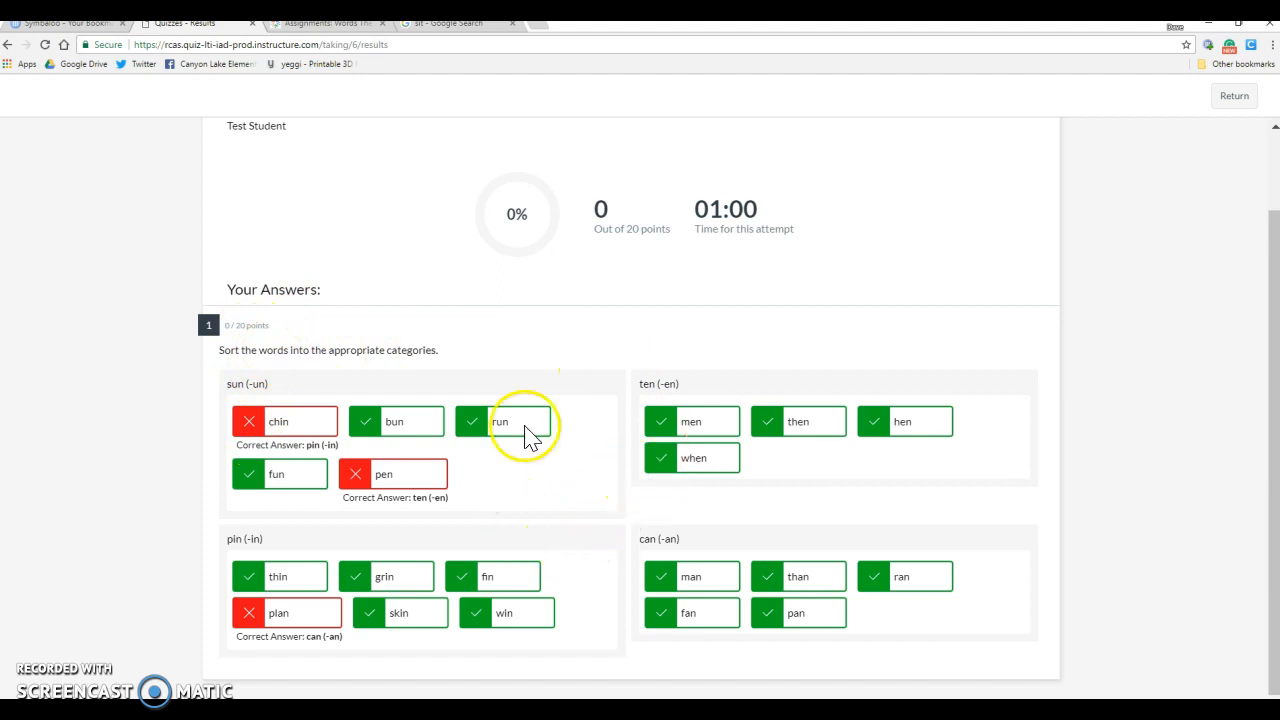
{"action": "mouse_move", "coordinate": [348, 556]}
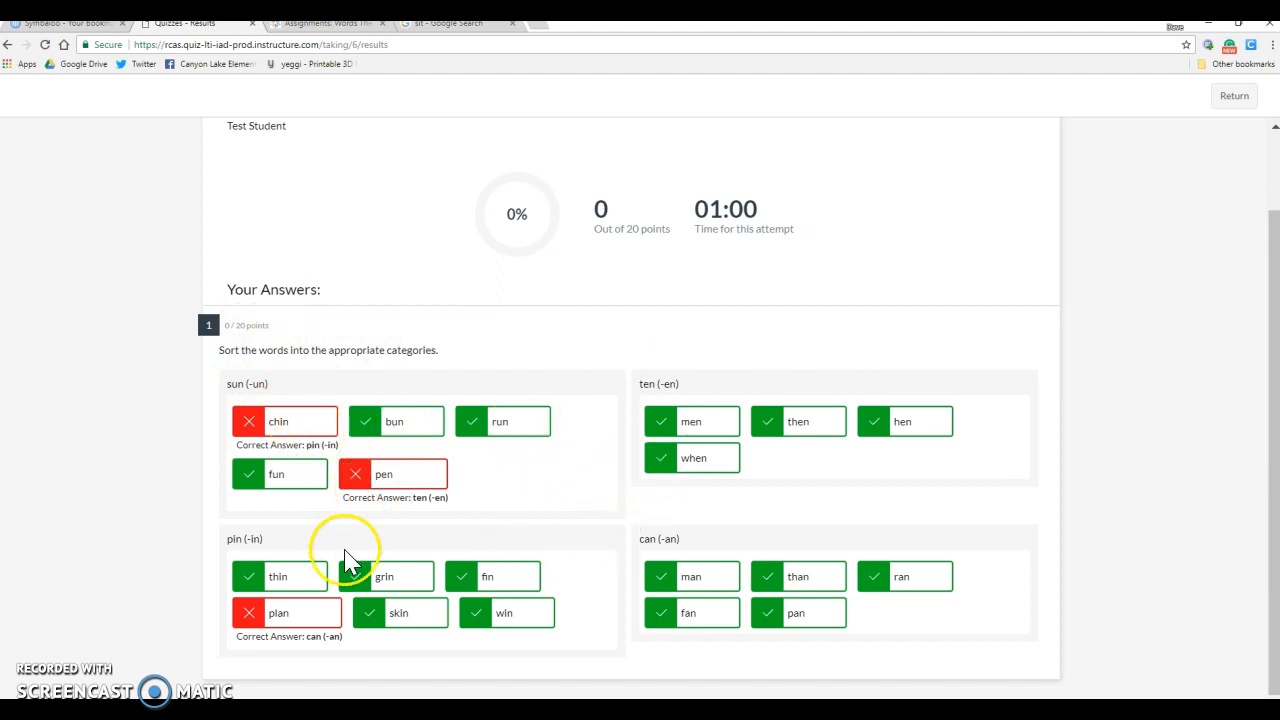
{"action": "mouse_move", "coordinate": [640, 632]}
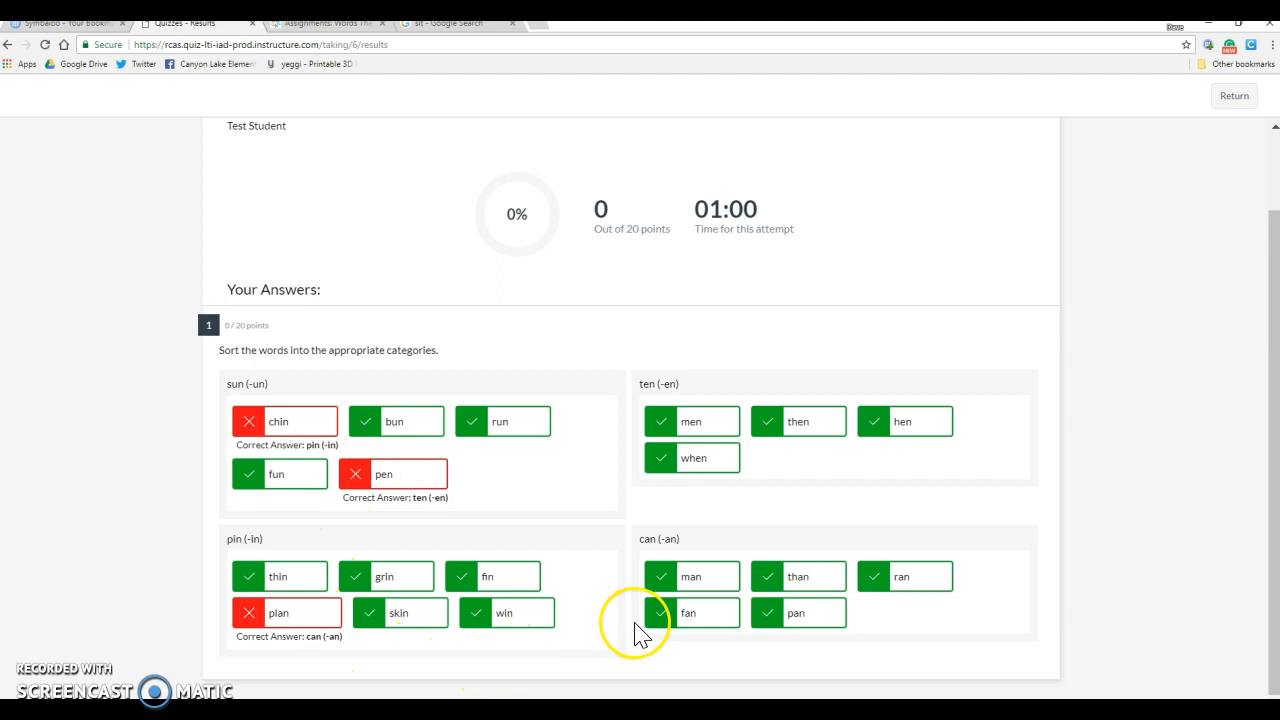
{"action": "mouse_move", "coordinate": [710, 486]}
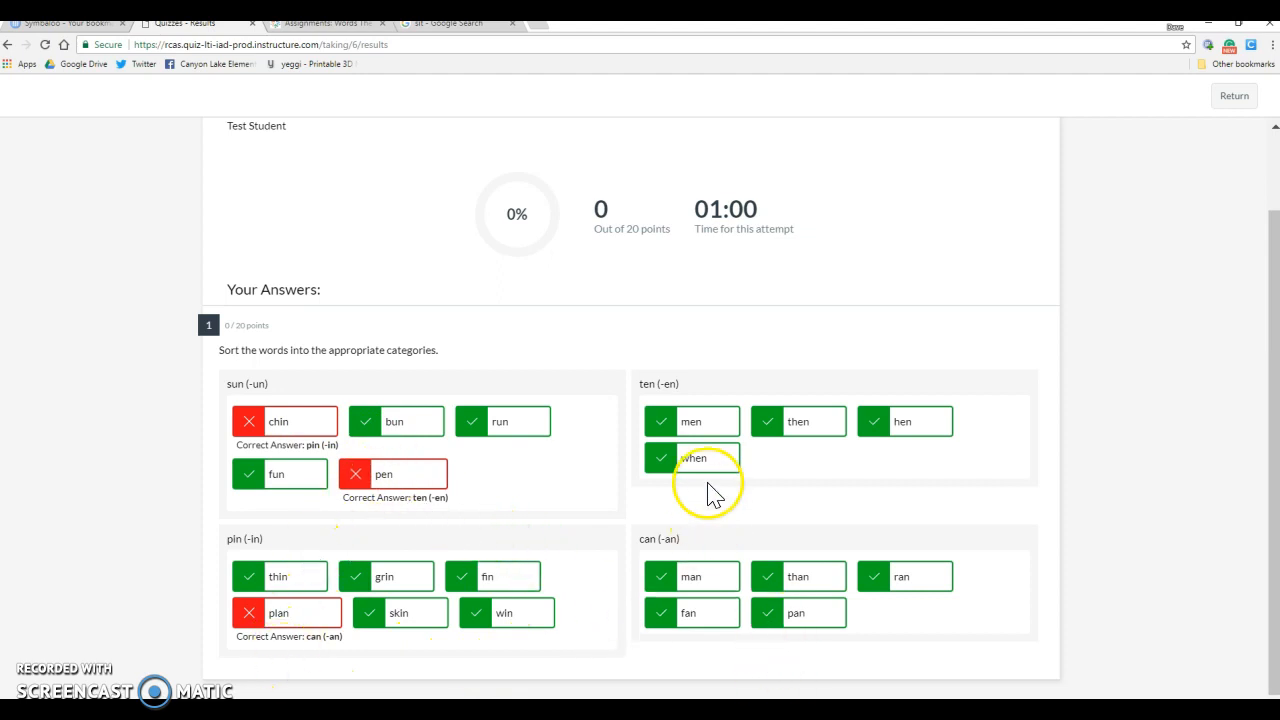
{"action": "scroll", "scroll_direction": "up", "scroll_amount": 3}
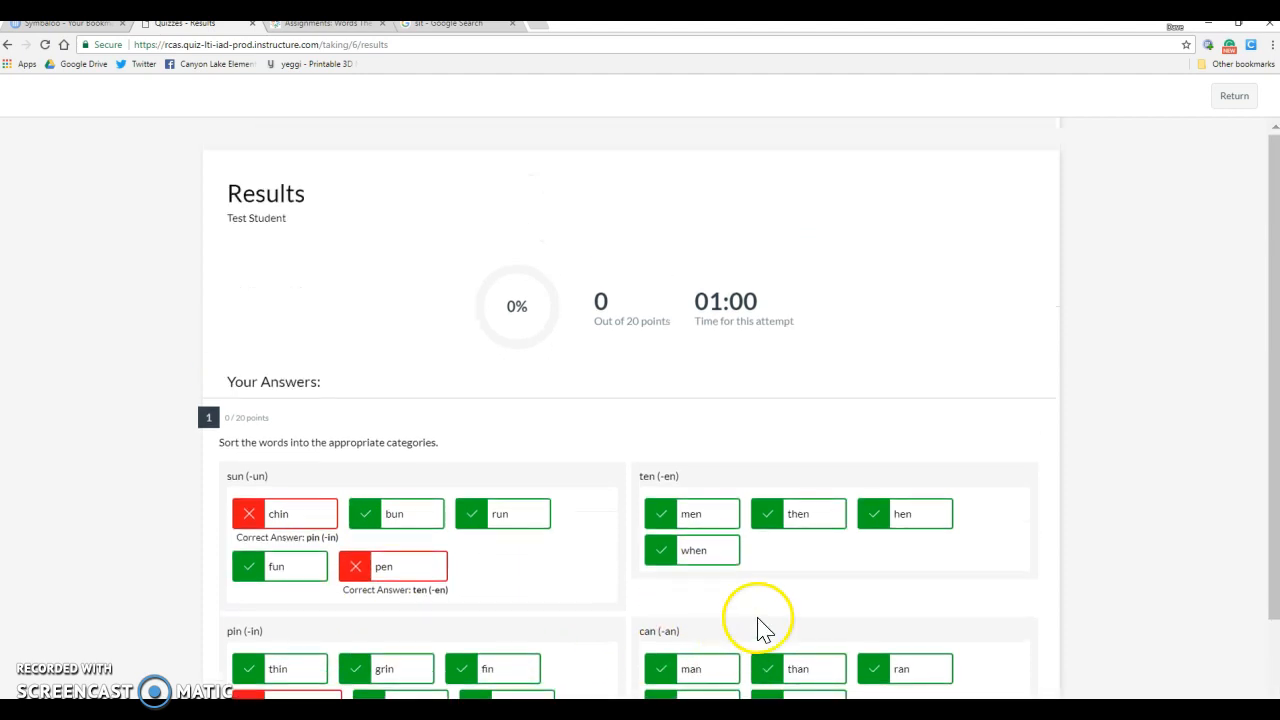
{"action": "mouse_move", "coordinate": [1264, 76]}
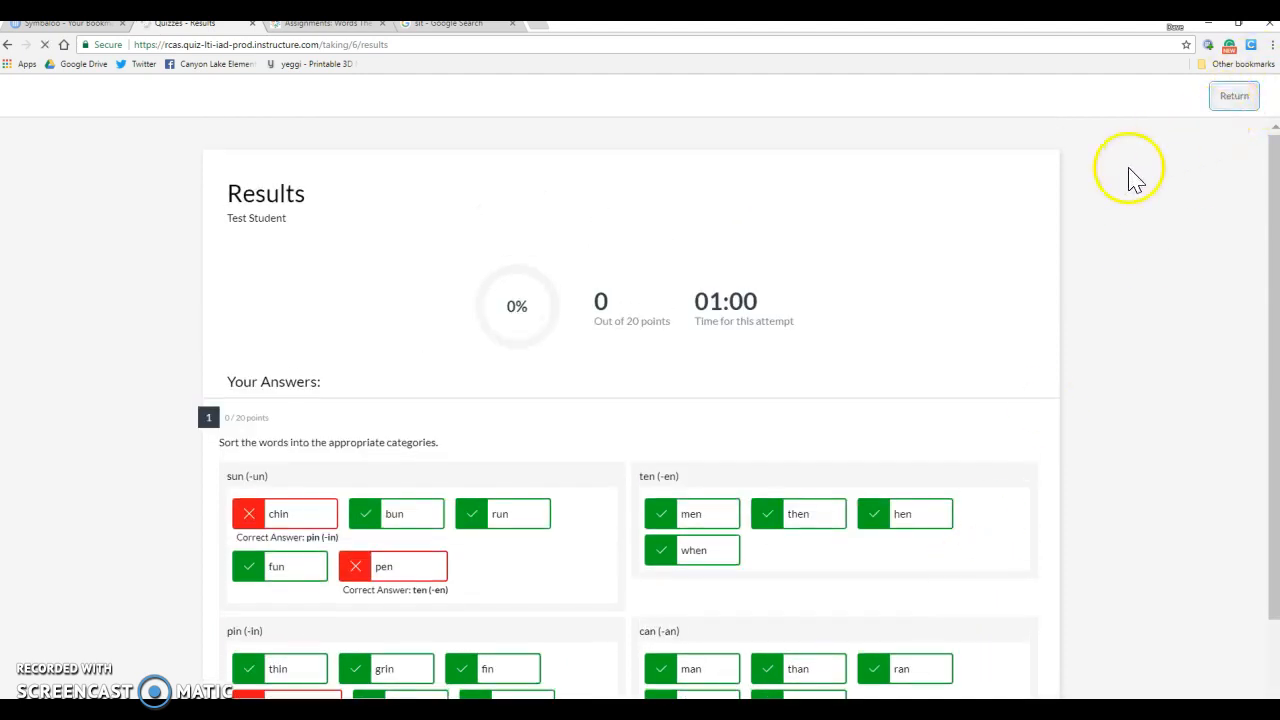
{"action": "left_click", "coordinate": [1234, 96]}
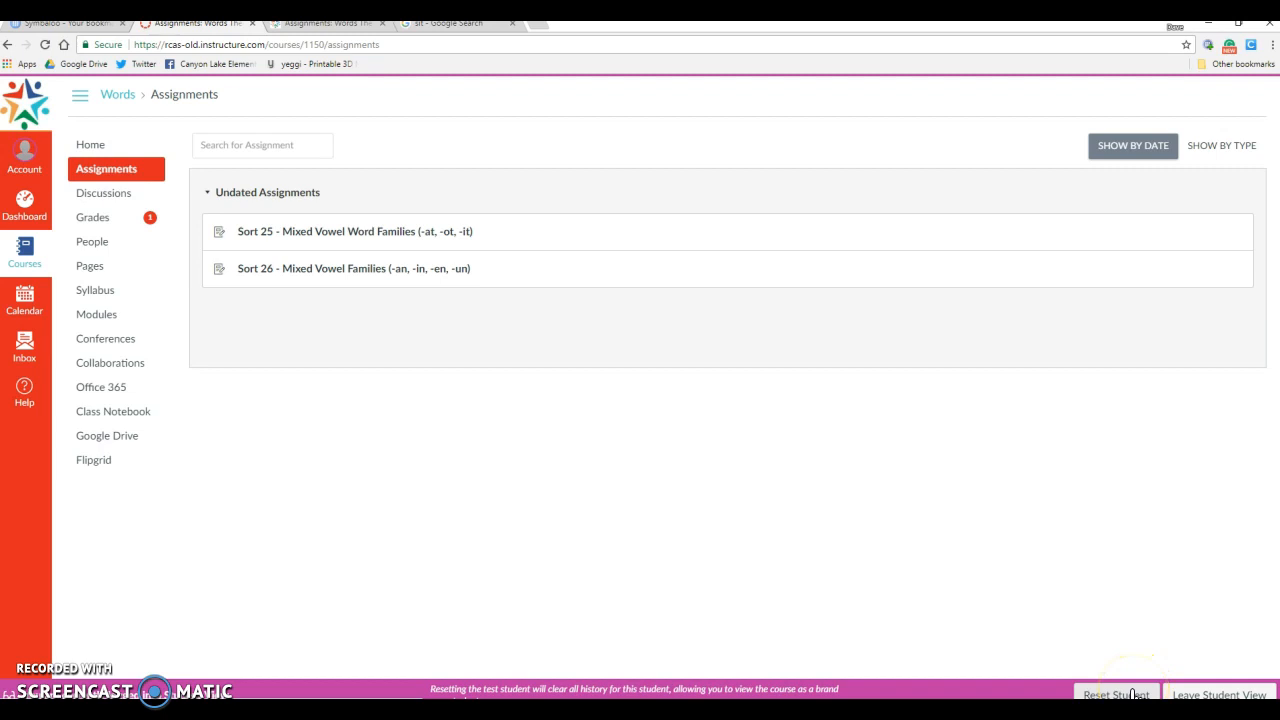
Step: Reset the test student from the Student View bar on the Assignments page
{"action": "left_click", "coordinate": [1116, 694]}
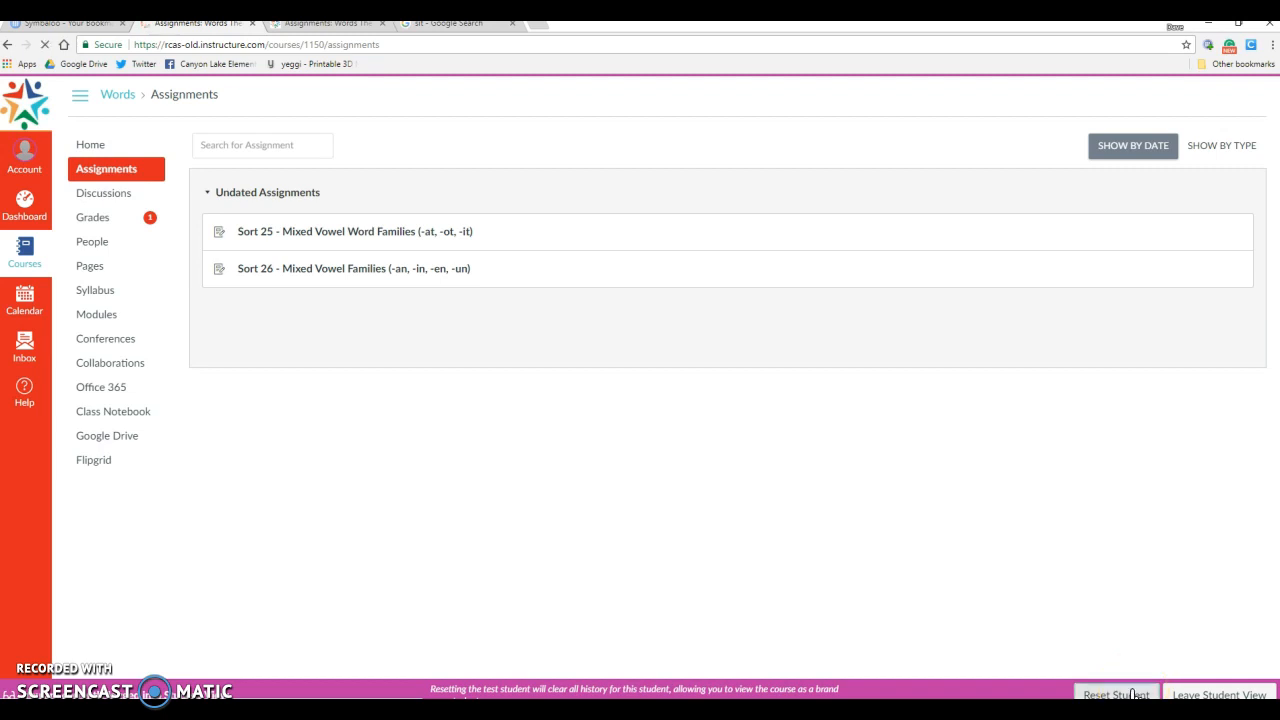